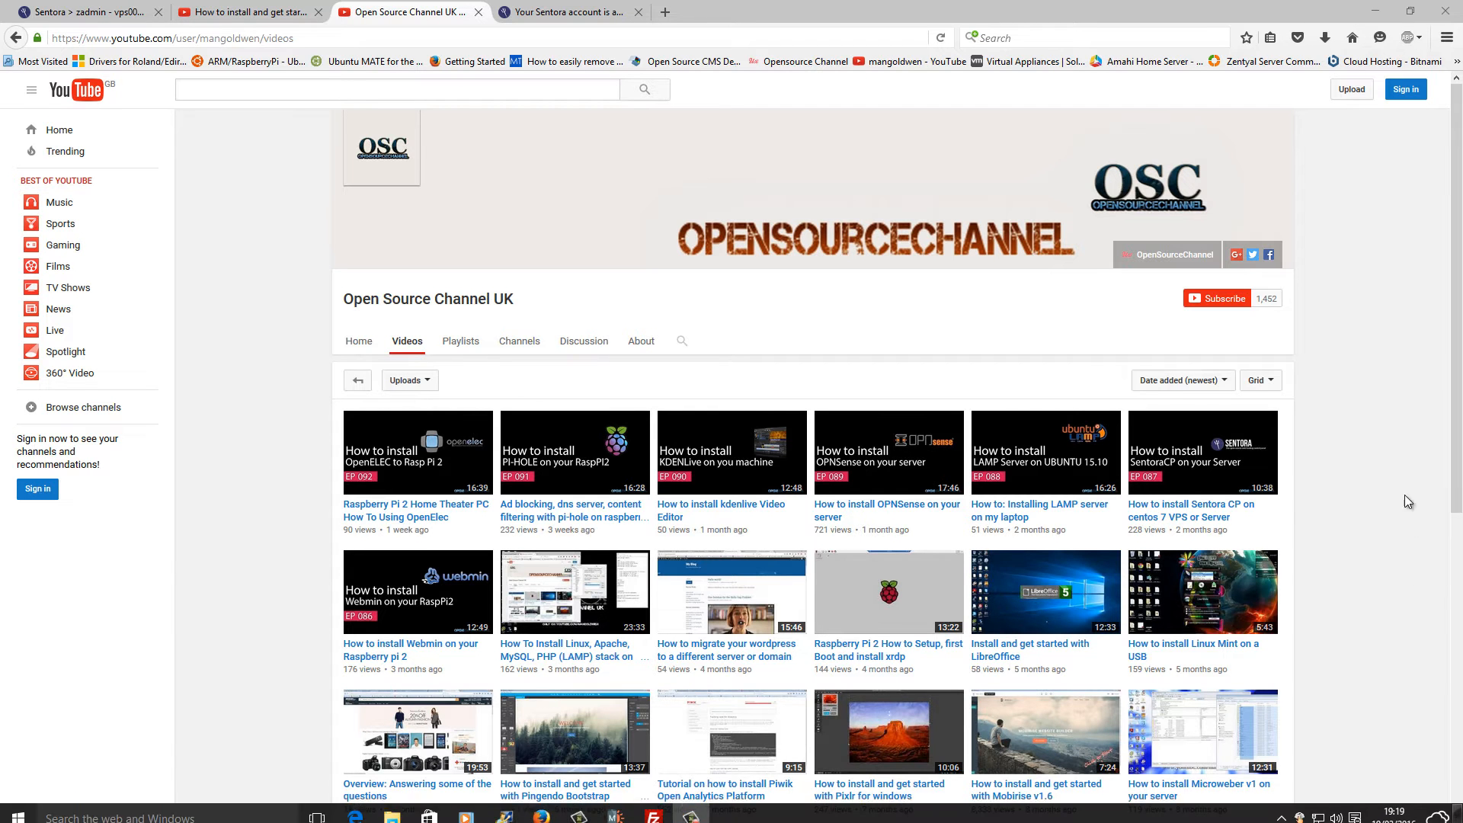
Scroll down the video's comments and expand all replies to the logo question
scroll("down", 3)
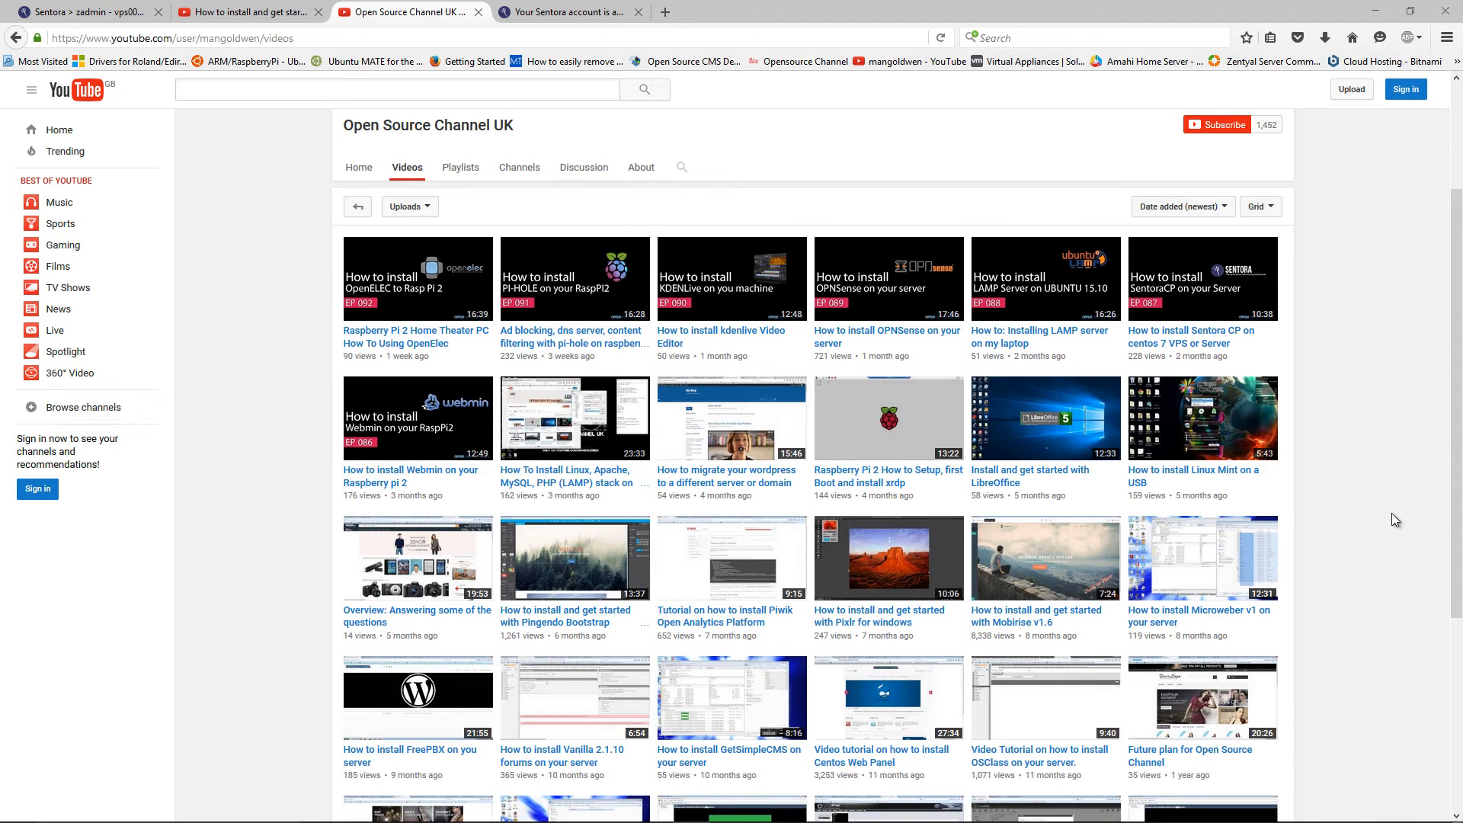
mouse_move(1007, 634)
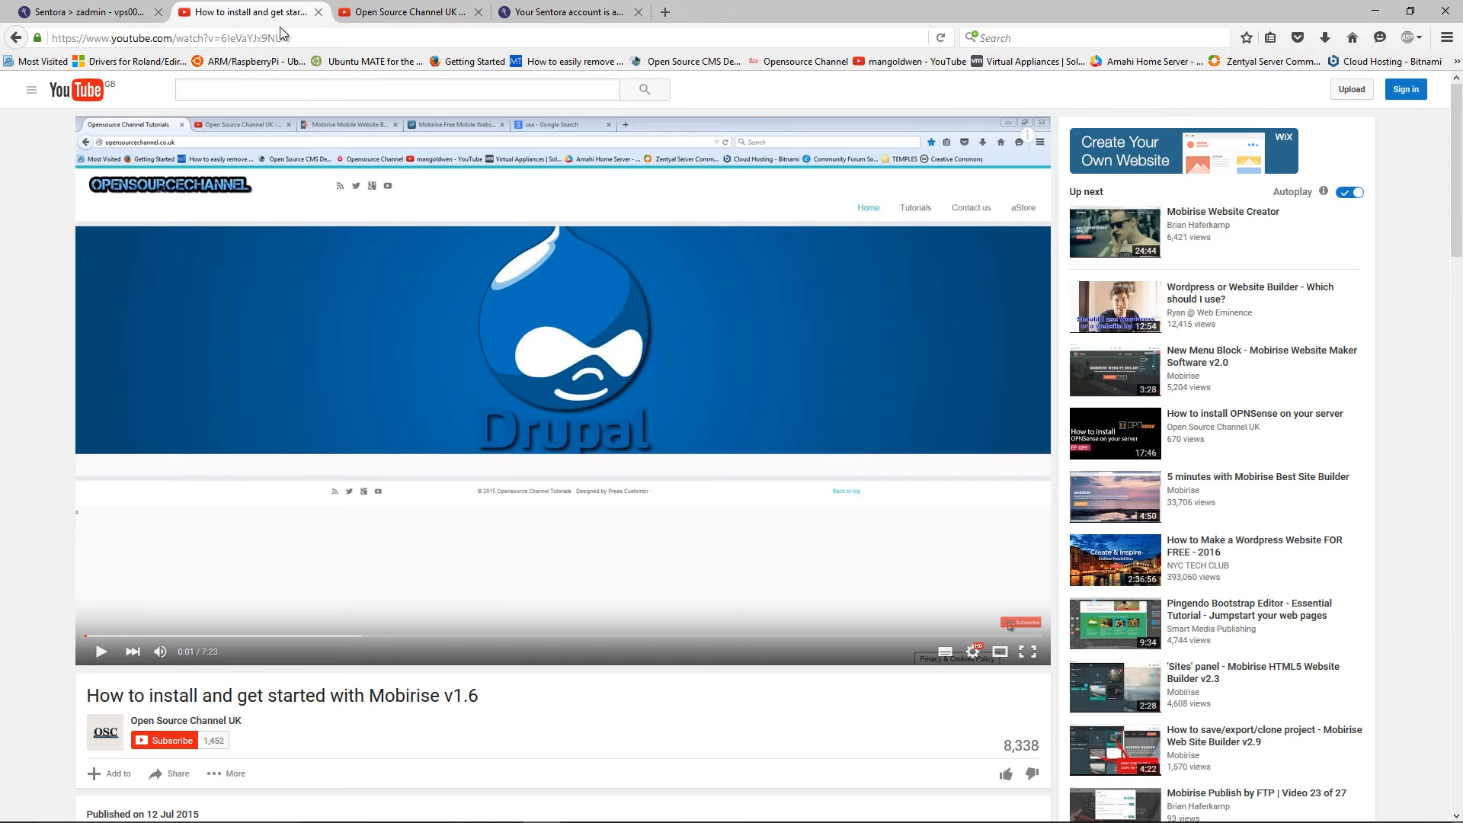
mouse_move(608, 737)
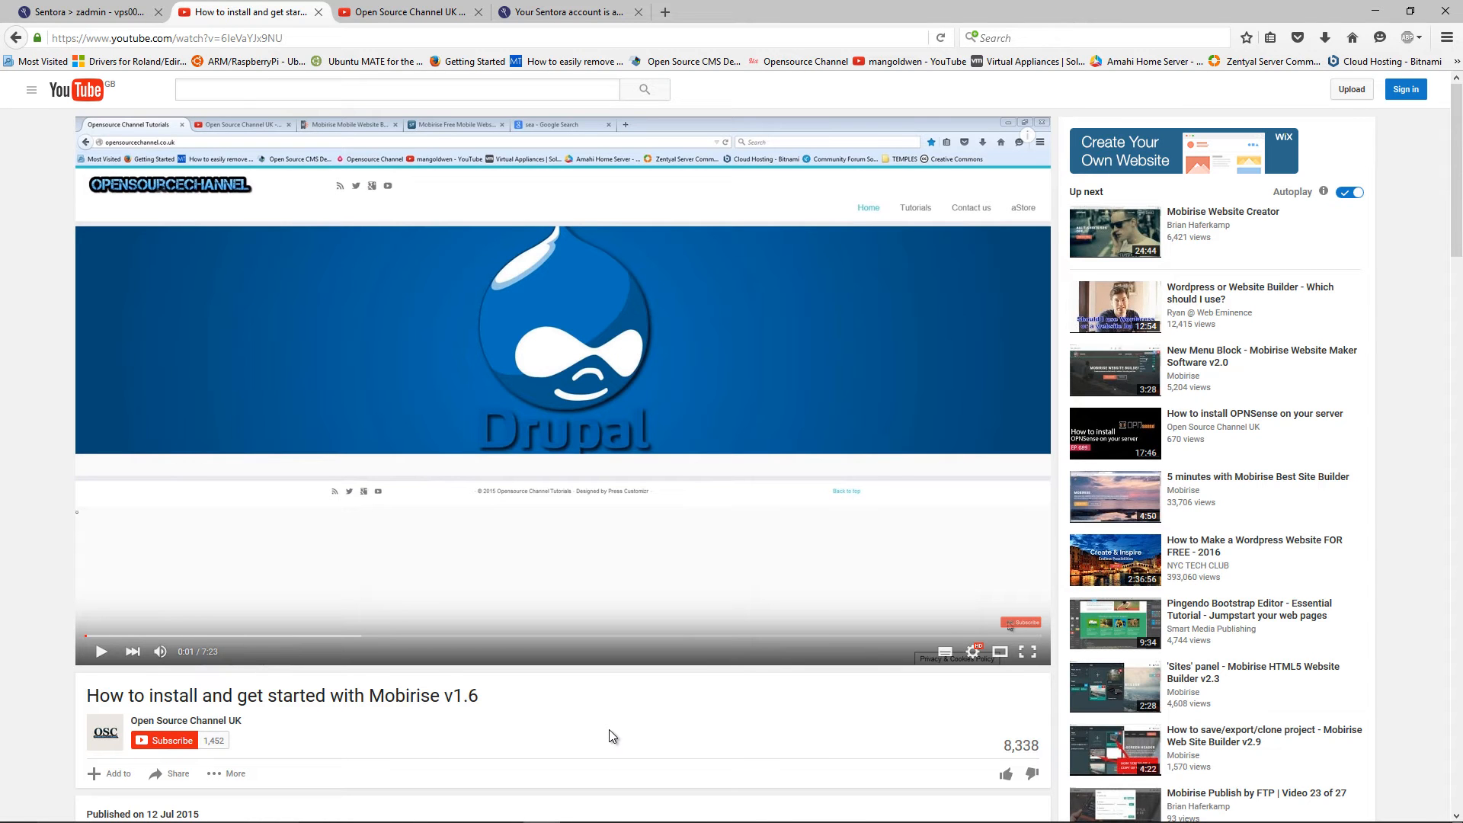
scroll("down", 3)
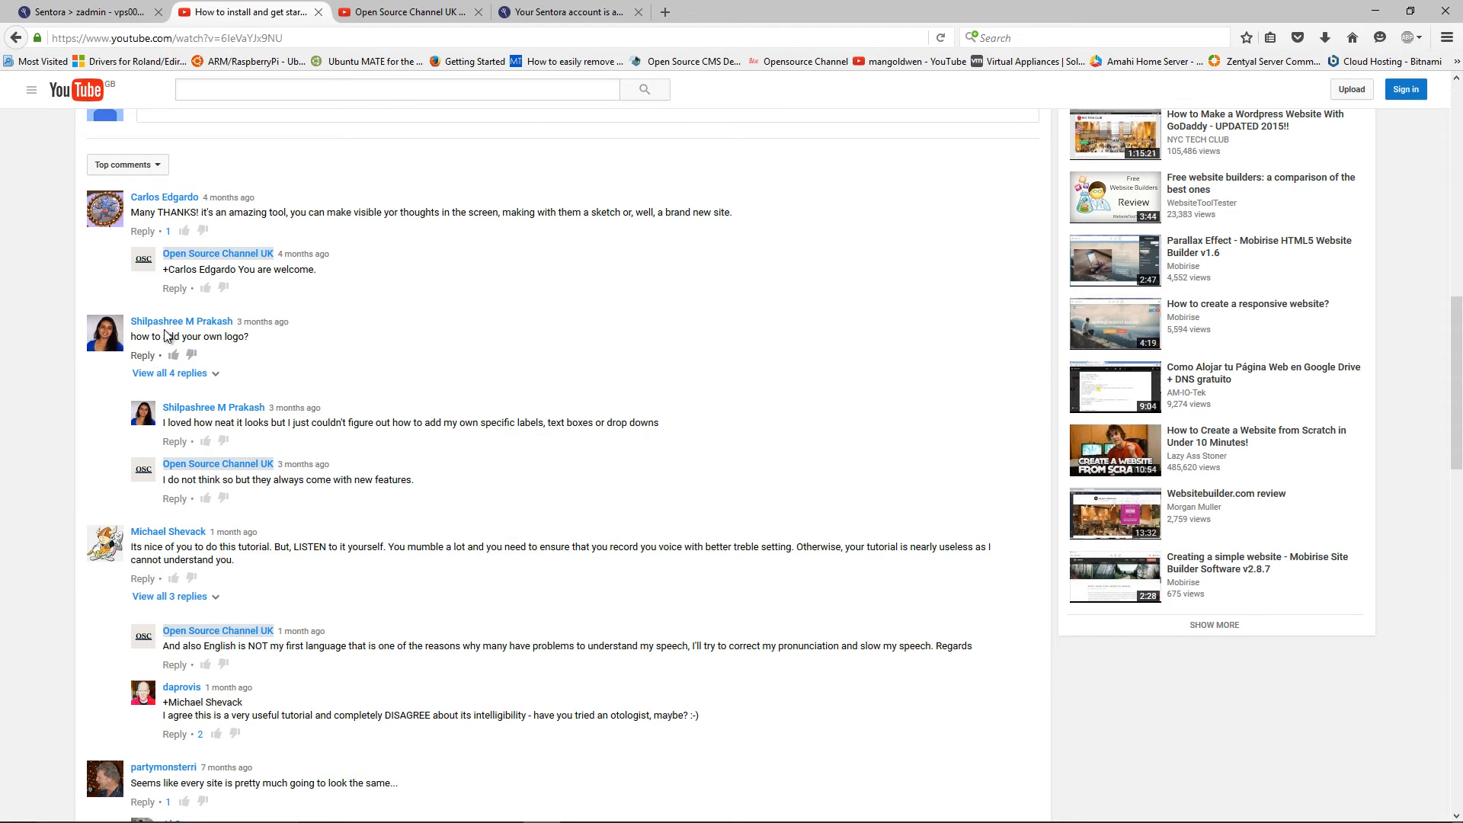
mouse_move(453, 381)
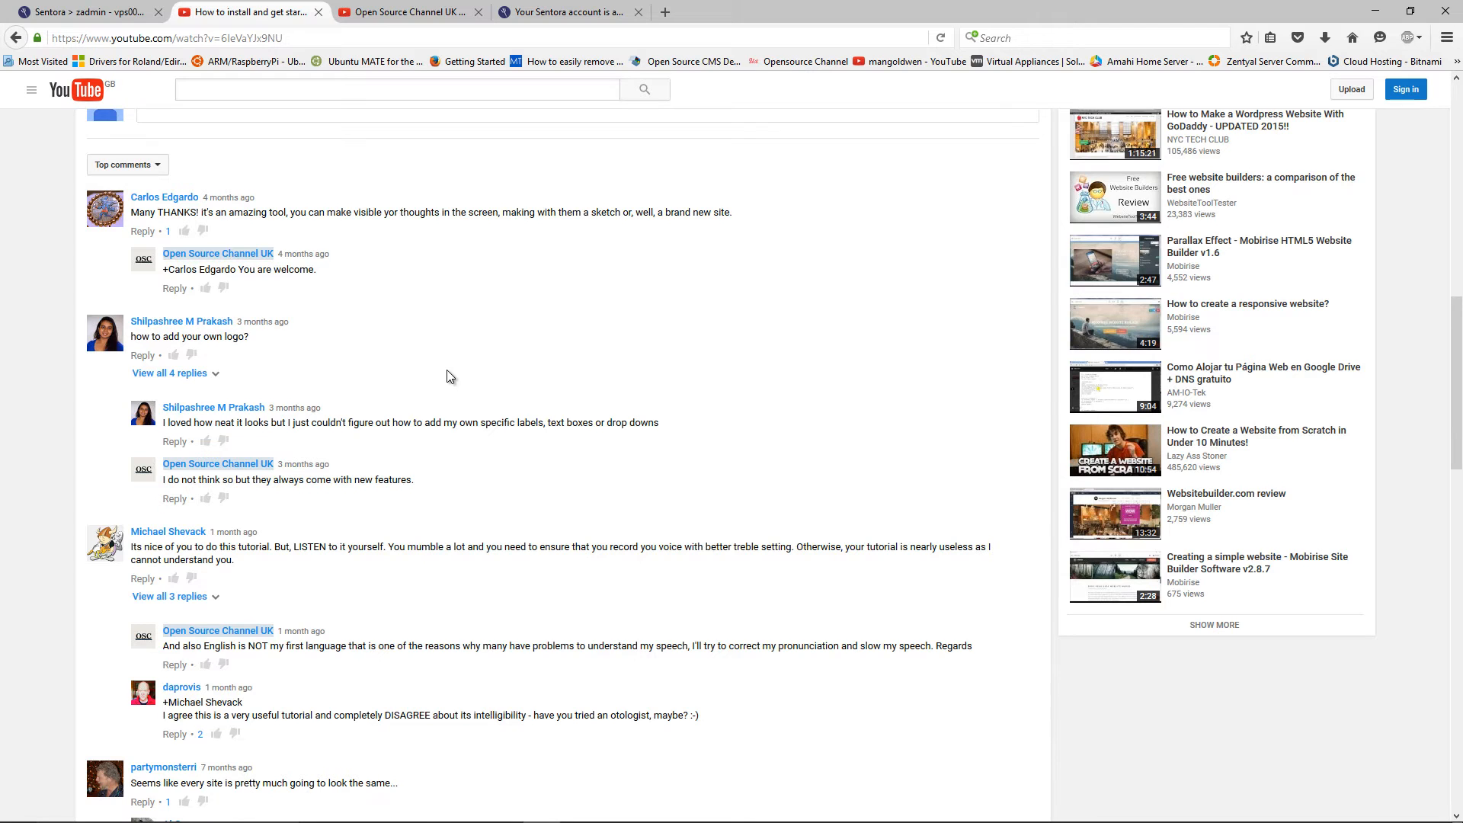
scroll("down", 3)
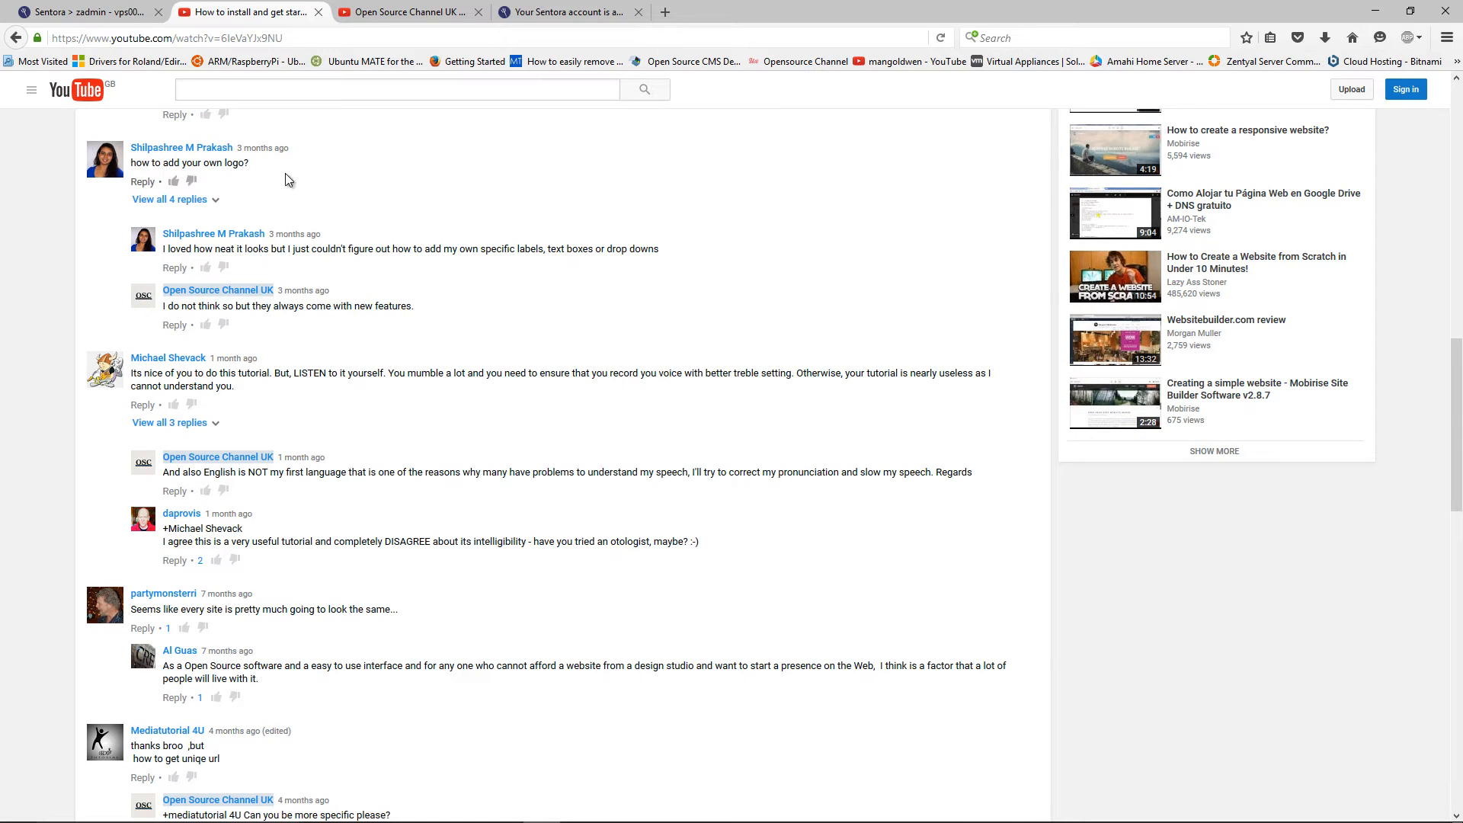
mouse_move(276, 233)
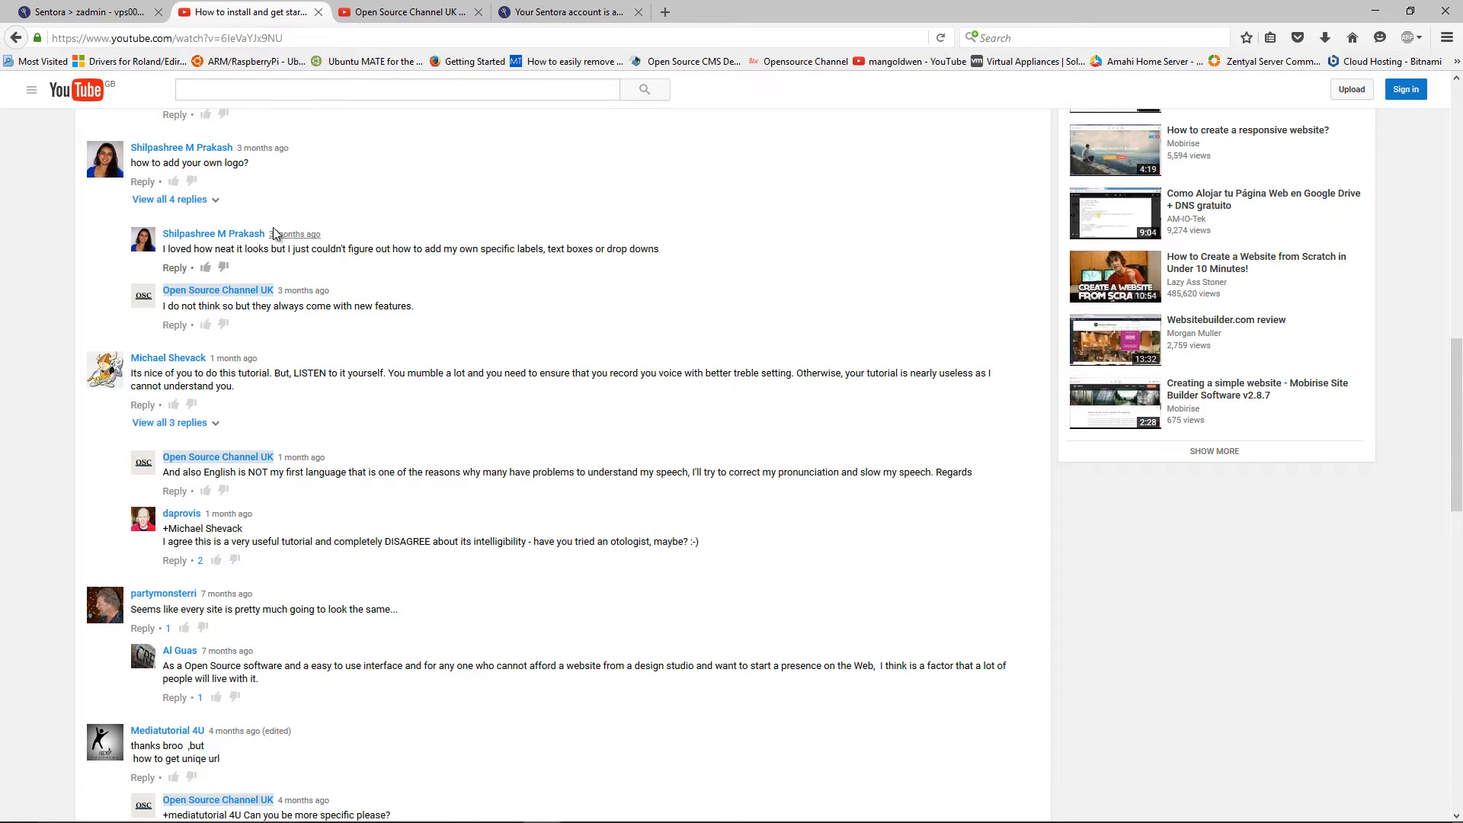
left_click(169, 198)
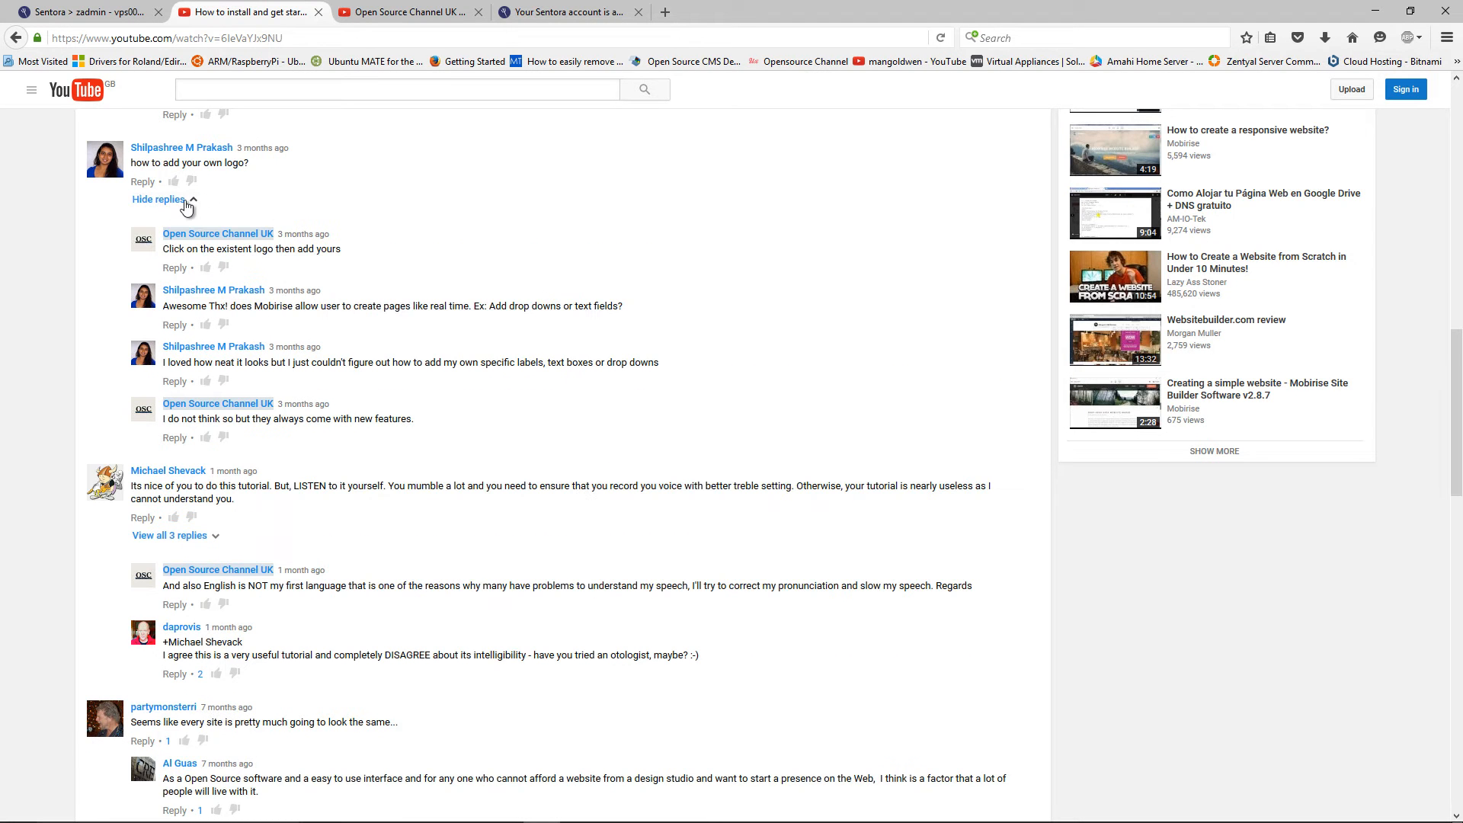
Read through the rest of the comment thread to the end
scroll("down", 3)
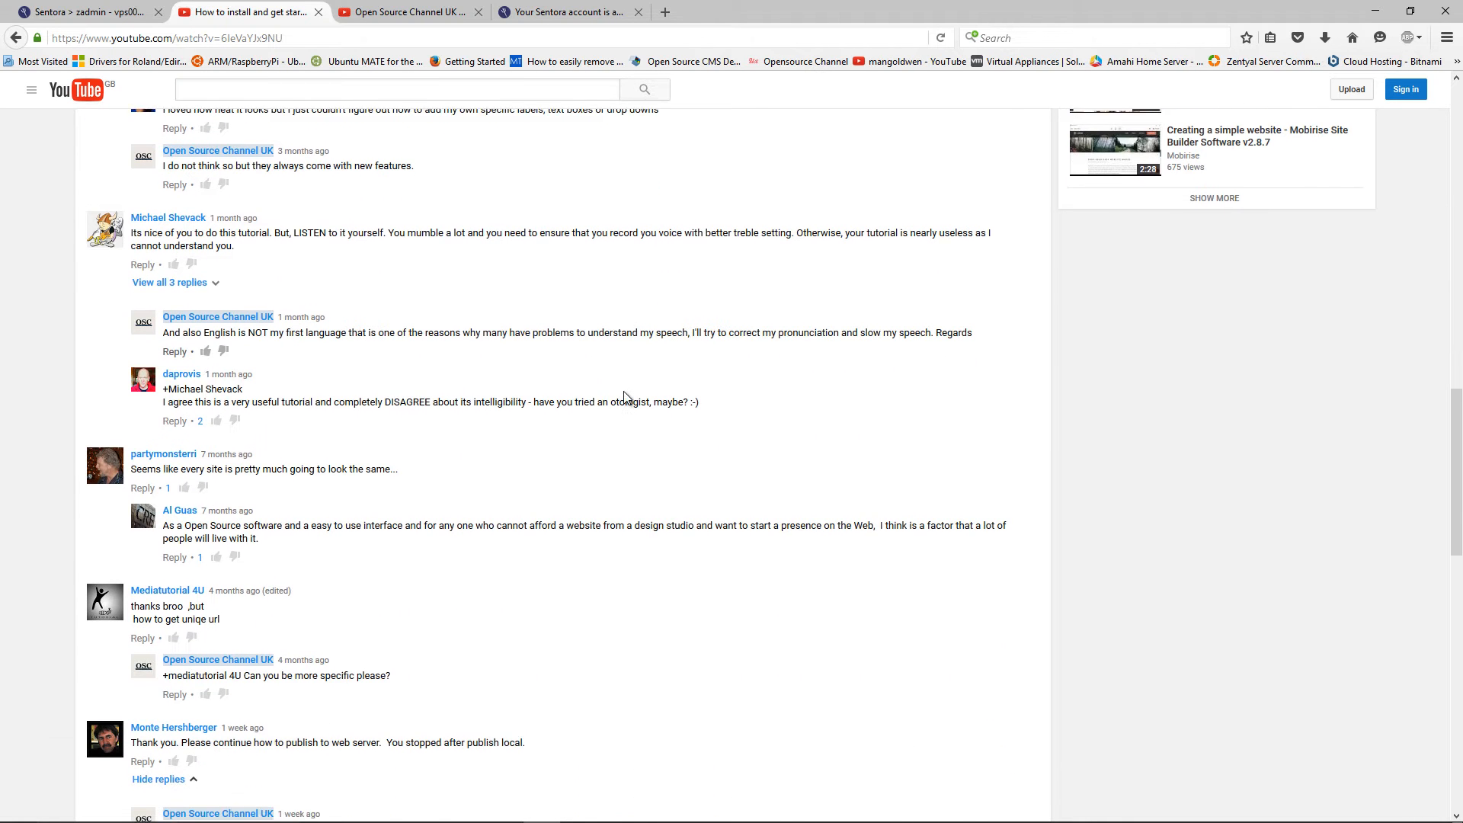
scroll("down", 3)
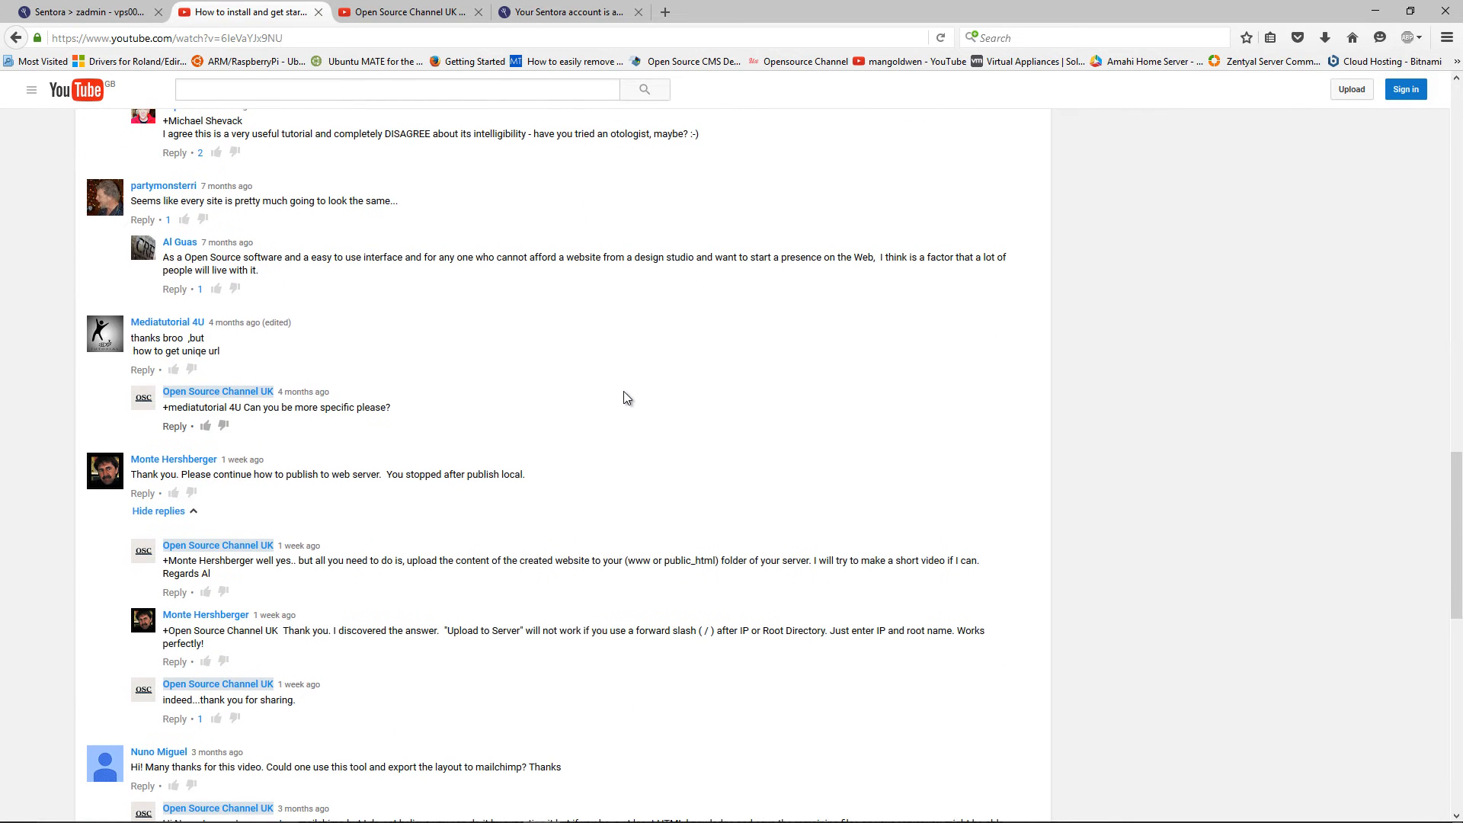
mouse_move(271, 504)
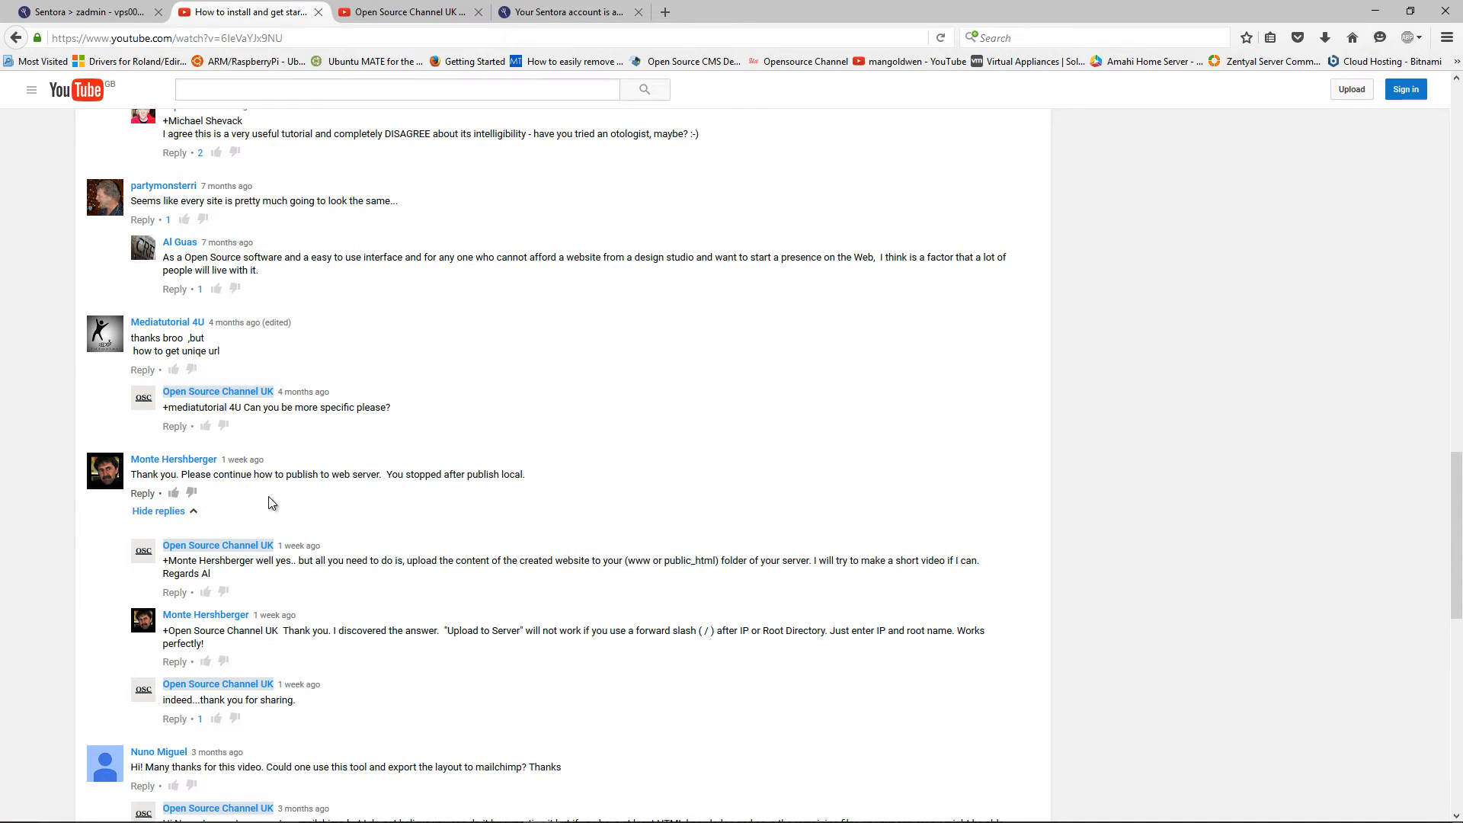
scroll("down", 3)
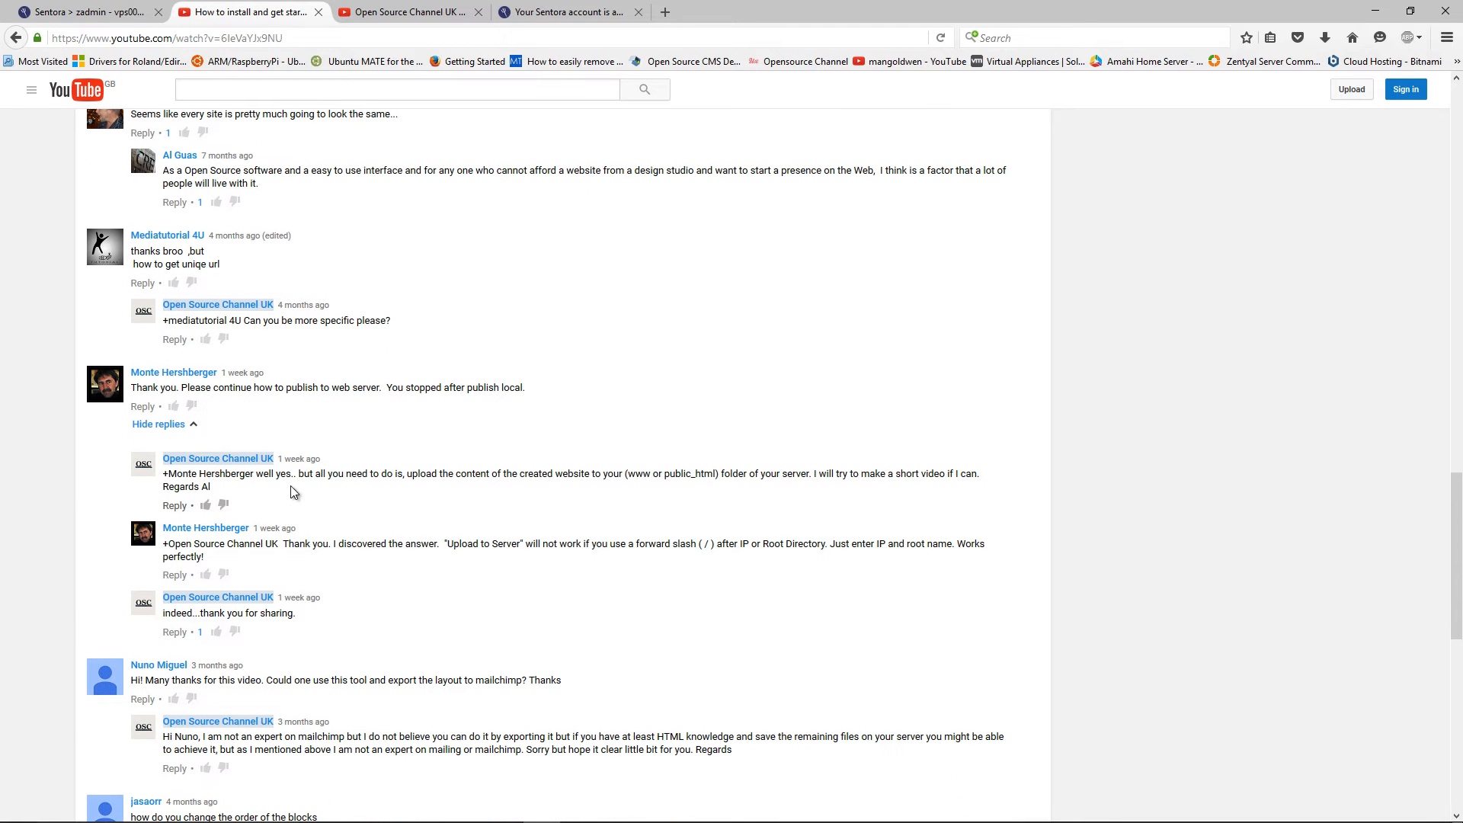
mouse_move(360, 451)
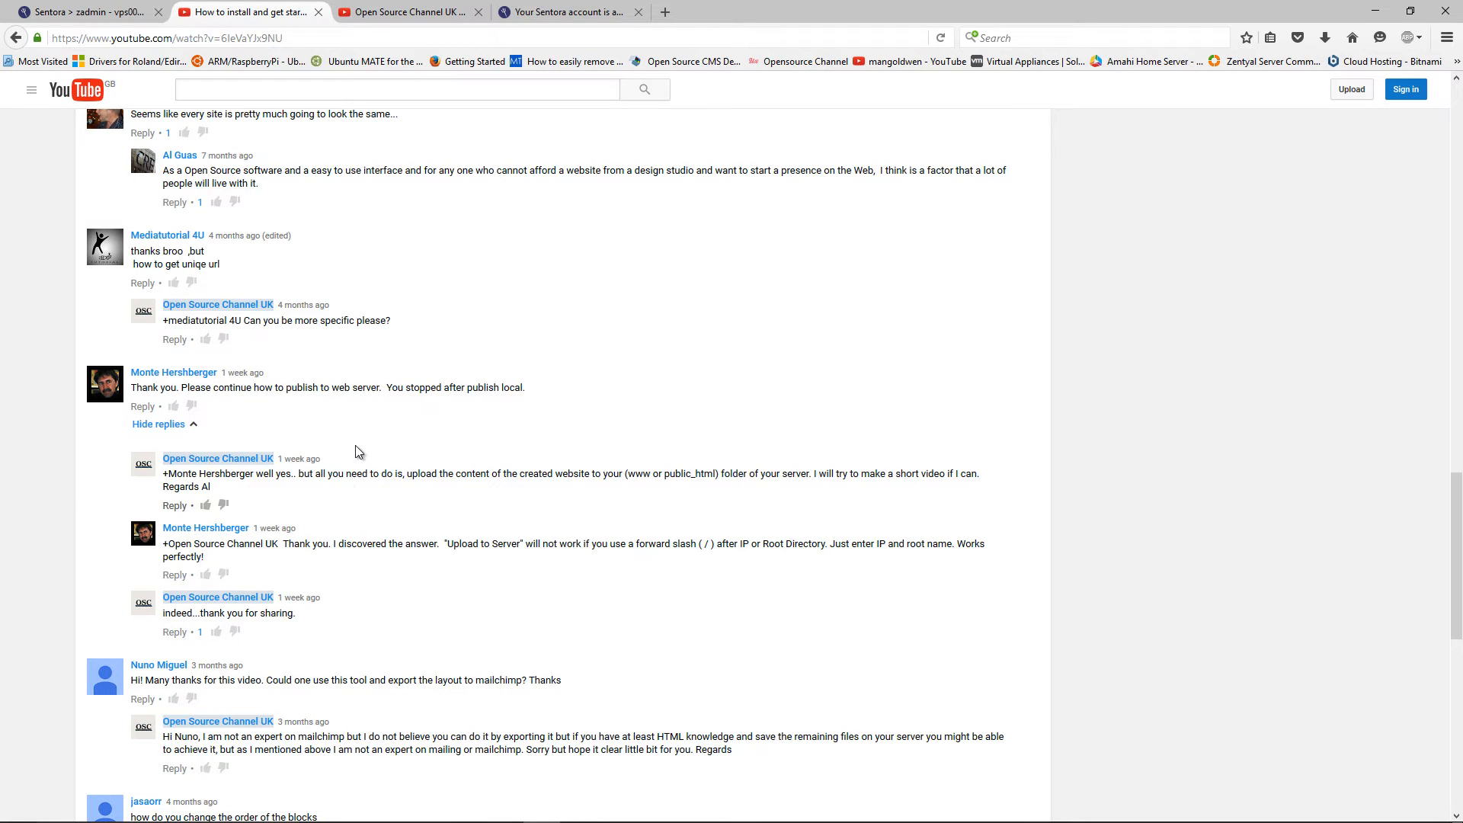
mouse_move(390, 420)
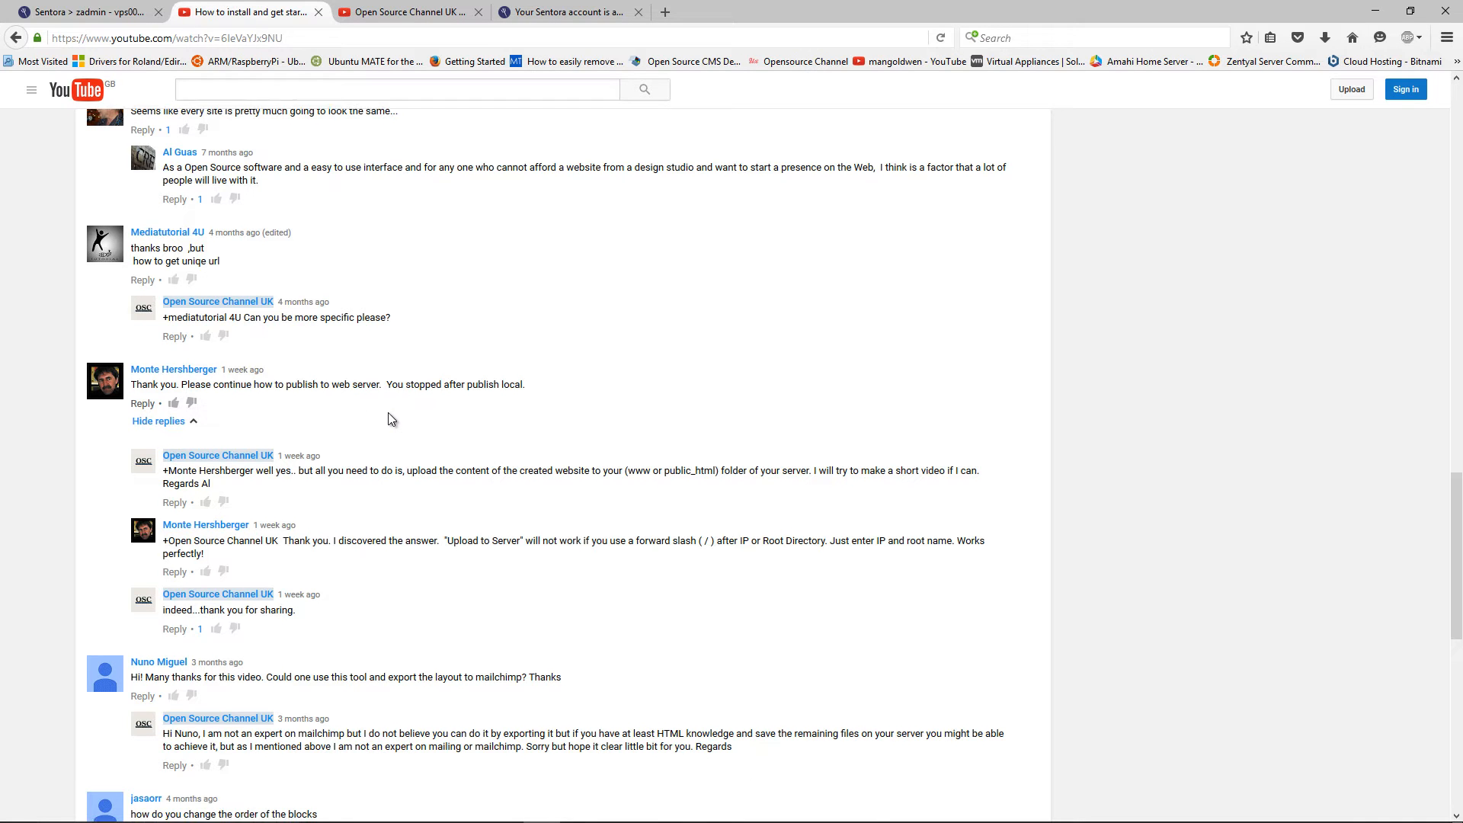
scroll("down", 3)
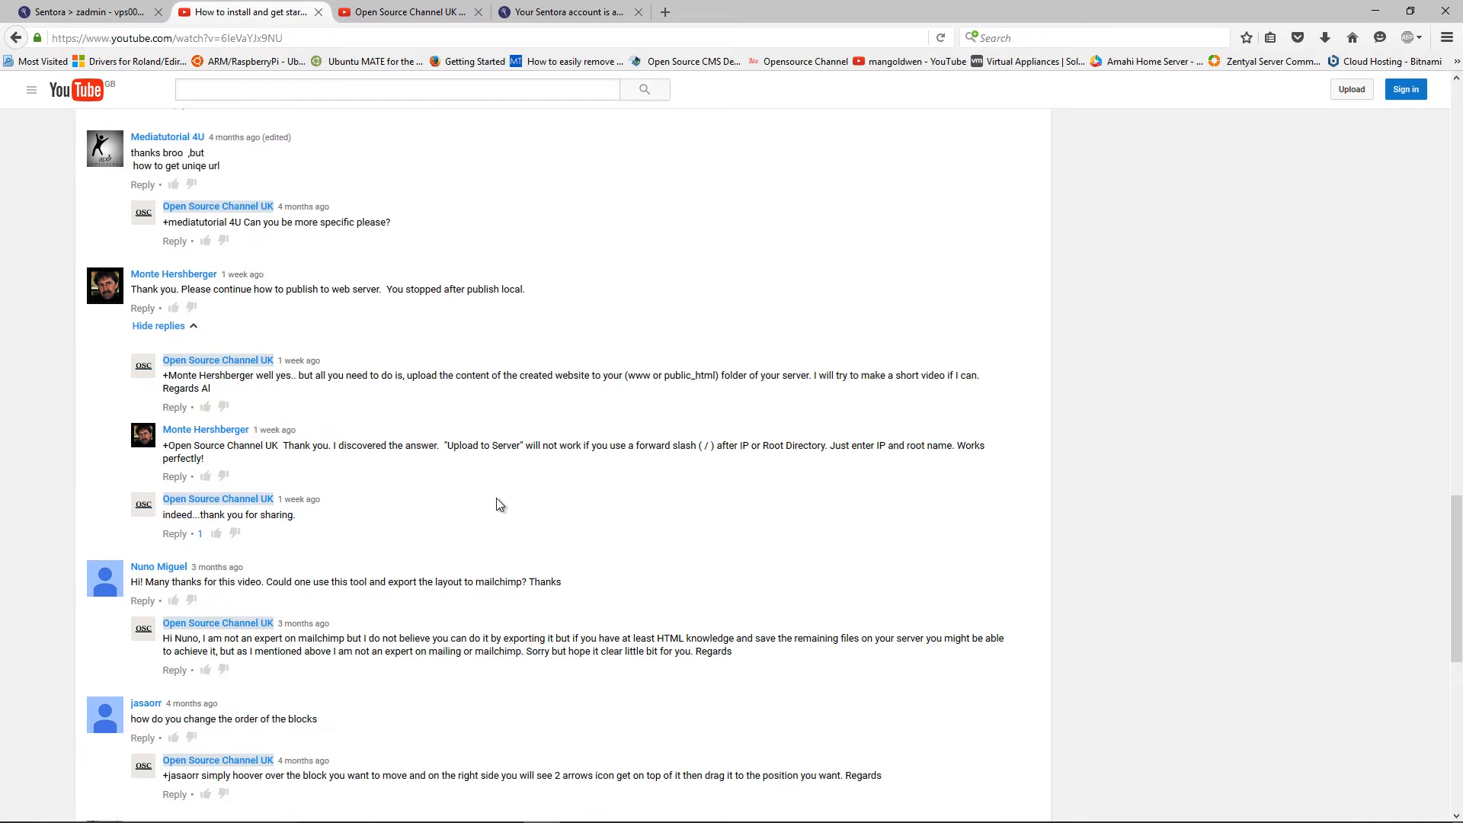
scroll("down", 3)
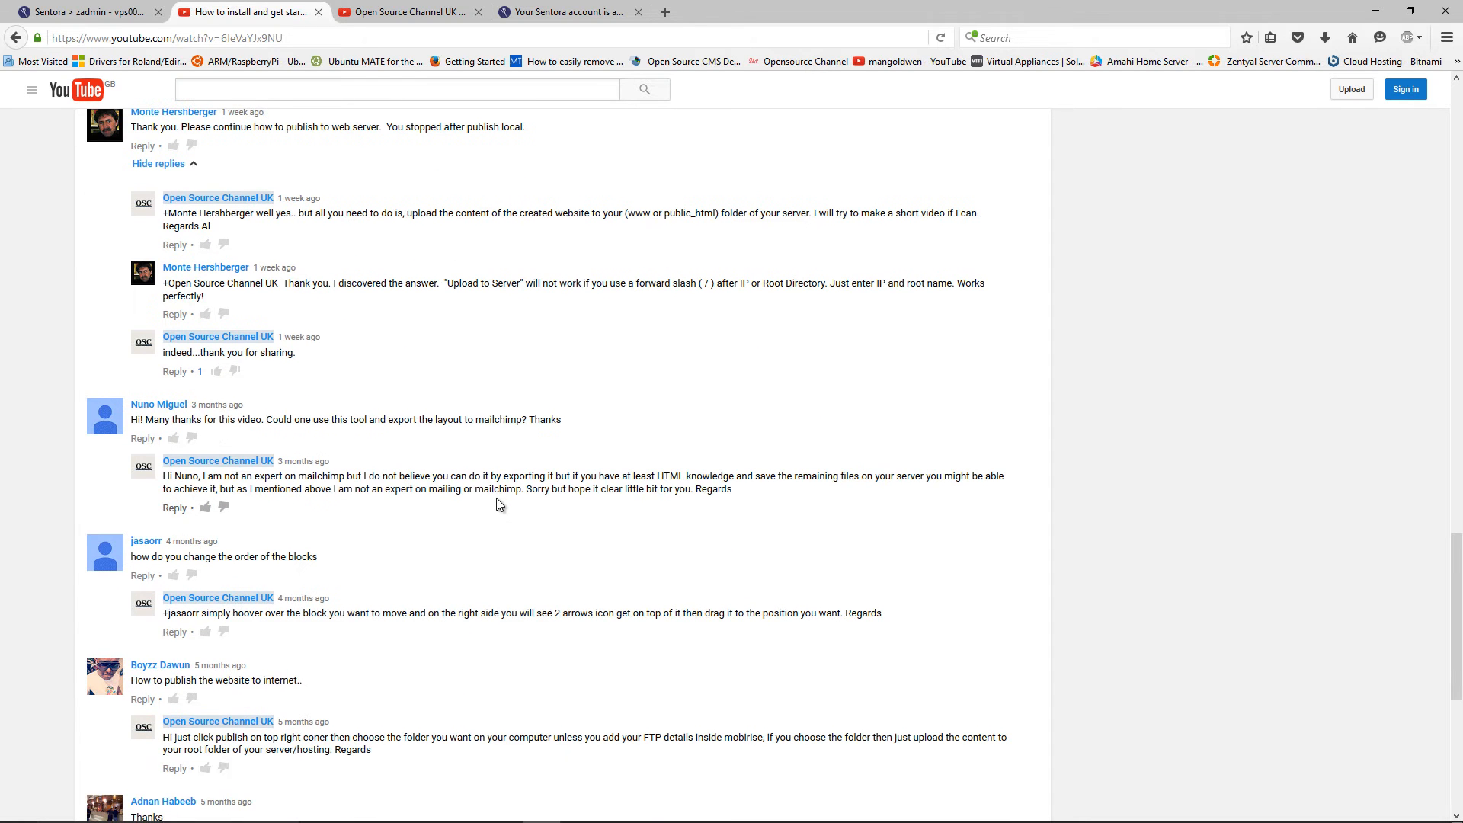
scroll("down", 3)
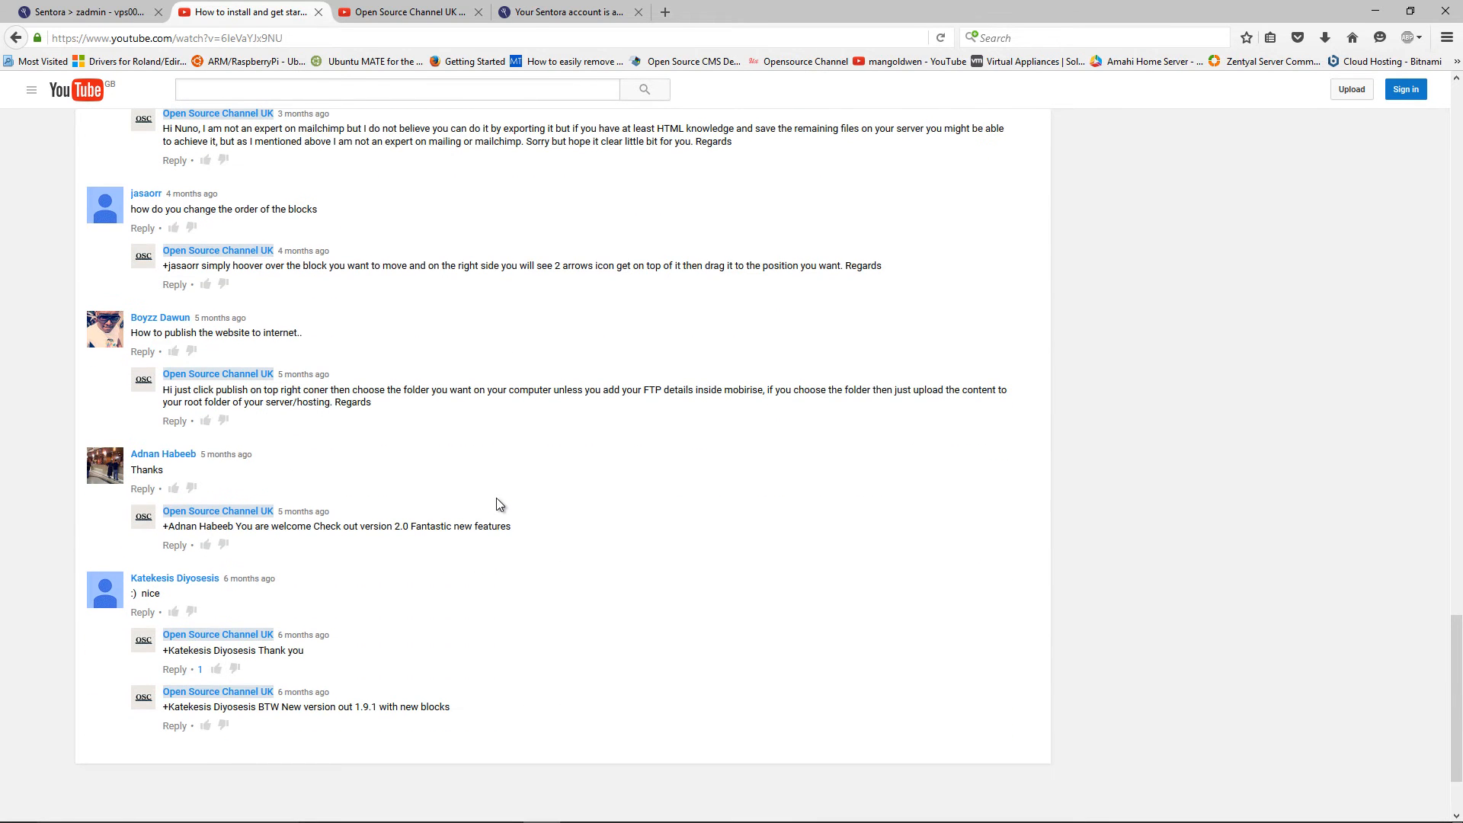
scroll("down", 3)
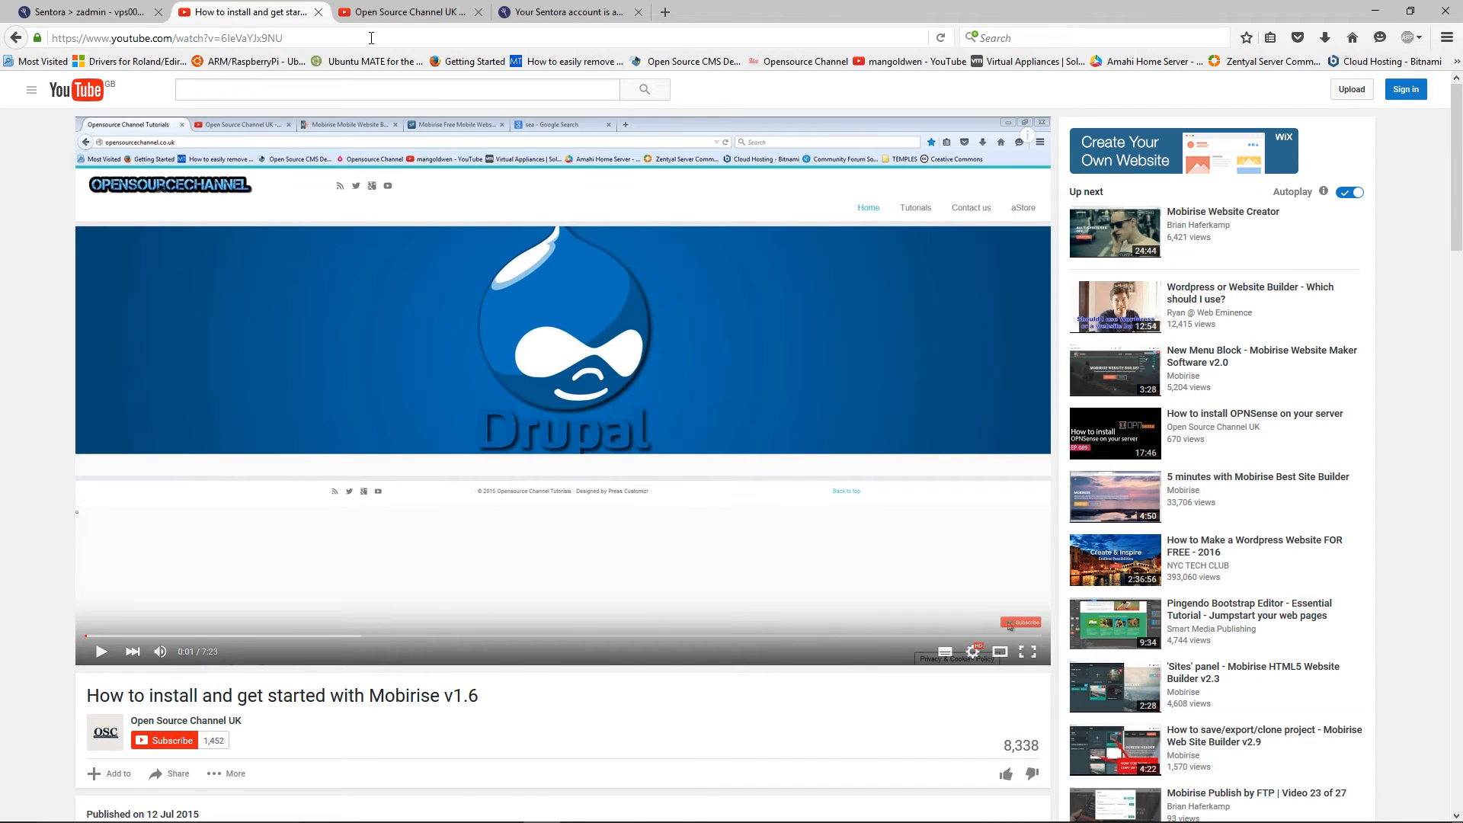
Return to the Open Source Channel UK videos list, then switch to the hosting placeholder tab
left_click(408, 12)
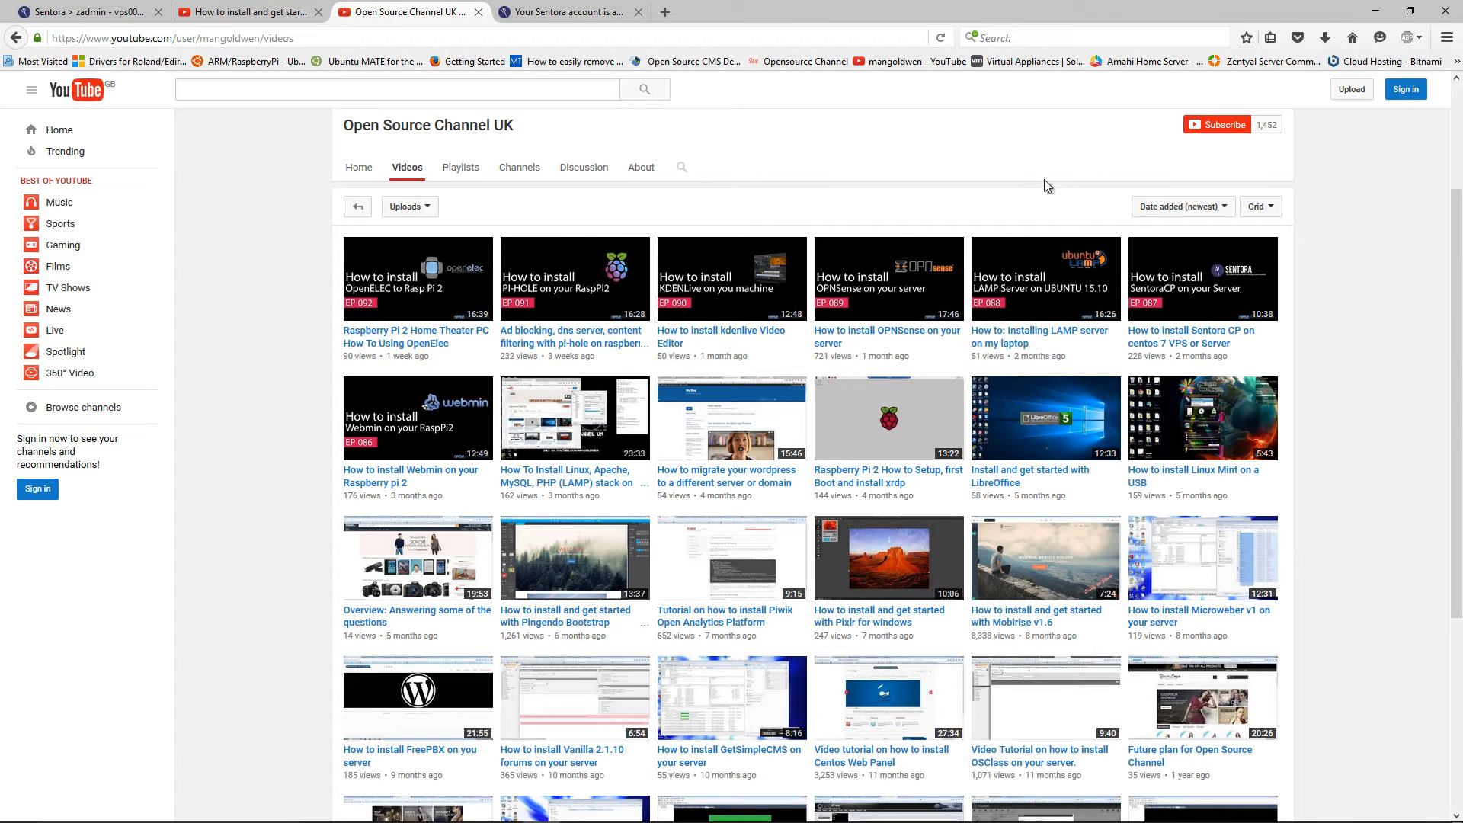
mouse_move(1326, 144)
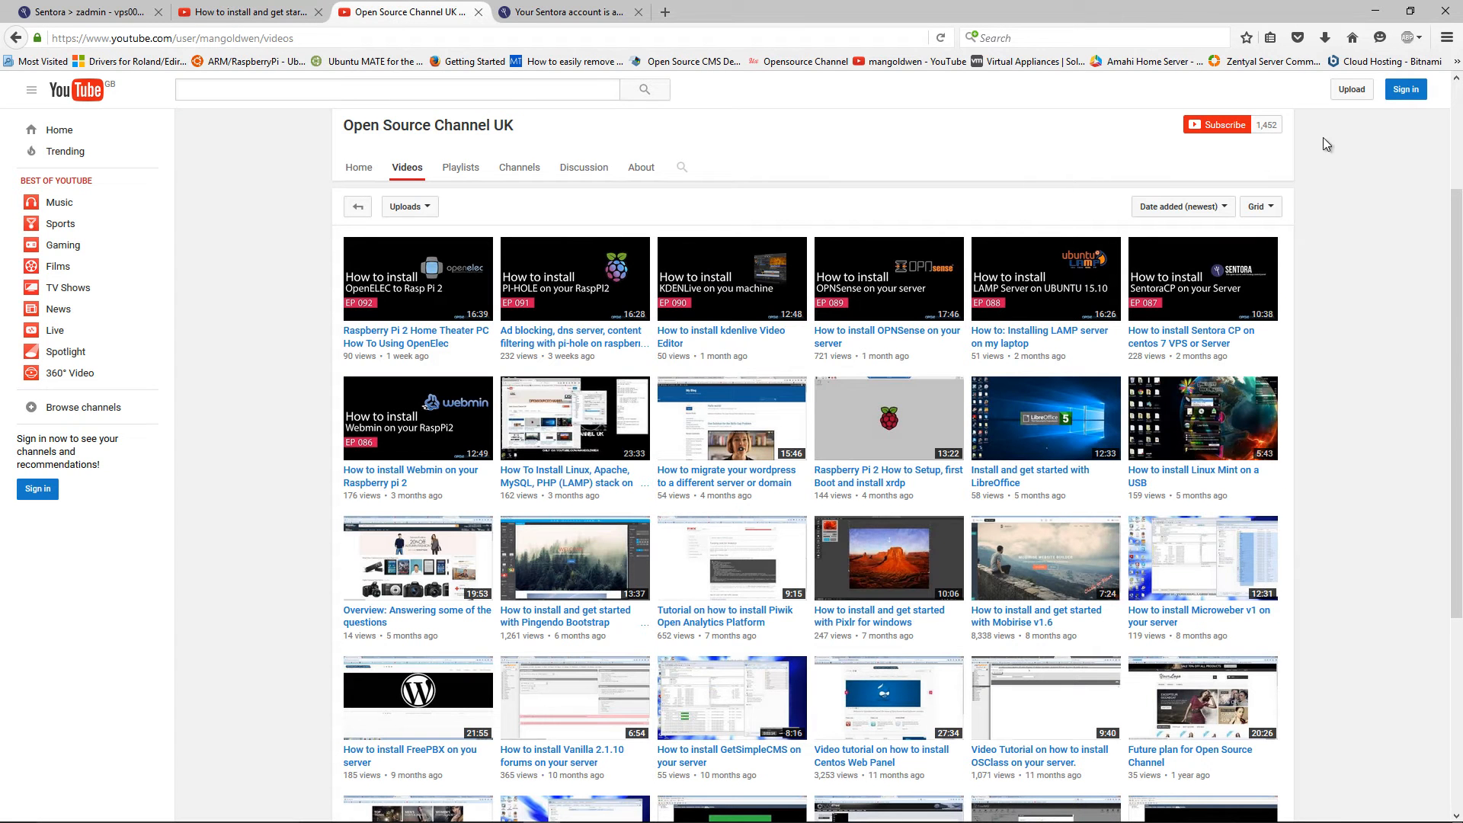
mouse_move(1319, 167)
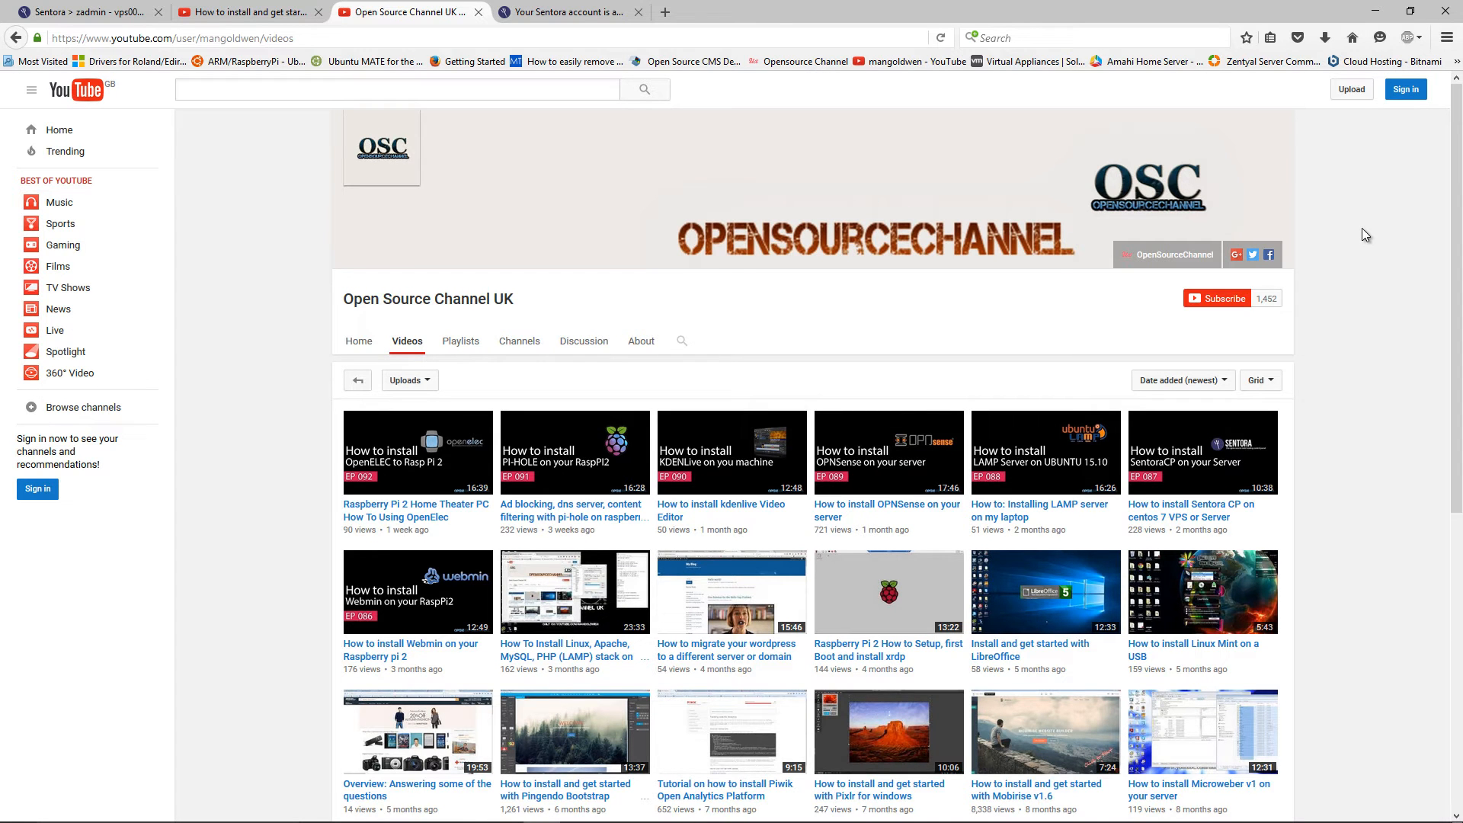
mouse_move(1361, 250)
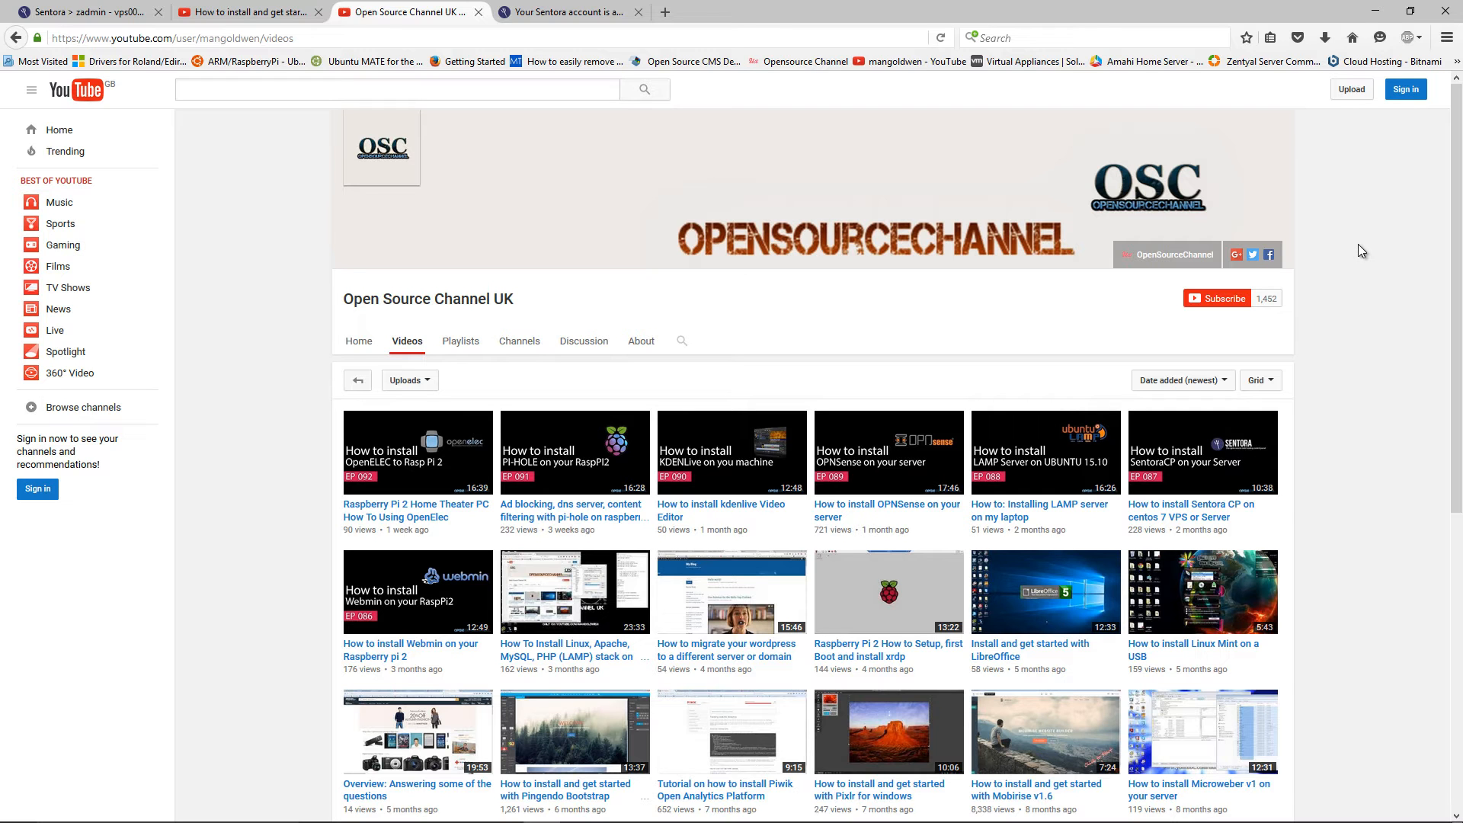
mouse_move(1335, 241)
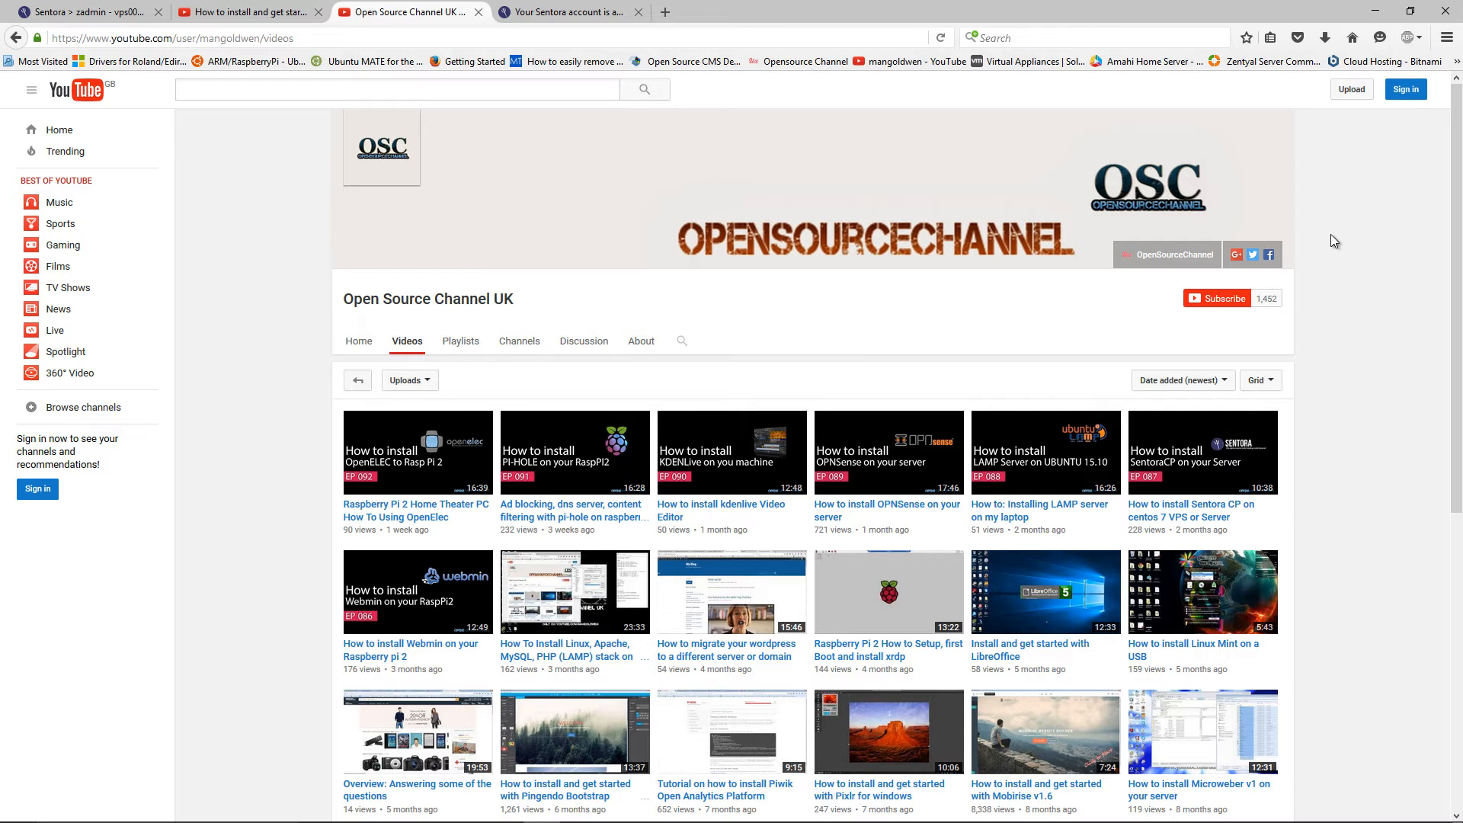
left_click(400, 90)
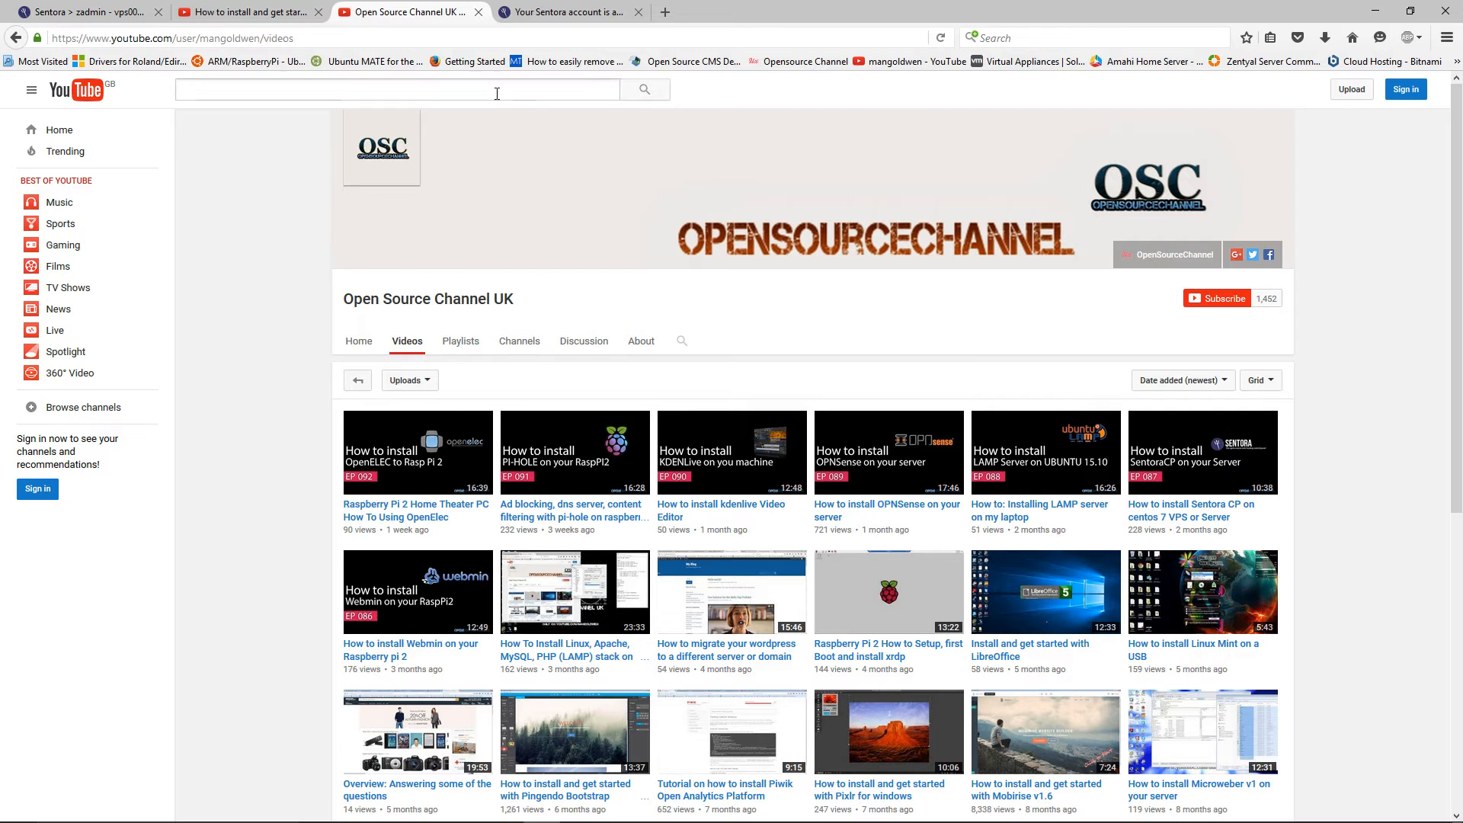
left_click(568, 12)
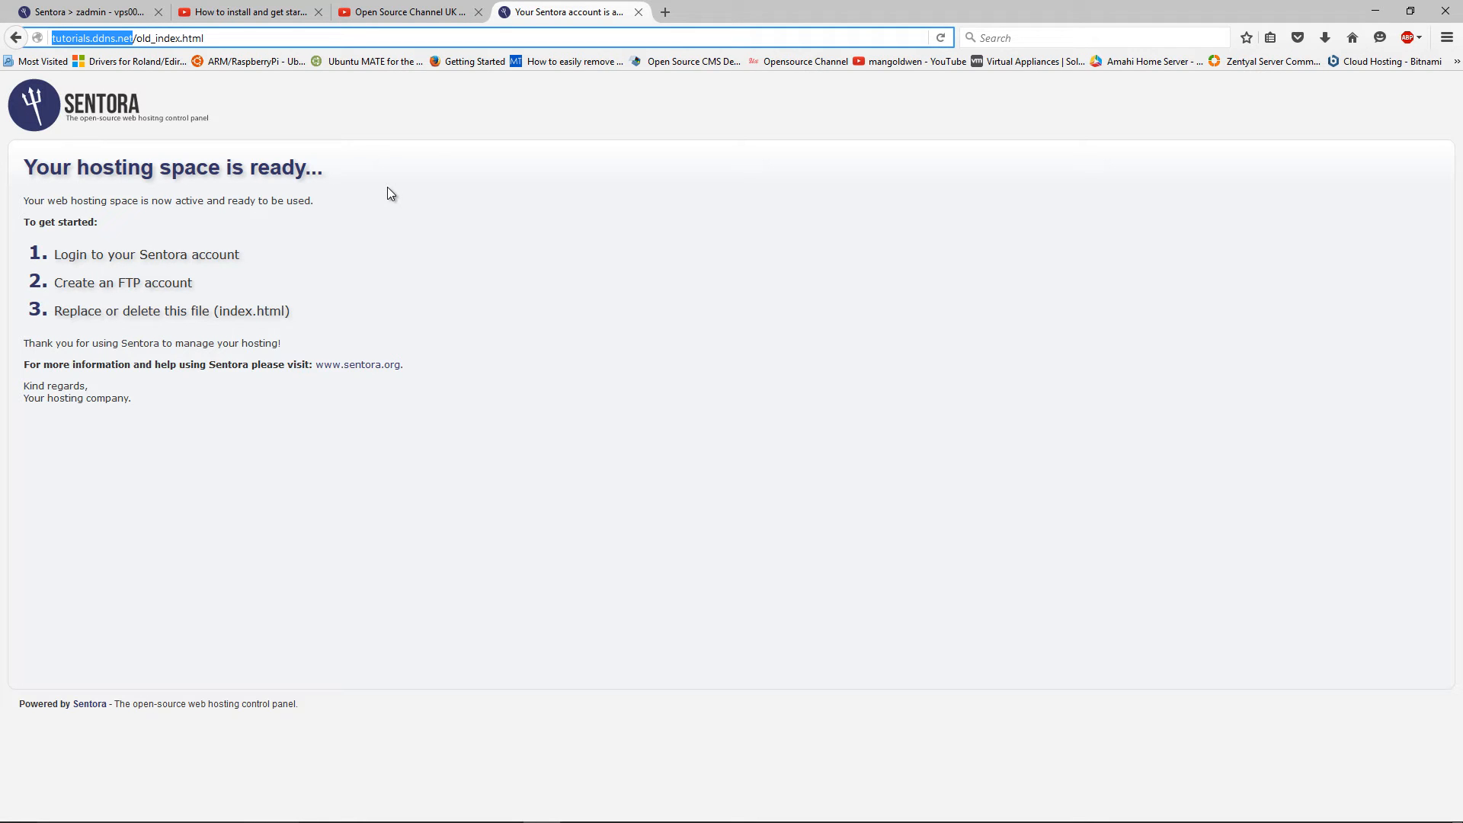
mouse_move(385, 191)
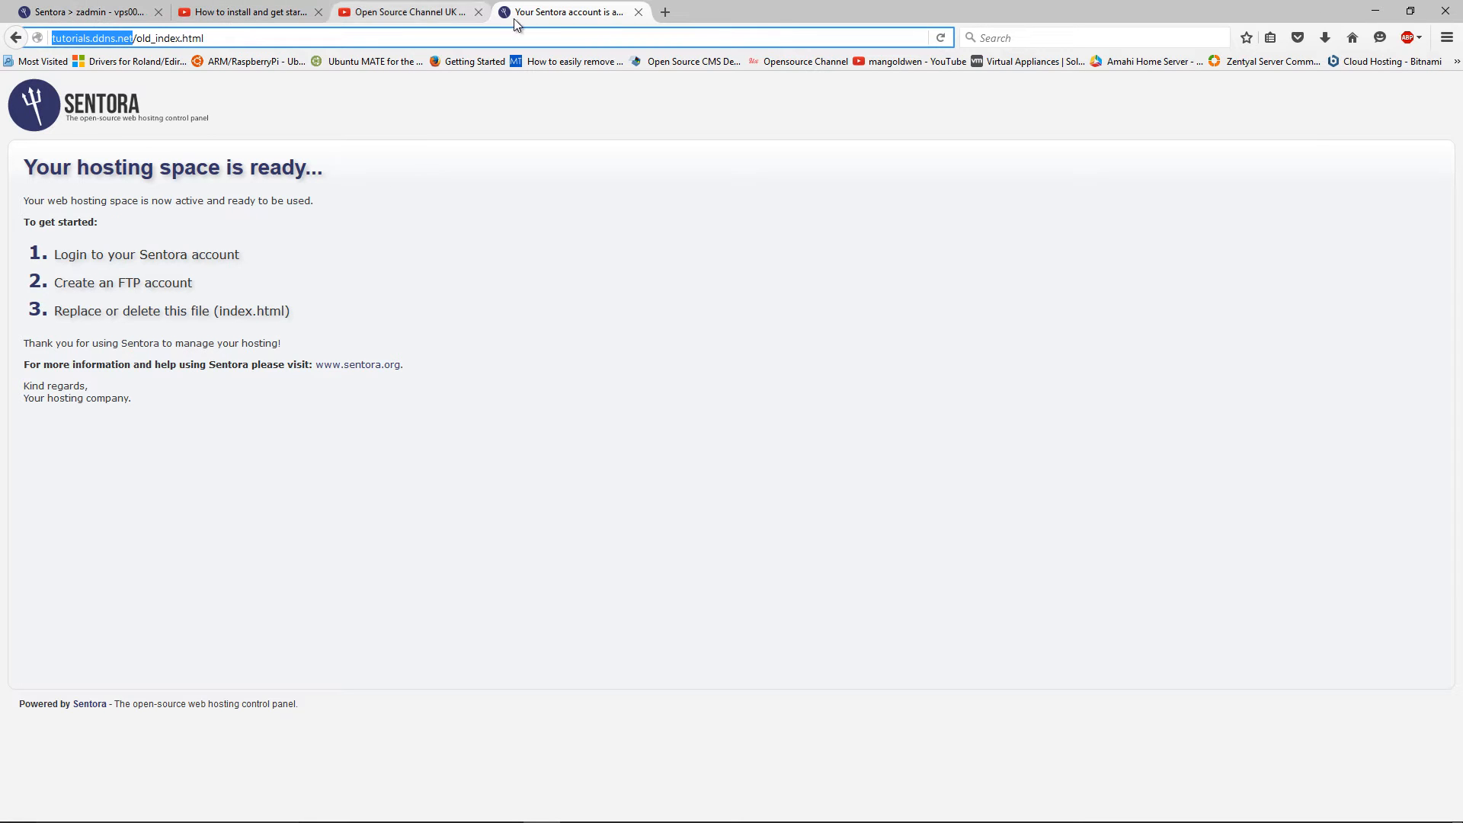
mouse_move(88, 10)
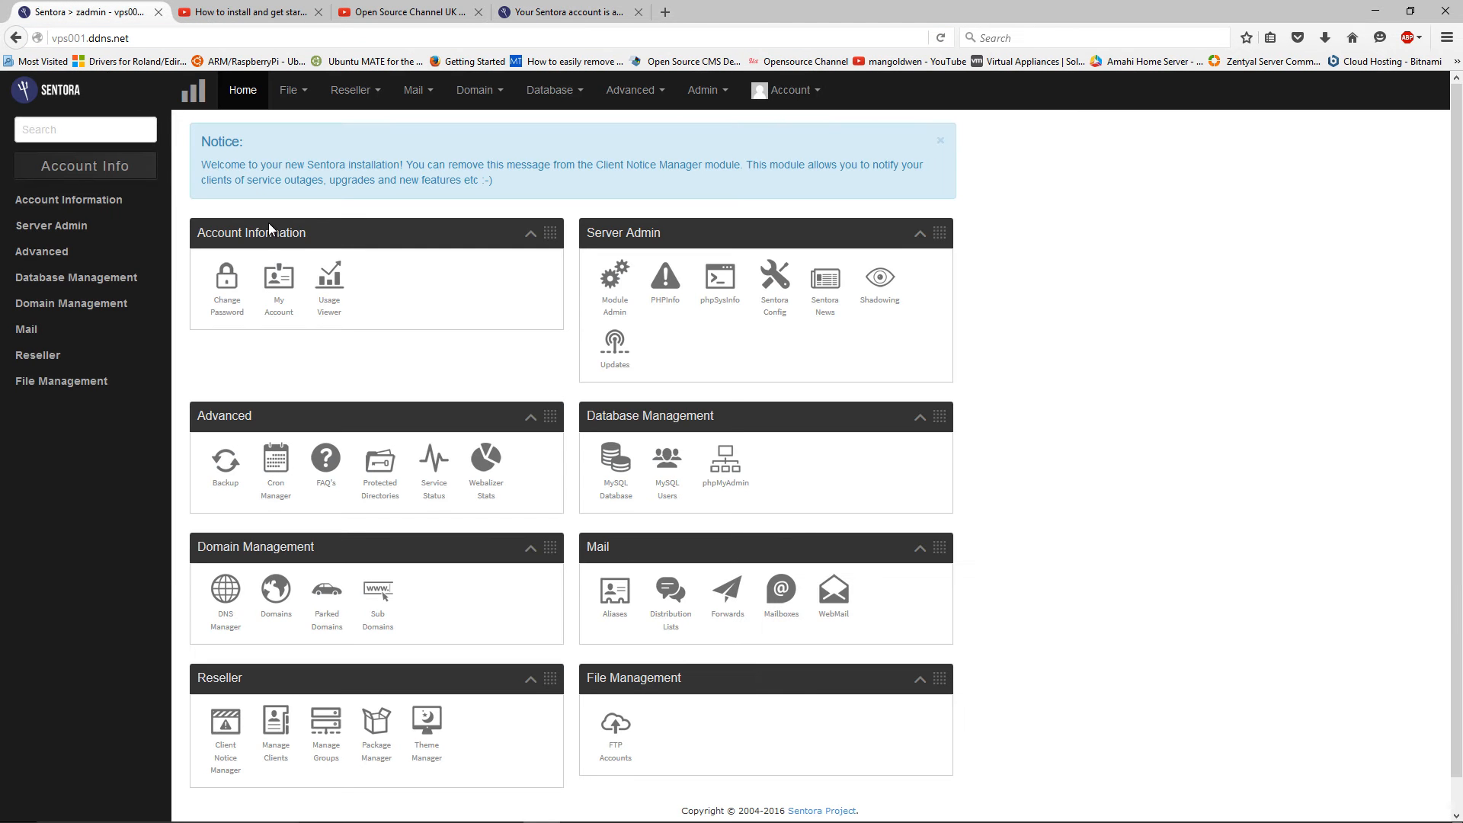
mouse_move(1114, 465)
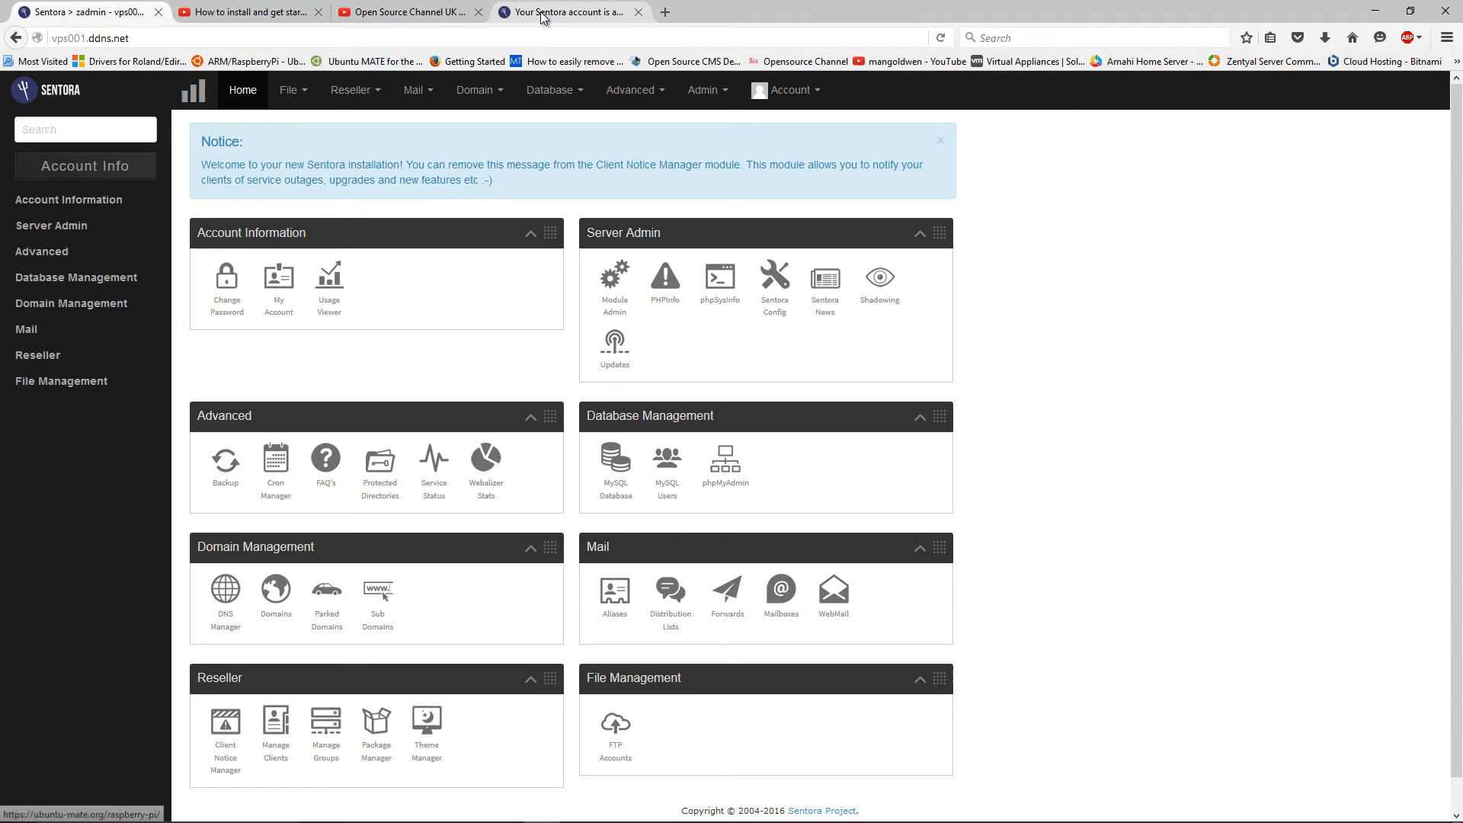
Show the hosting placeholder page at tutorials.ddns.net/old_index.html and select the old_index file name in the address
left_click(569, 11)
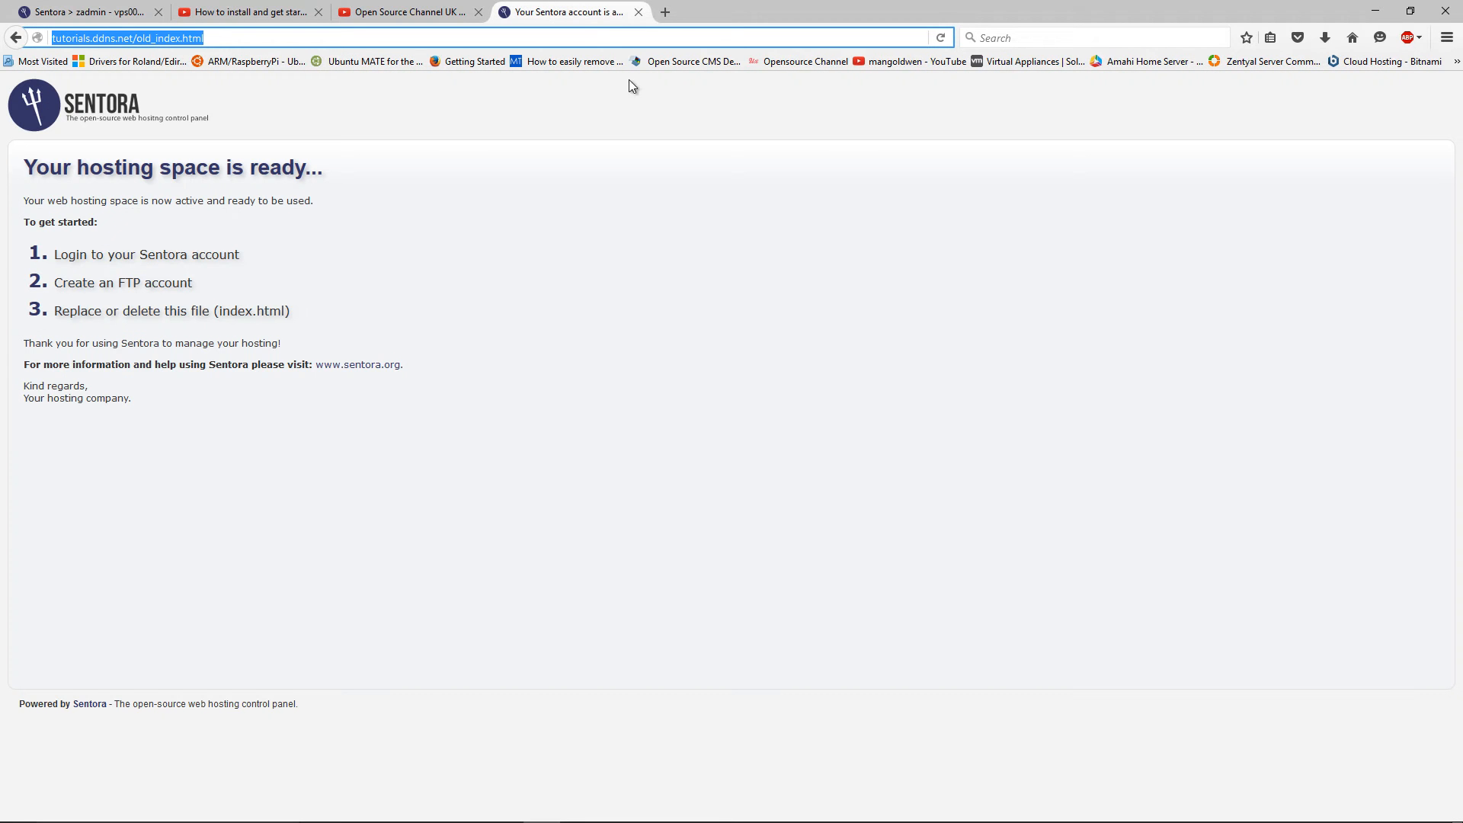
mouse_move(671, 164)
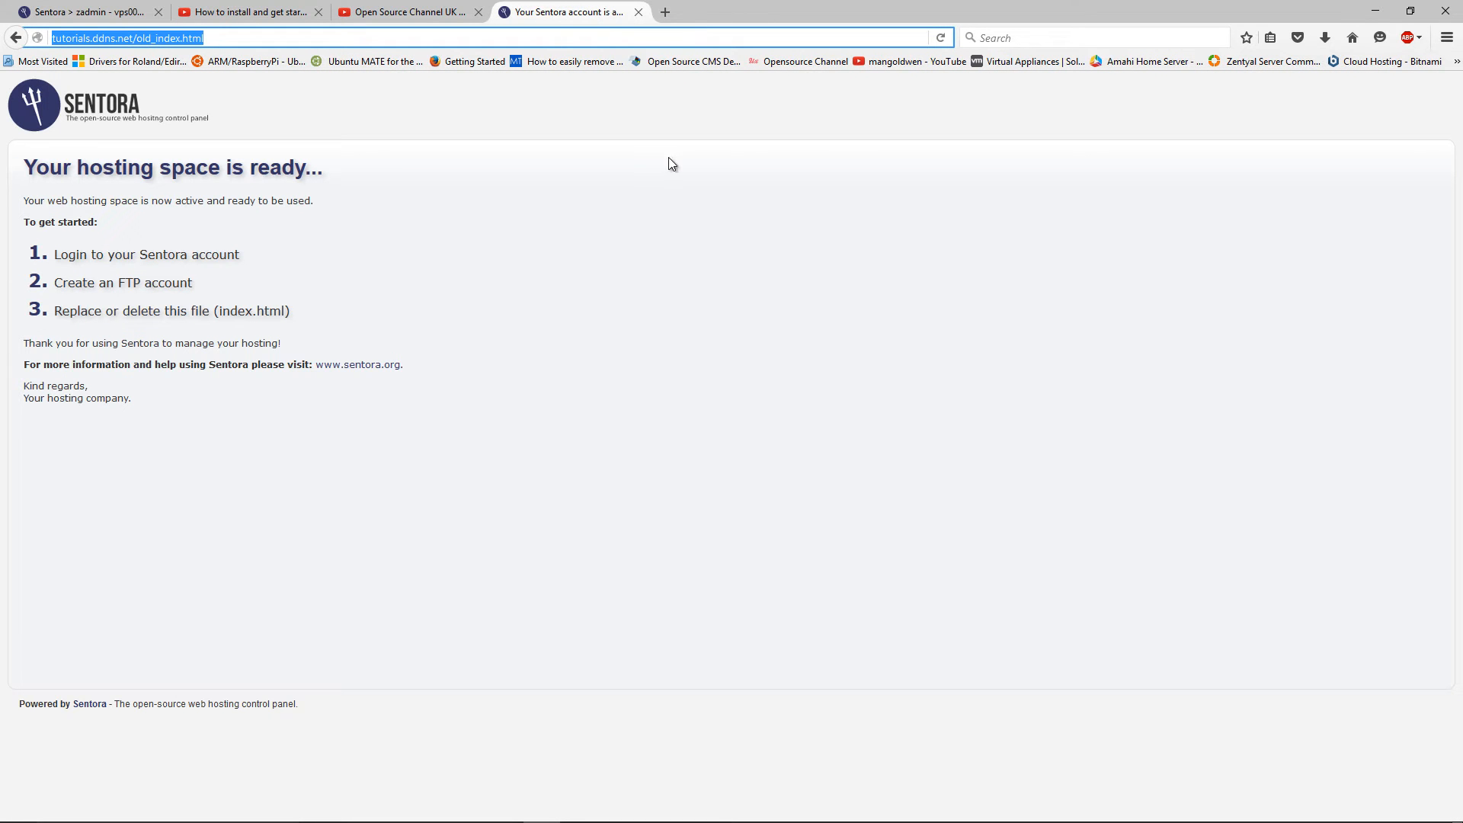
mouse_move(659, 156)
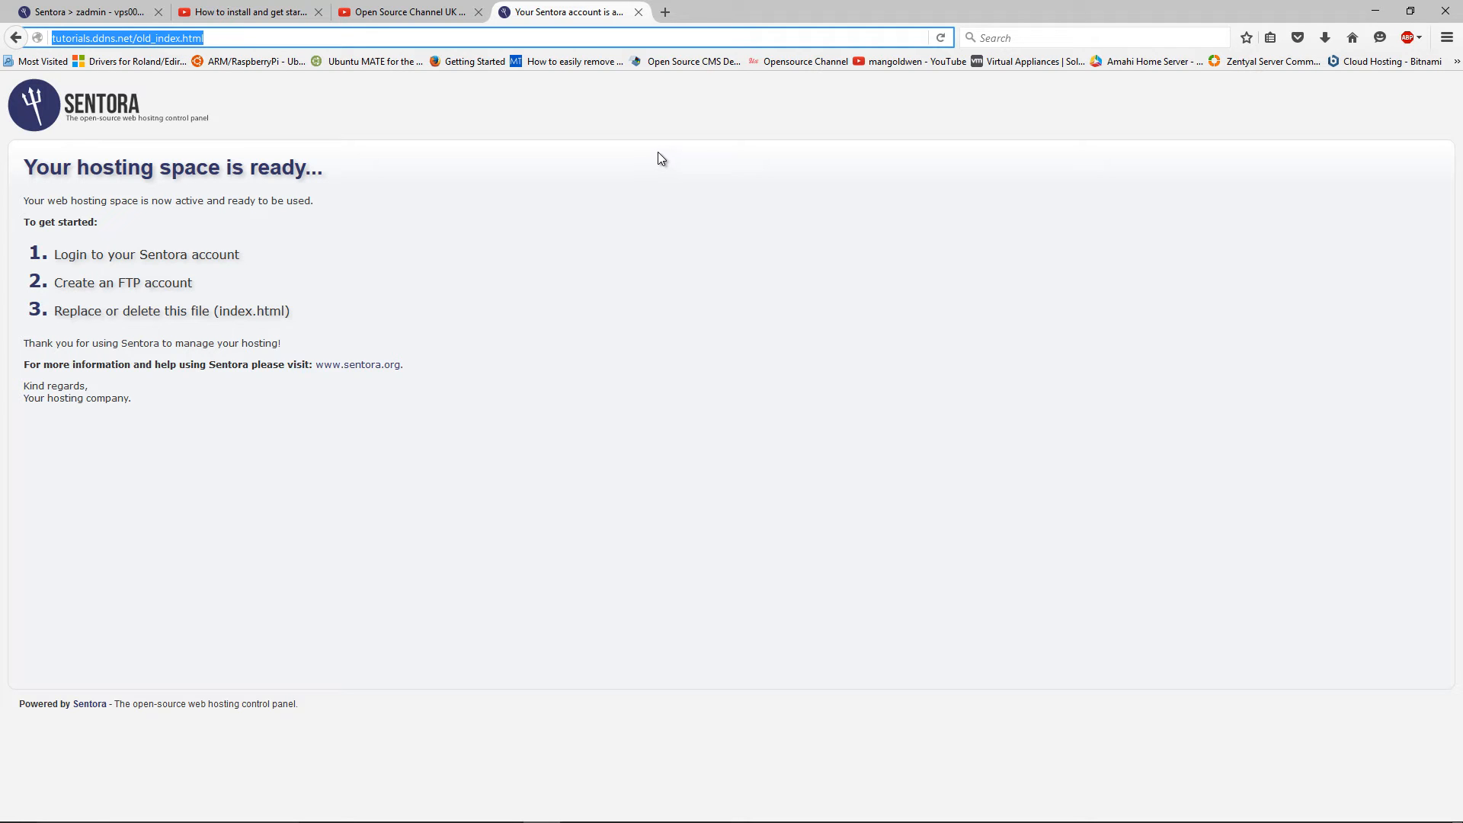
mouse_move(562, 169)
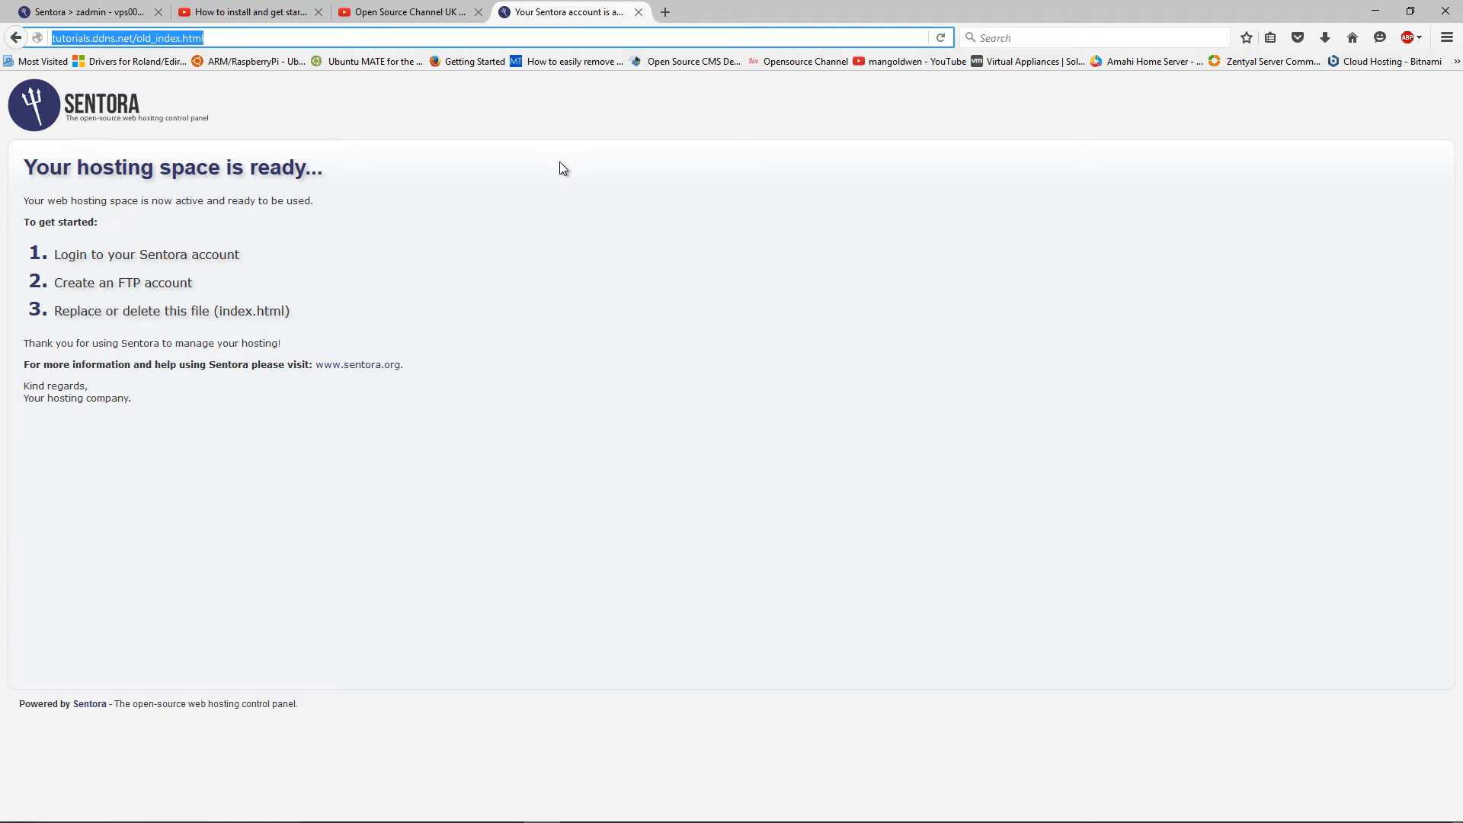
mouse_move(351, 70)
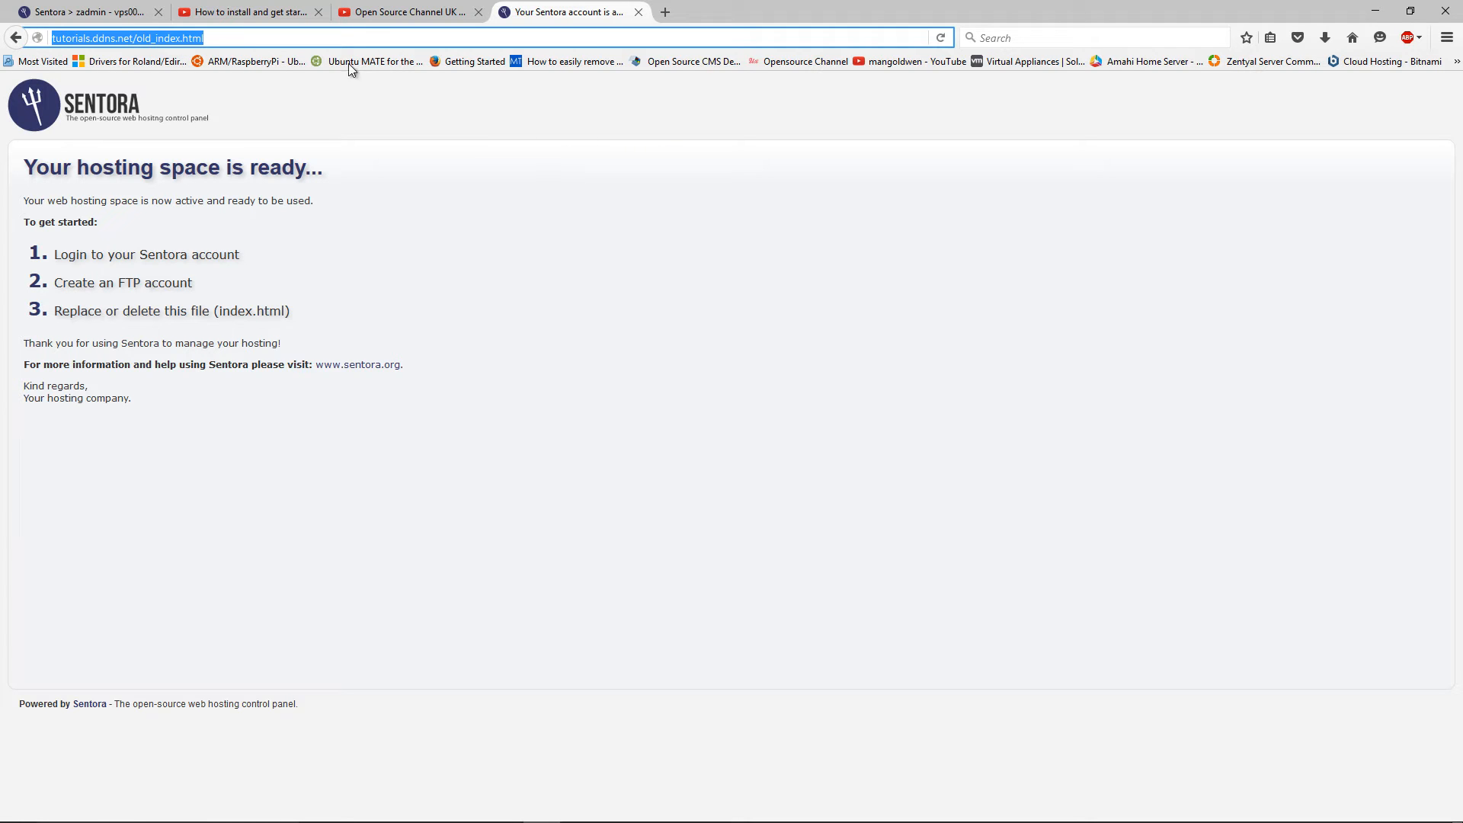
left_click(247, 11)
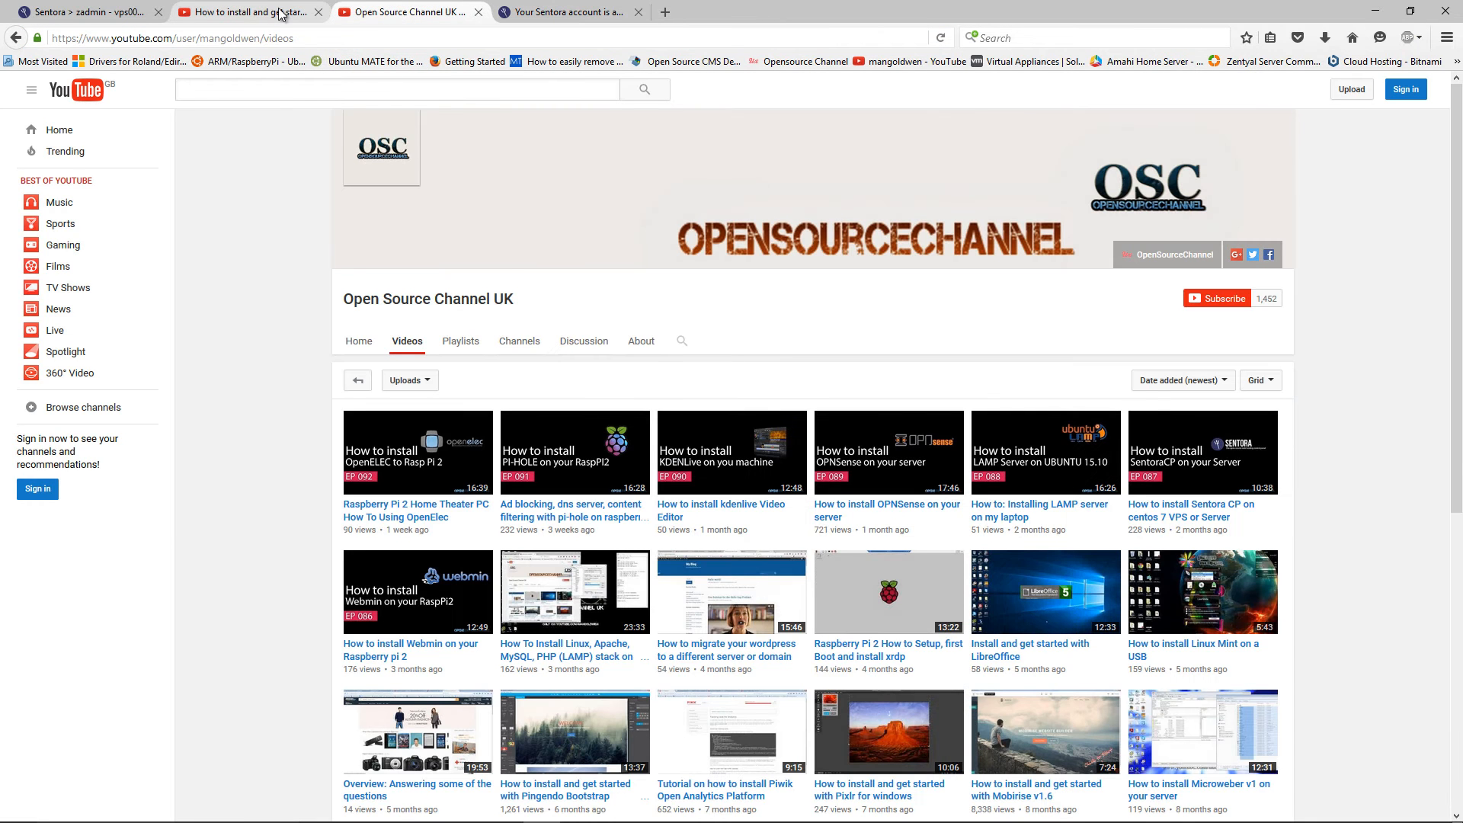
left_click(1046, 592)
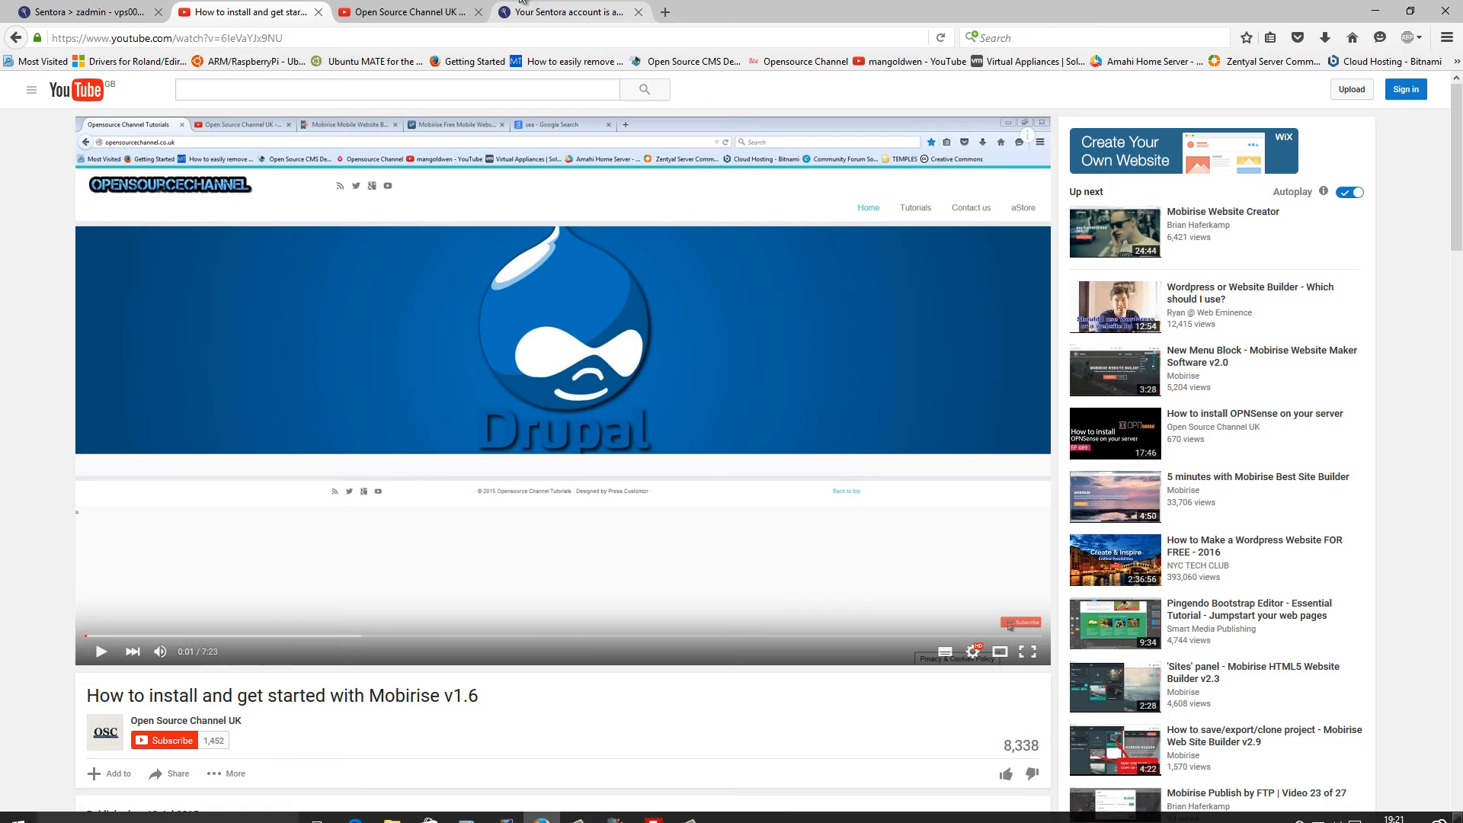
left_click(568, 13)
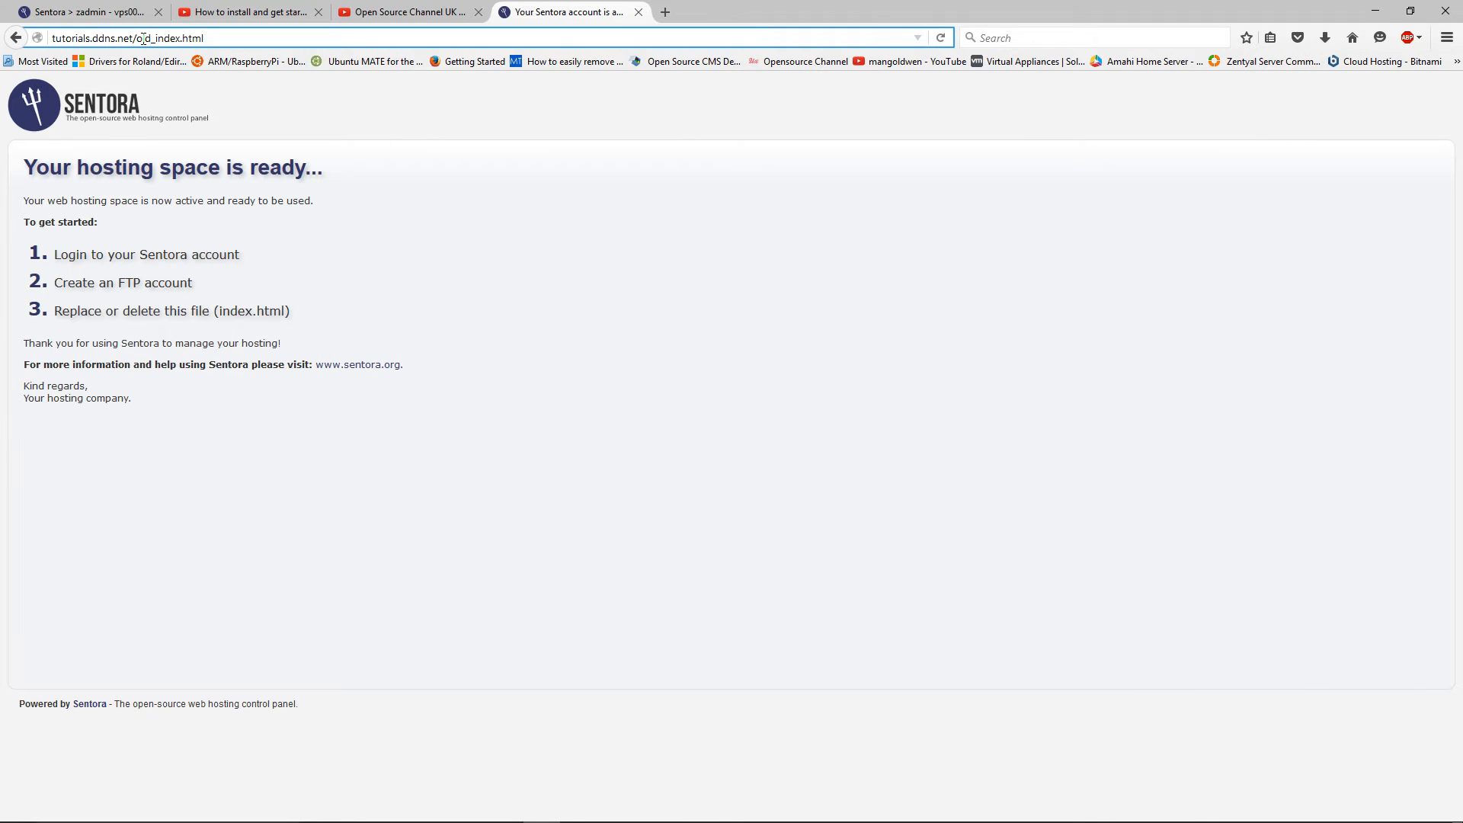
double_click(168, 37)
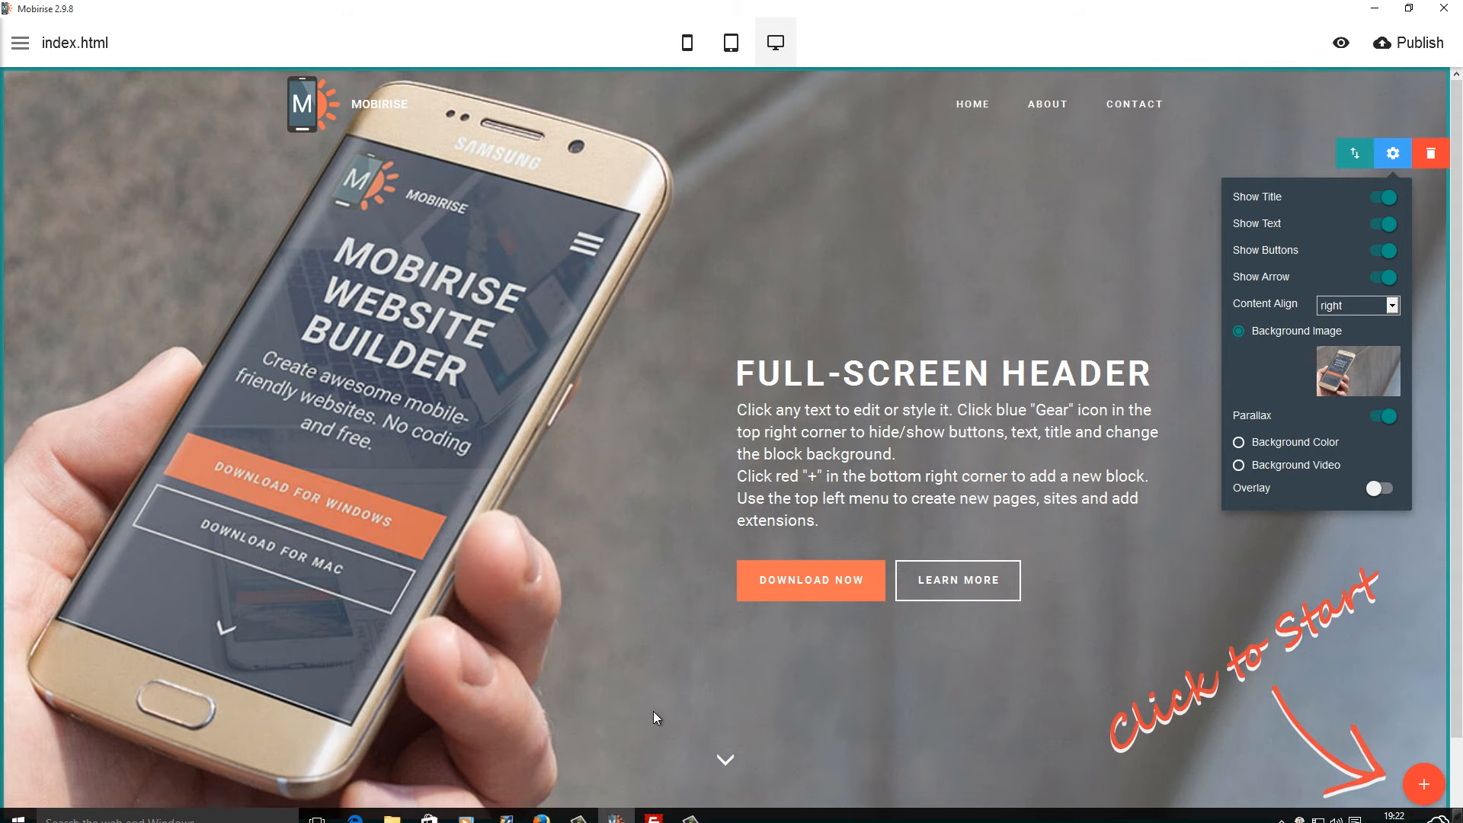
mouse_move(544, 502)
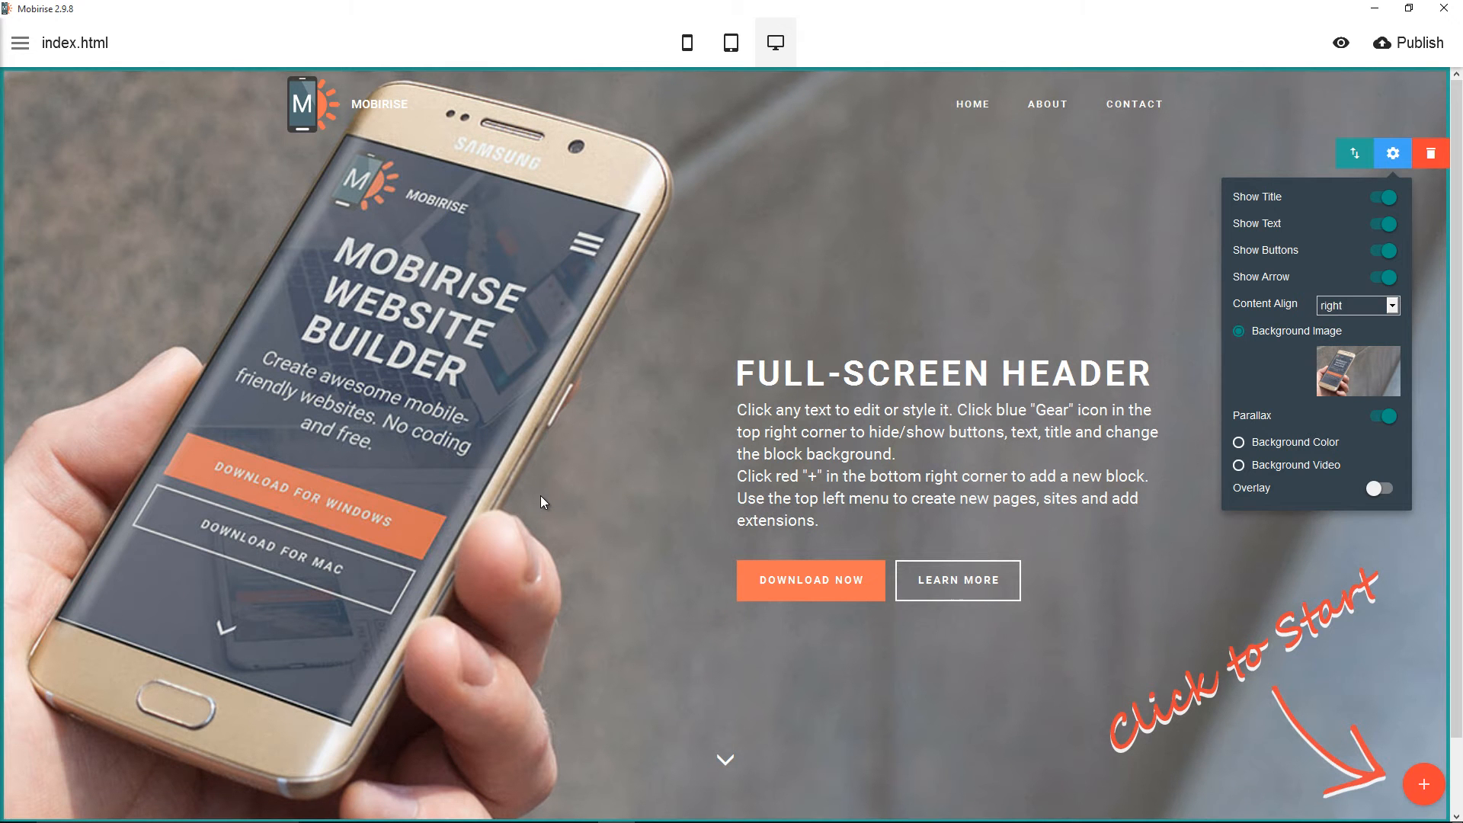
mouse_move(463, 311)
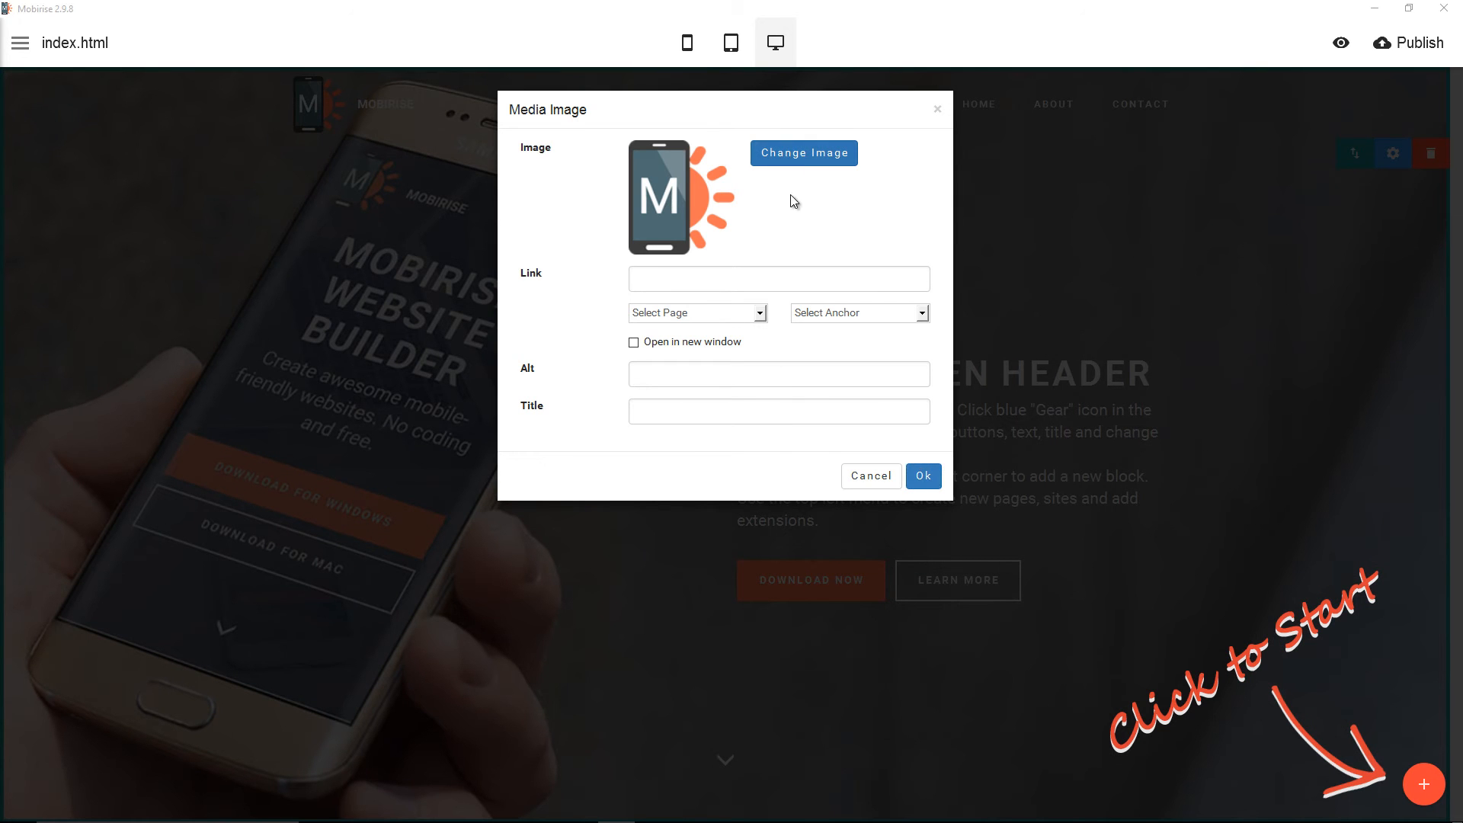
Replace the header logo with the 'your logo HERE' placeholder image
left_click(803, 153)
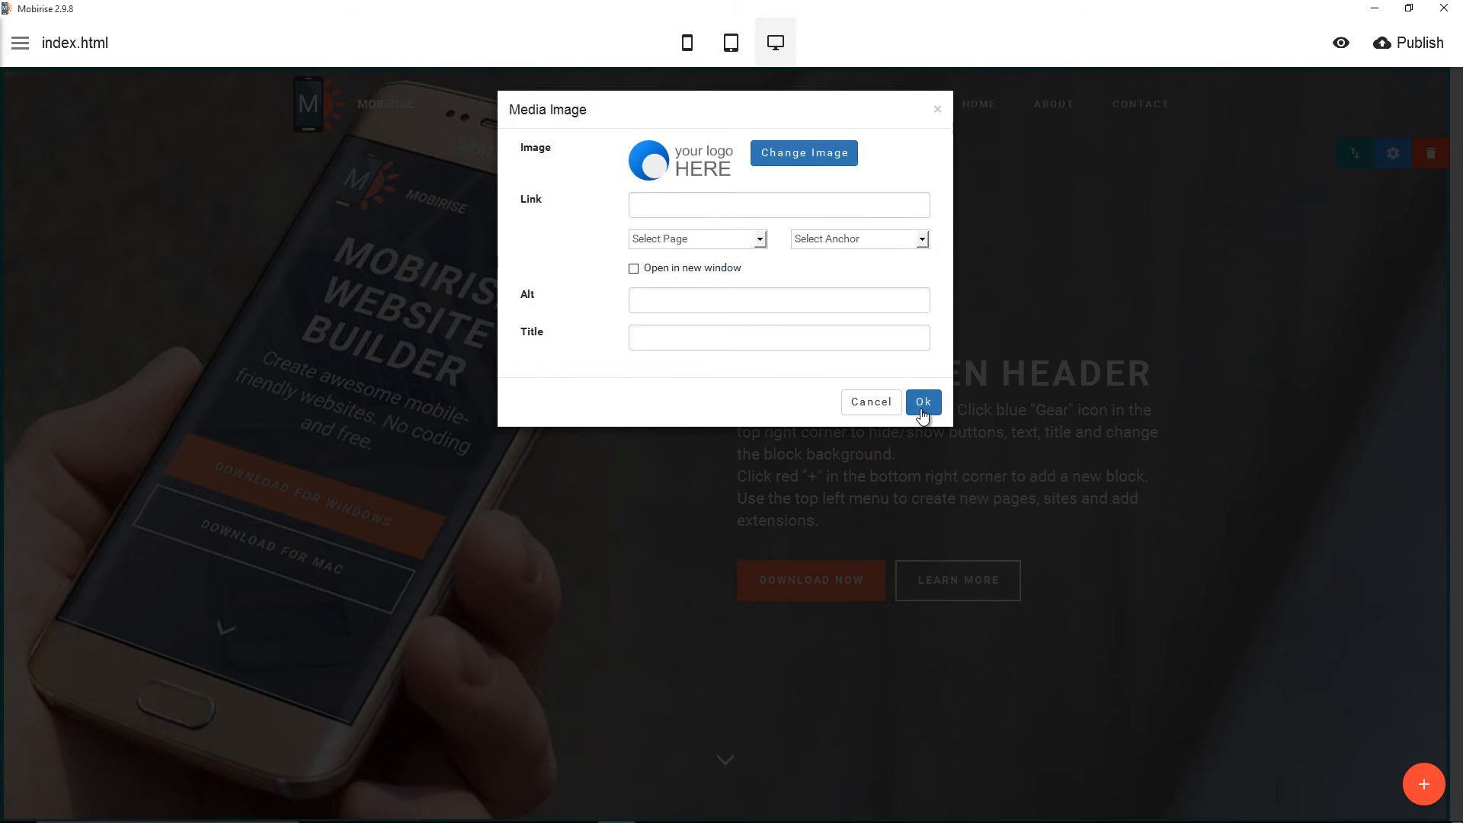
left_click(922, 402)
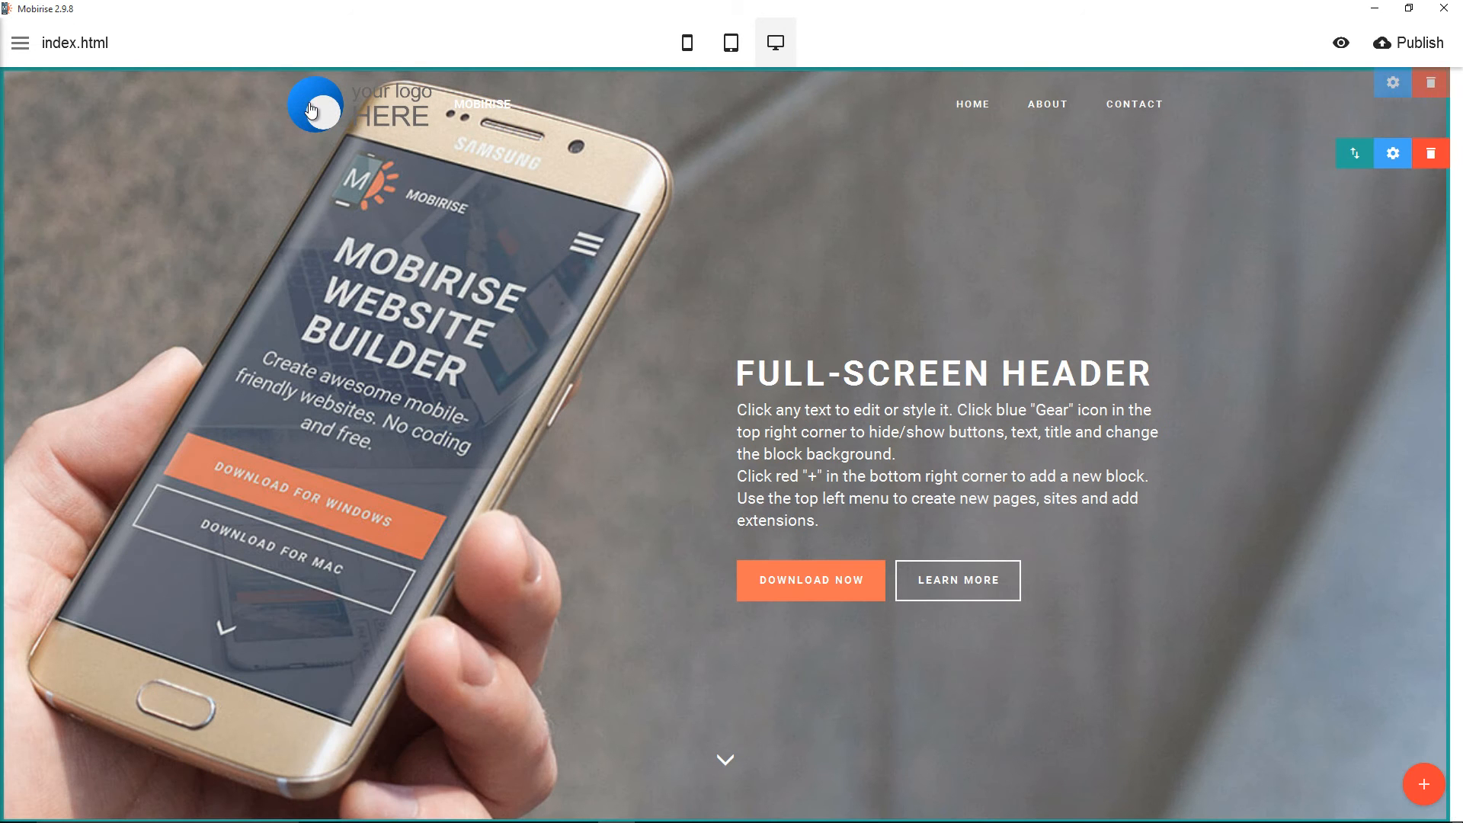
left_click(314, 105)
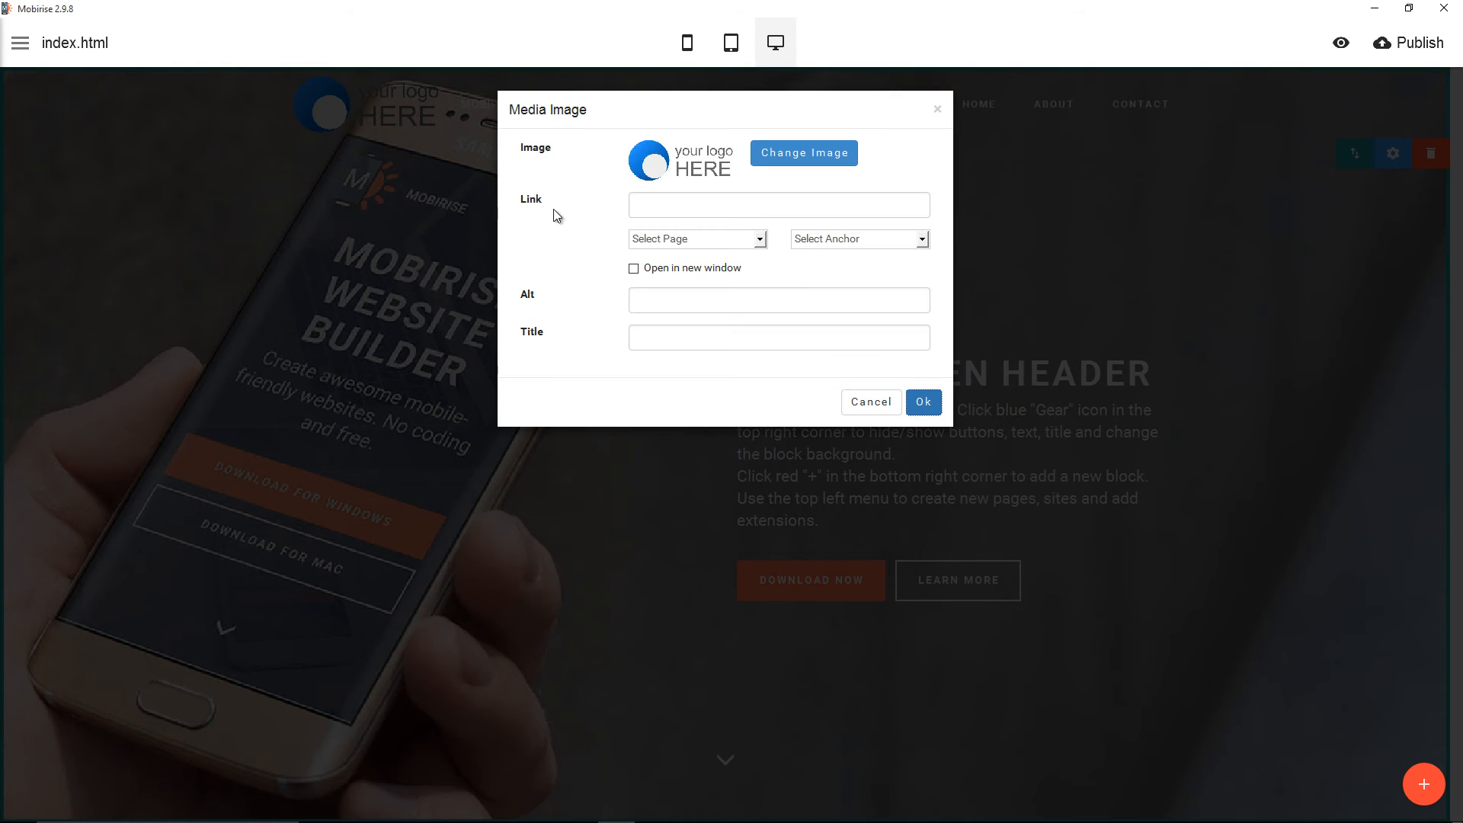
mouse_move(579, 209)
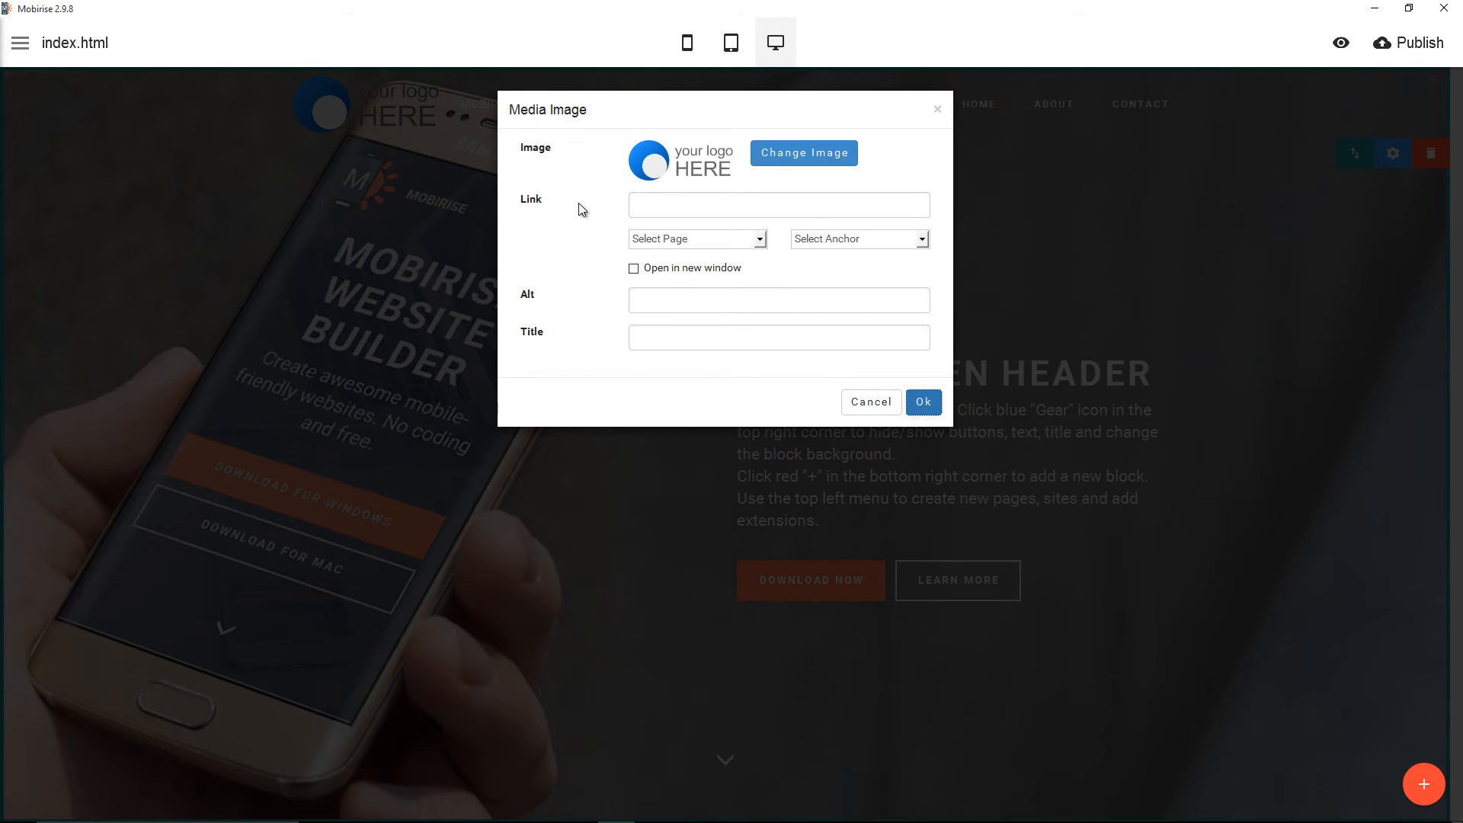
Link the logo to index.html, trying the #top anchor before settling on index.html
left_click(695, 239)
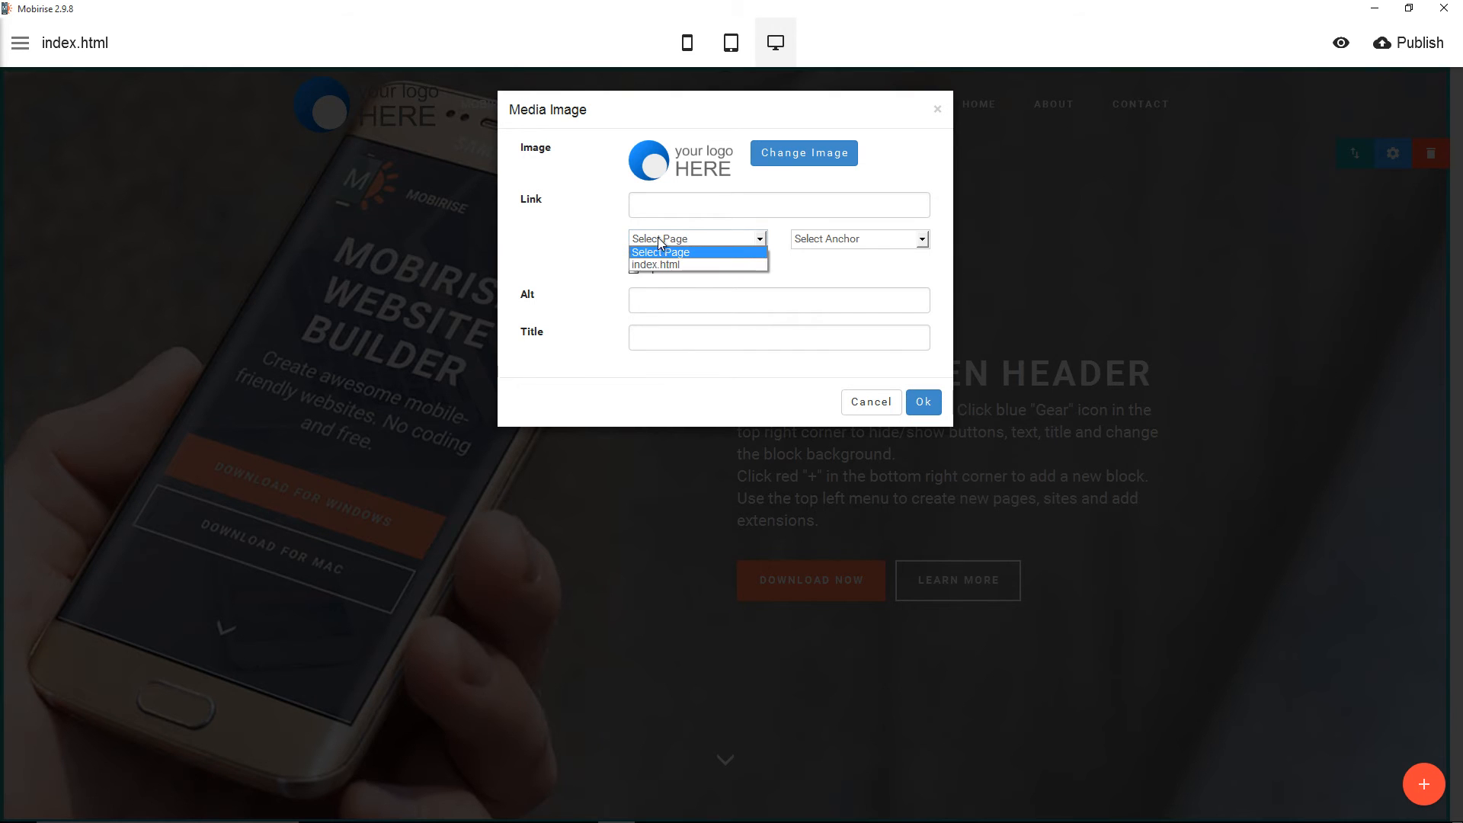
left_click(656, 265)
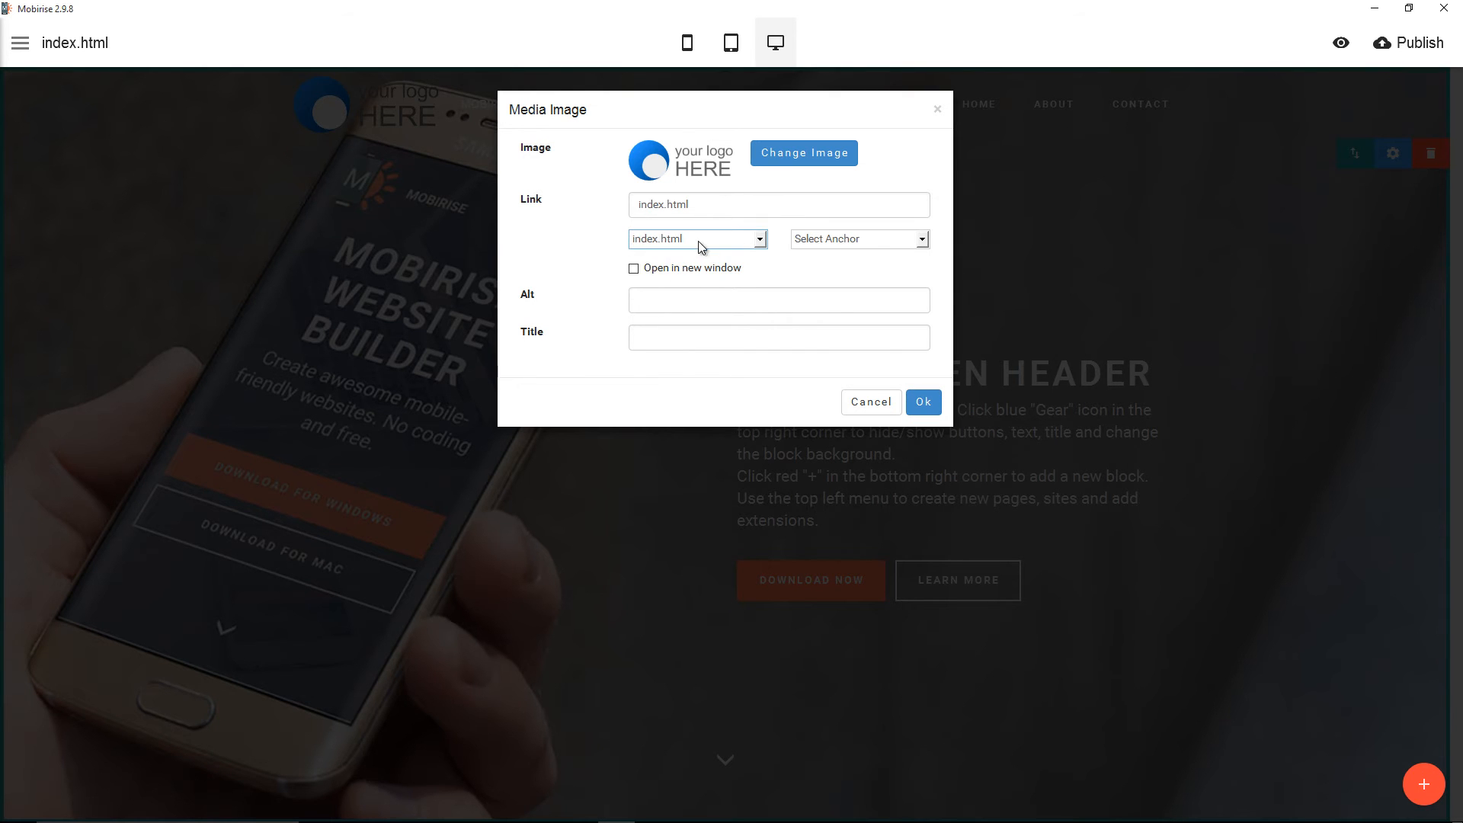
left_click(857, 240)
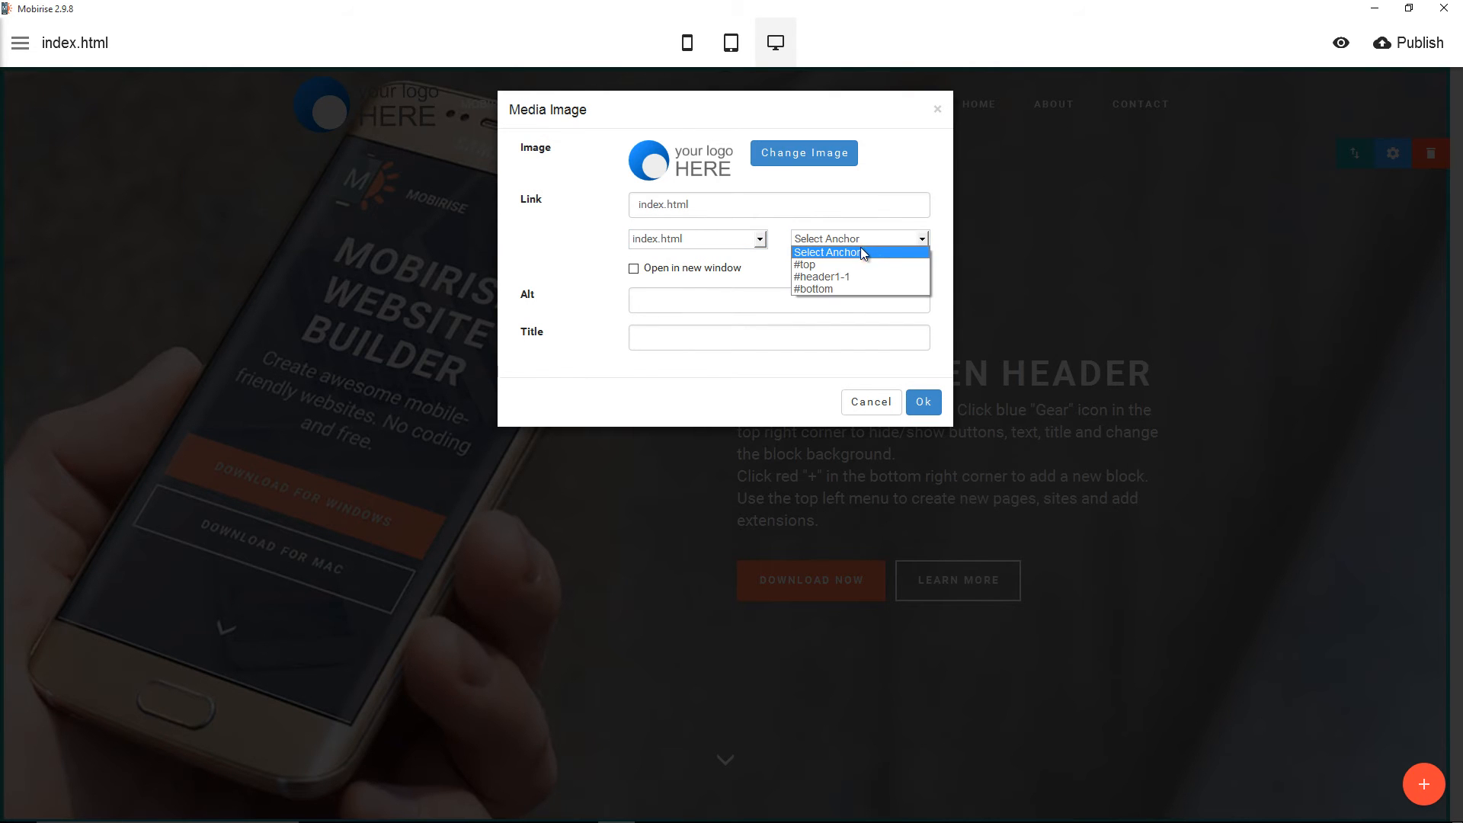
left_click(805, 264)
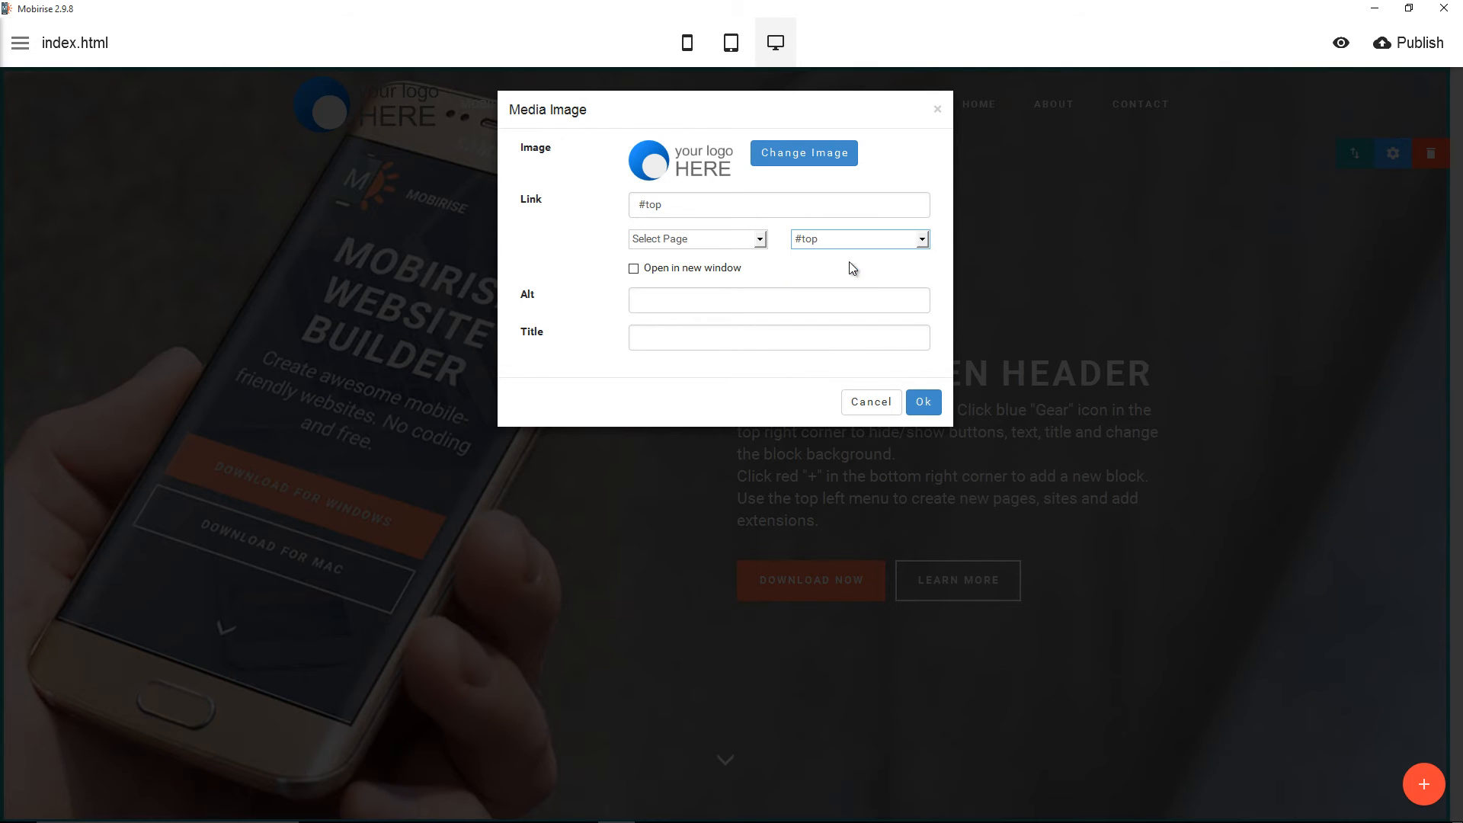
left_click(696, 239)
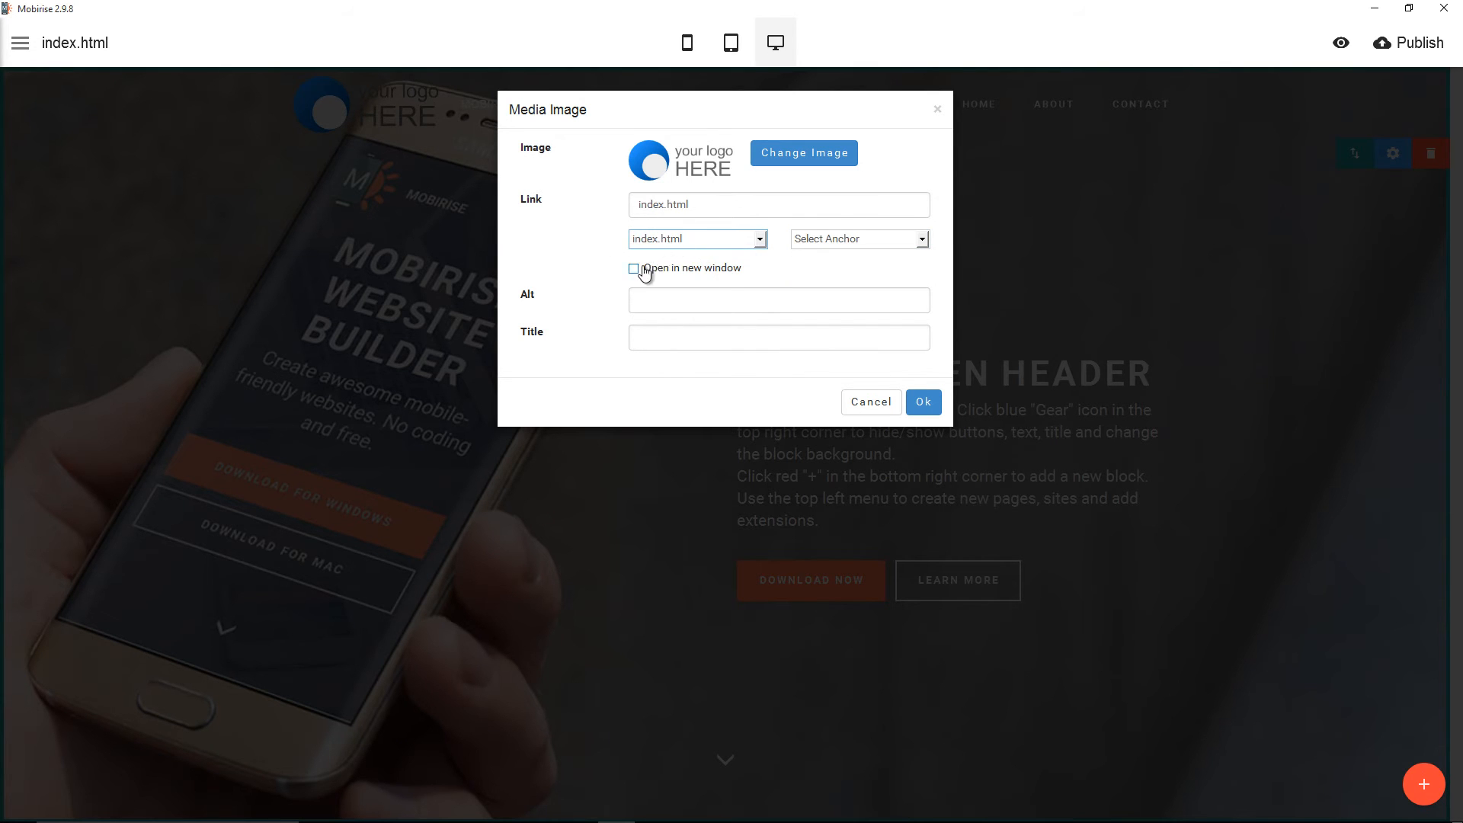
mouse_move(736, 293)
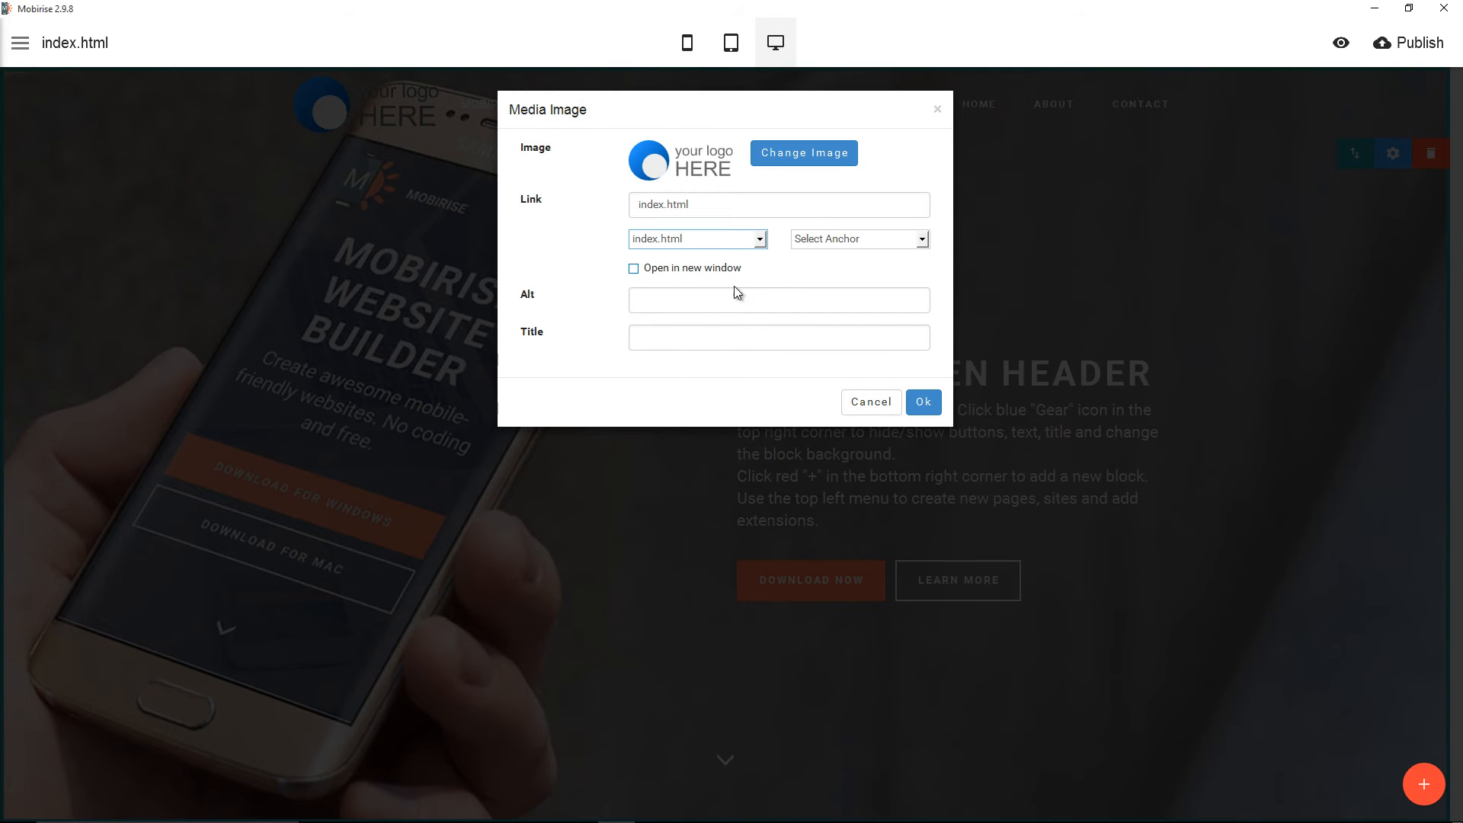
left_click(924, 402)
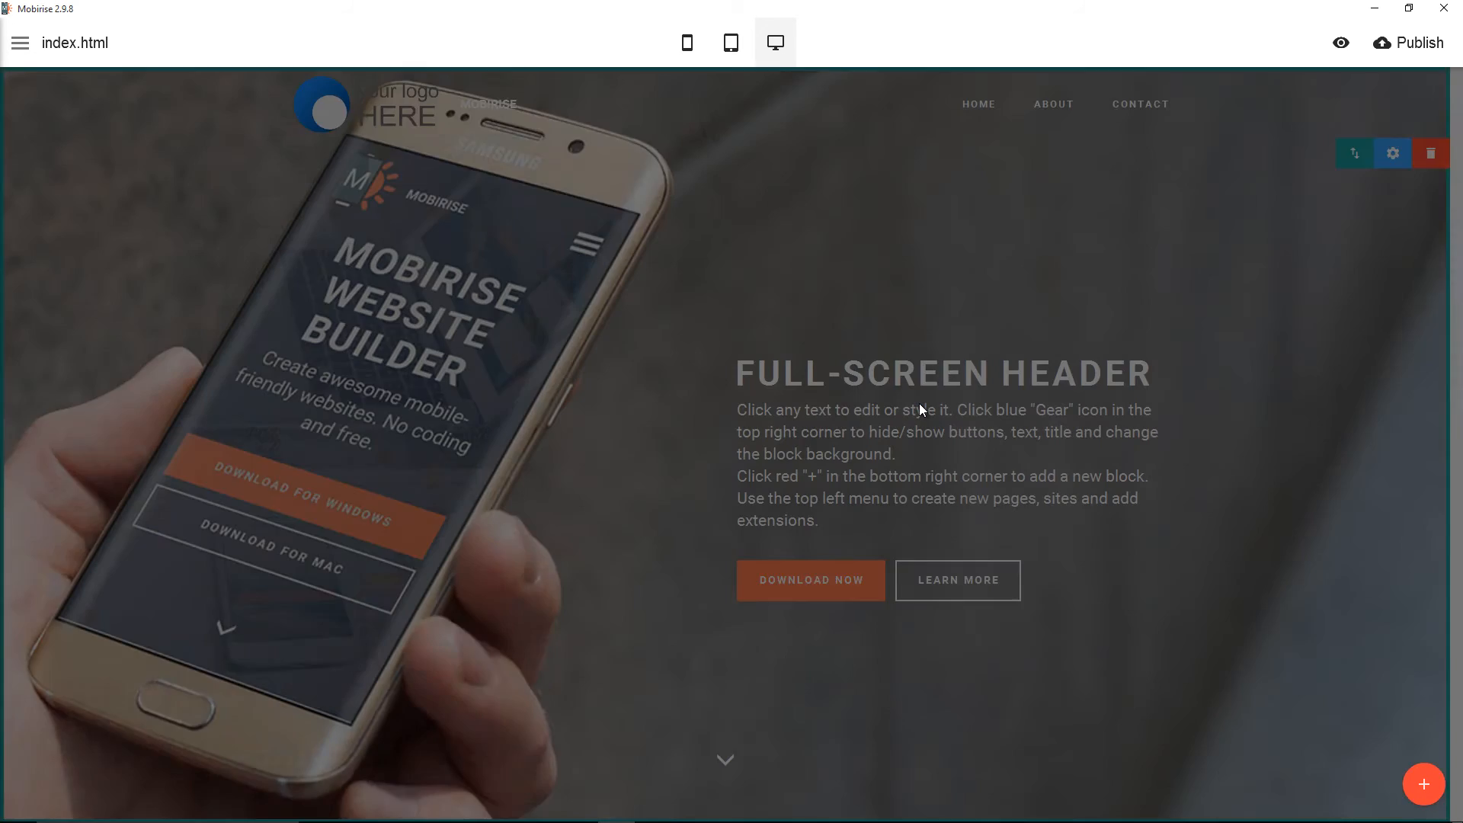
mouse_move(1423, 783)
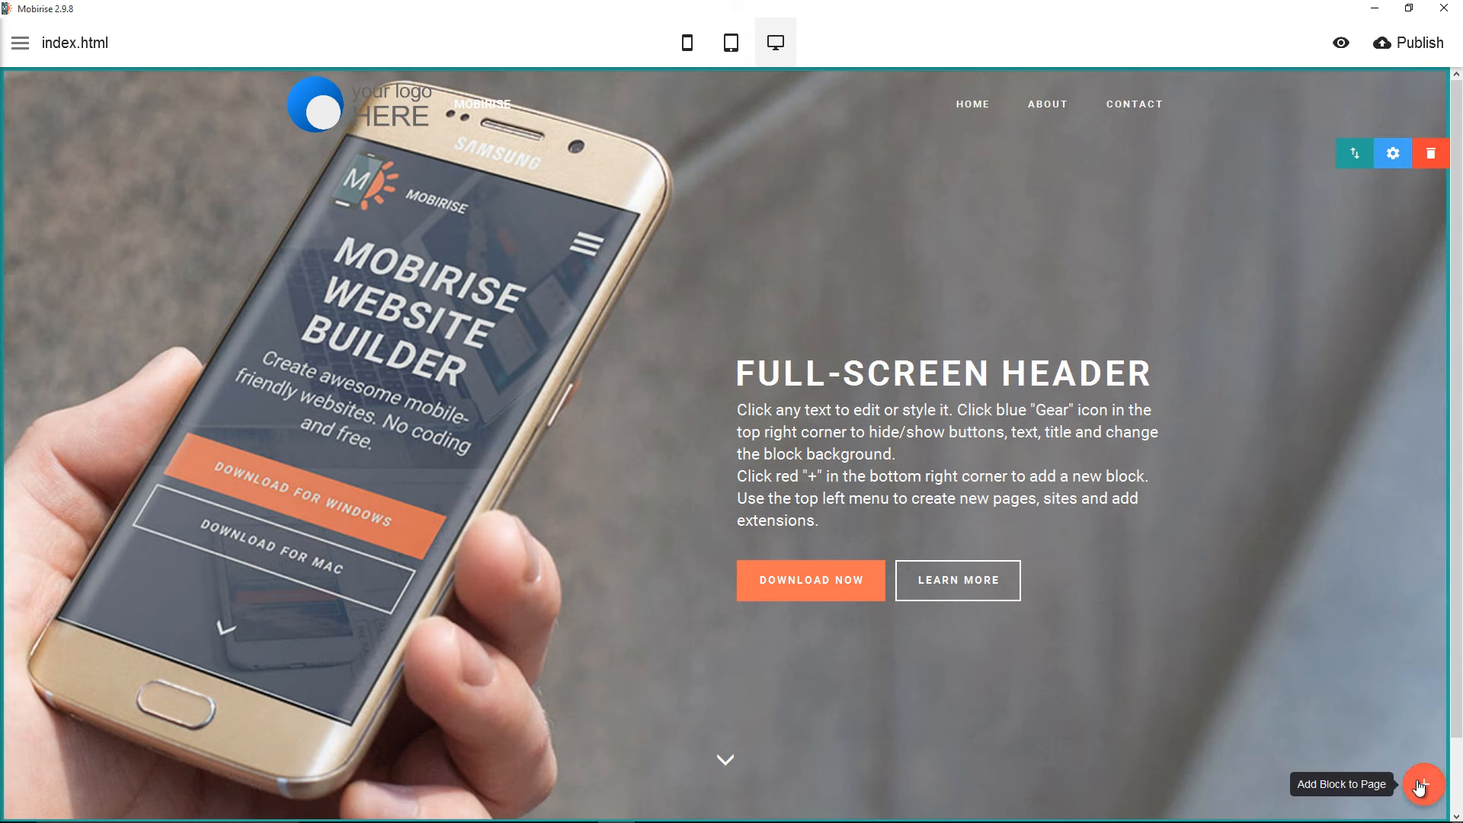
Add a full-width Maps block above the footer from the block library and close the library
left_click(1420, 783)
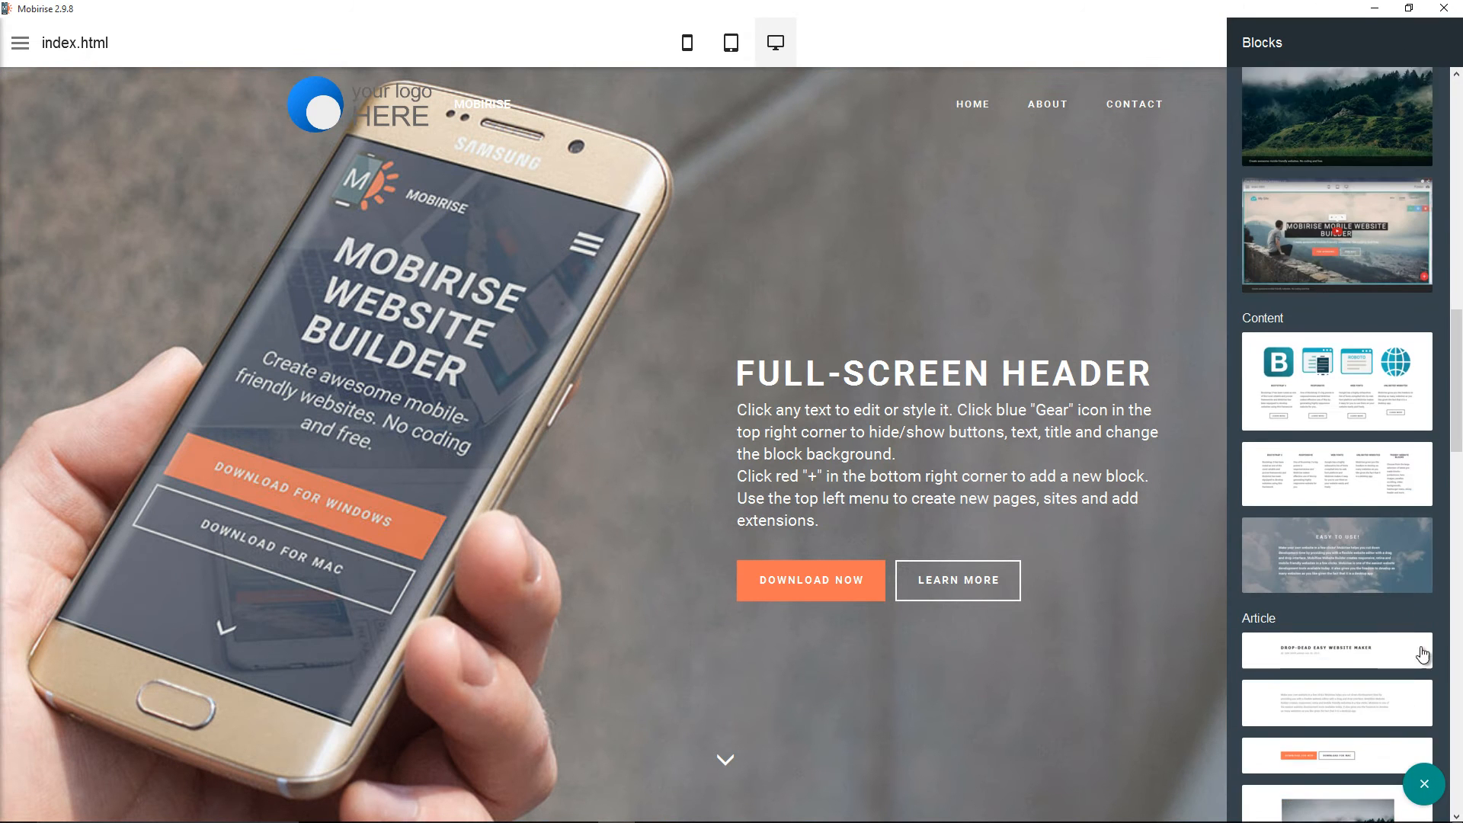
scroll("down", 3)
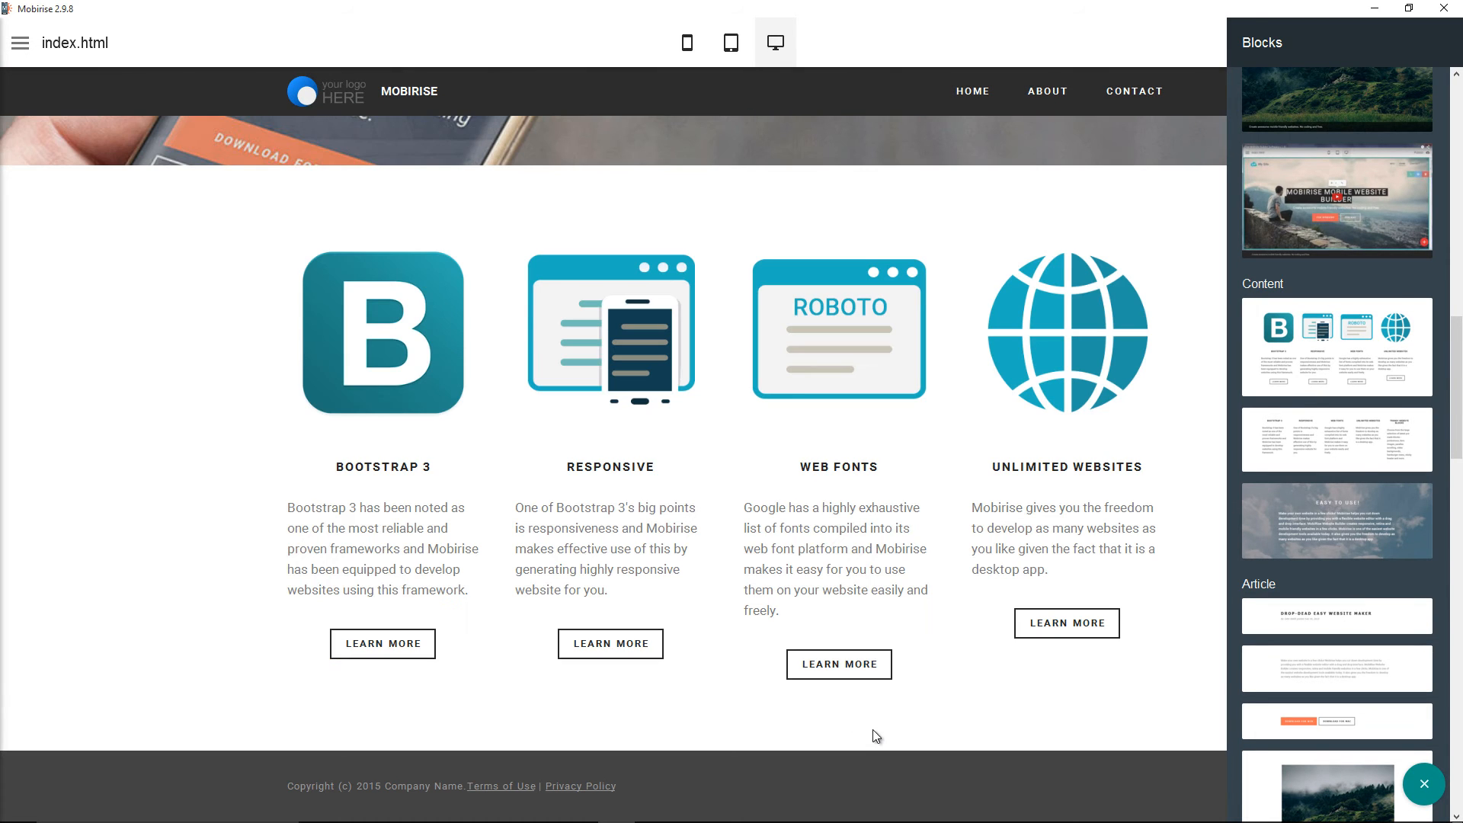
scroll("down", 3)
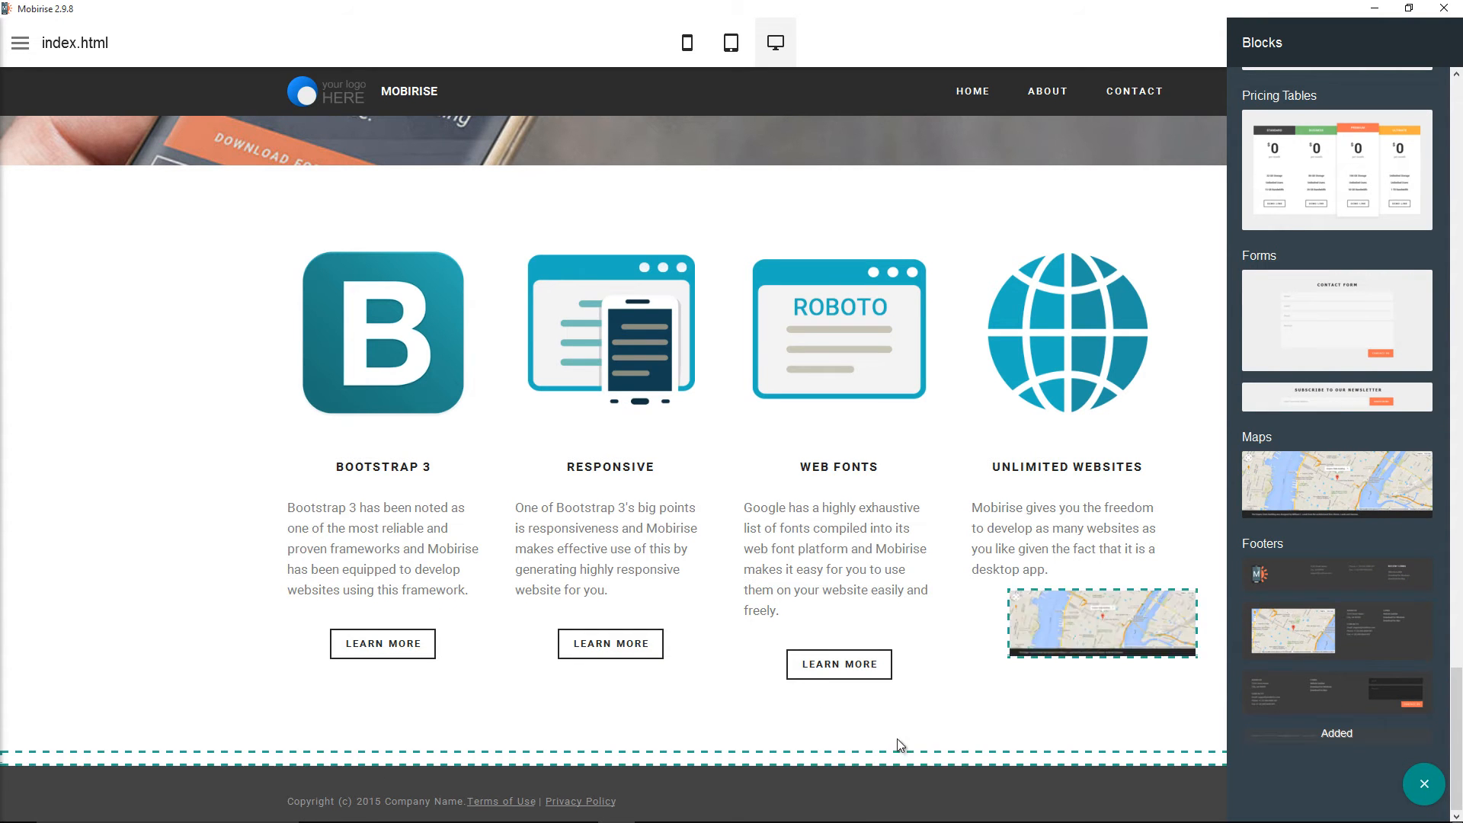
scroll("down", 3)
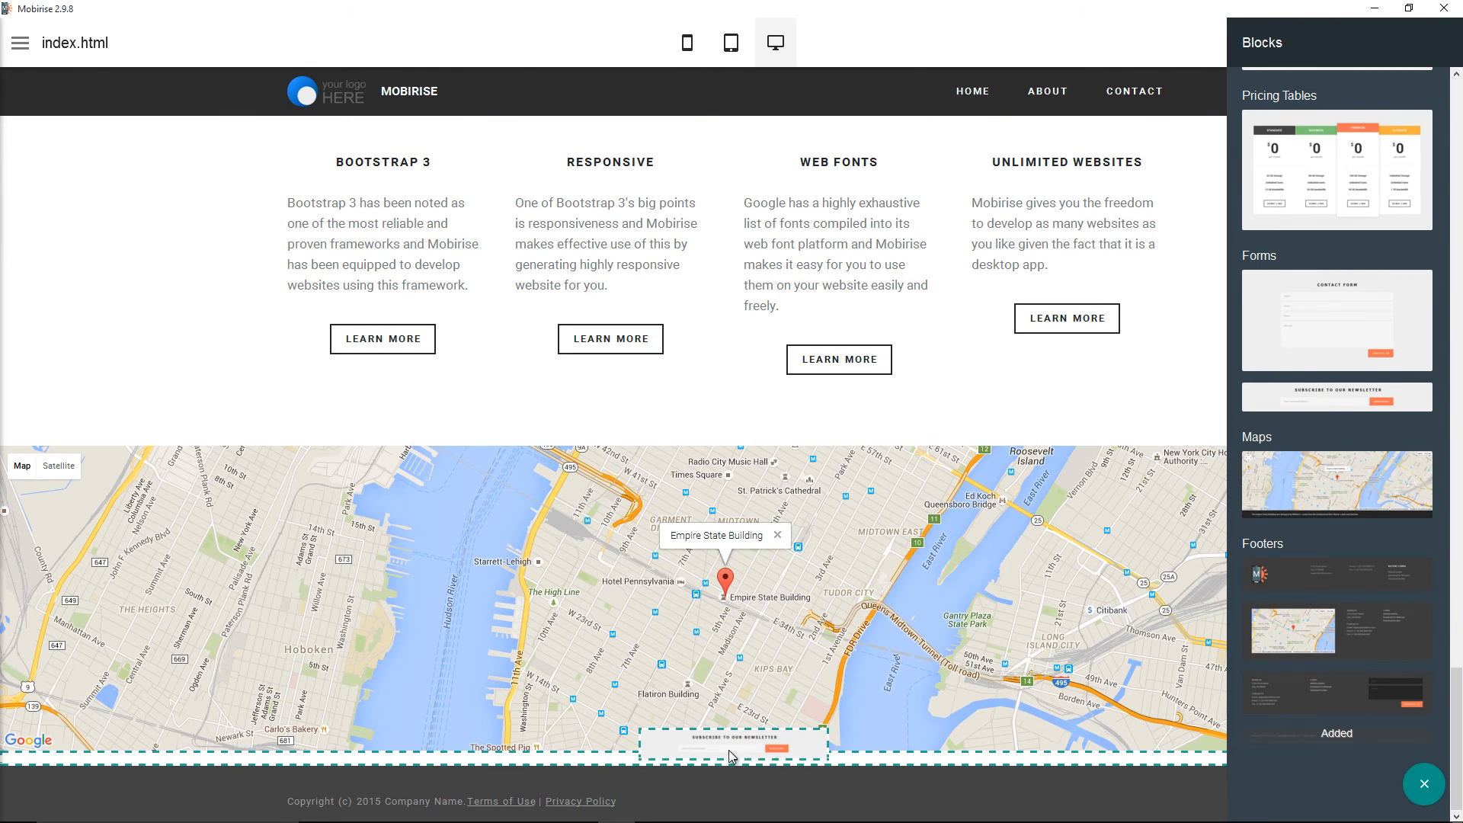
scroll("down", 3)
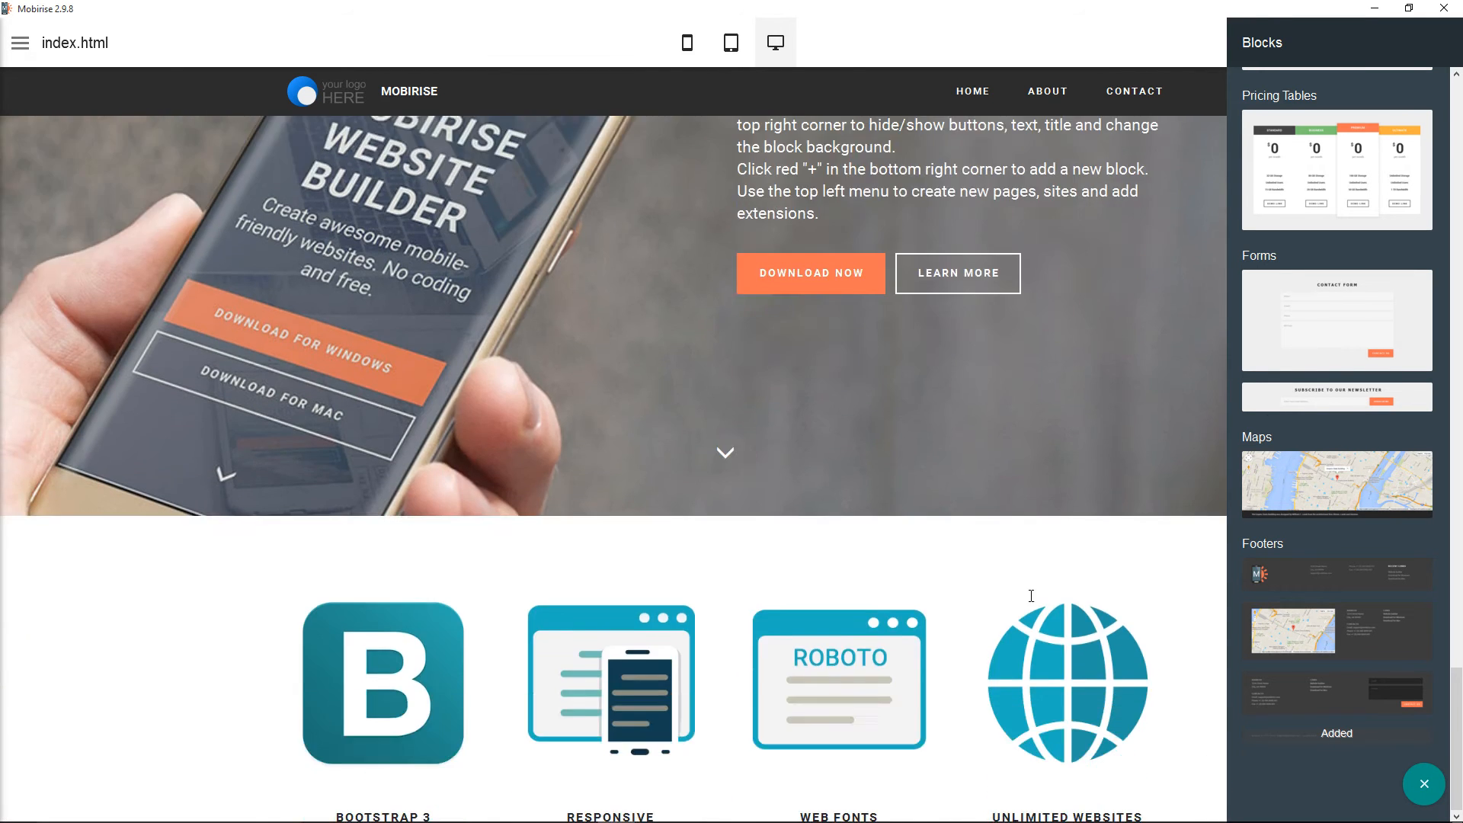
scroll("down", 3)
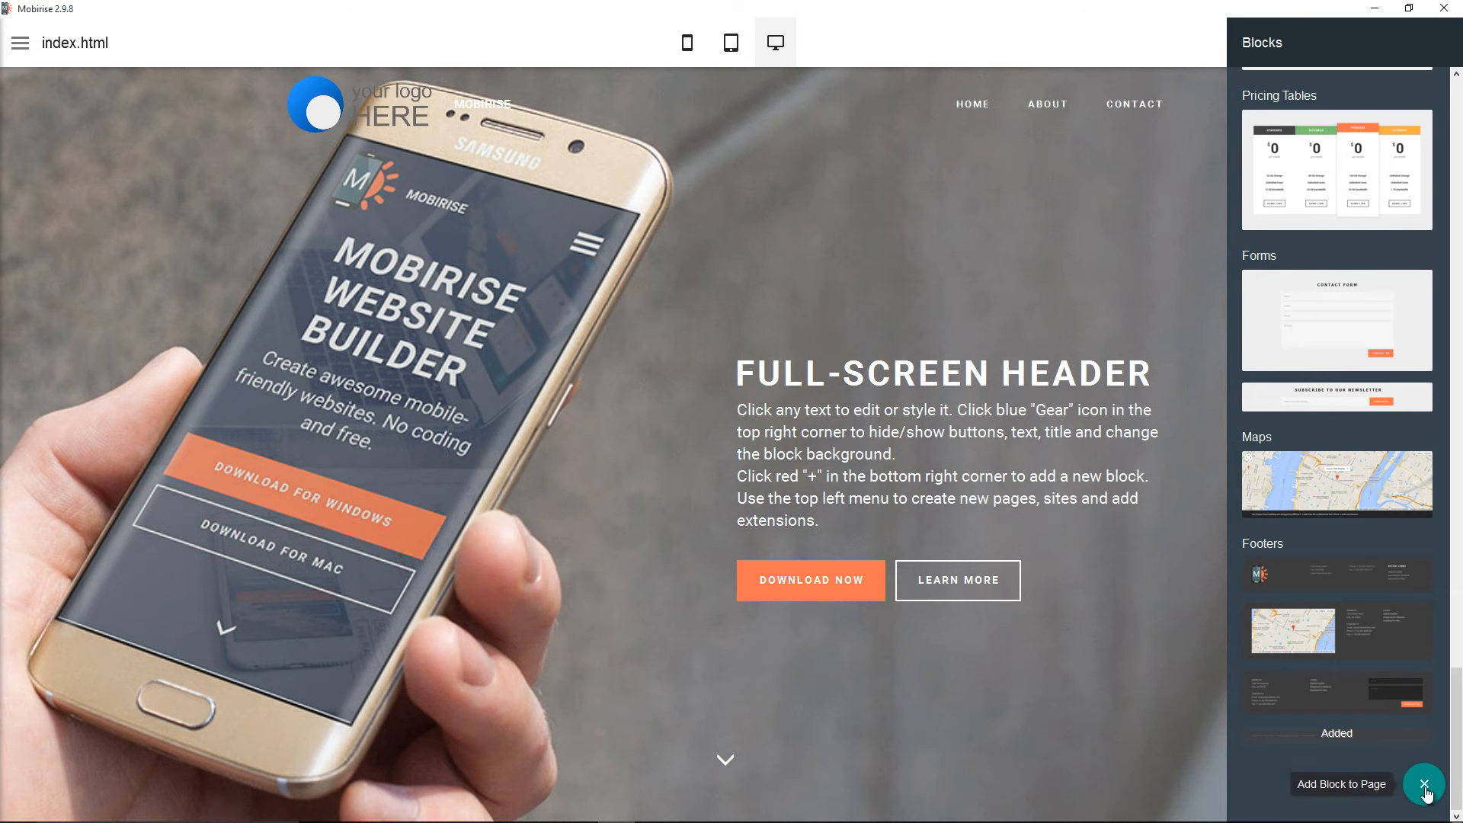
left_click(1424, 784)
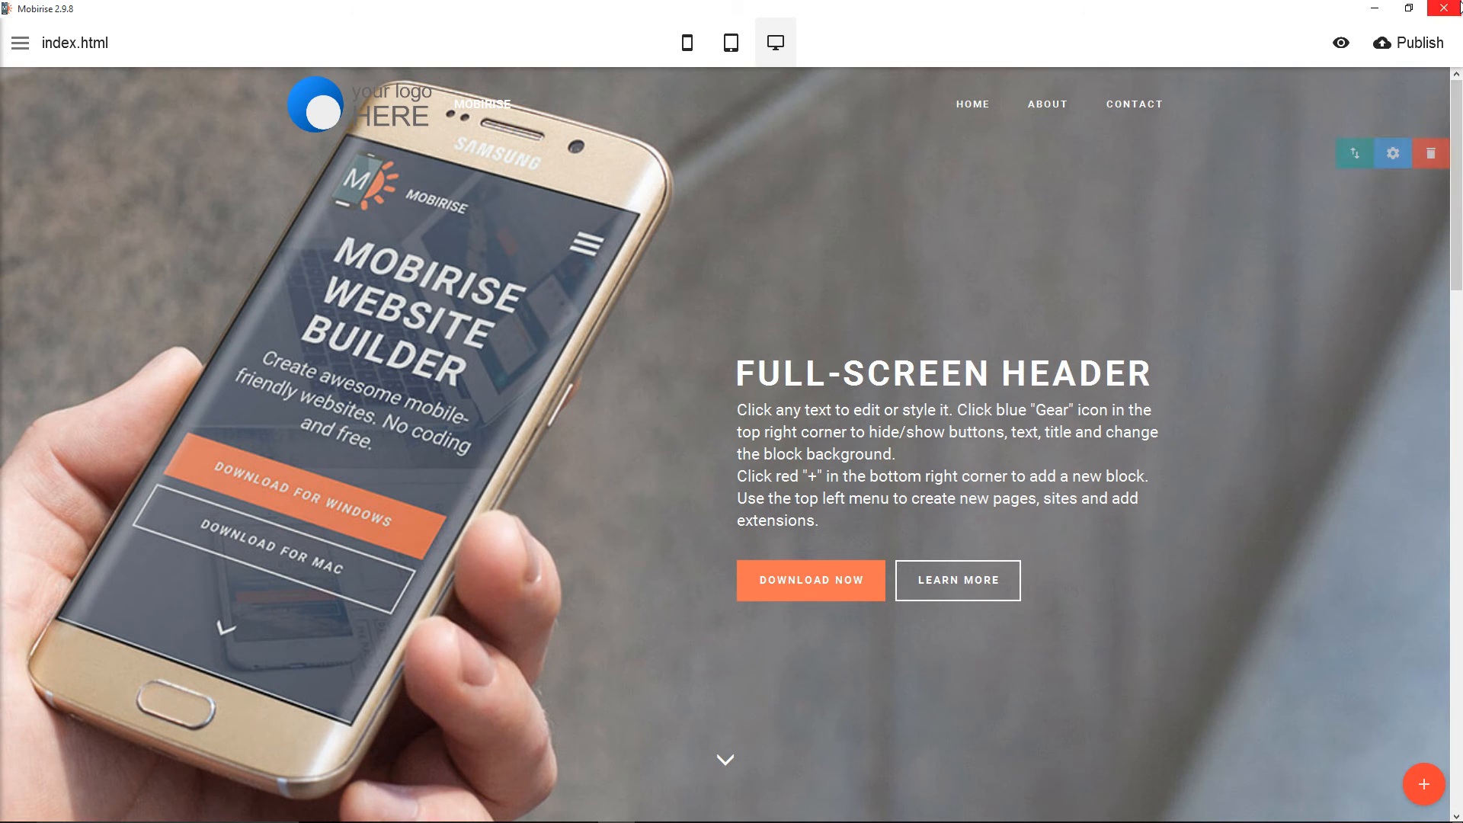
From the Publish dialog, create a new 'site demo' folder on the desktop and place it among the icons
left_click(1409, 42)
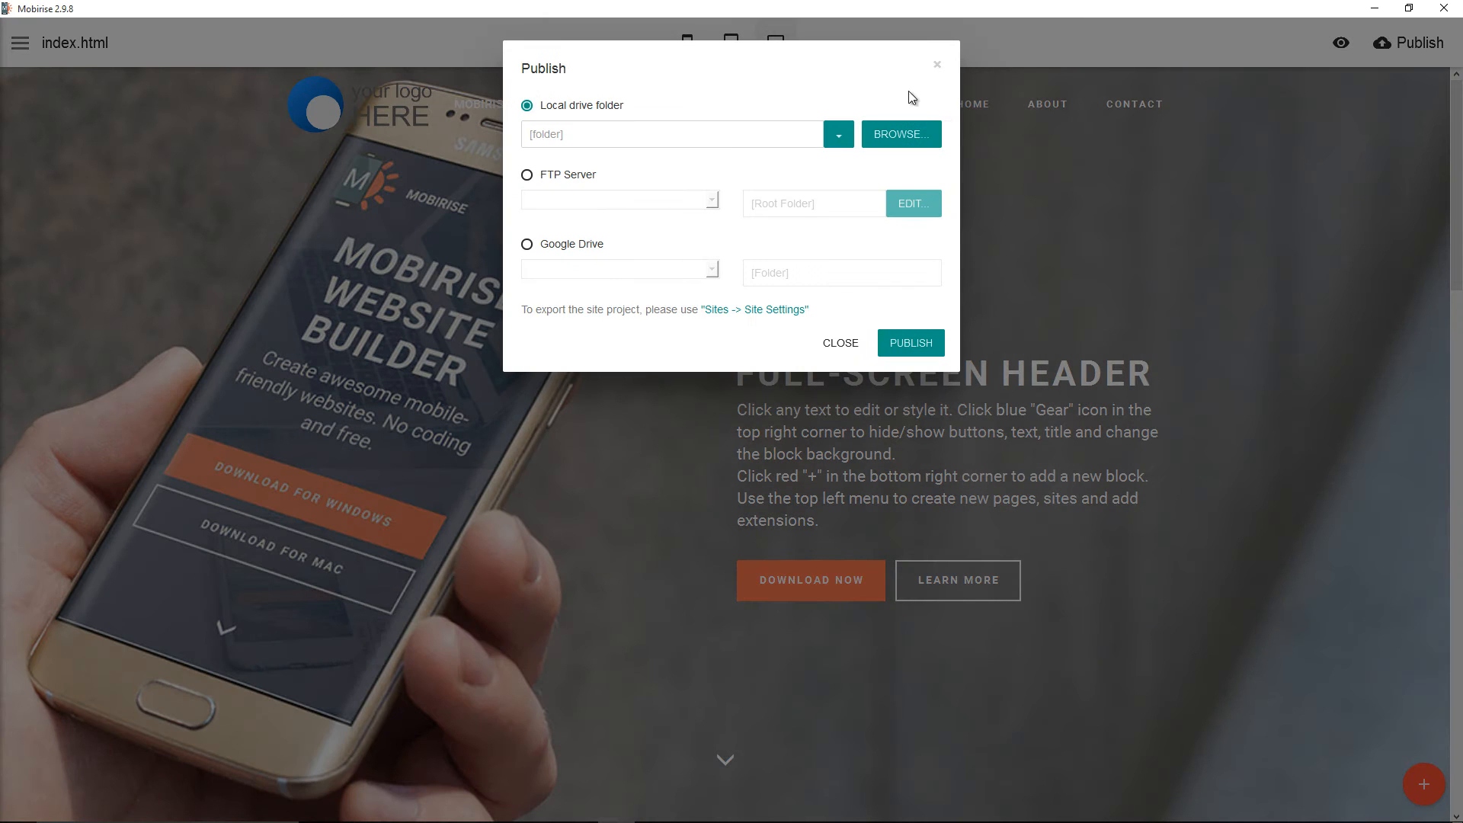
mouse_move(978, 218)
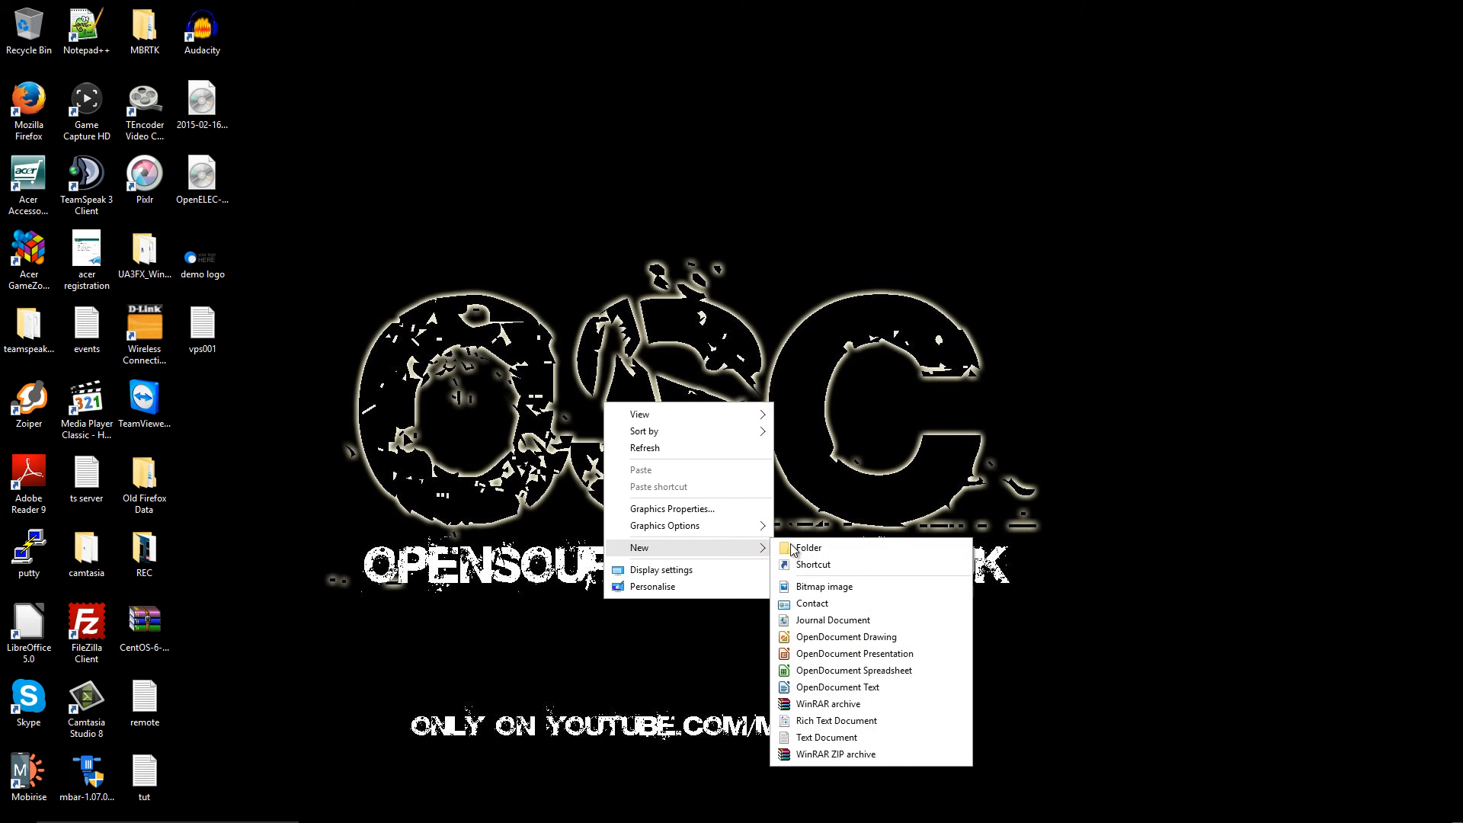
left_click(808, 547)
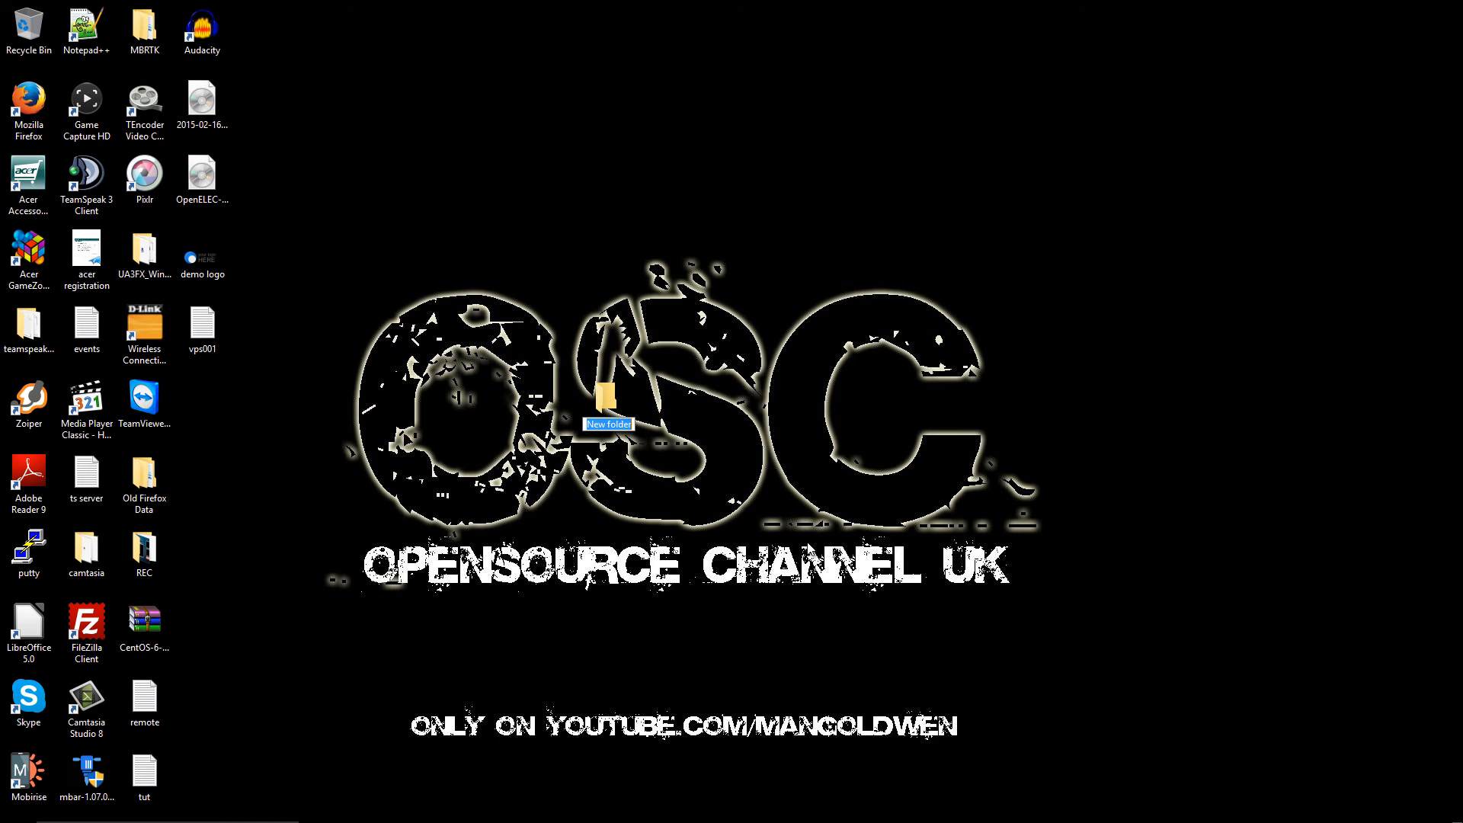
type("site demo")
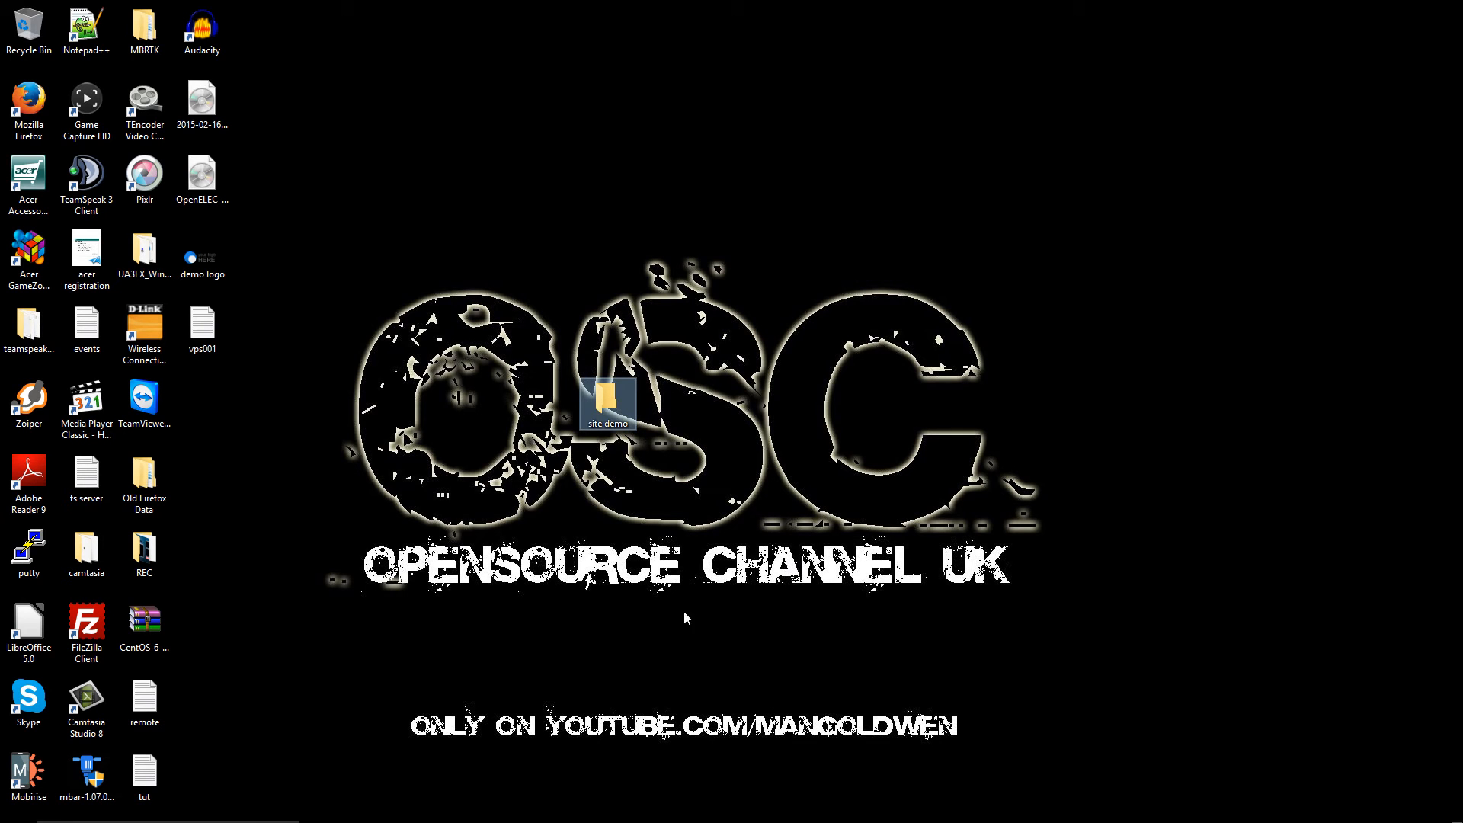
left_click_drag(608, 399, 201, 399)
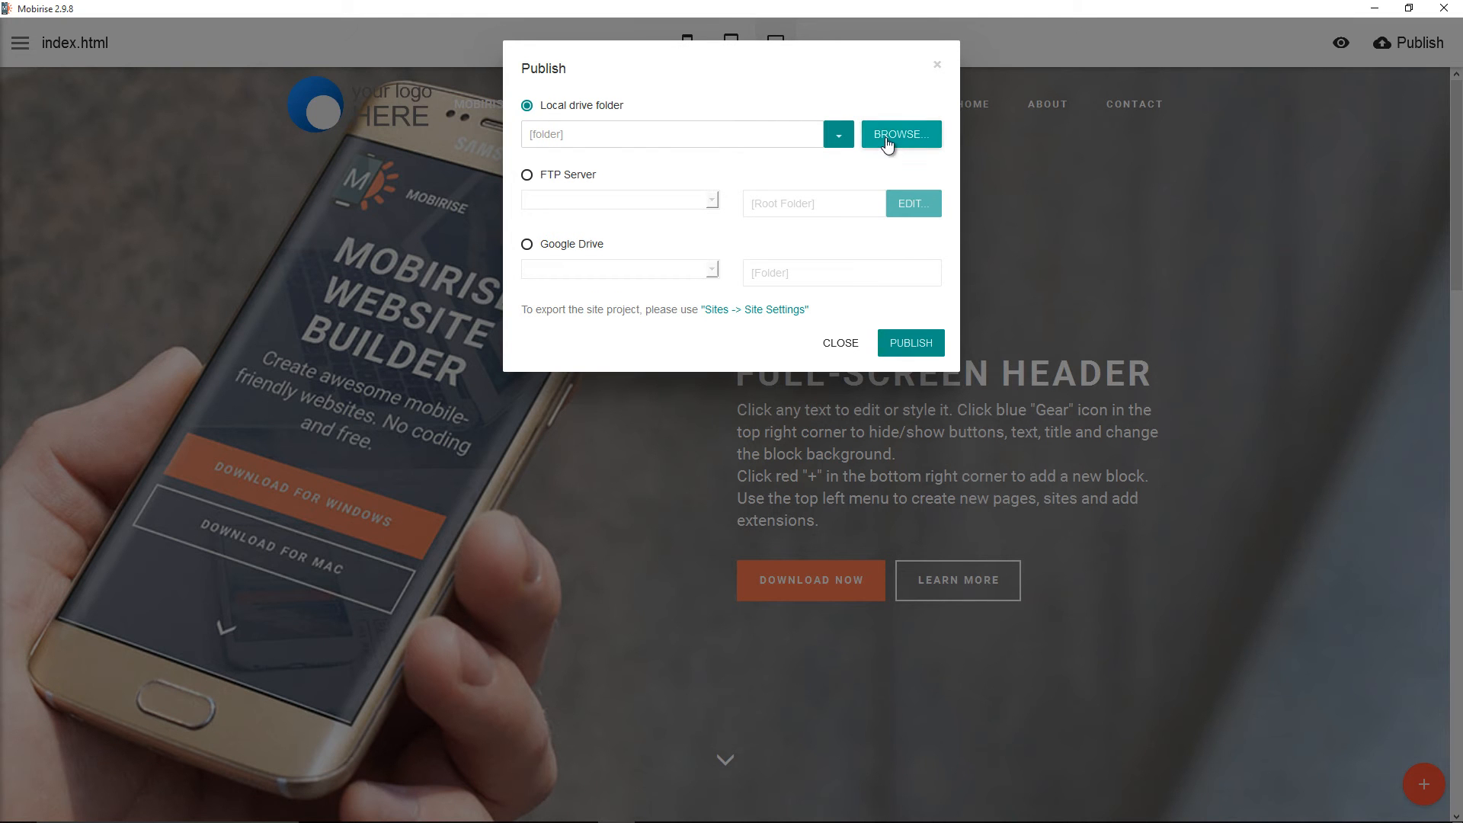
Set the local publish destination to Desktop > site demo and publish the site there
left_click(899, 134)
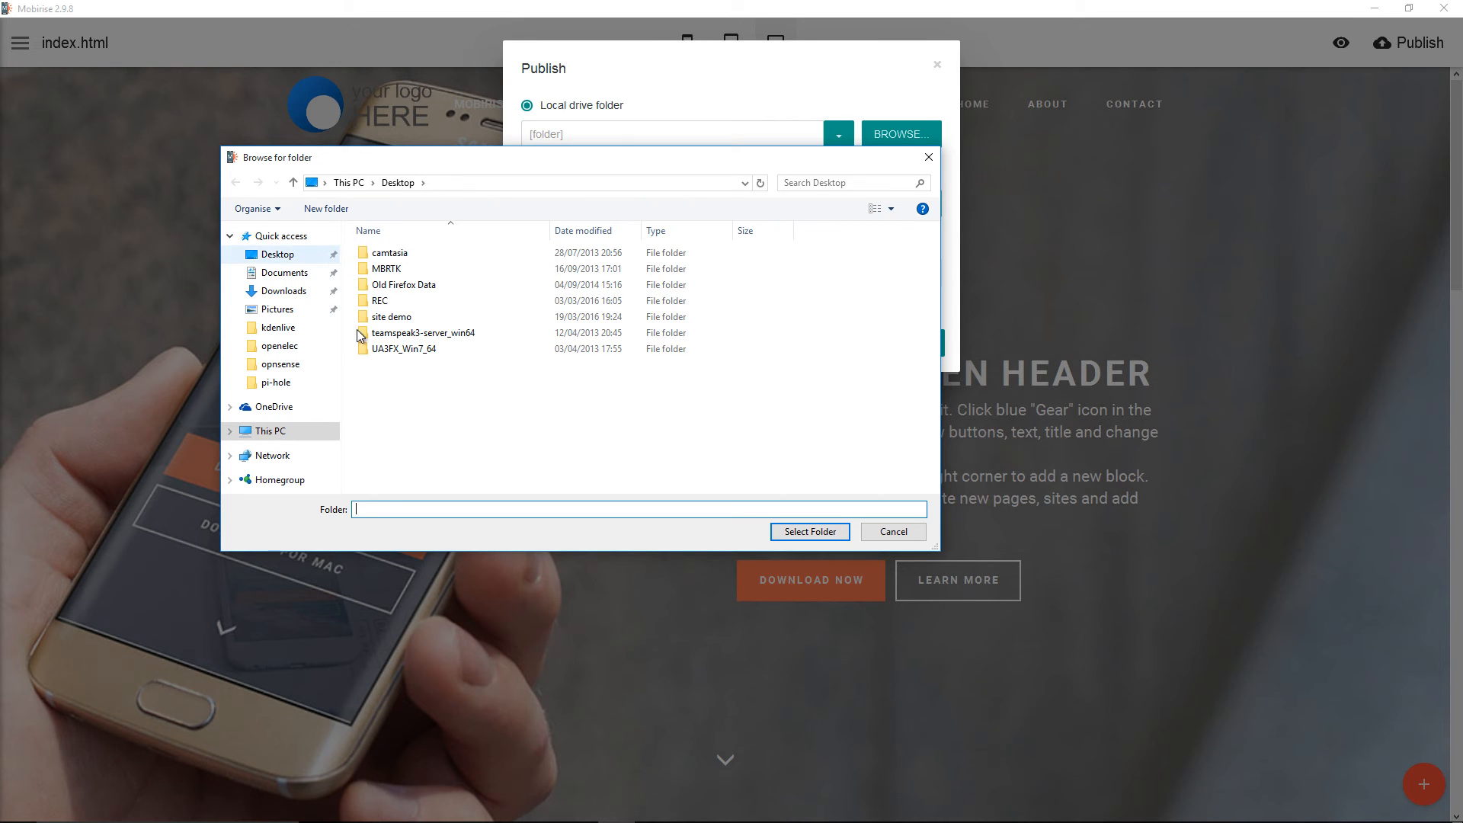
double_click(392, 317)
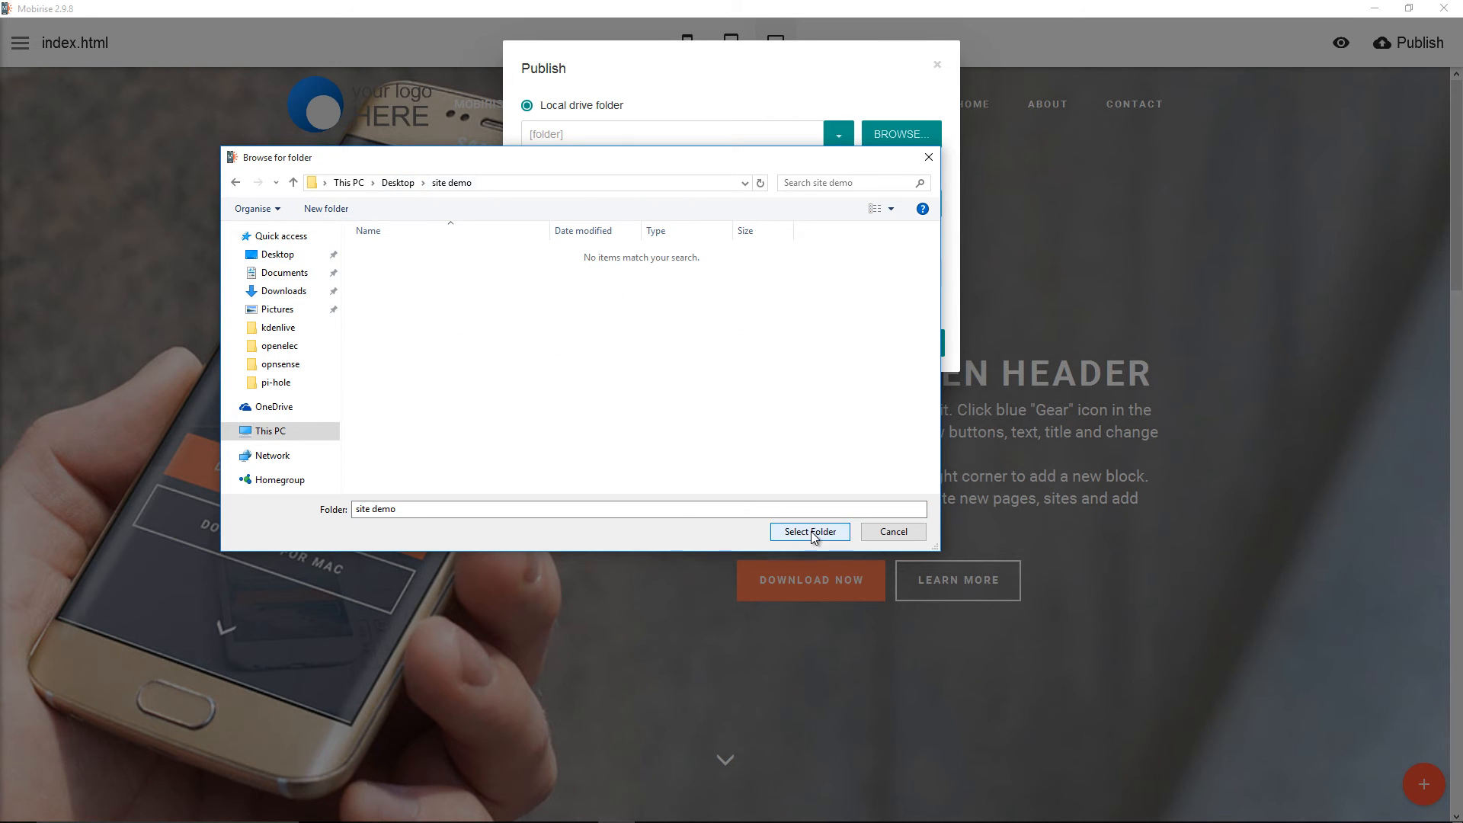
left_click(810, 532)
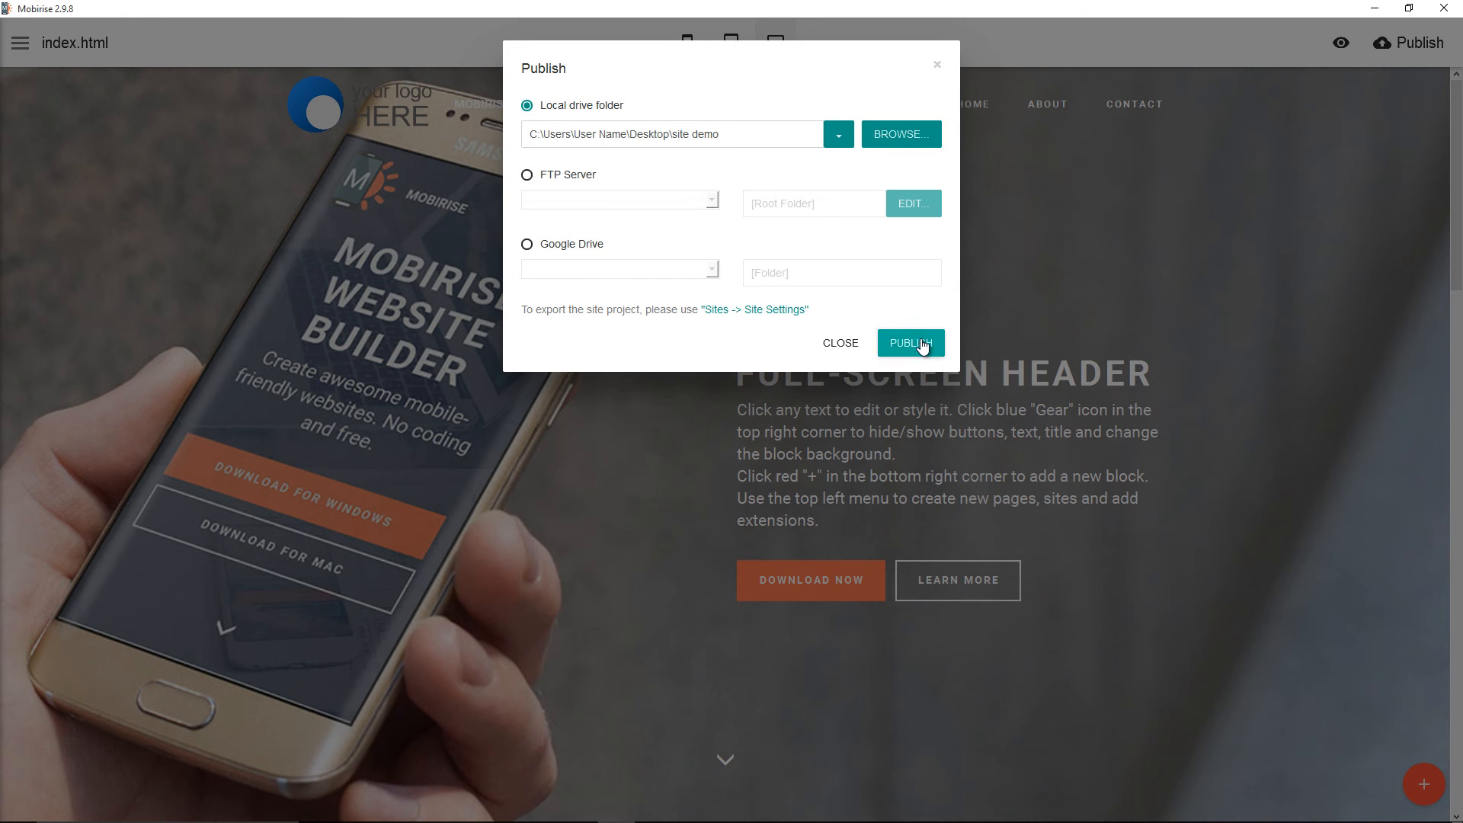
mouse_move(941, 432)
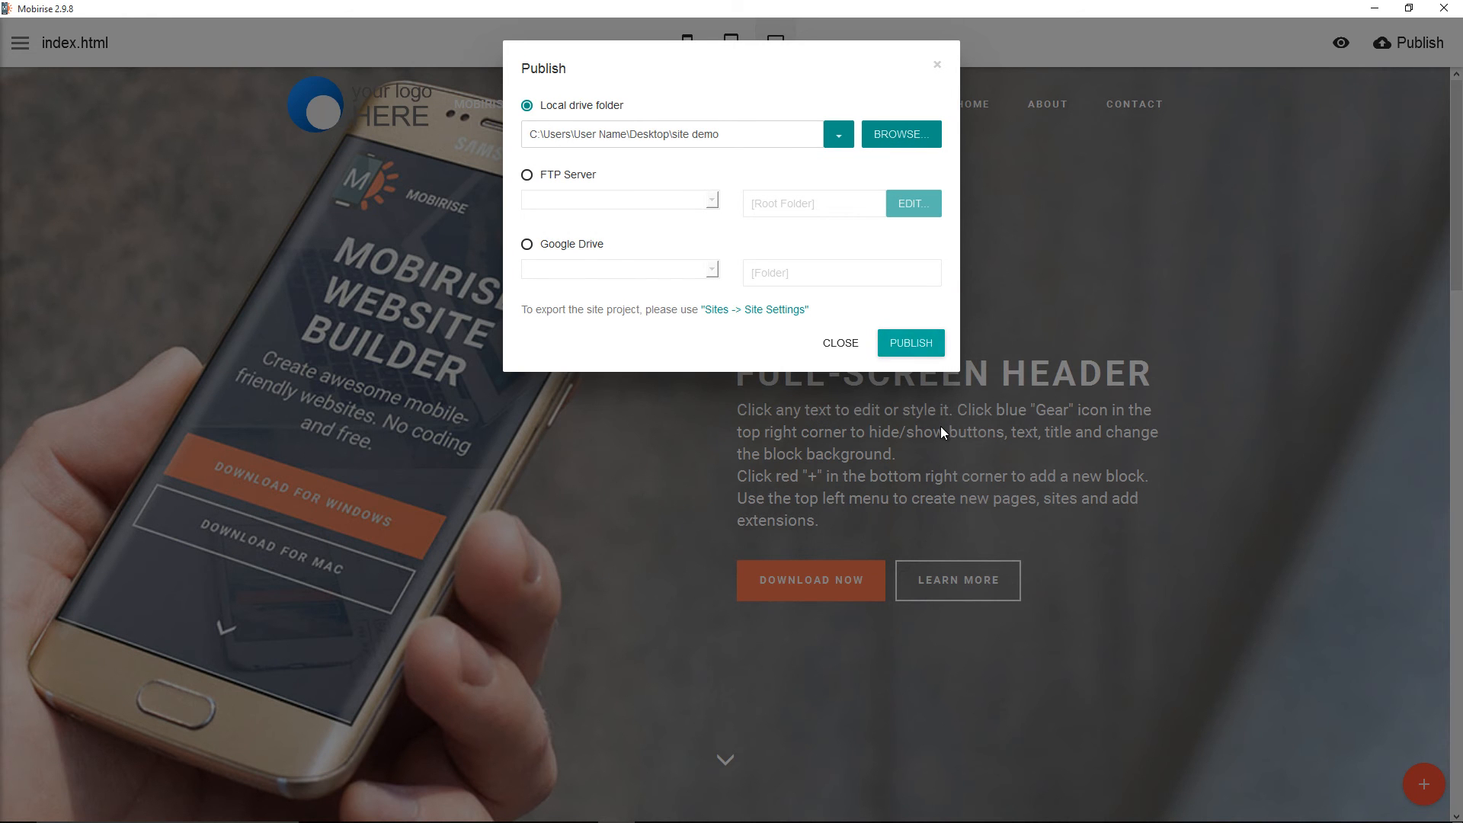
left_click(910, 343)
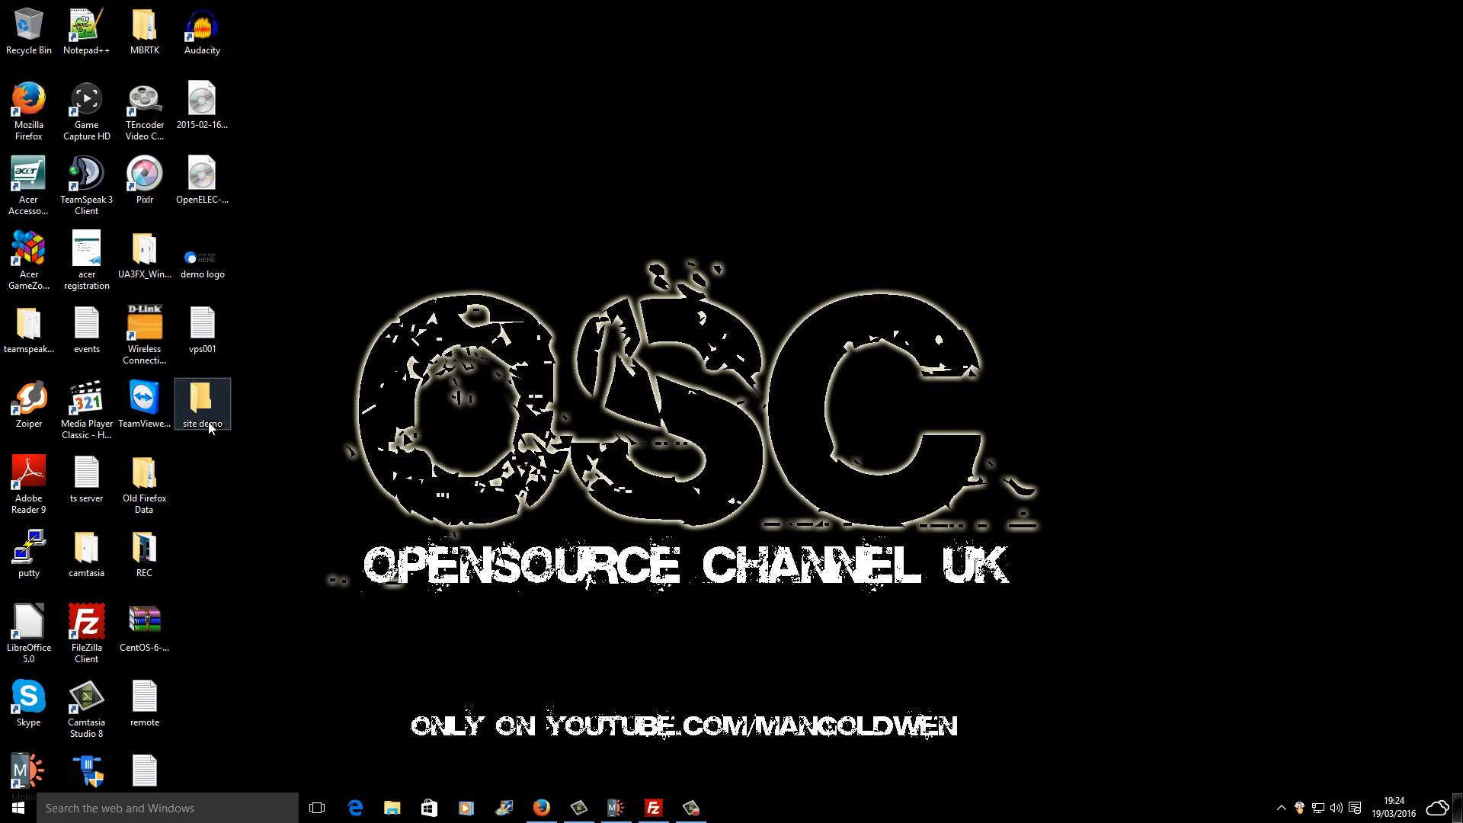
Open the site demo folder and point out the published assets folder and index page
double_click(201, 398)
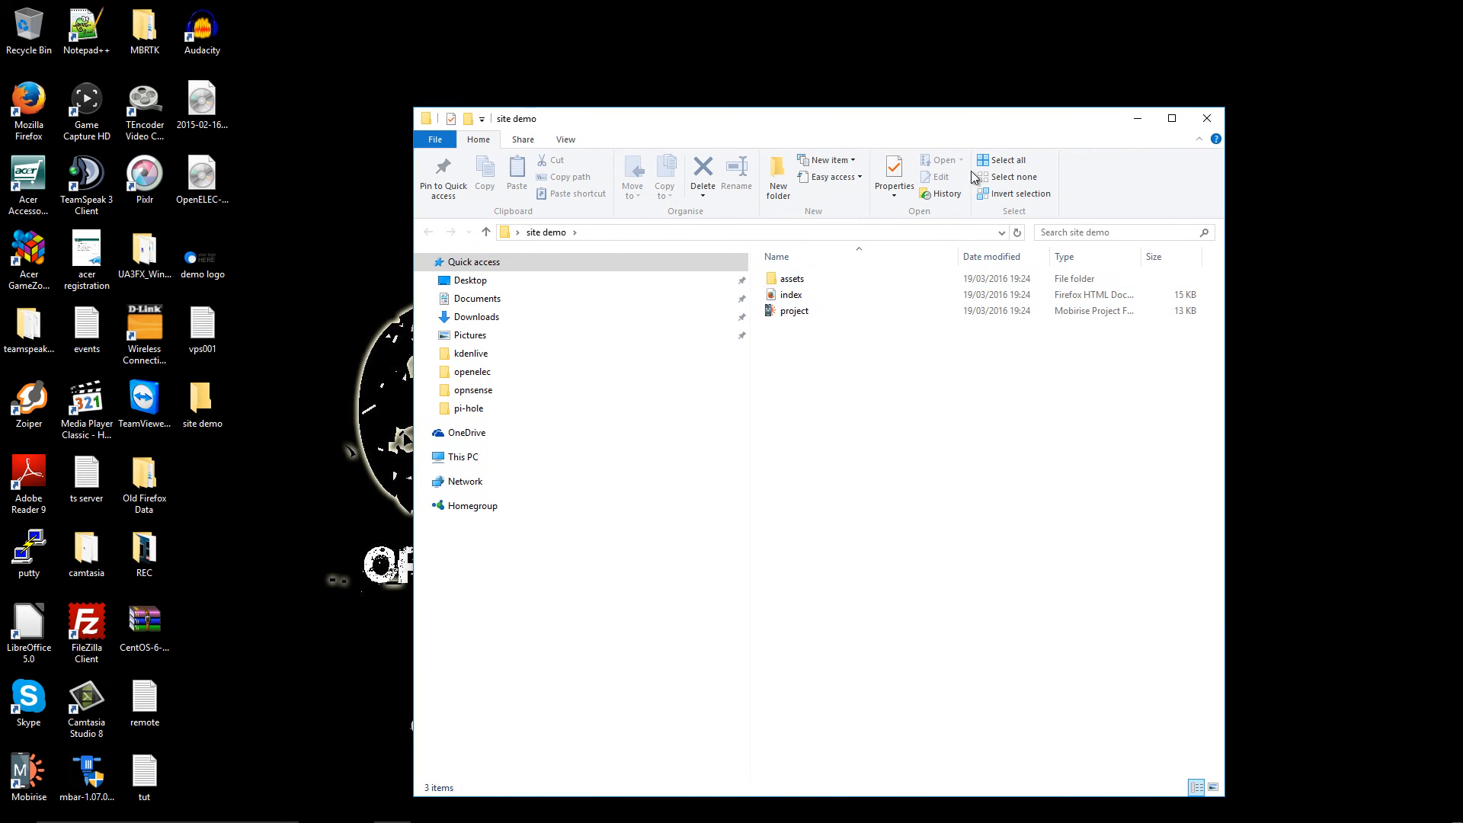
left_click(794, 310)
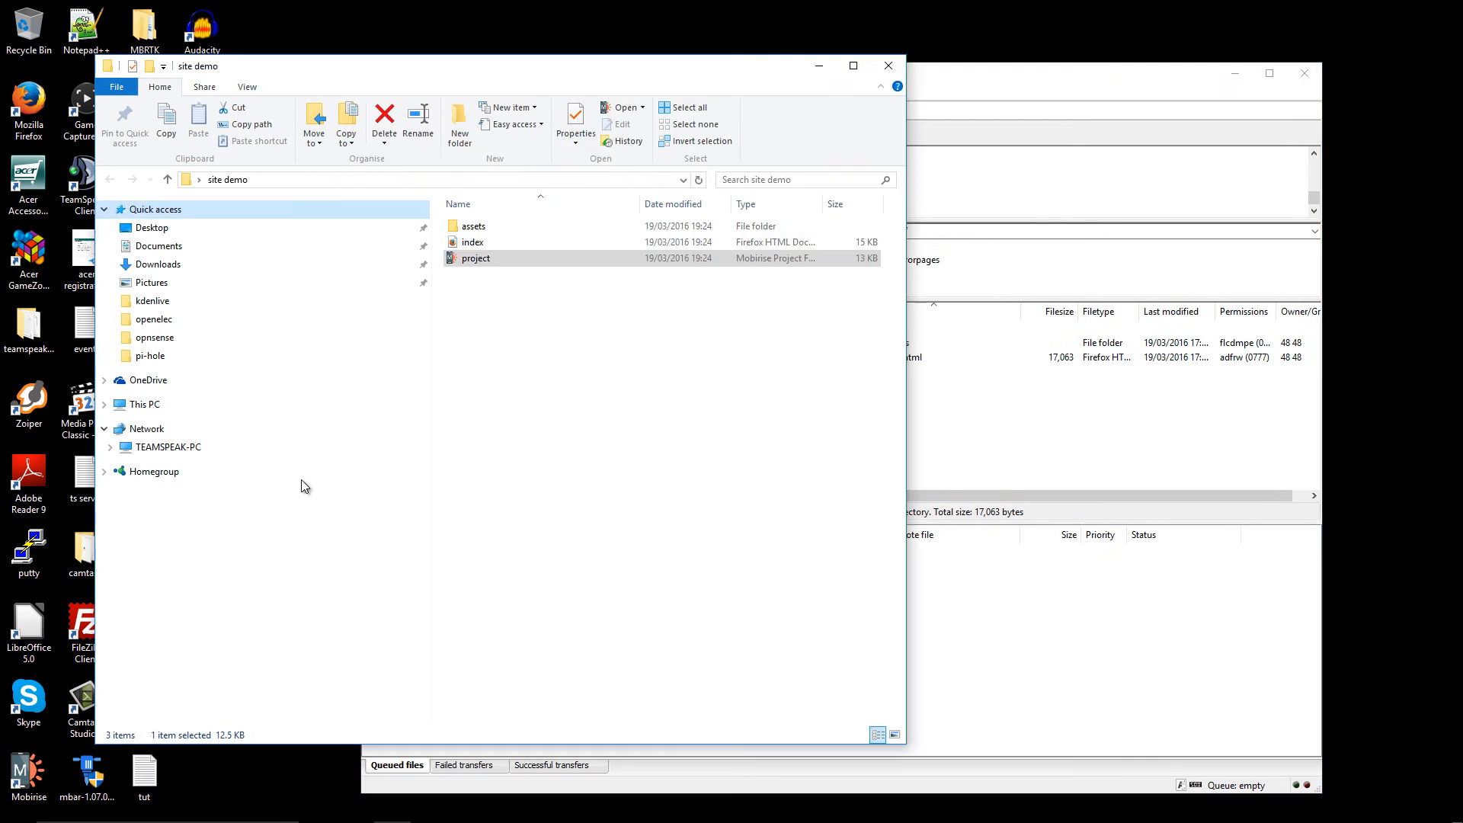
left_click(473, 225)
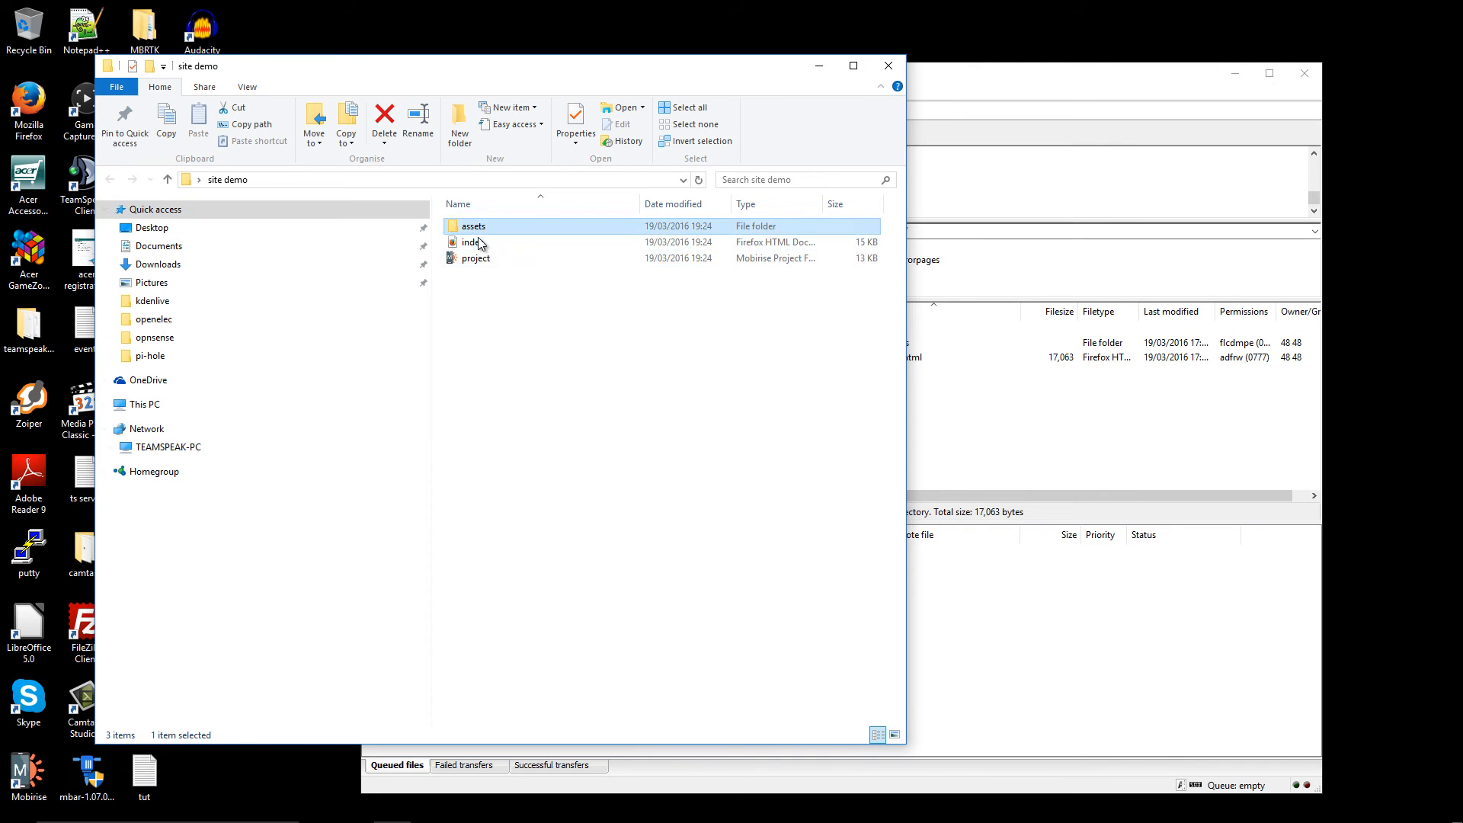
left_click(472, 242)
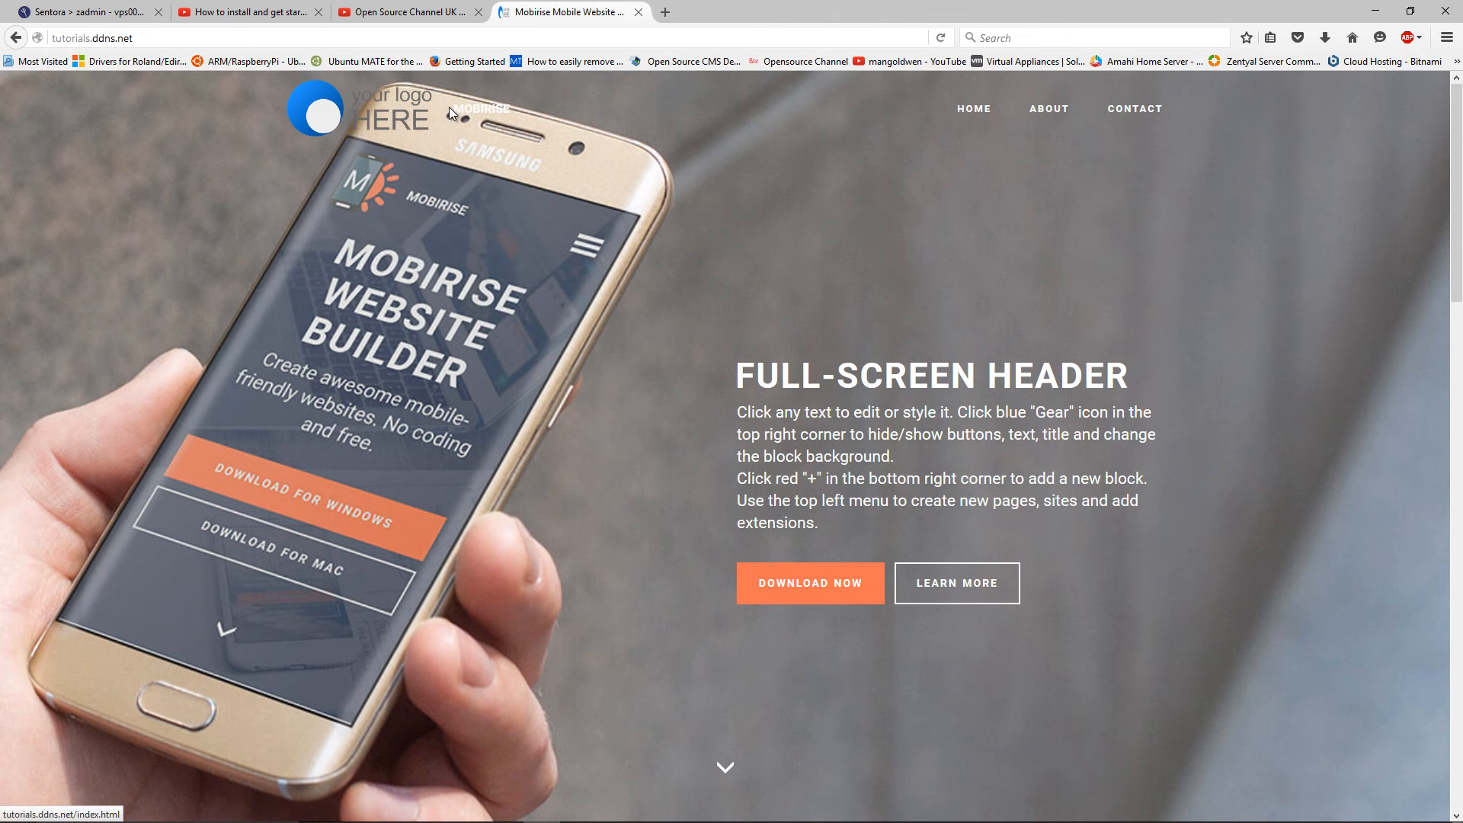
mouse_move(483, 119)
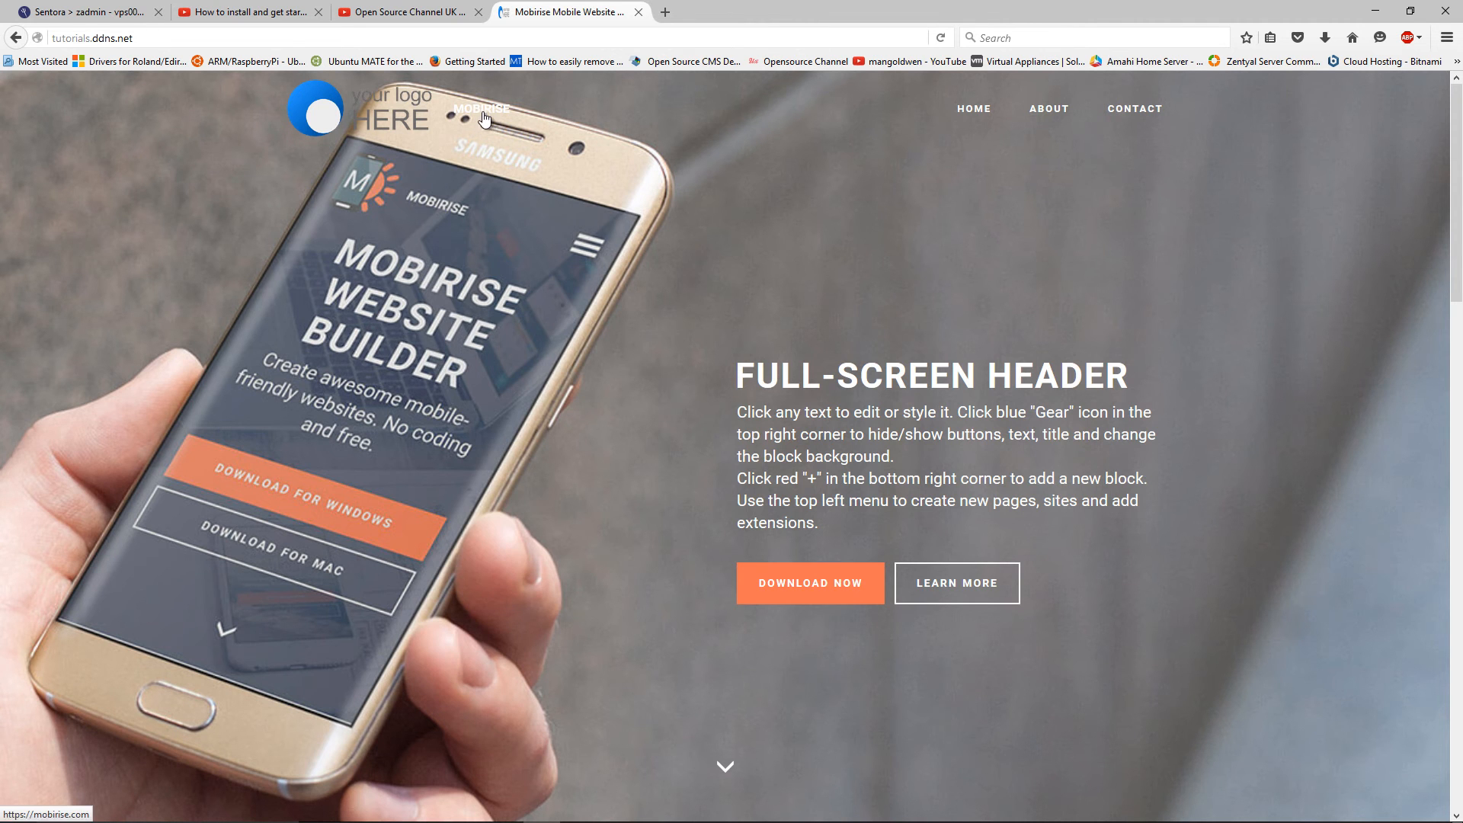
Switch from the tutorials.ddns.net page in Firefox back to the Mobirise builder
key("alt+tab")
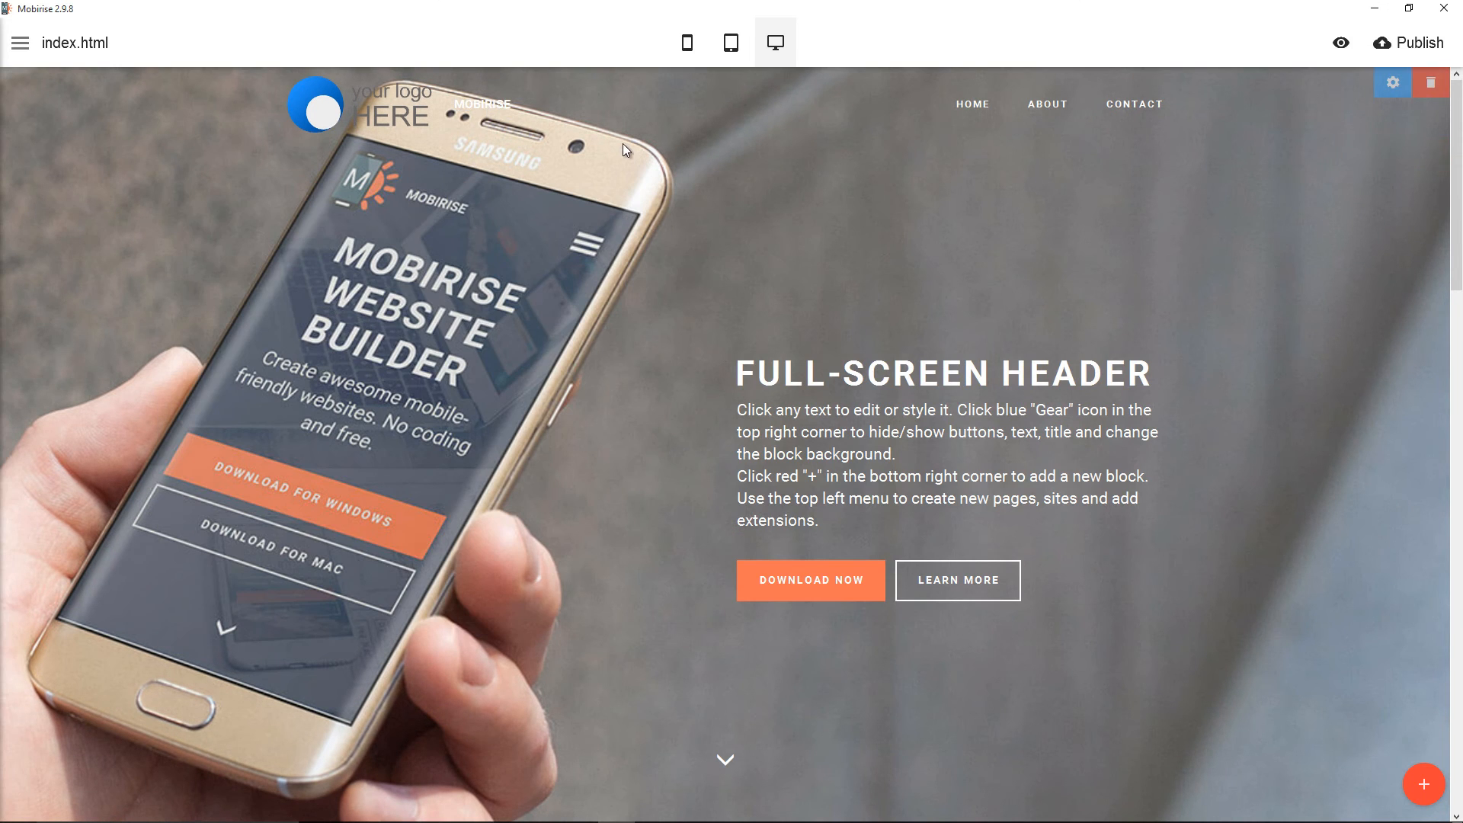
Hide the menu block's brand name, republish to site demo, preview in Firefox and close the preview
left_click(1391, 83)
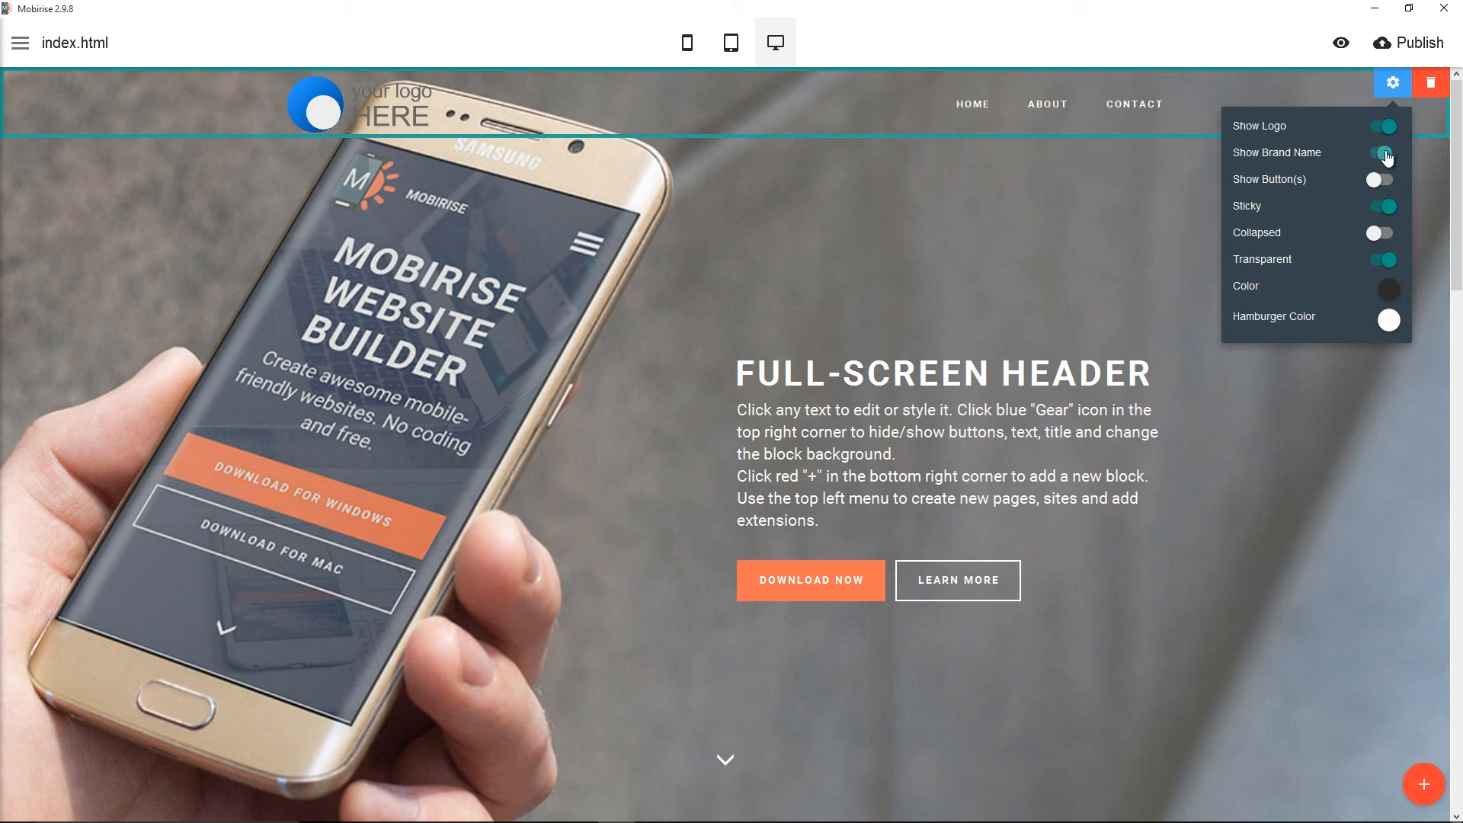
left_click(1381, 152)
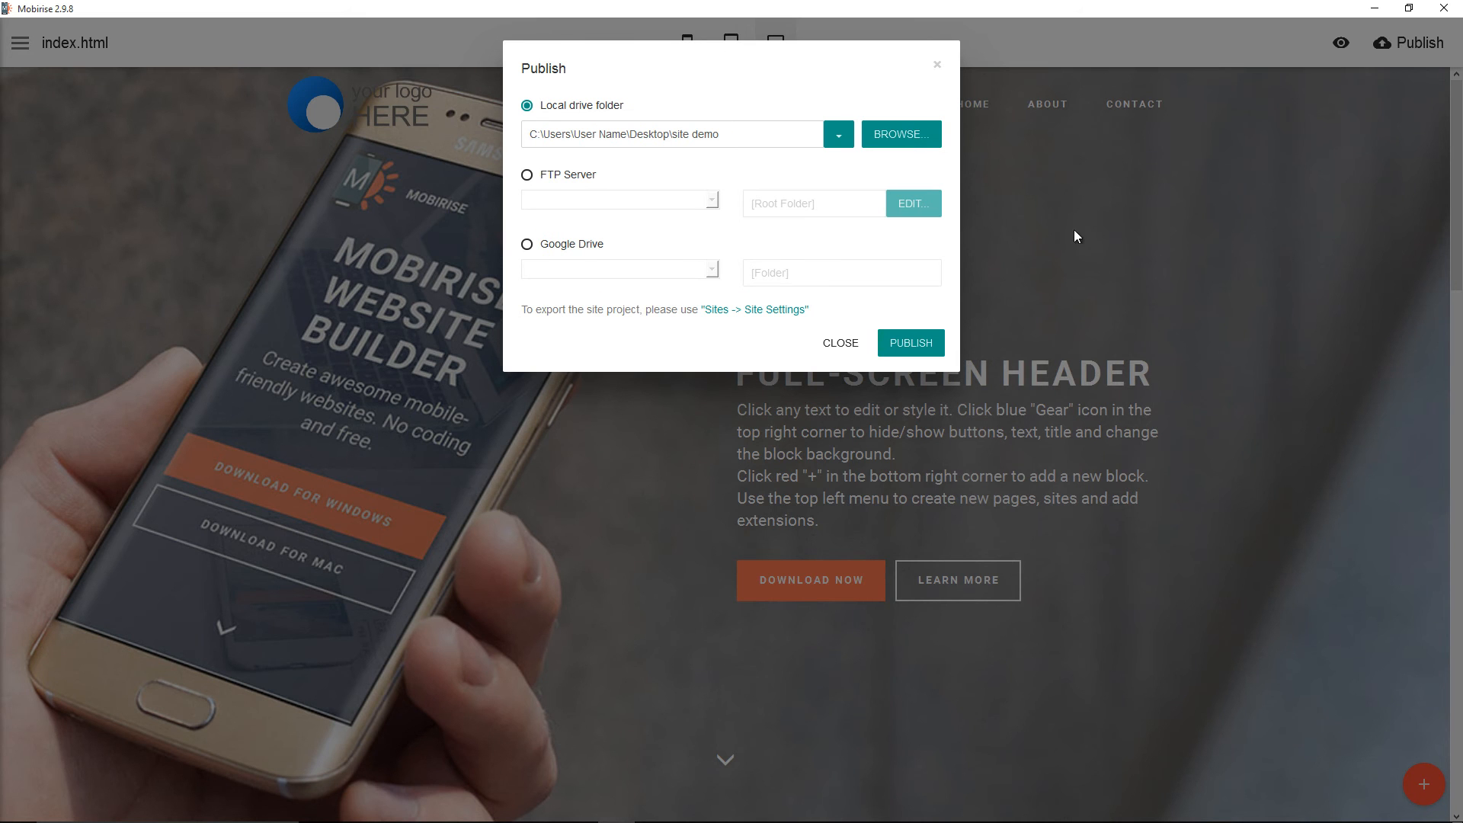
left_click(908, 343)
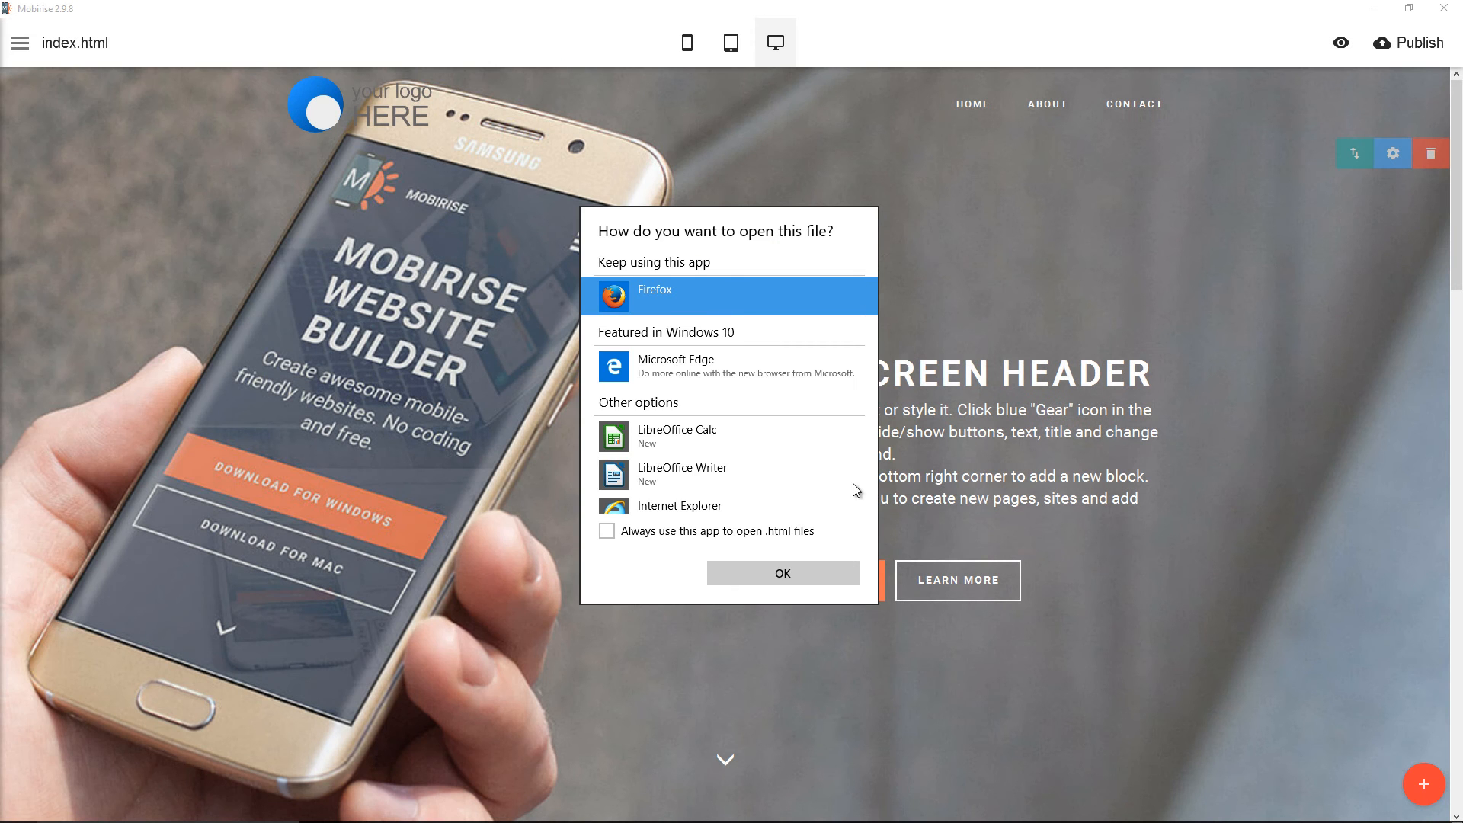
left_click(780, 573)
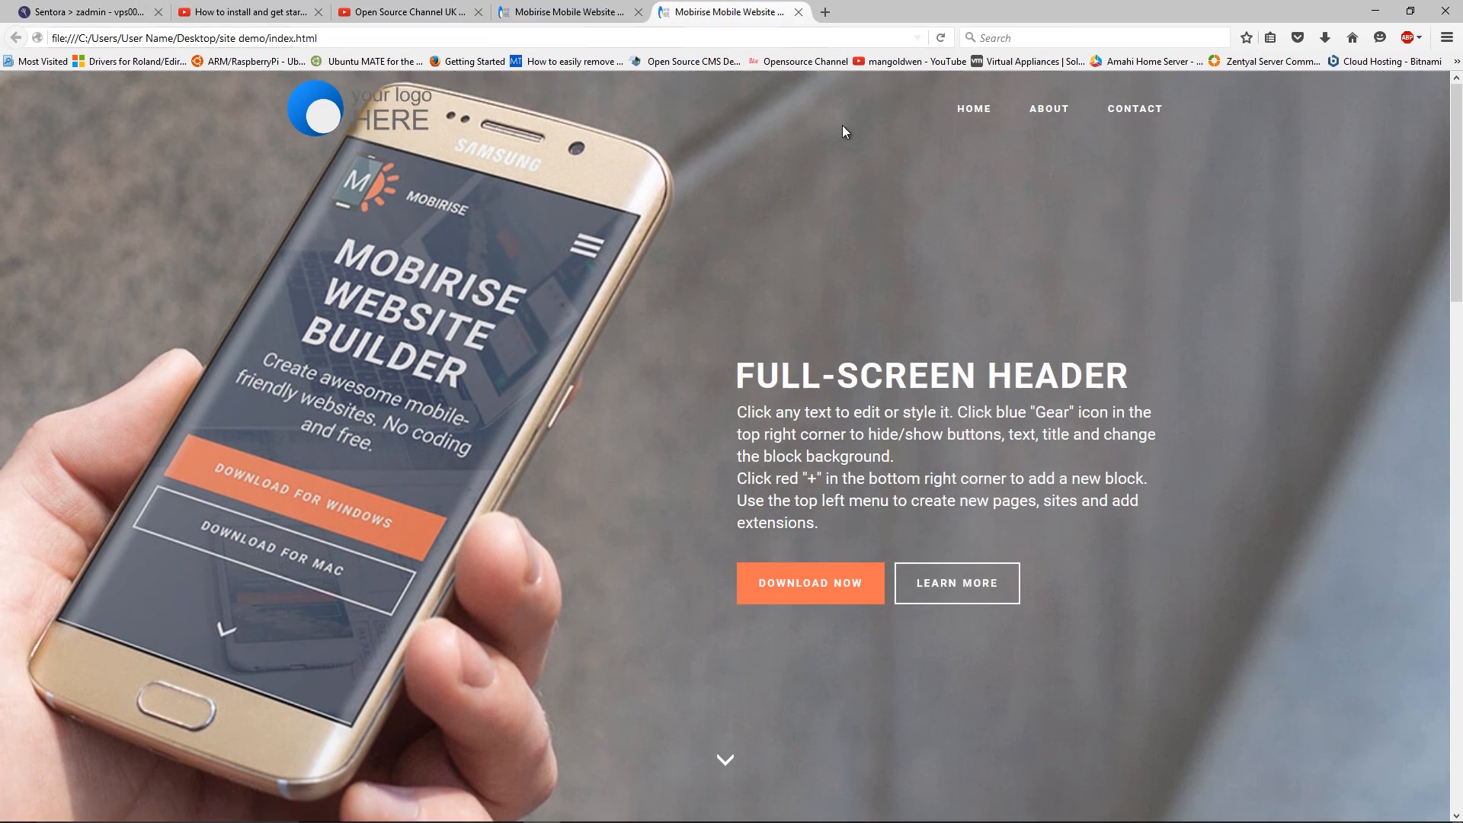
mouse_move(797, 12)
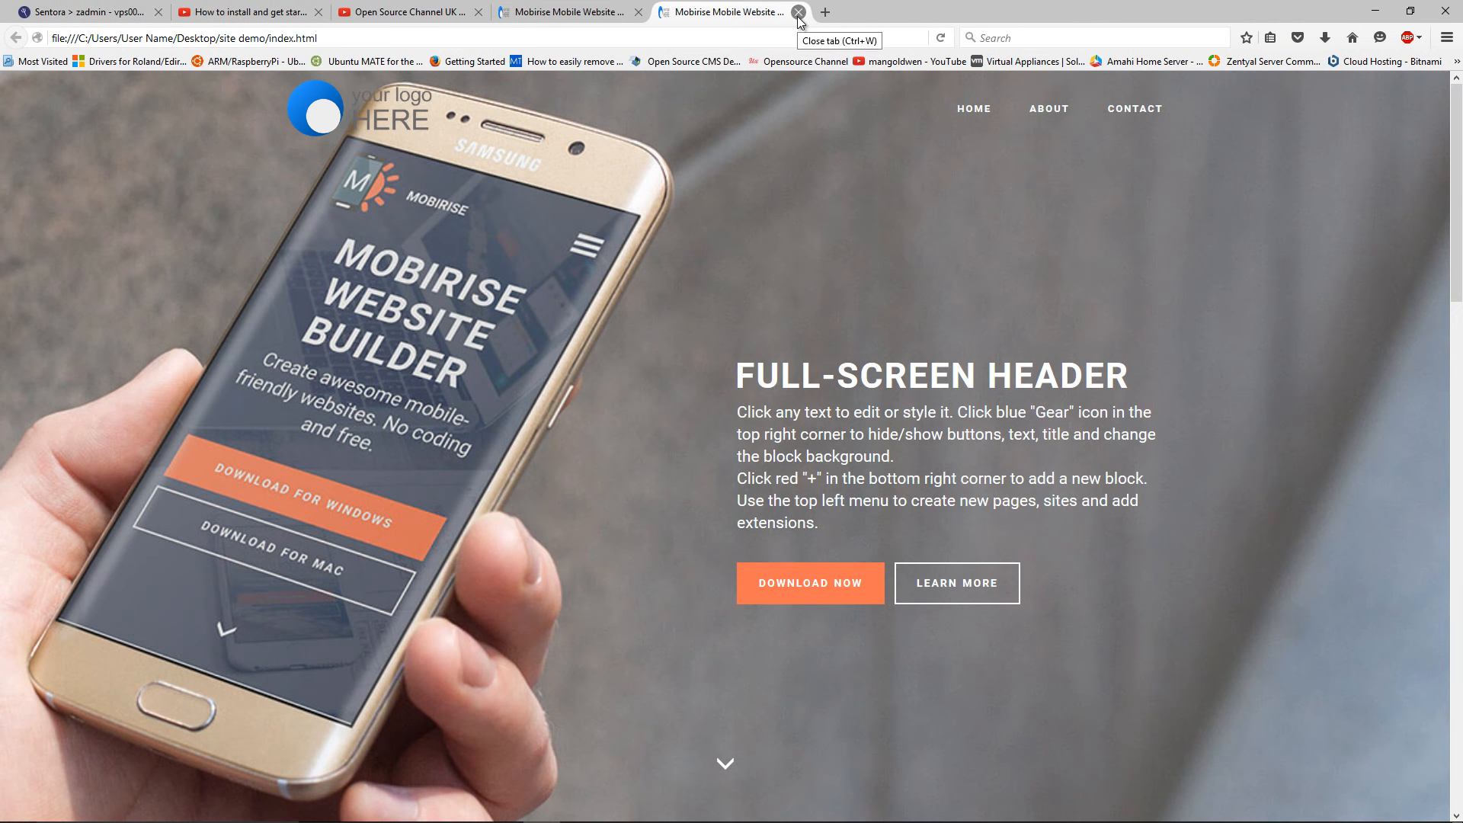
left_click(797, 13)
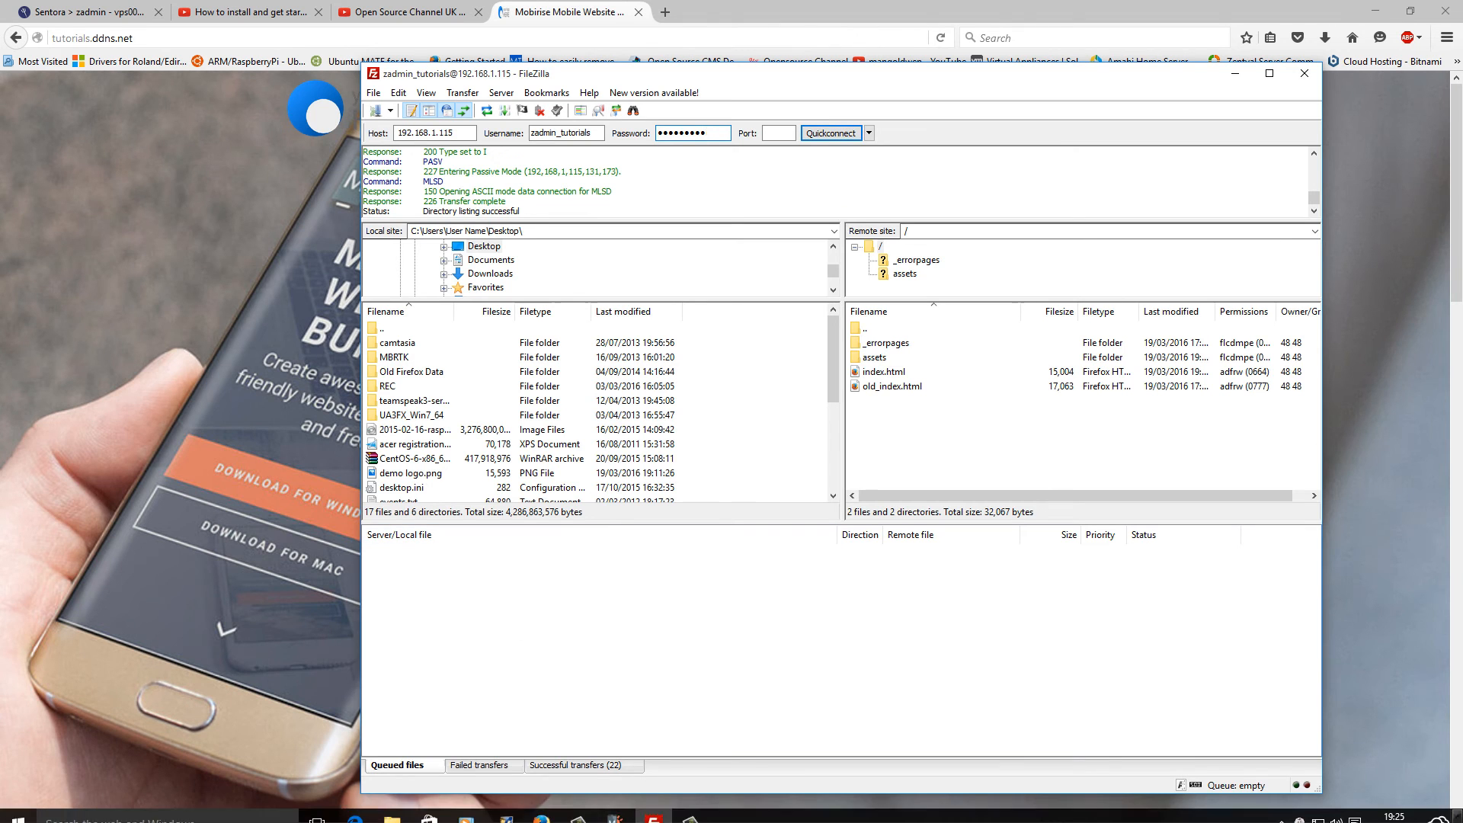
Review the uploaded assets folder and index file, then reload the live site in the browser
left_click(391, 807)
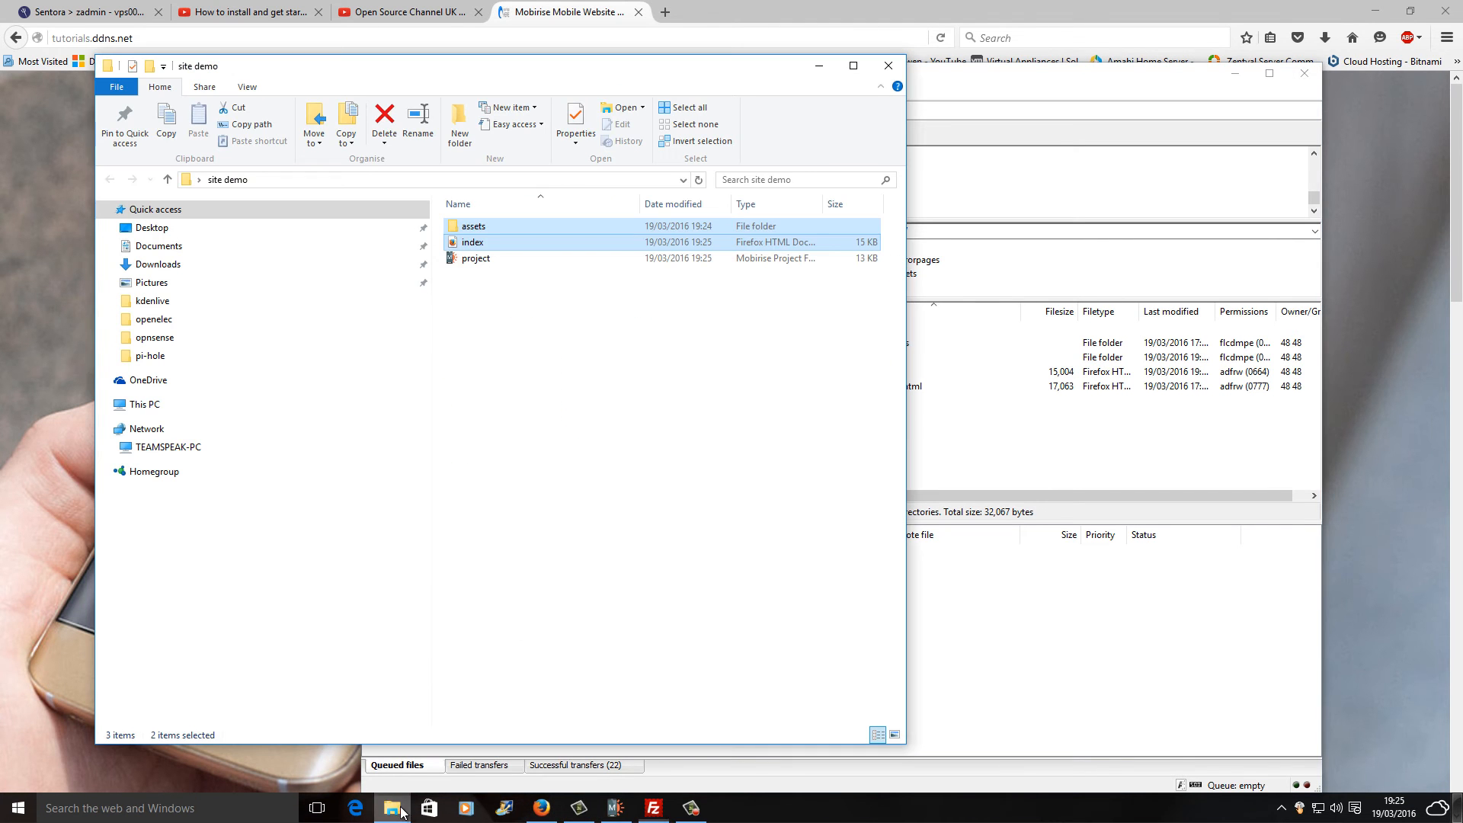
left_click(484, 243)
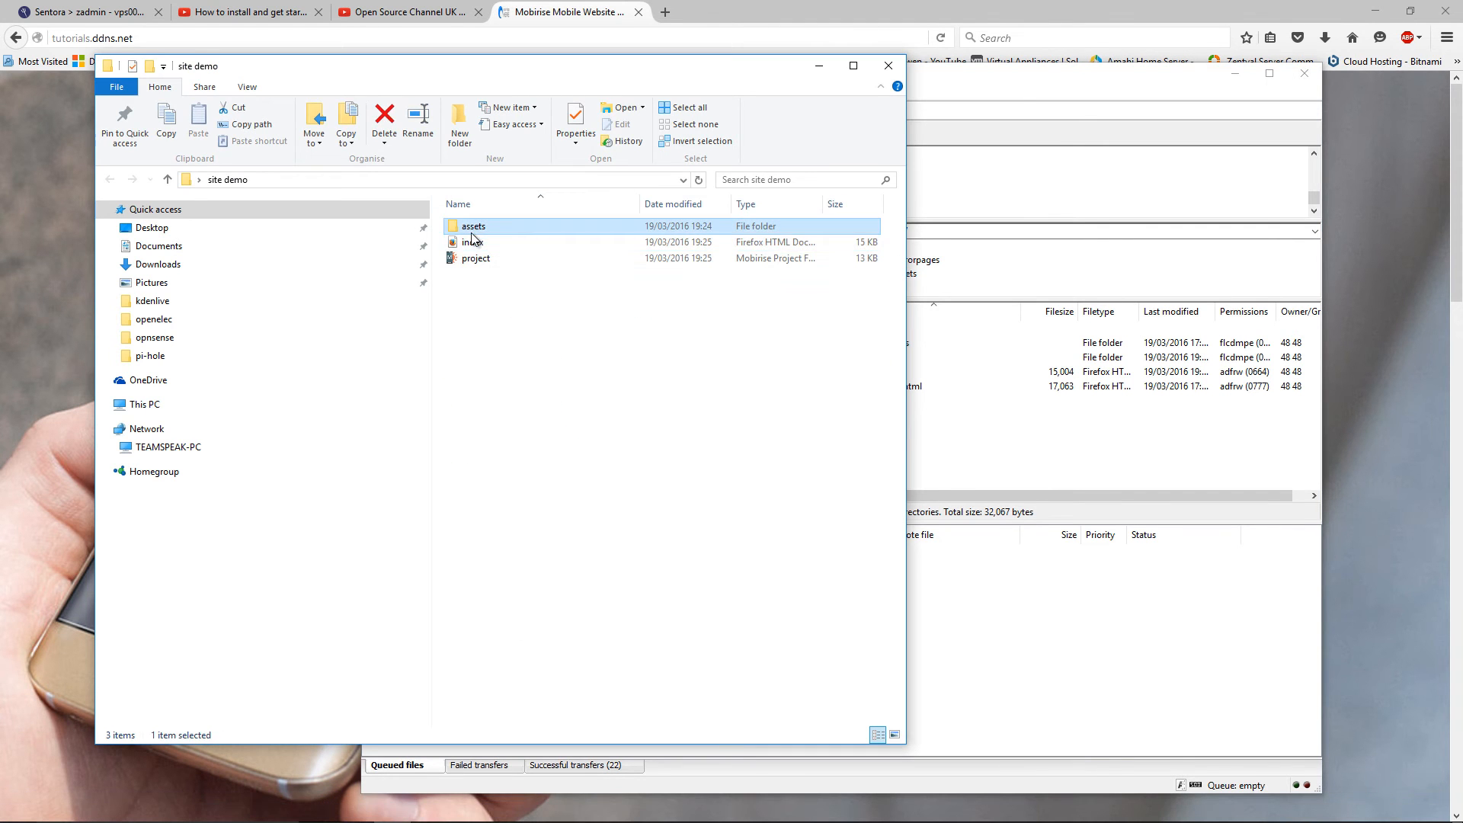
left_click(473, 242)
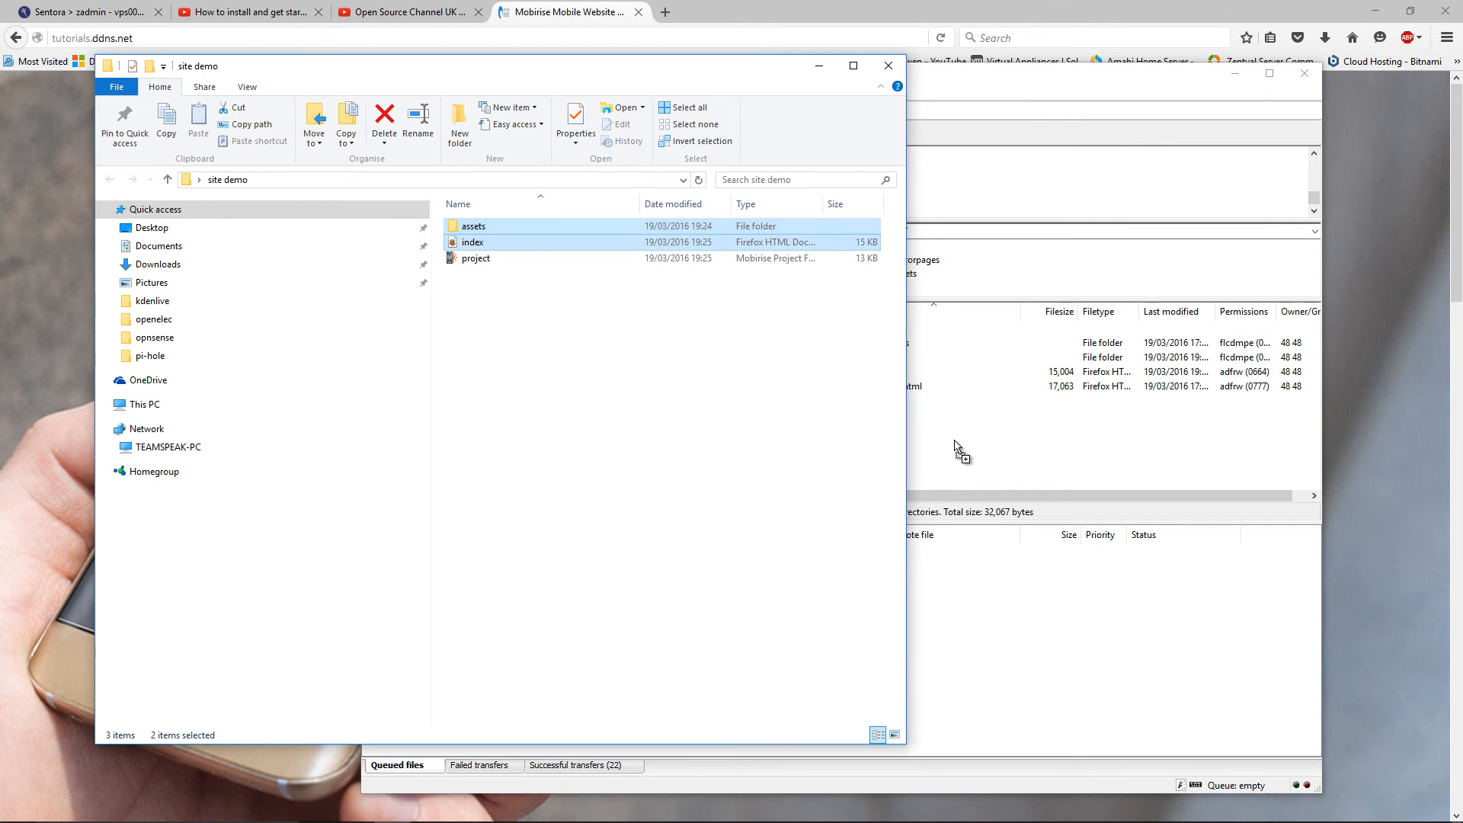
left_click(147, 428)
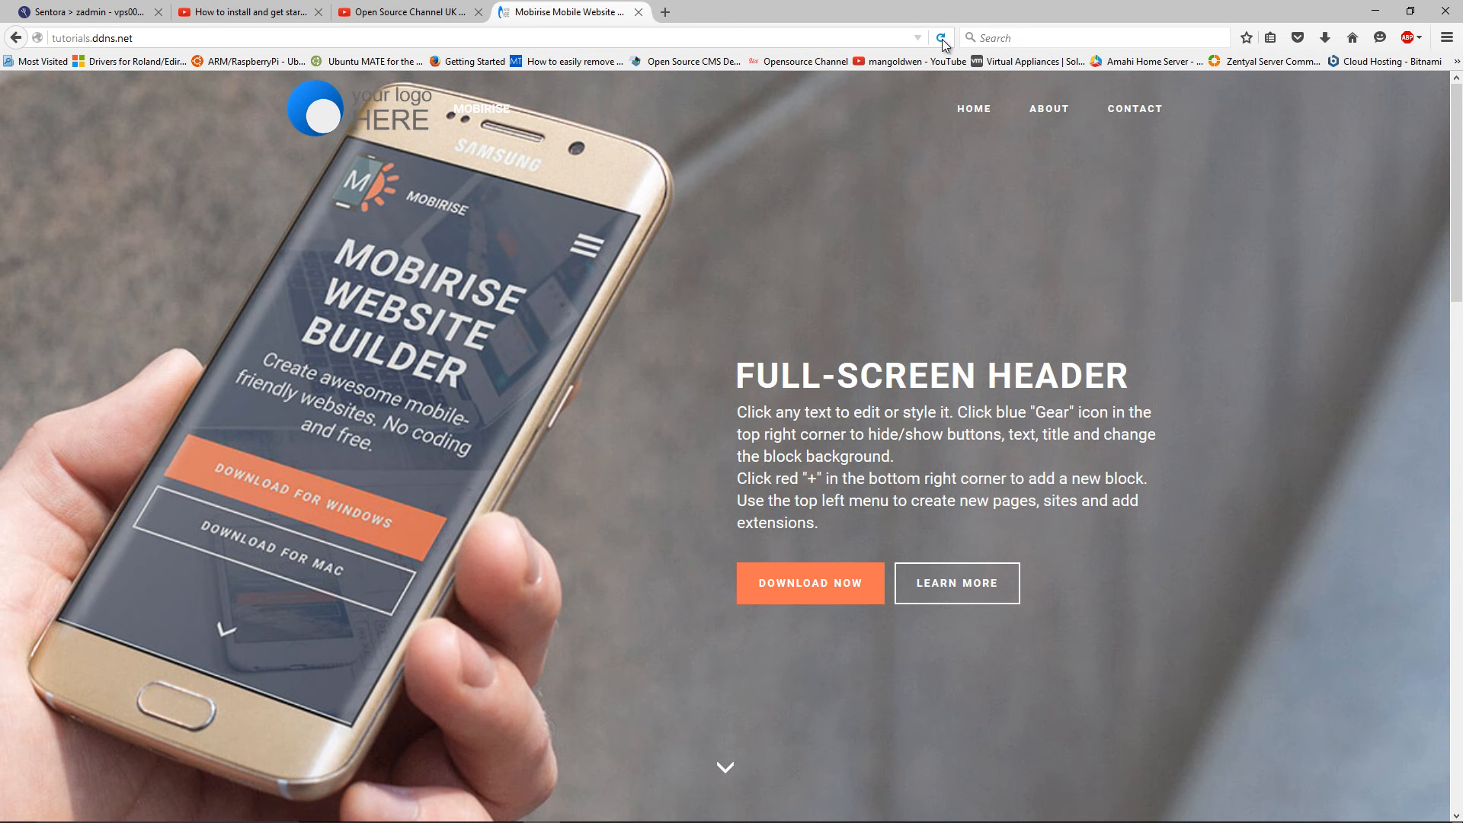
left_click(942, 36)
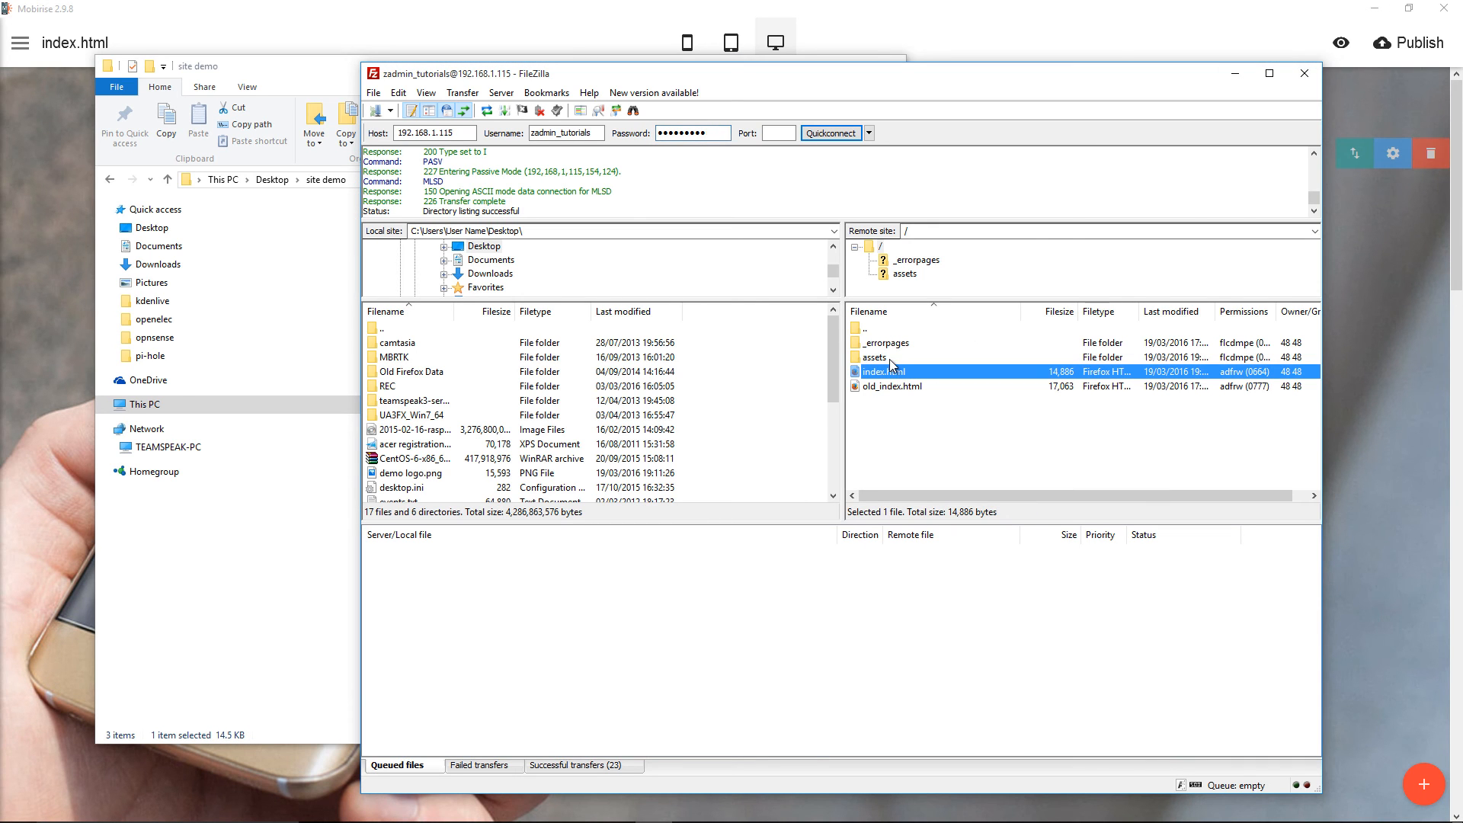
Delete index.html and the assets folder from the server, leaving _errorpages and old_index.html
left_click(875, 357)
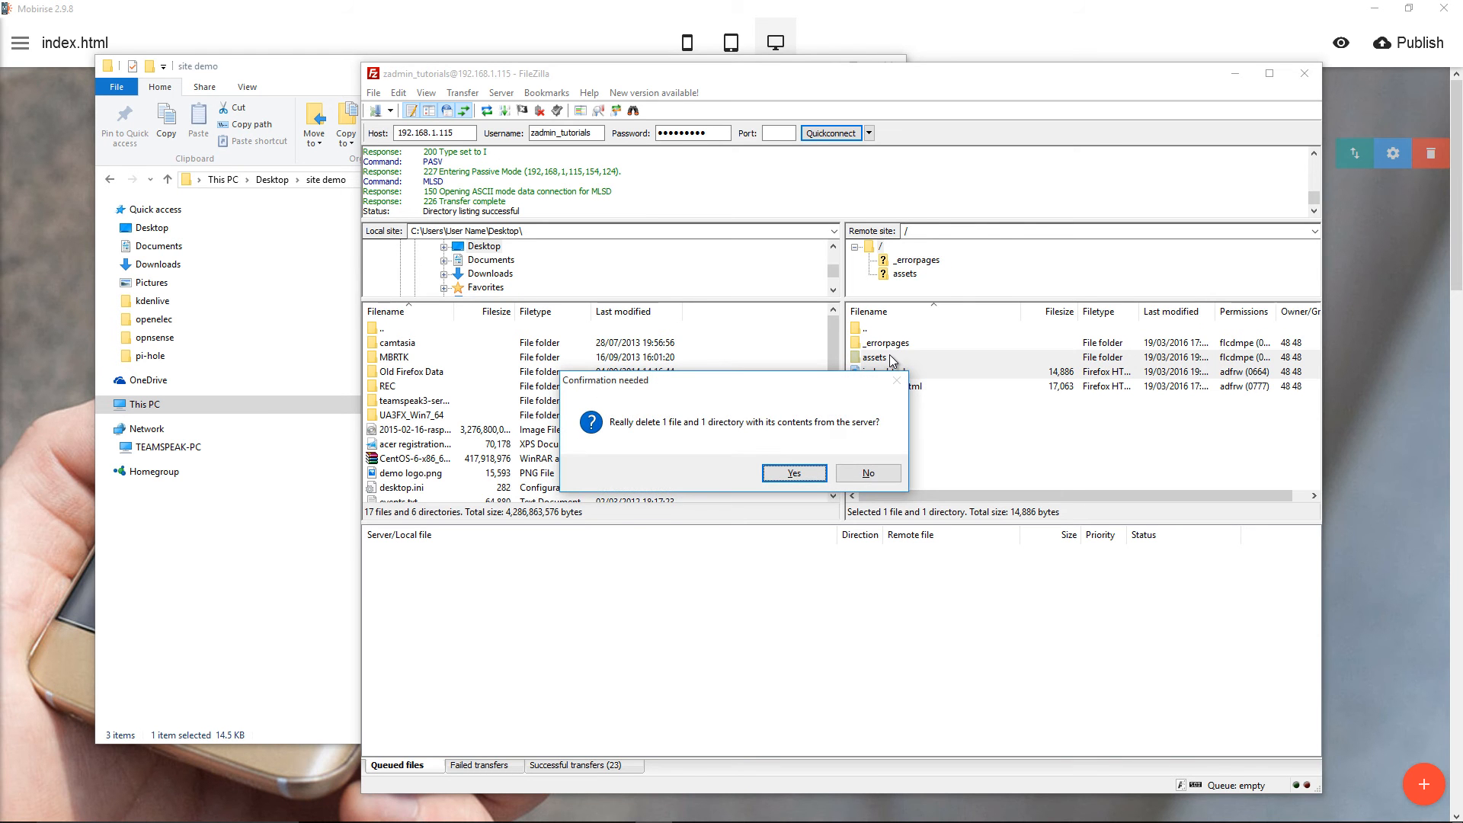
left_click(792, 473)
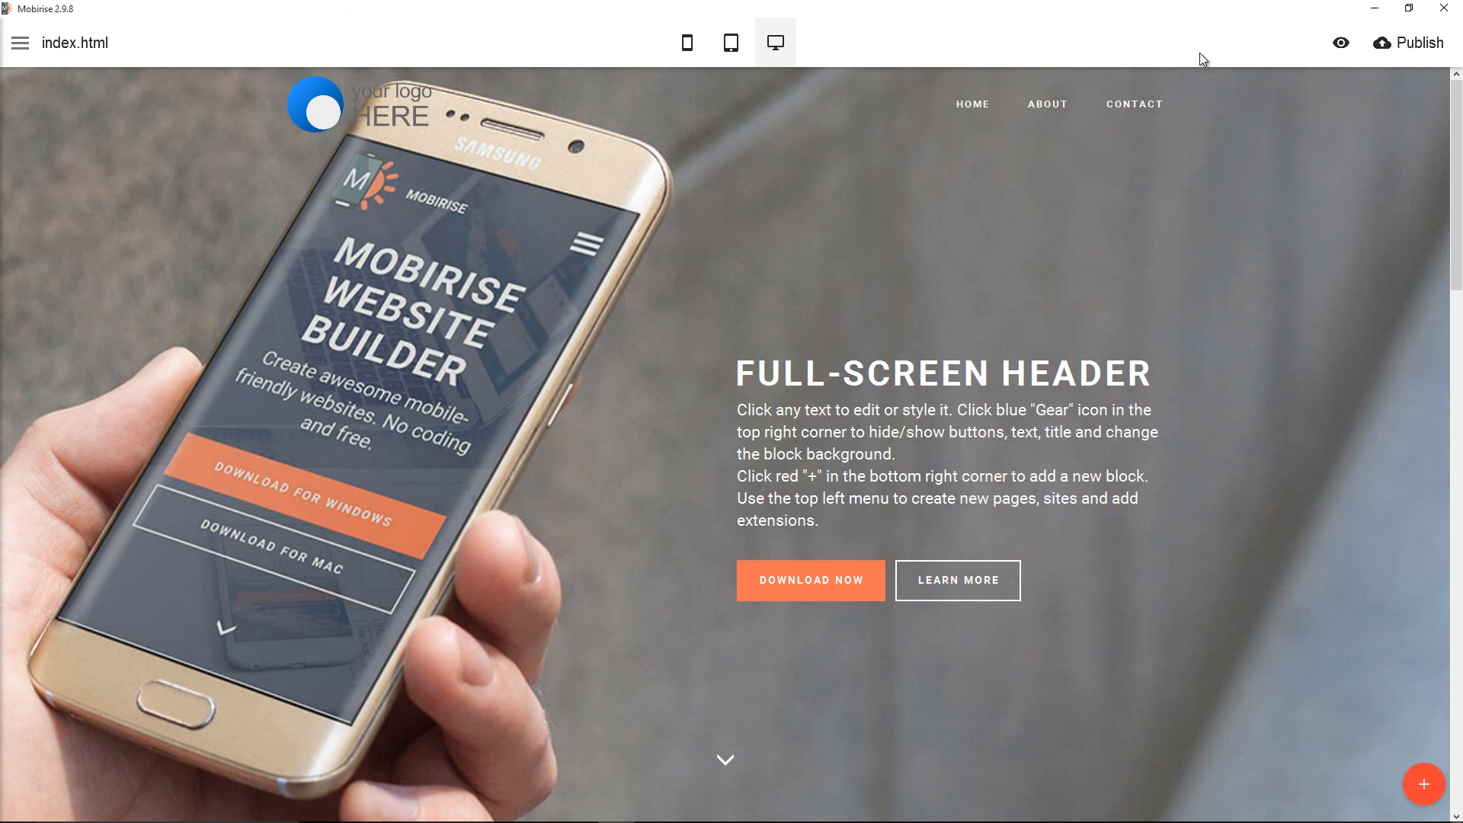
mouse_move(1417, 43)
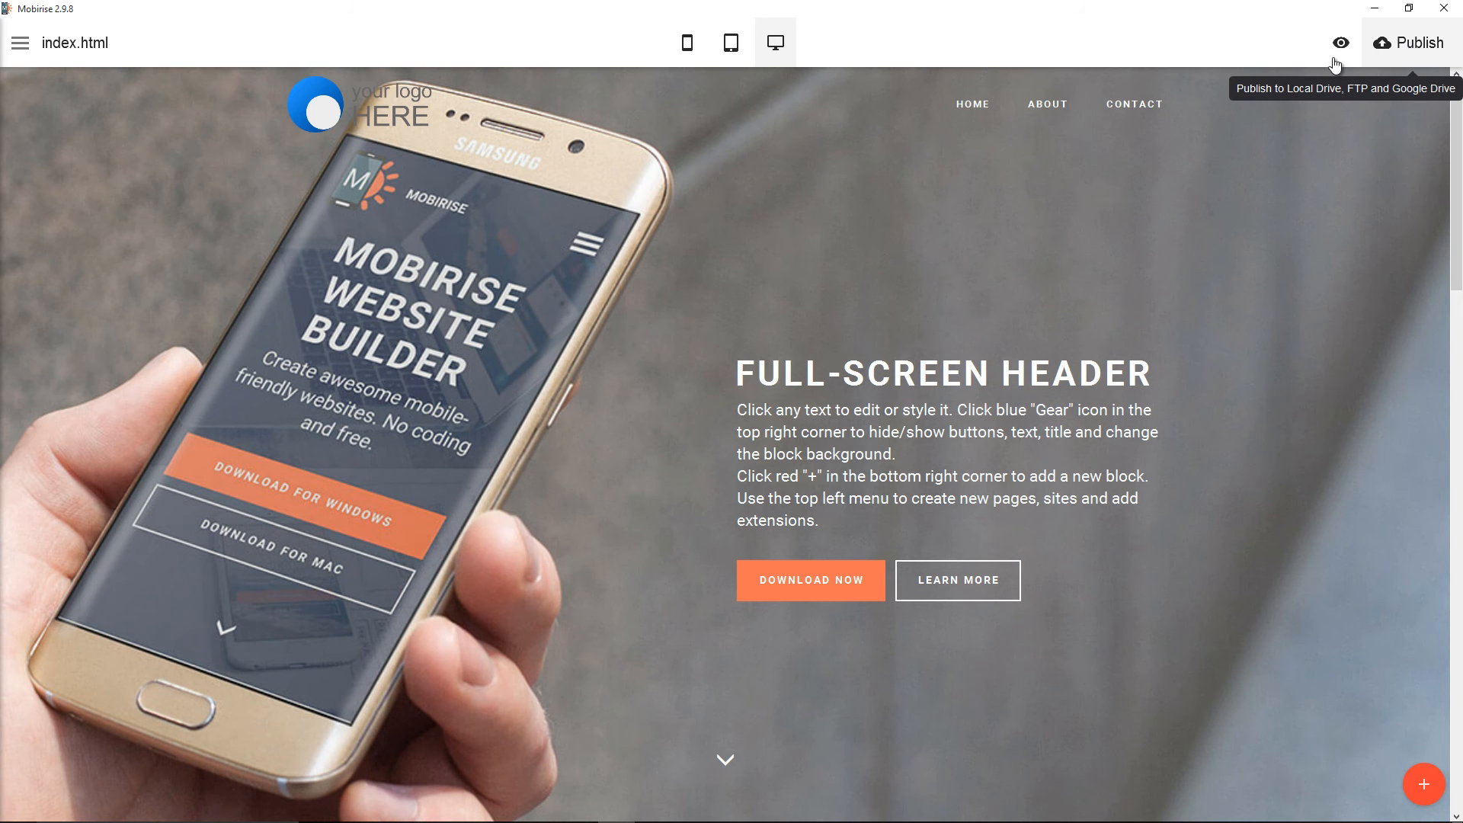
left_click(1411, 43)
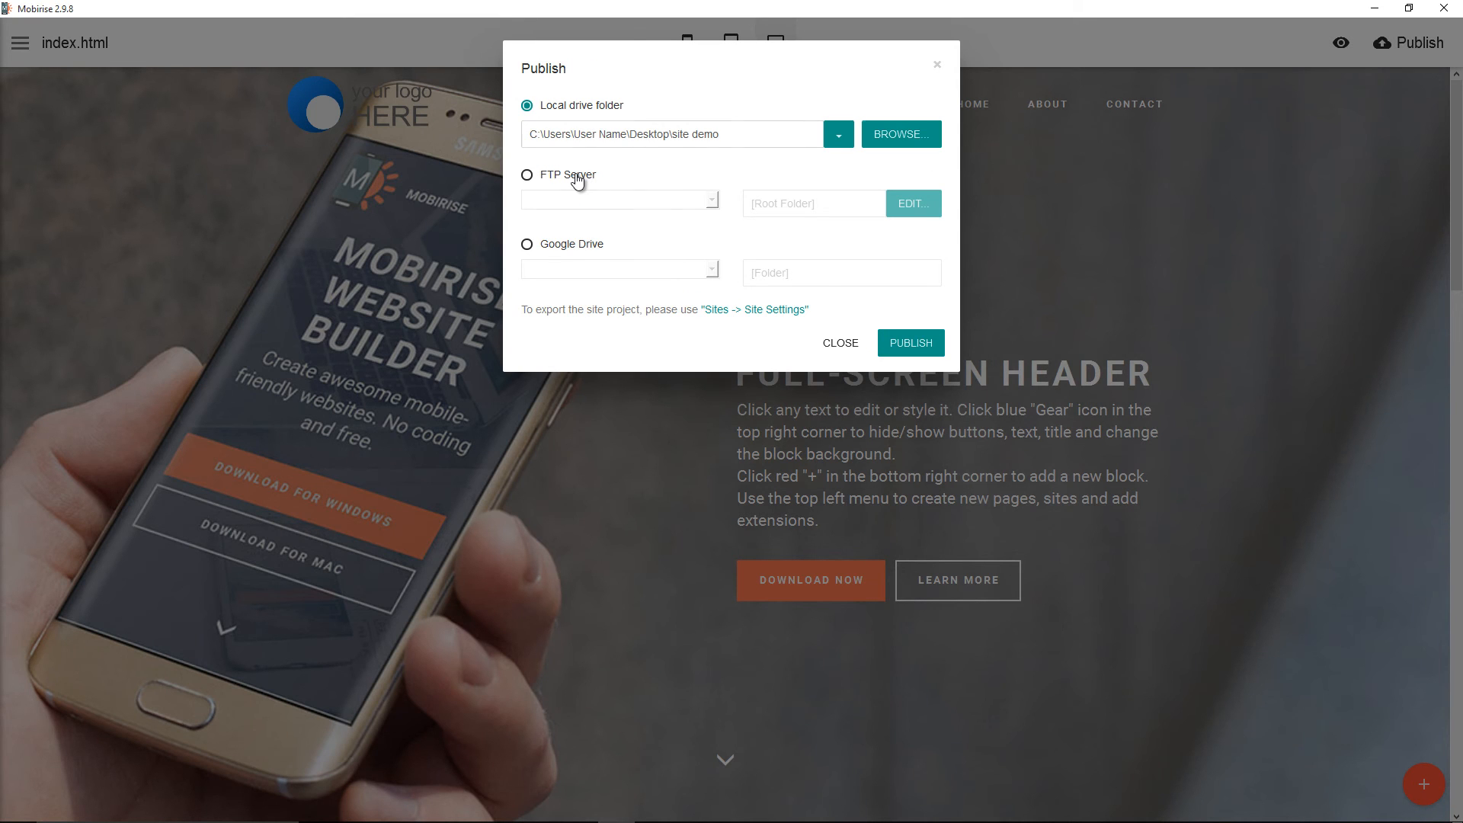
left_click(529, 174)
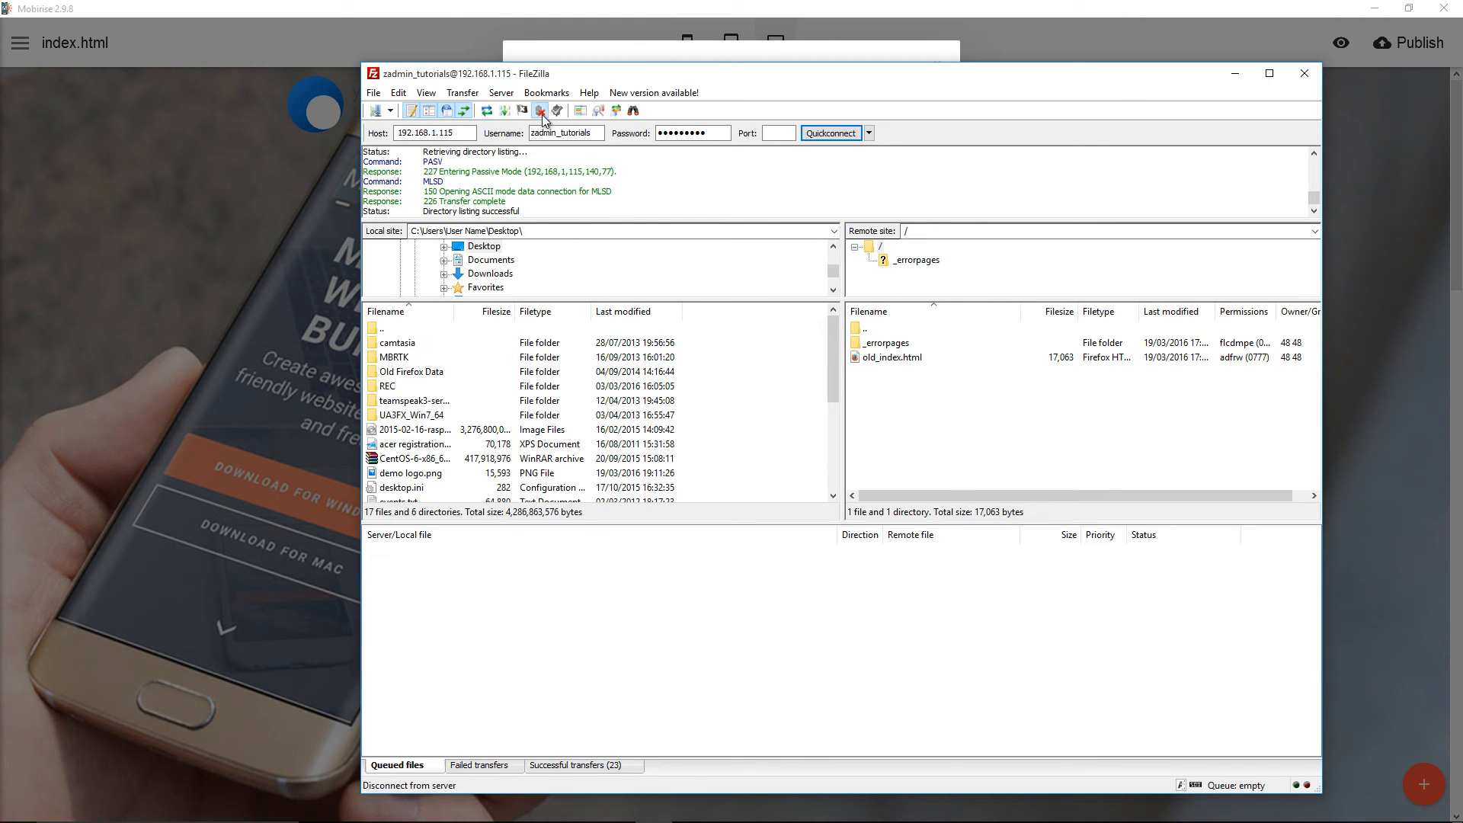
Disconnect FileZilla from the server and bring up Mobirise's FTP Location Manager for the FTP Server choice
left_click(541, 110)
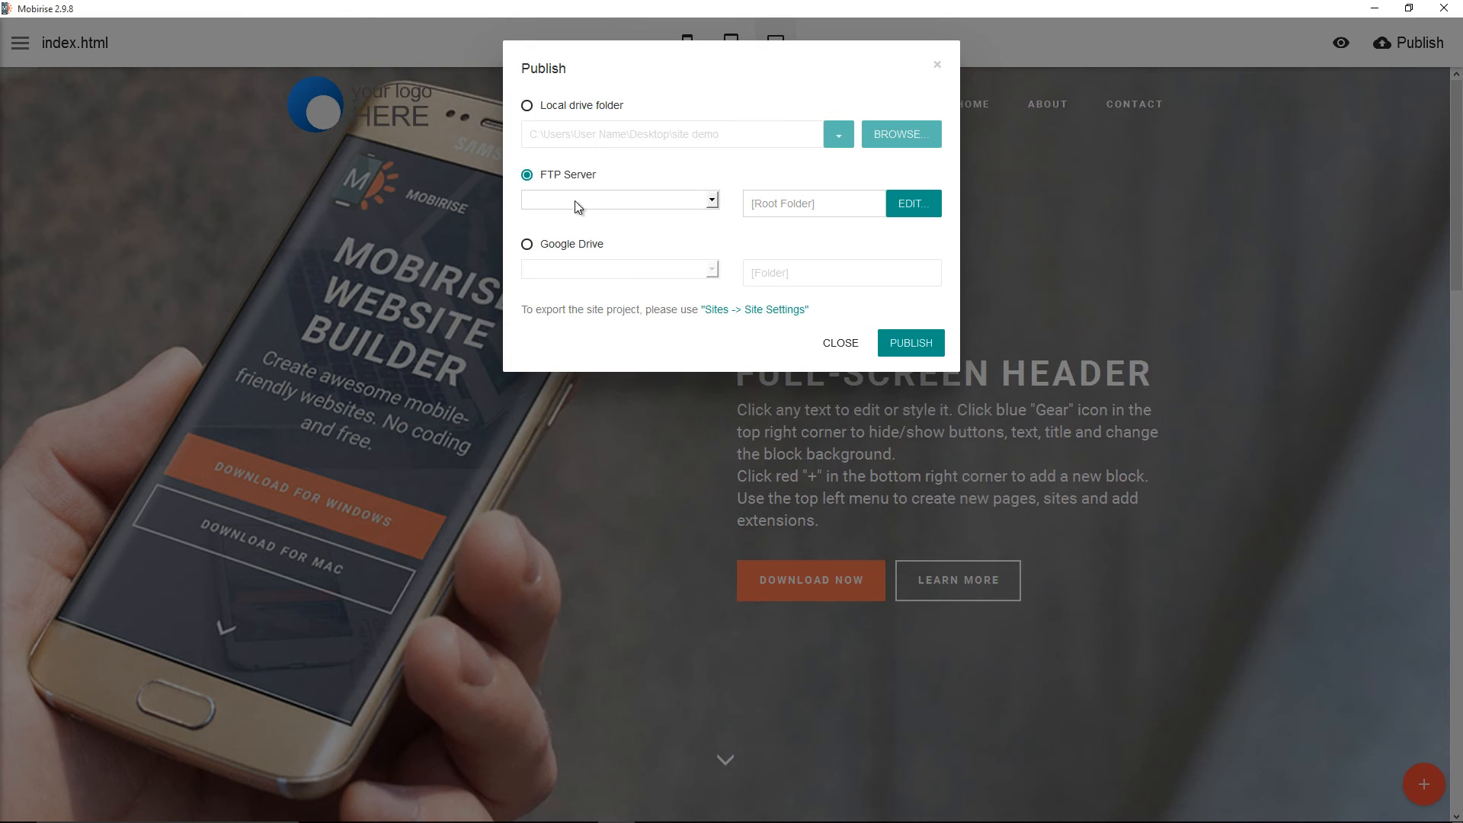
left_click(615, 203)
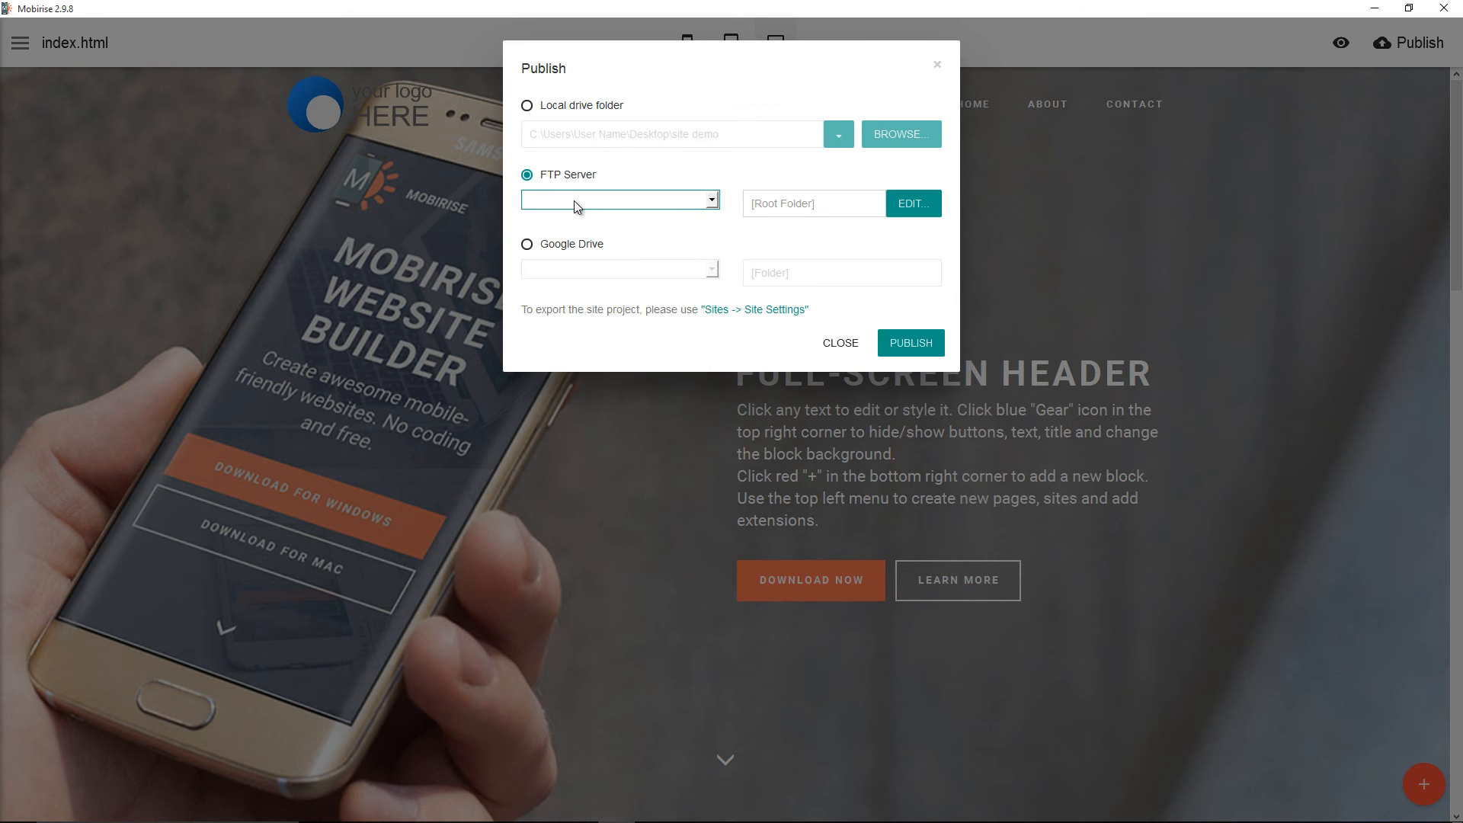
left_click(911, 203)
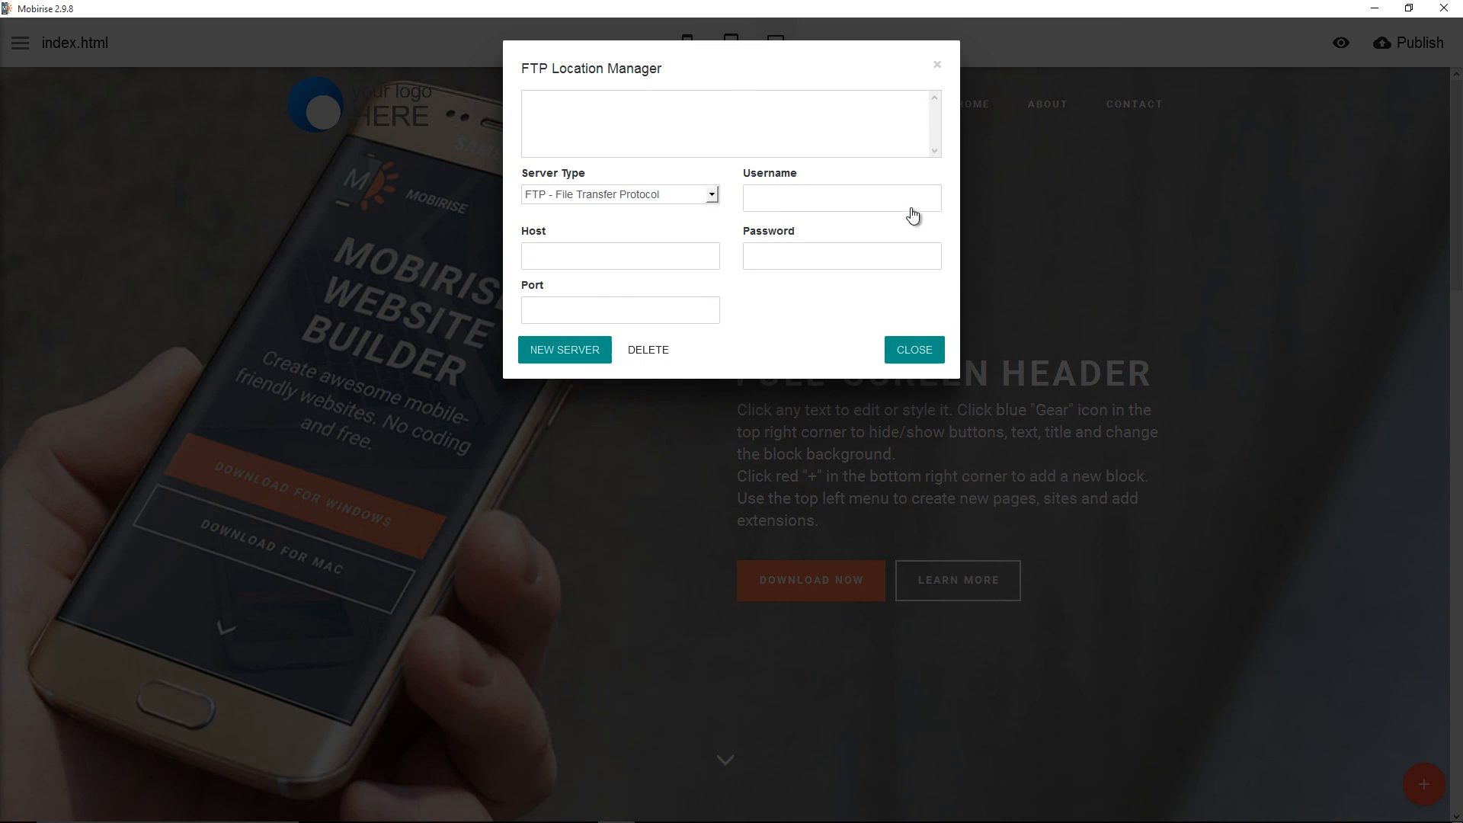
Save an FTP entry with host 192.168.1.115, port 21, user zadmin_tutorials and its password
left_click(730, 123)
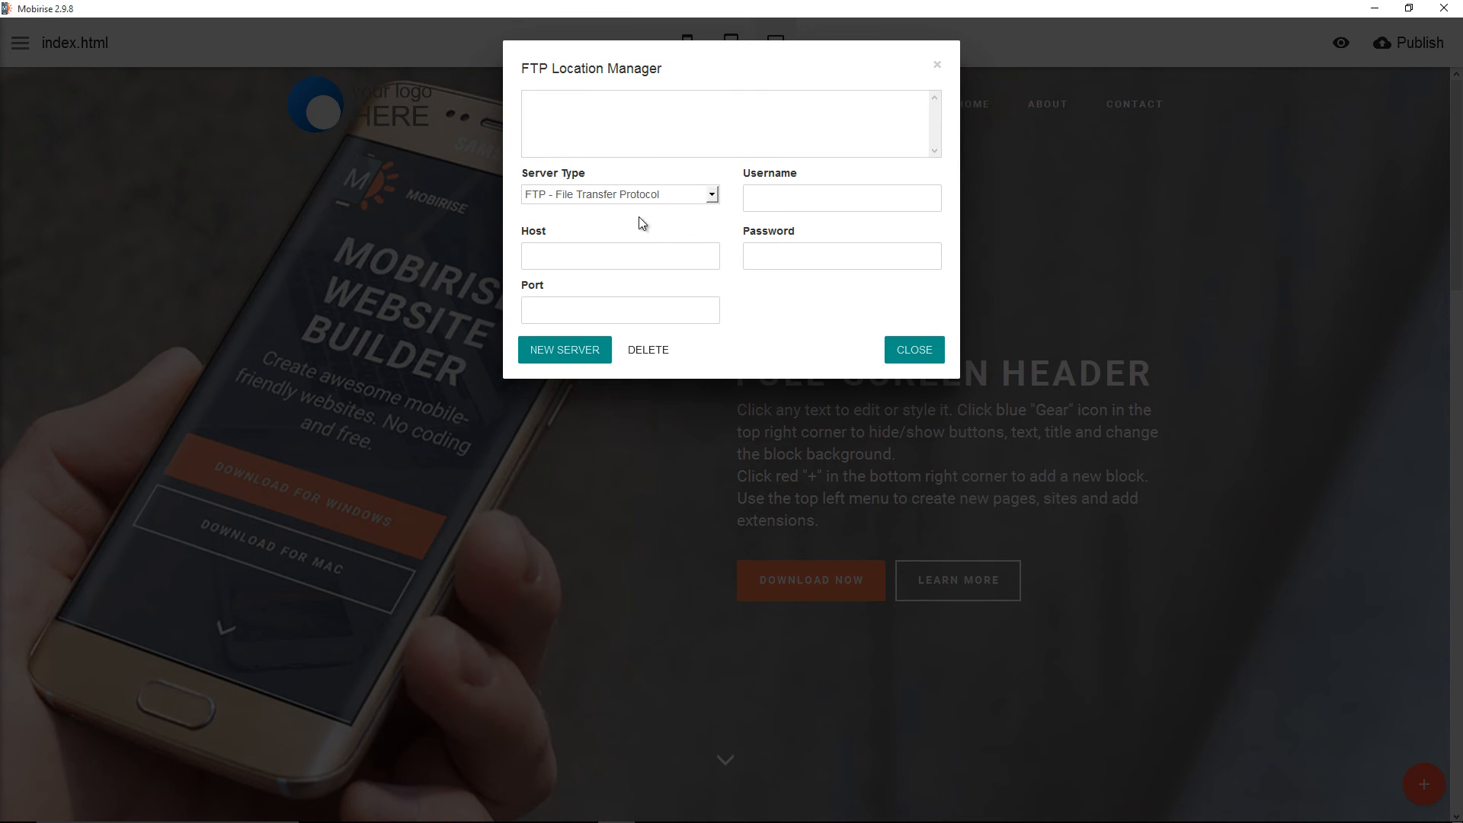
left_click(621, 257)
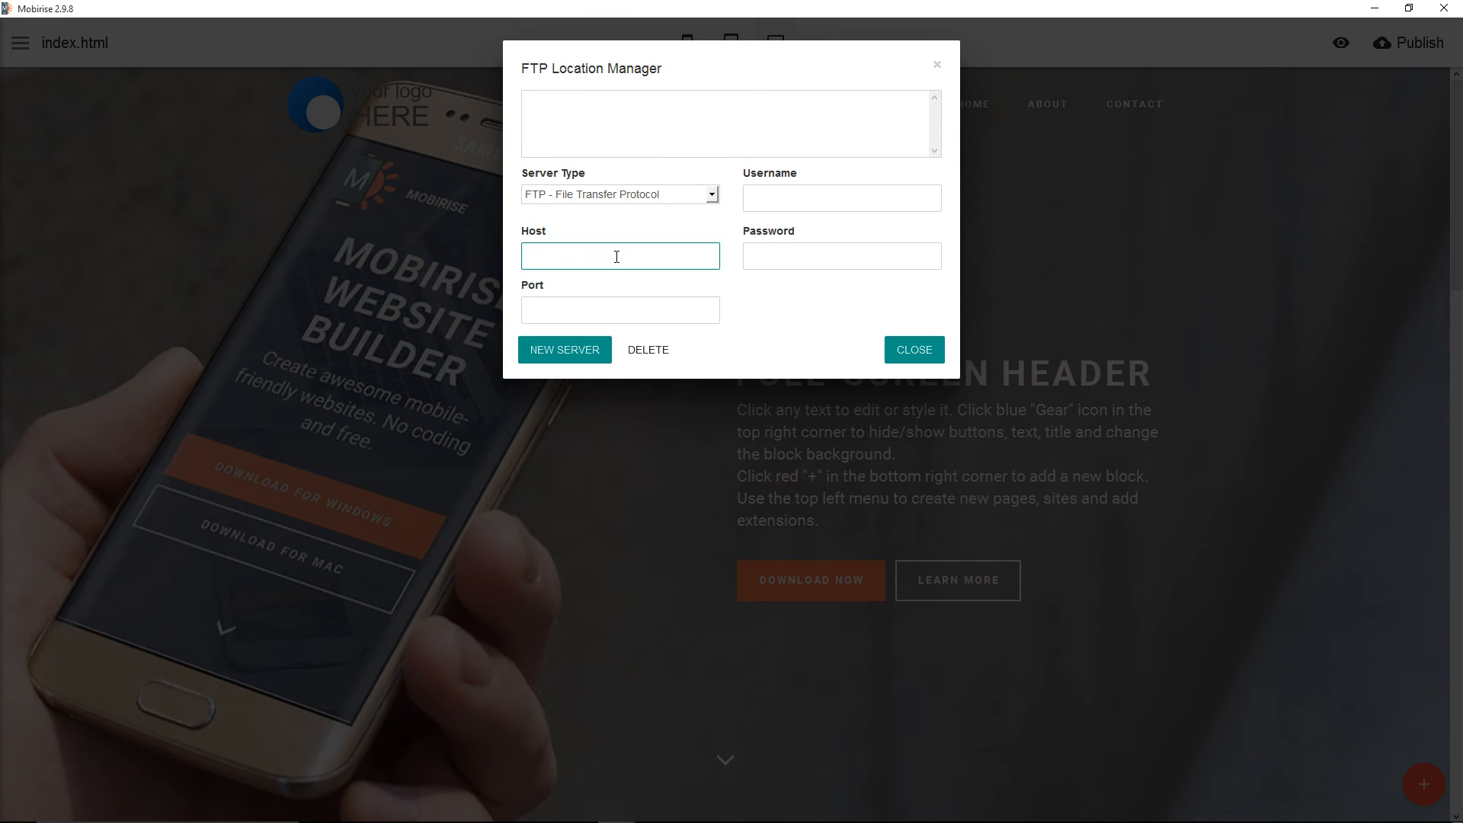
type("92.168")
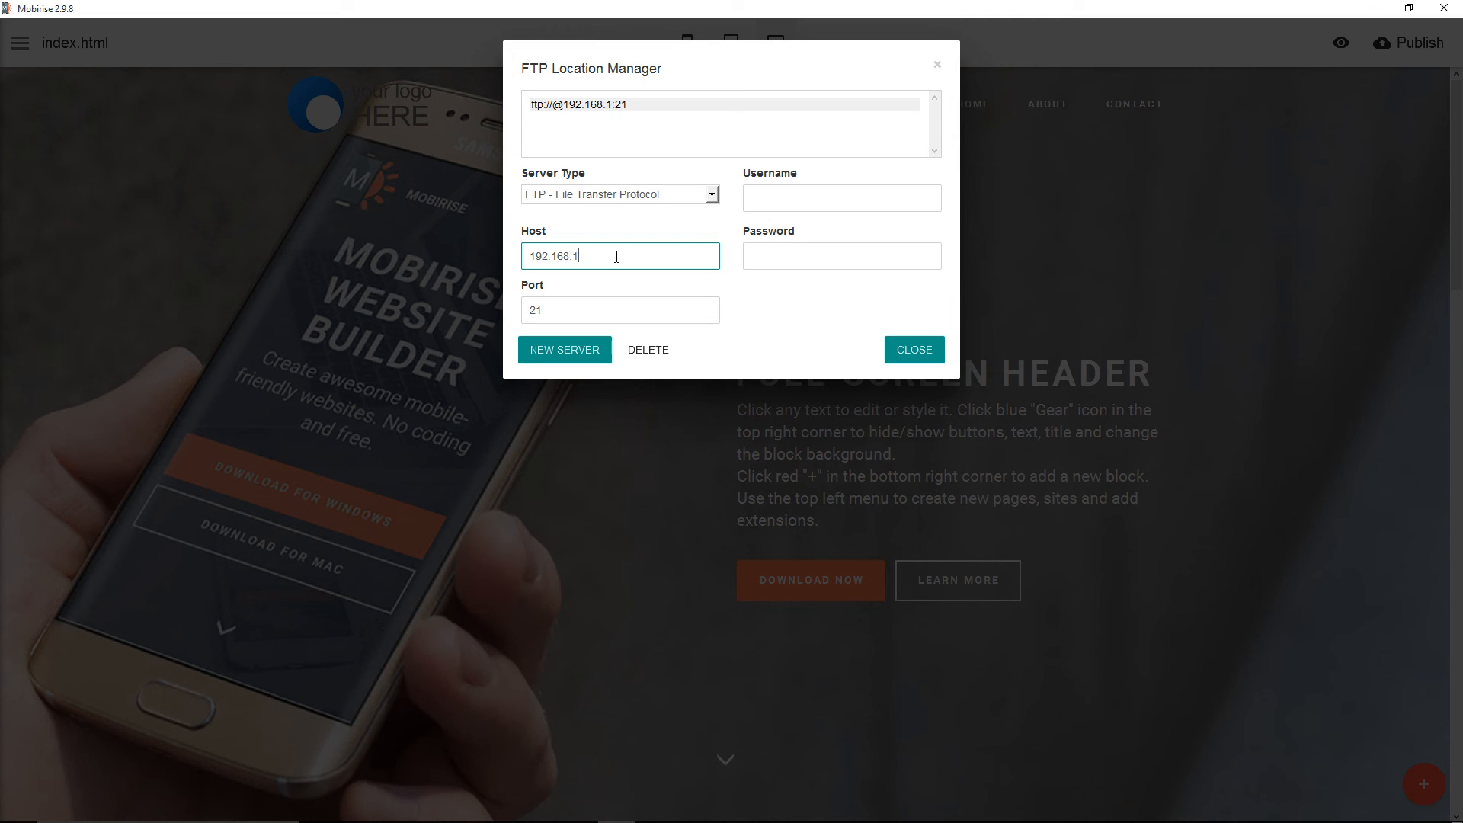
type(".115")
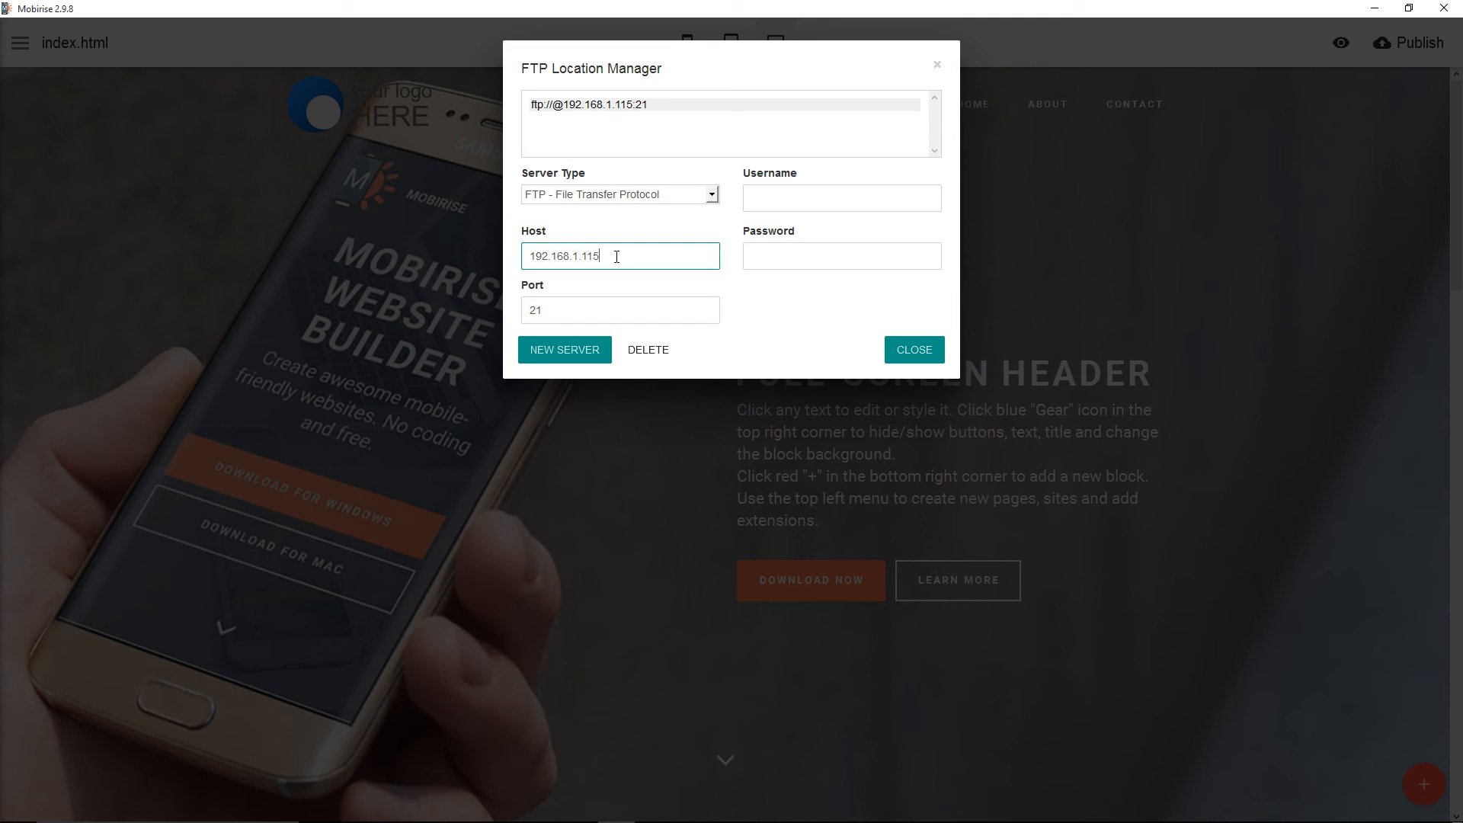
left_click(840, 198)
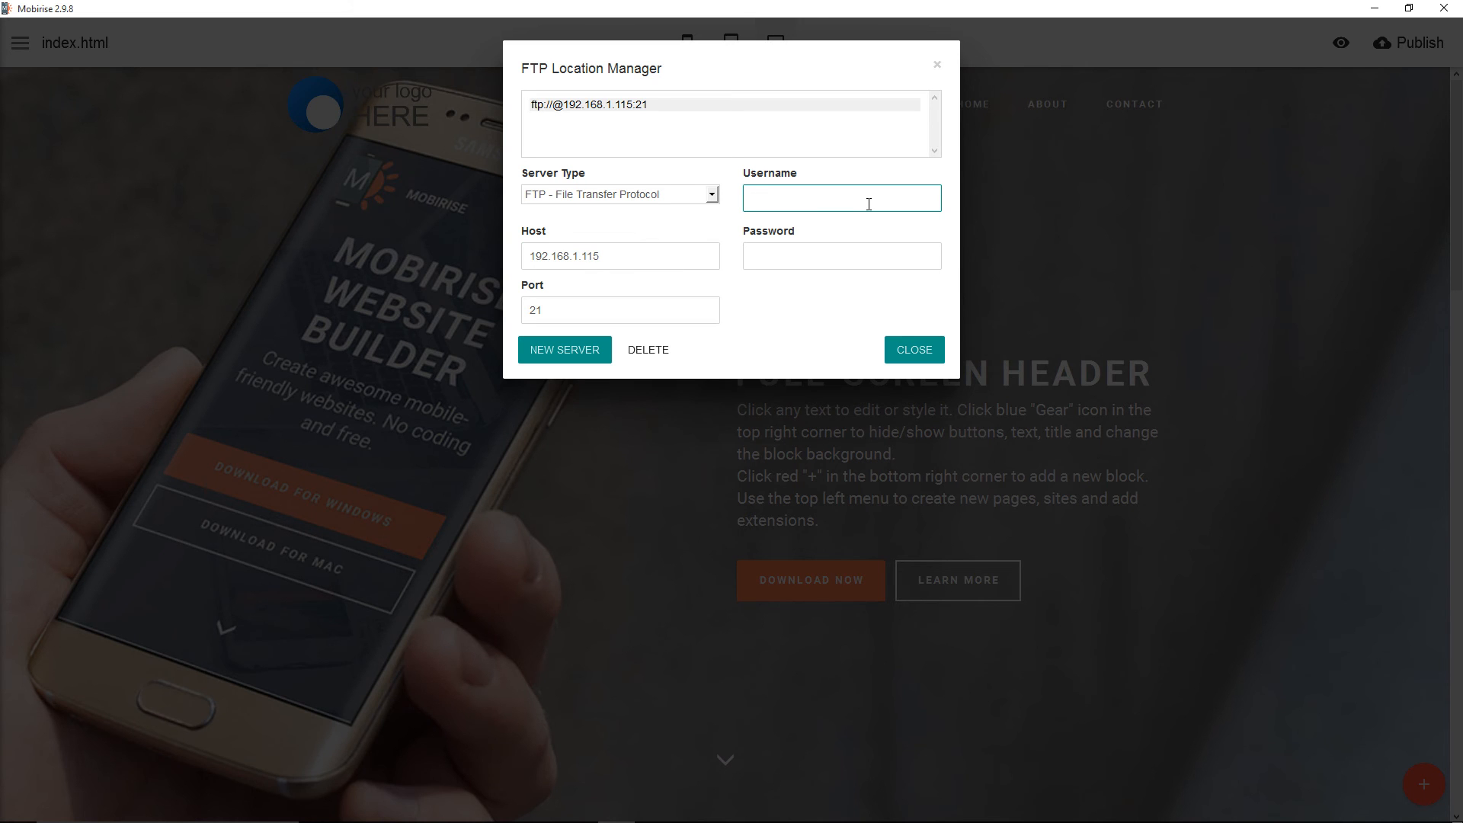
type("zadmin_tutorials")
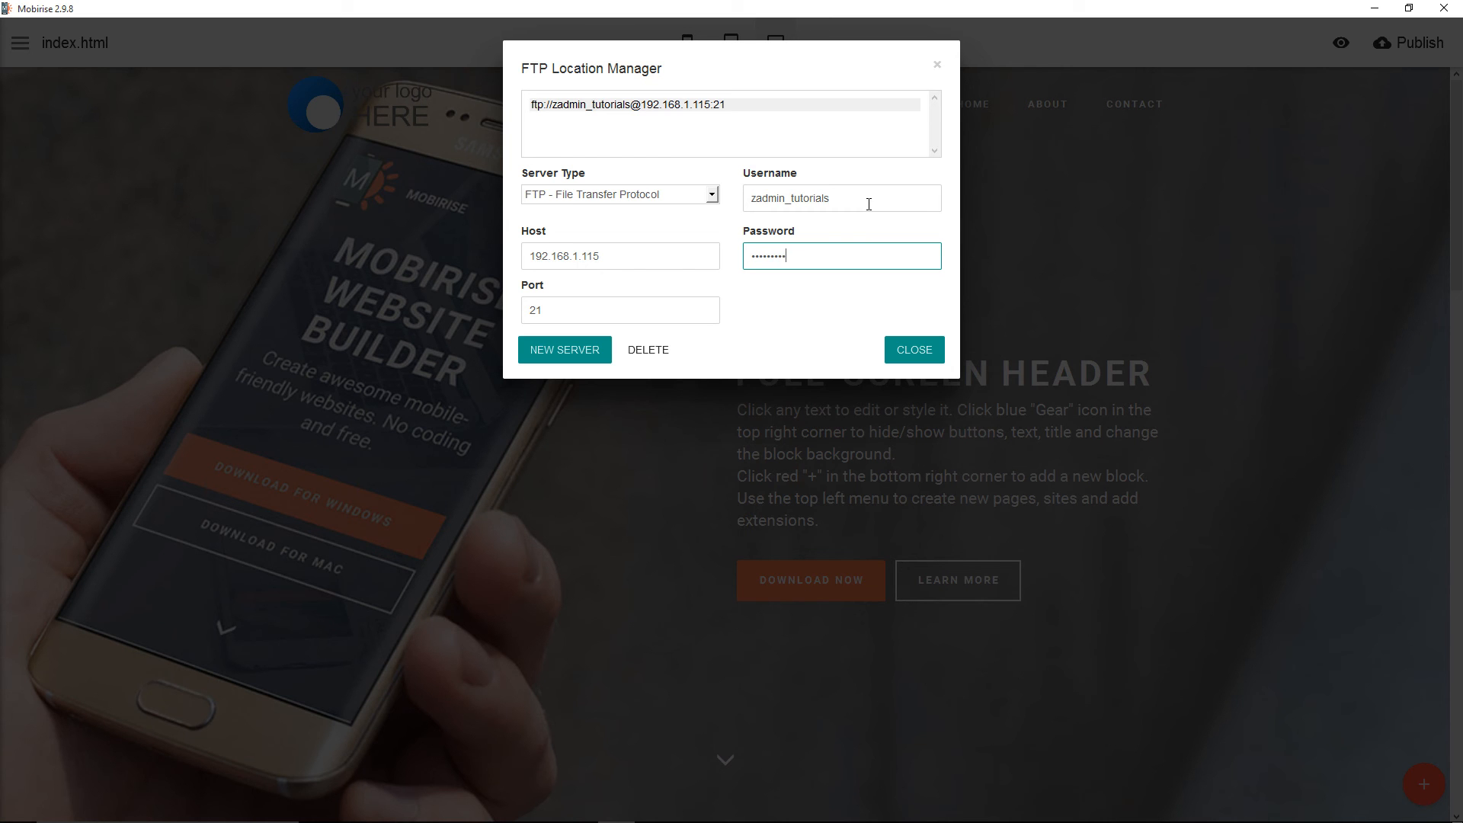
mouse_move(908, 334)
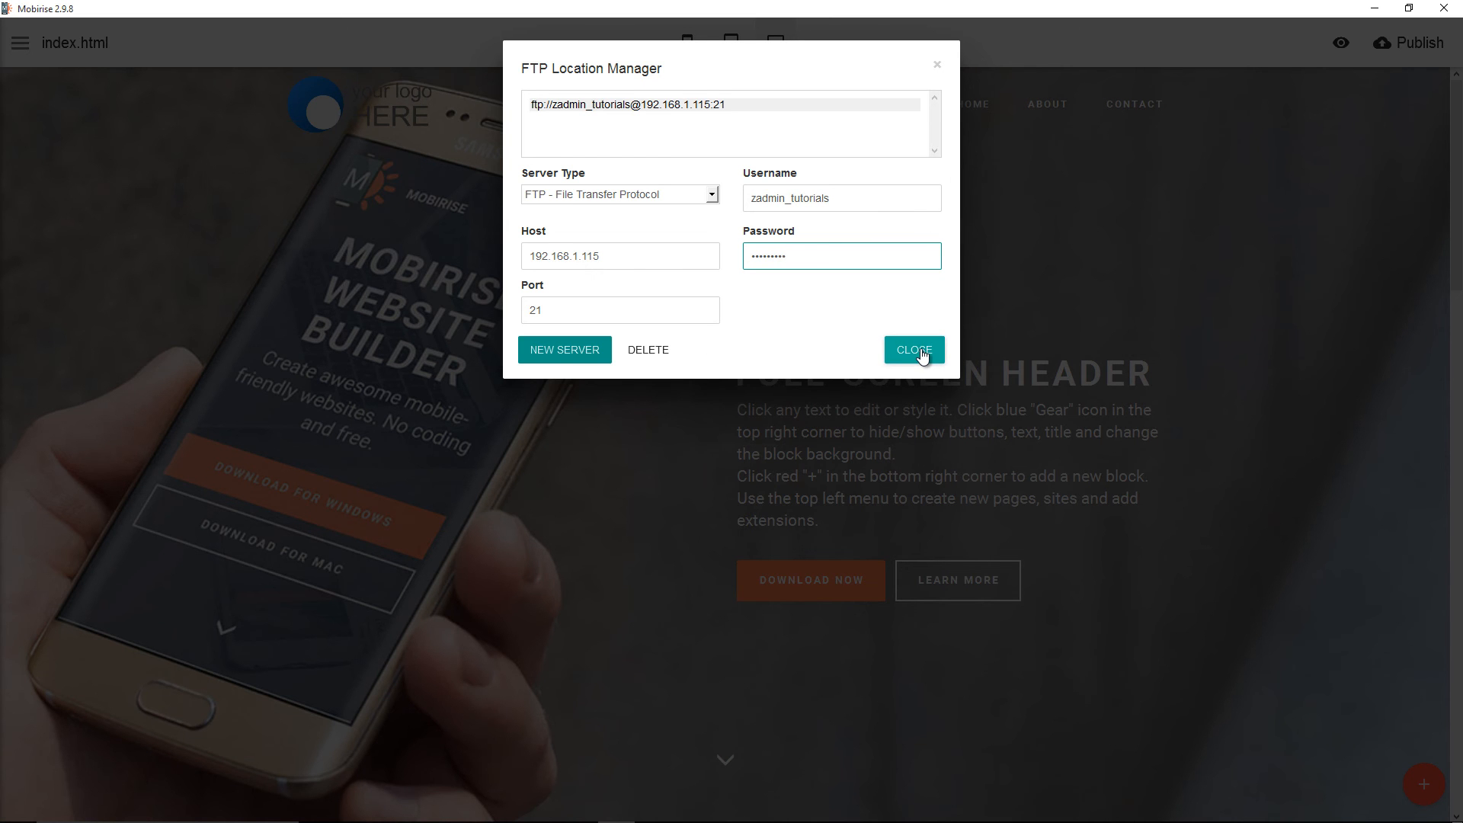
left_click(912, 351)
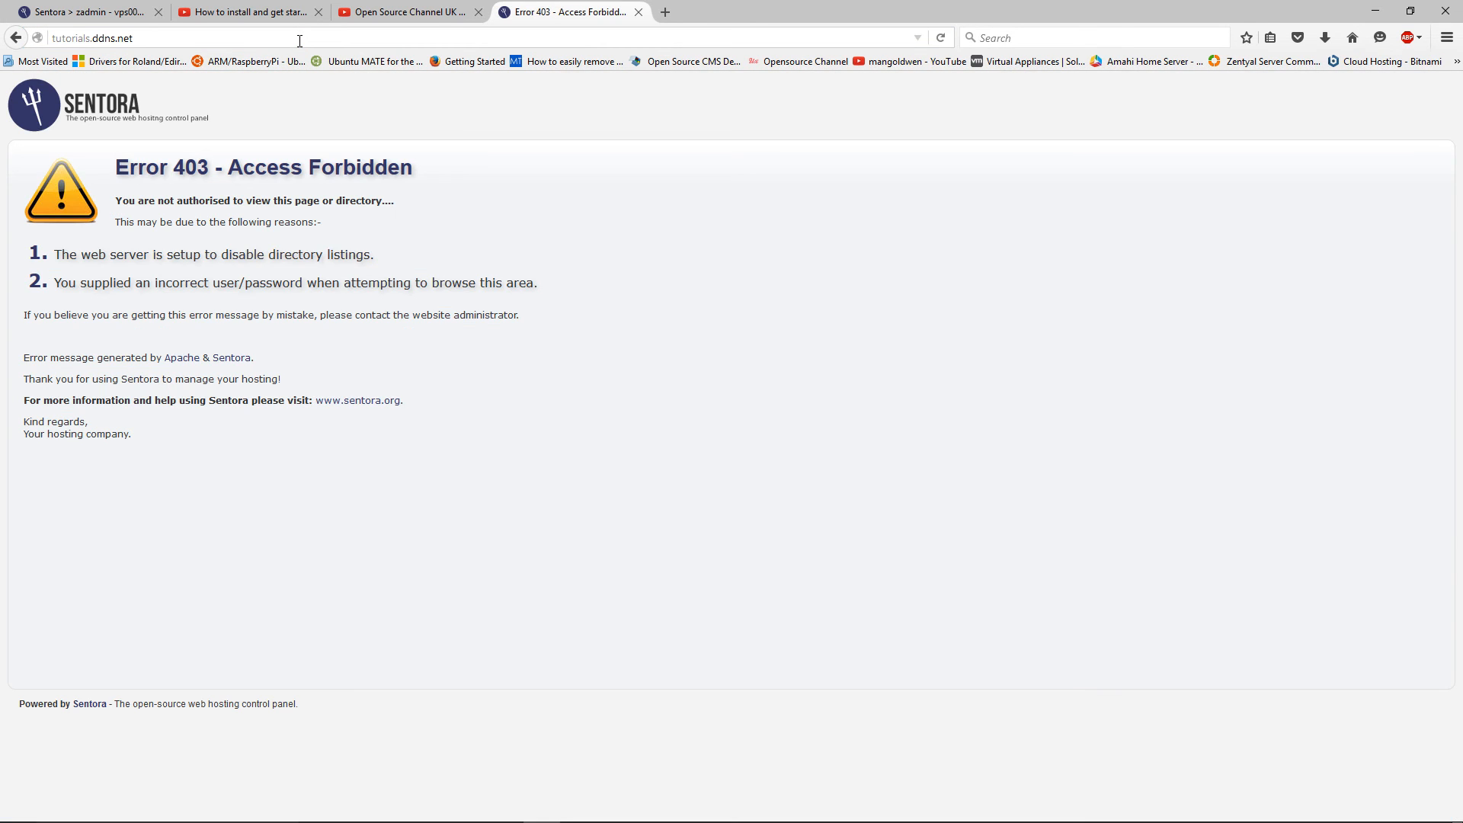
mouse_move(413, 254)
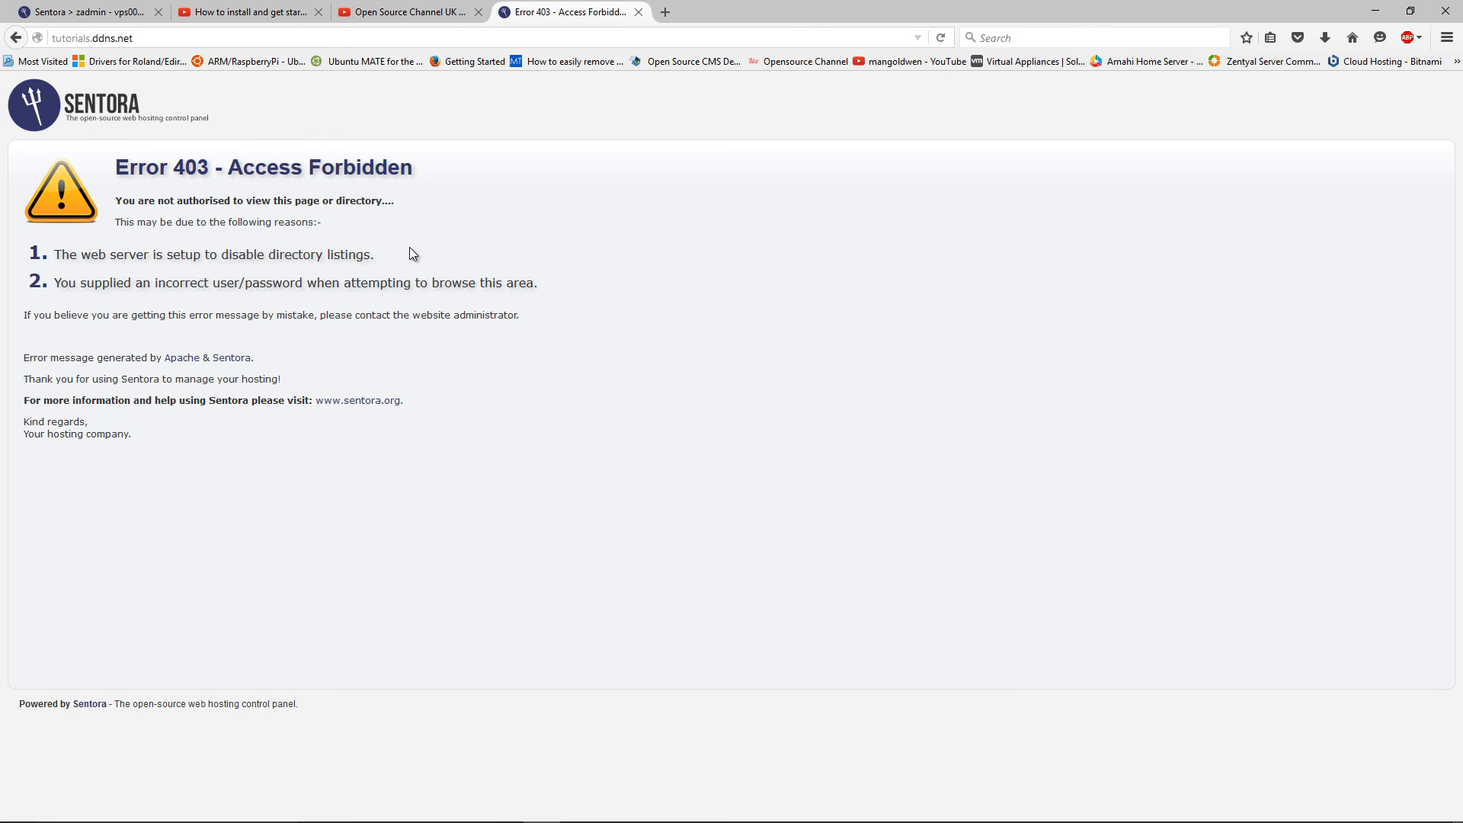
mouse_move(484, 334)
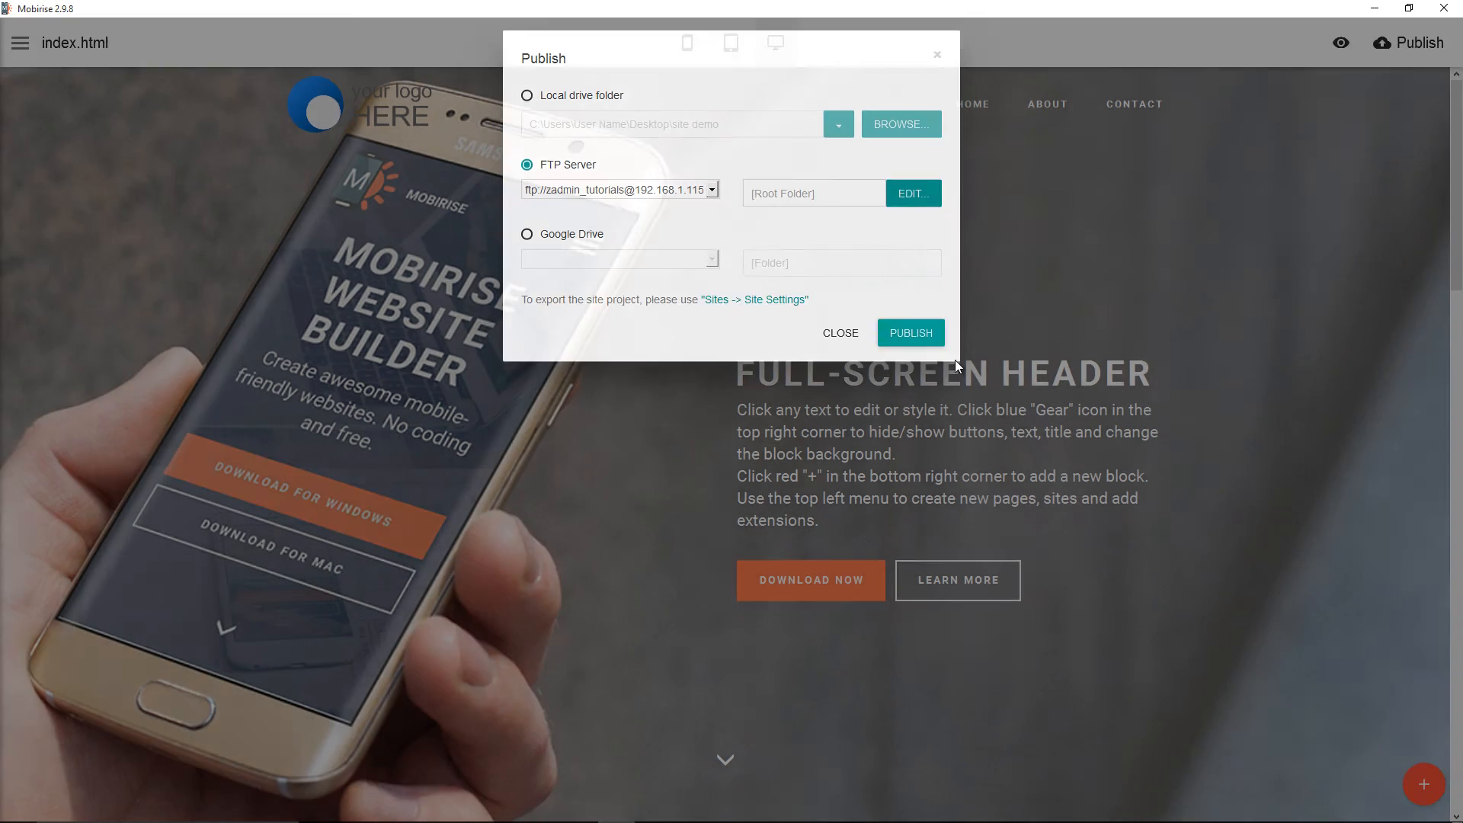
Publish the site to the zadmin_tutorials FTP server, acknowledge the success message and switch to Firefox
left_click(908, 333)
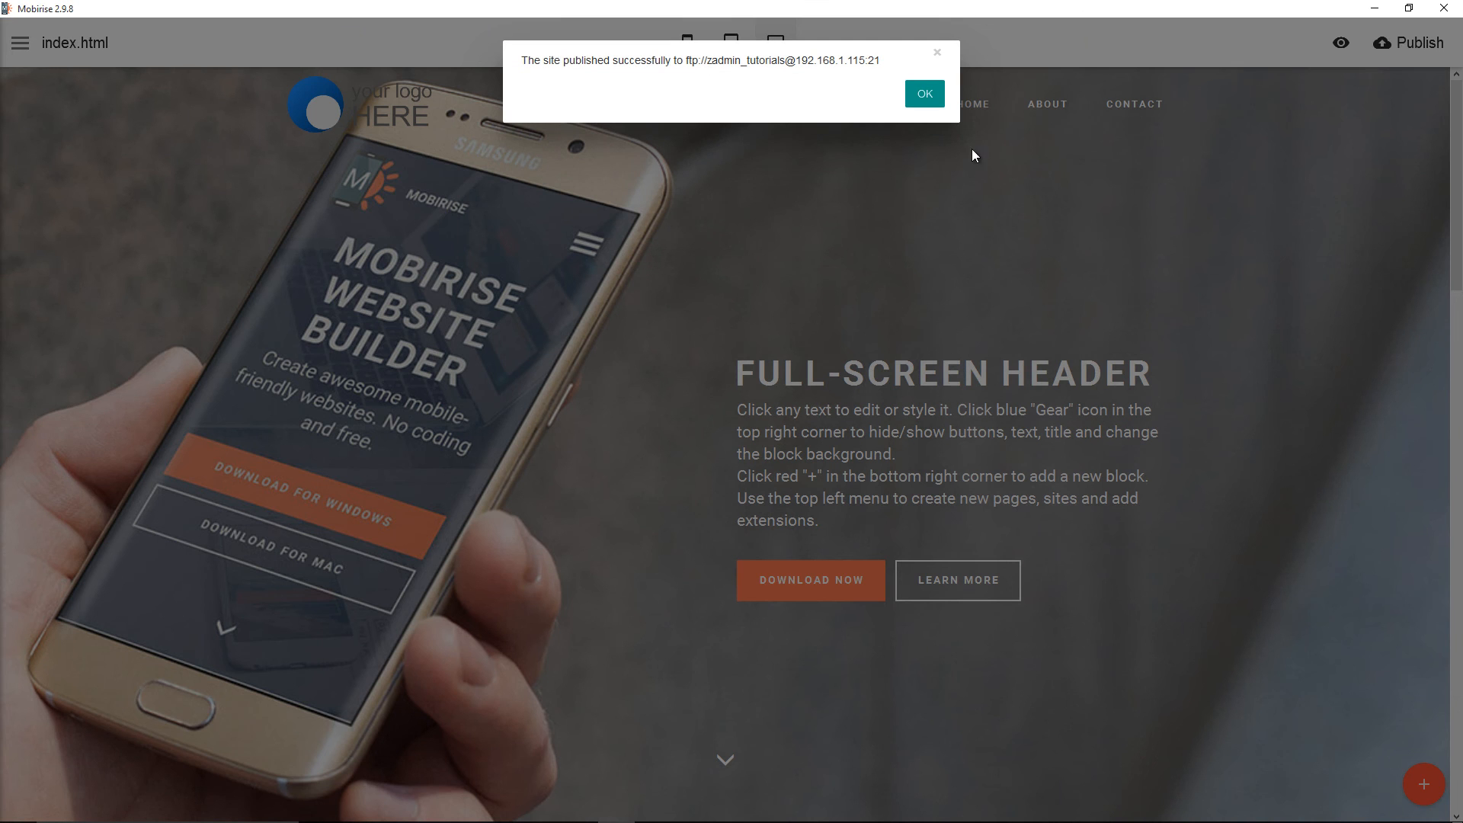
left_click(923, 93)
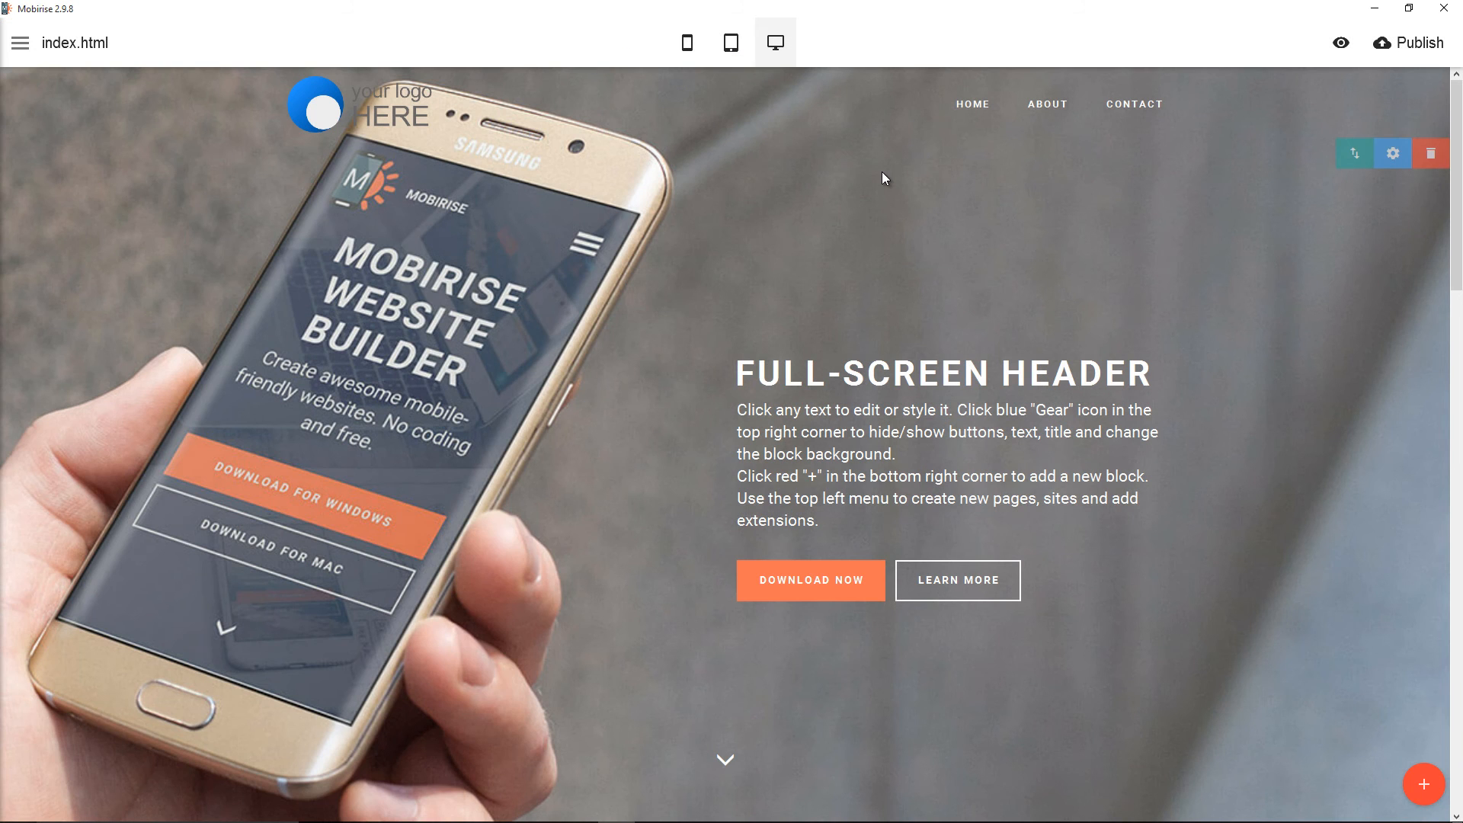
key("alt+tab")
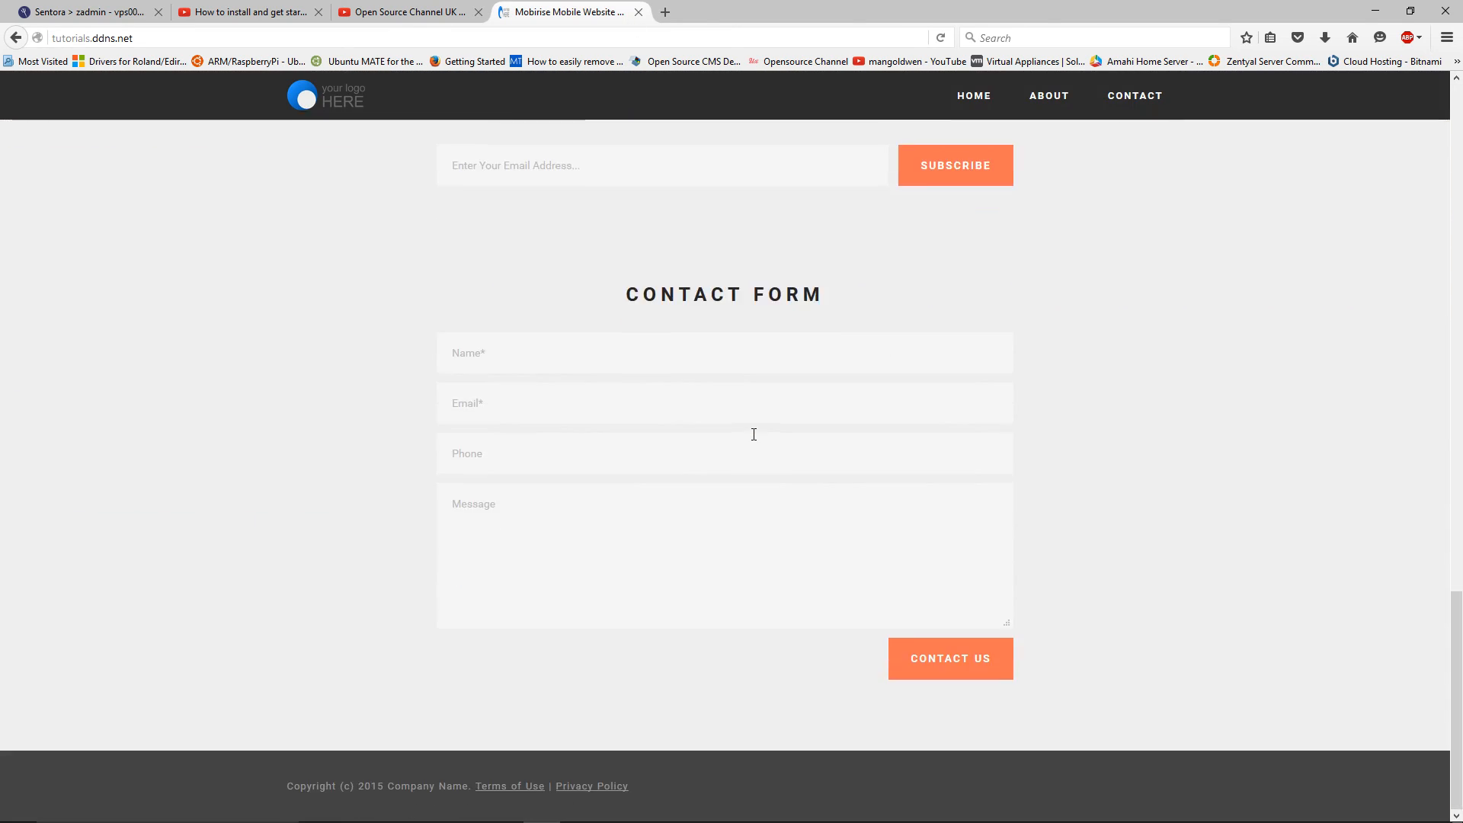
Scroll the reloaded tutorials.ddns.net page to check the republished site down to its contact form
scroll("up", 3)
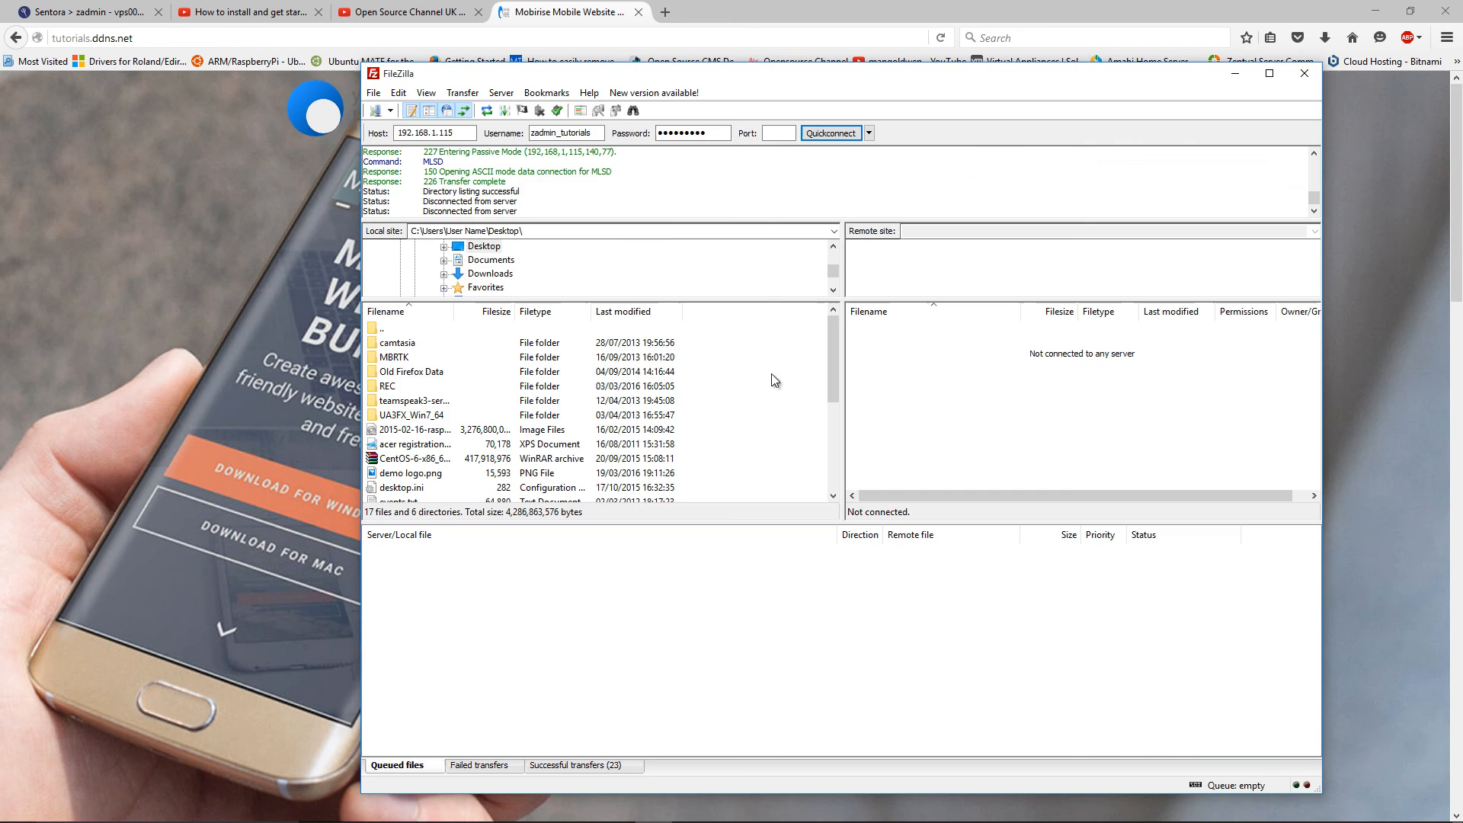
Reload the server's root listing and point out the uploaded project.mobirise and index.html files
left_click(829, 133)
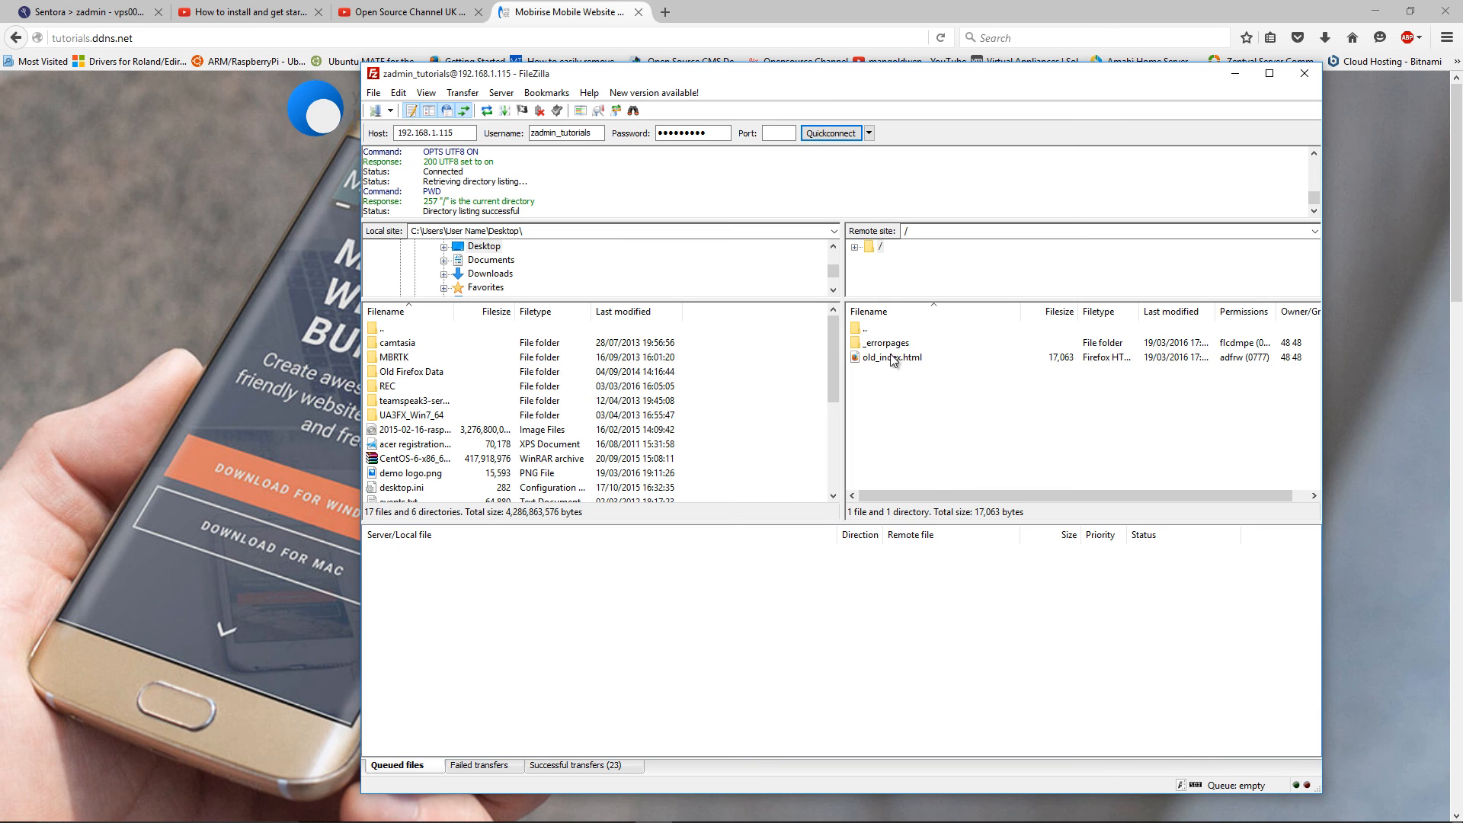
left_click(867, 328)
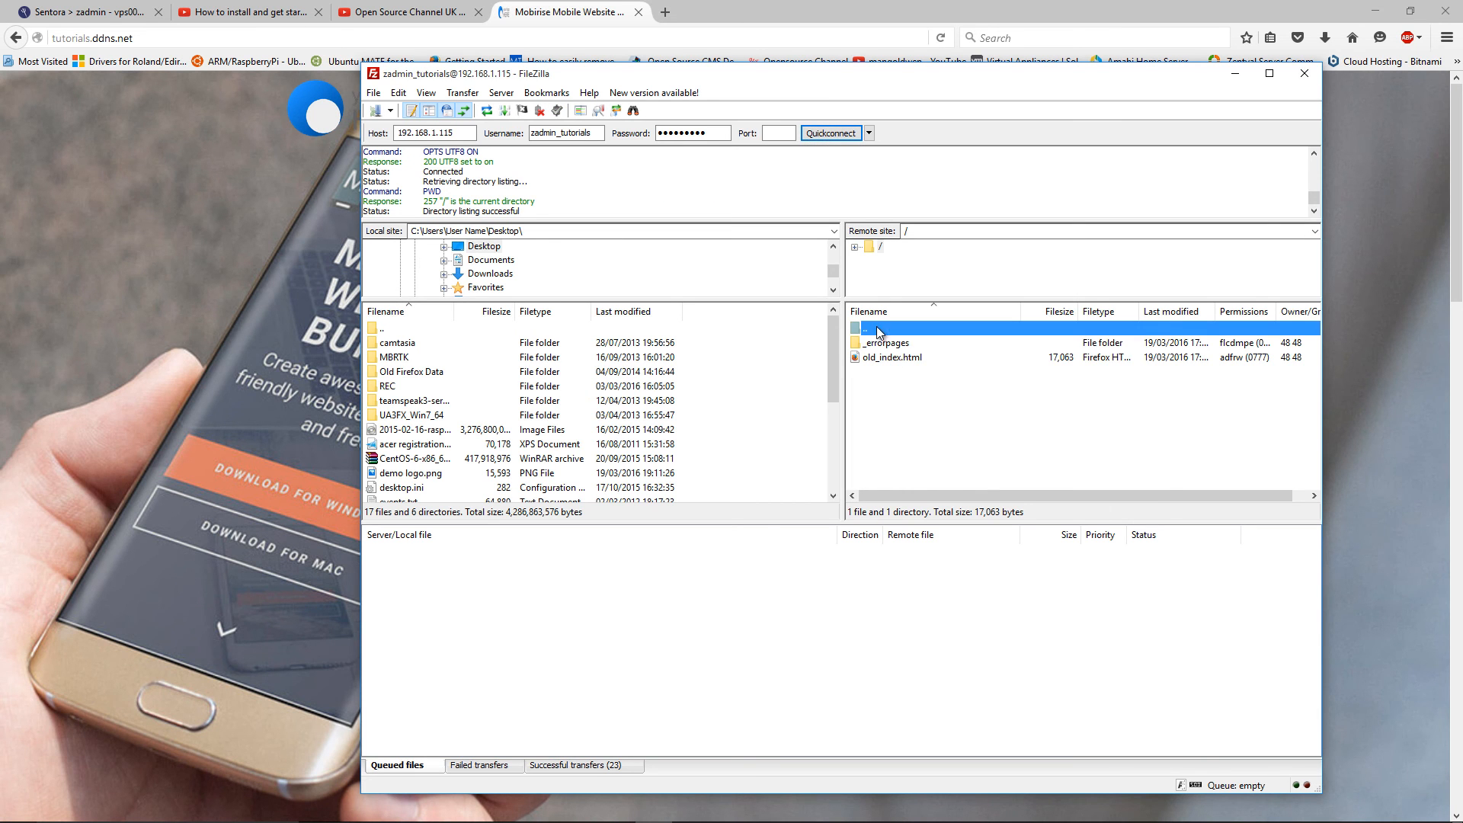
double_click(862, 327)
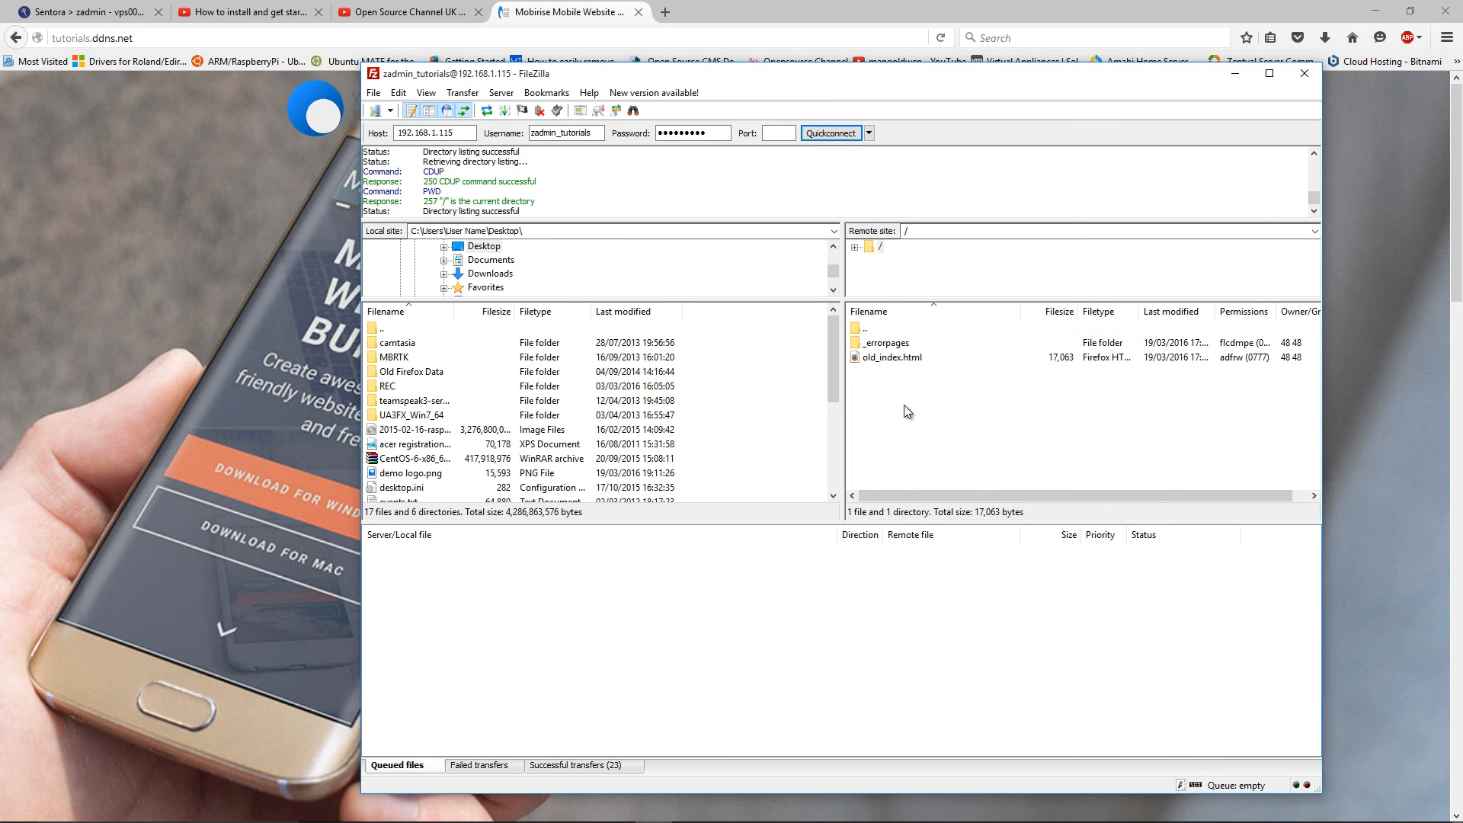
mouse_move(901, 432)
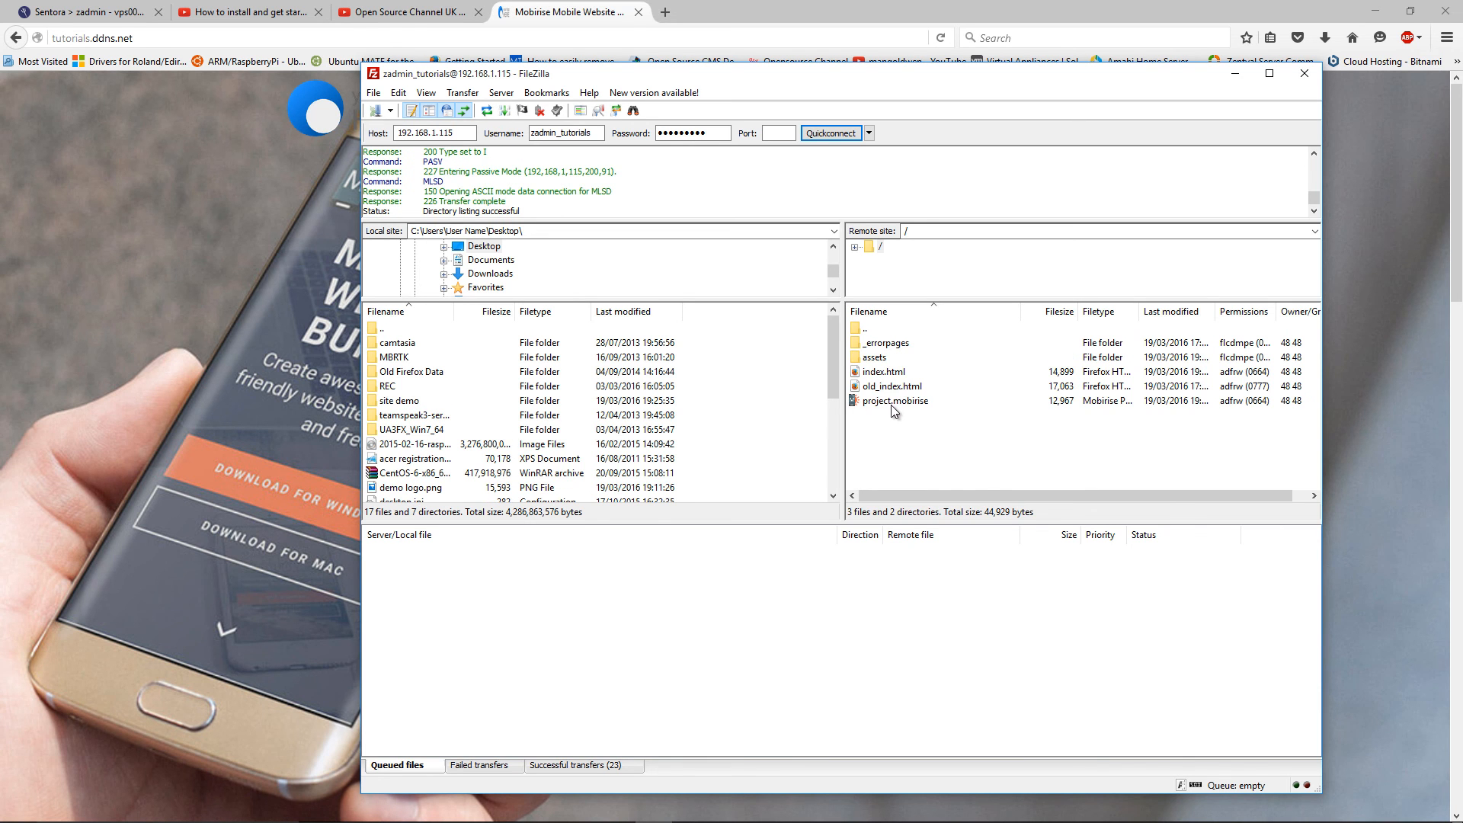
left_click(894, 401)
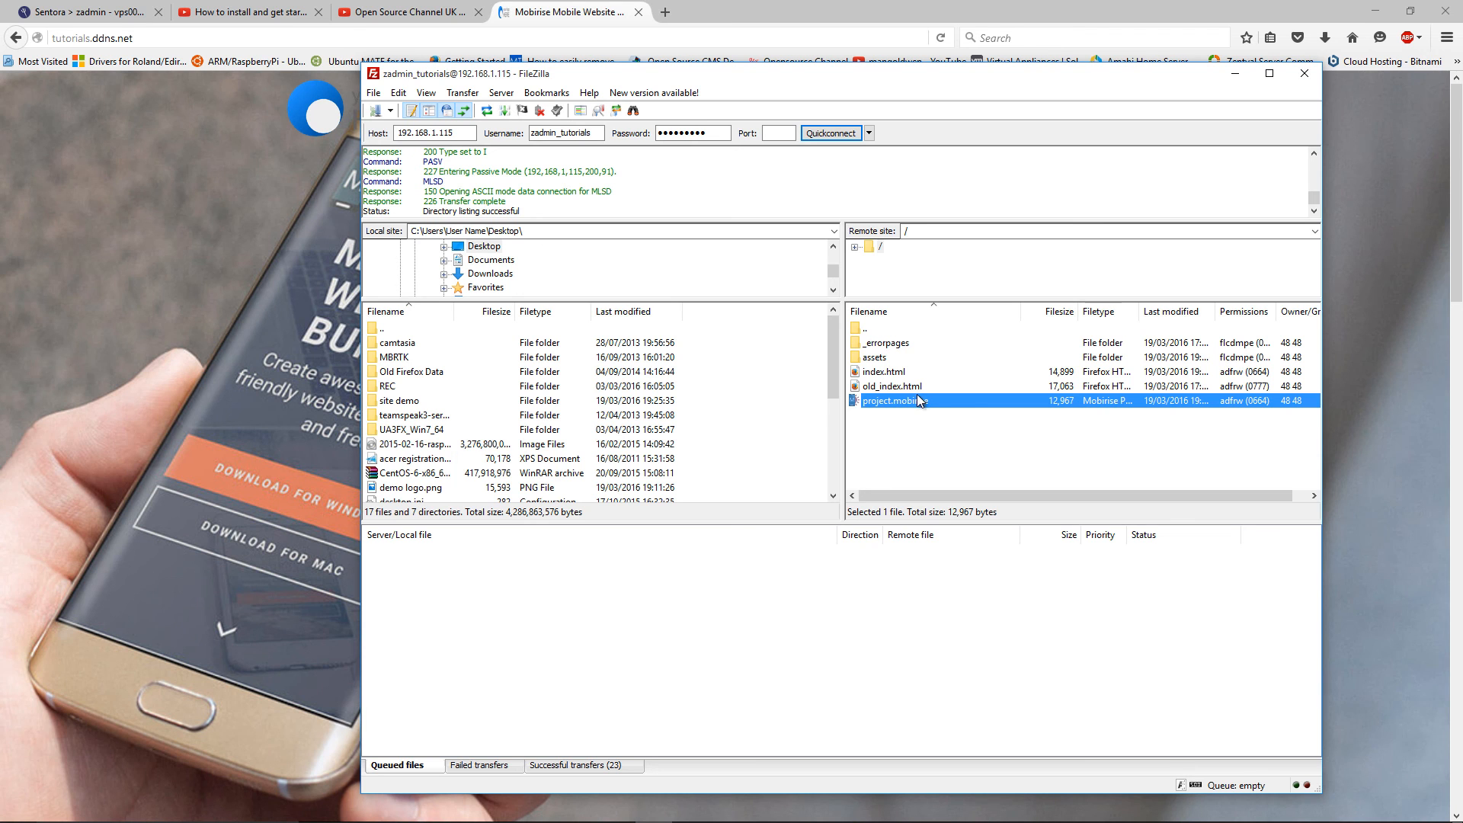
mouse_move(913, 410)
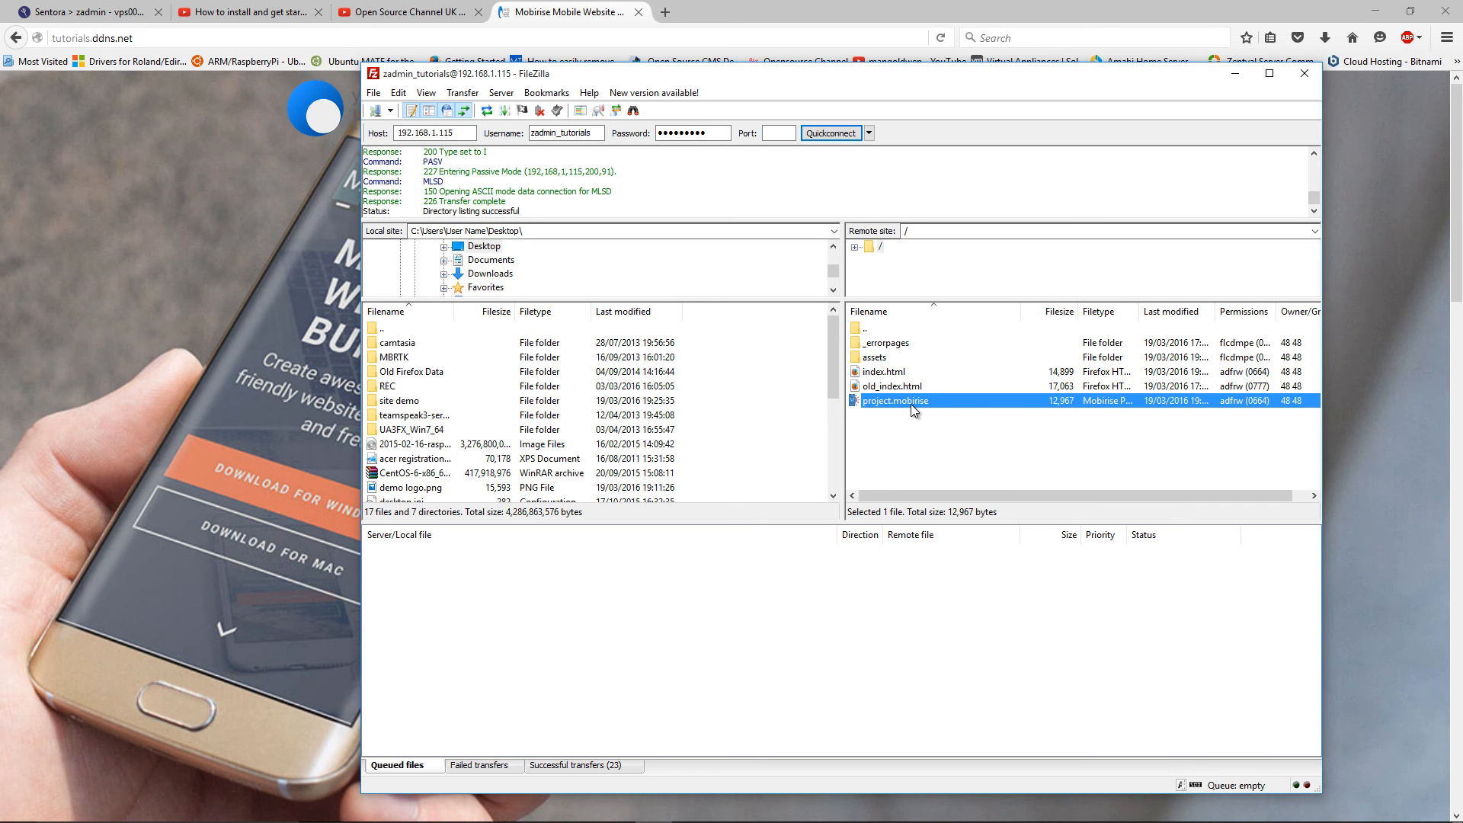
mouse_move(913, 399)
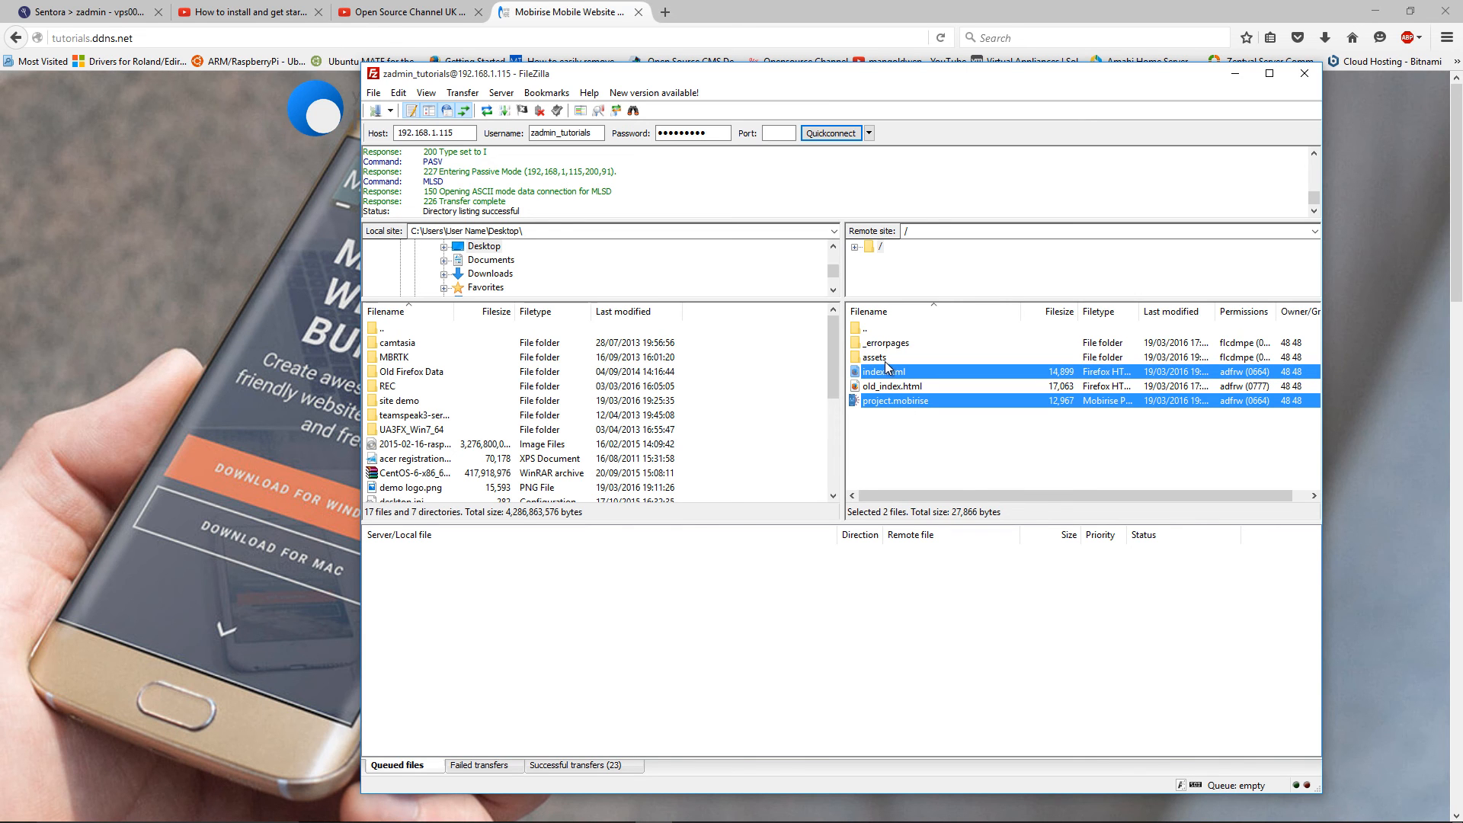
left_click(873, 356)
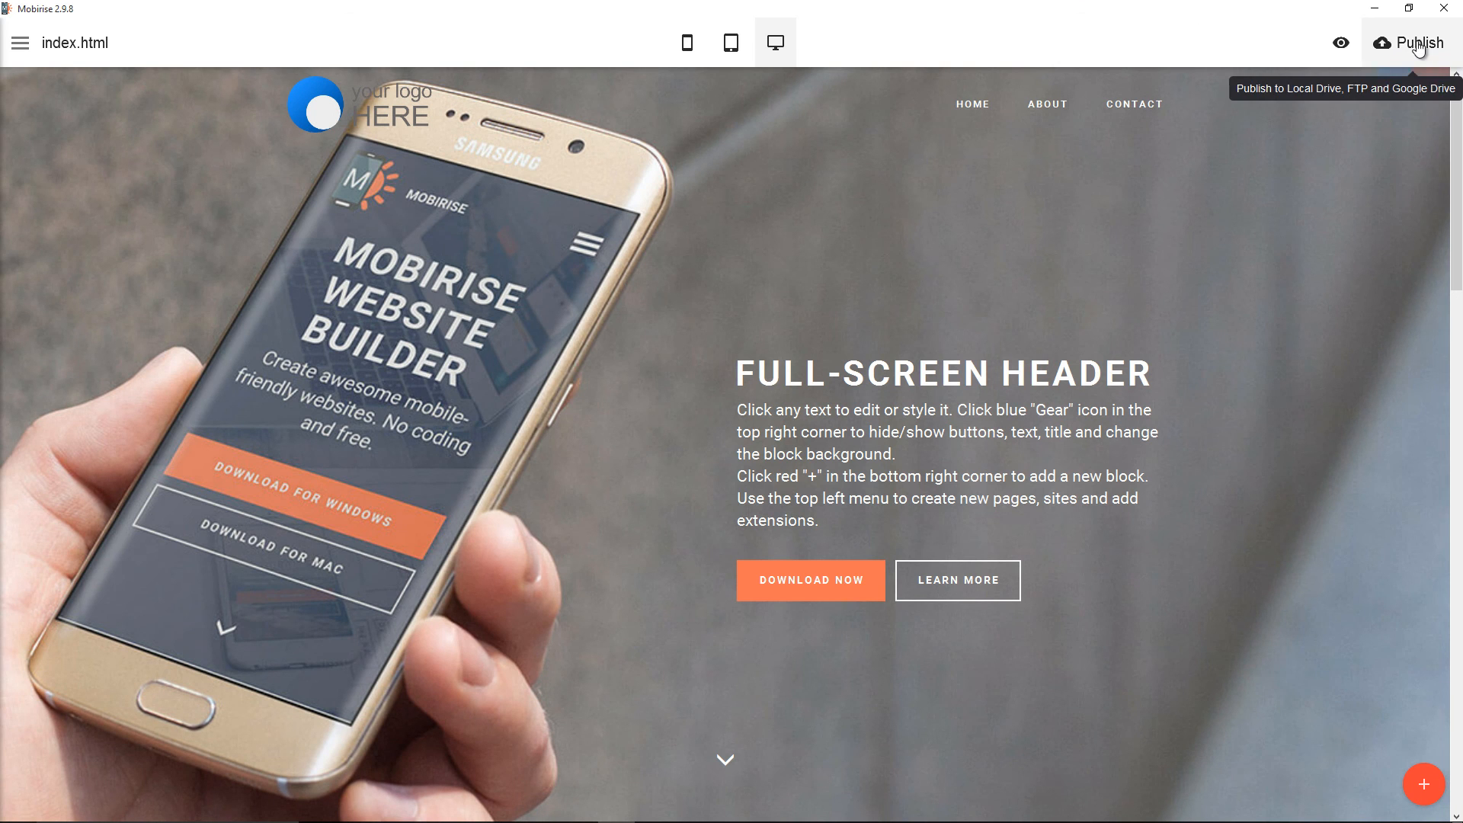
left_click(1411, 43)
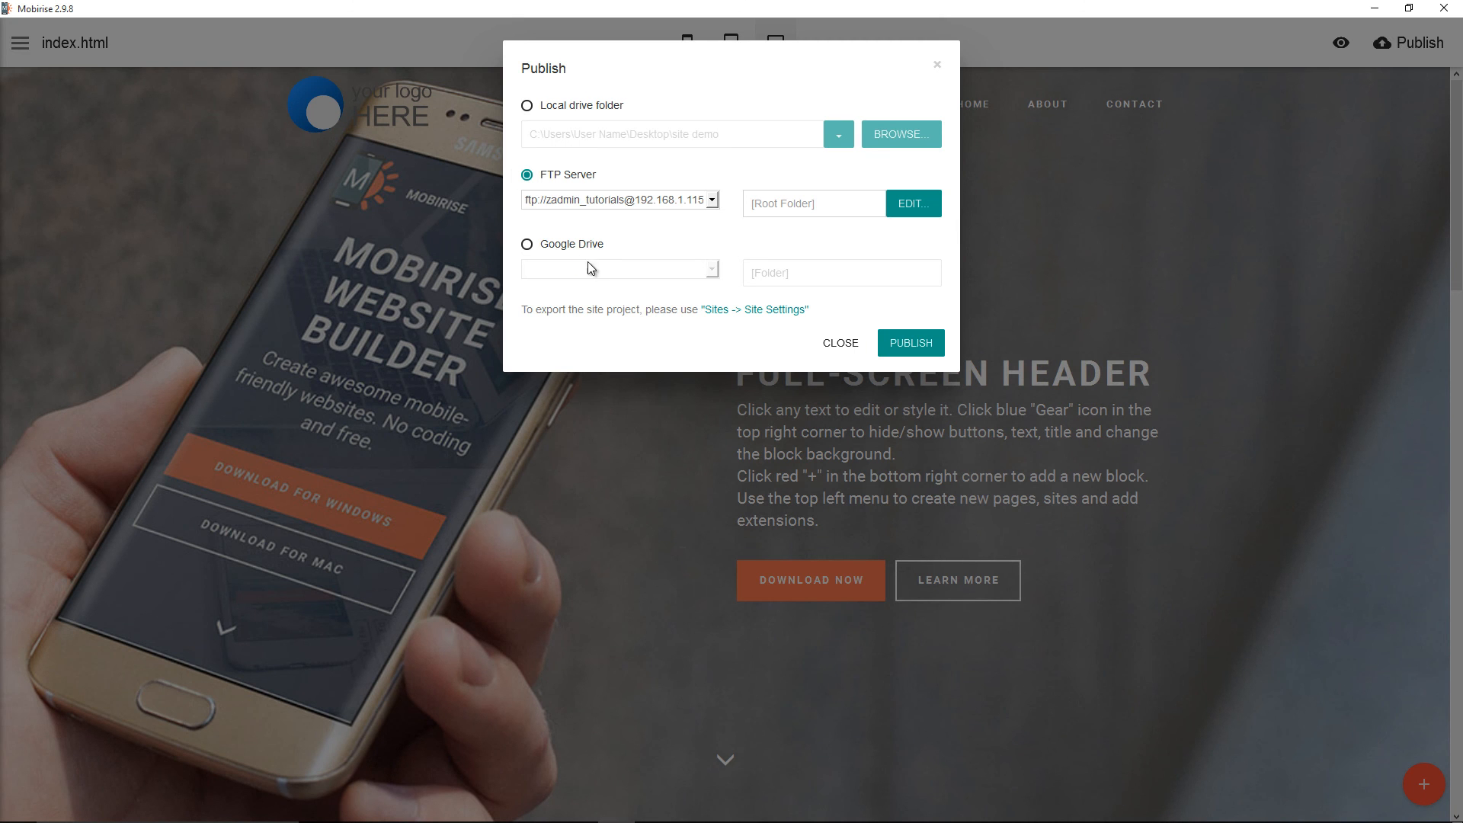
left_click(528, 244)
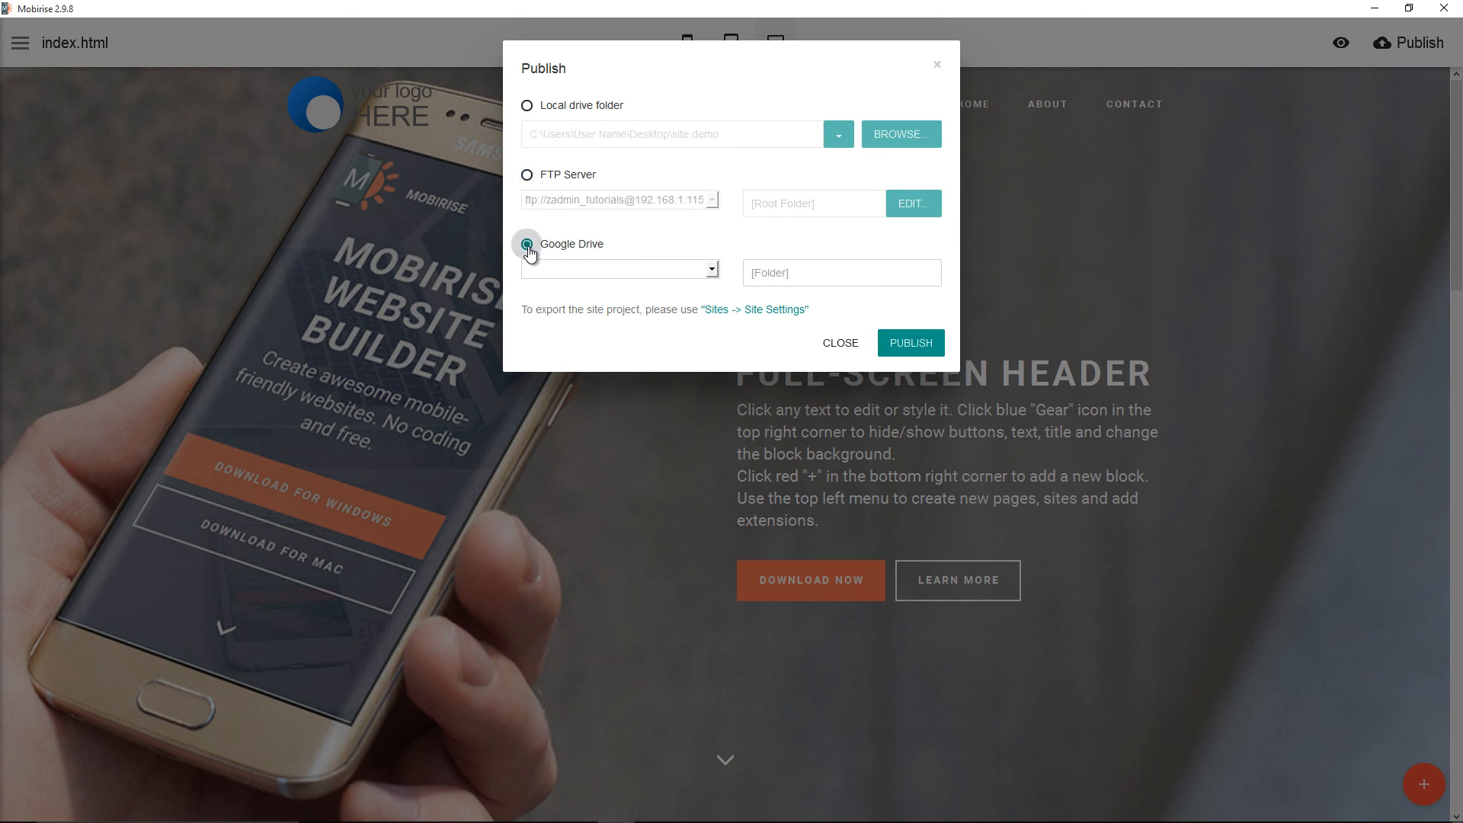
left_click(527, 244)
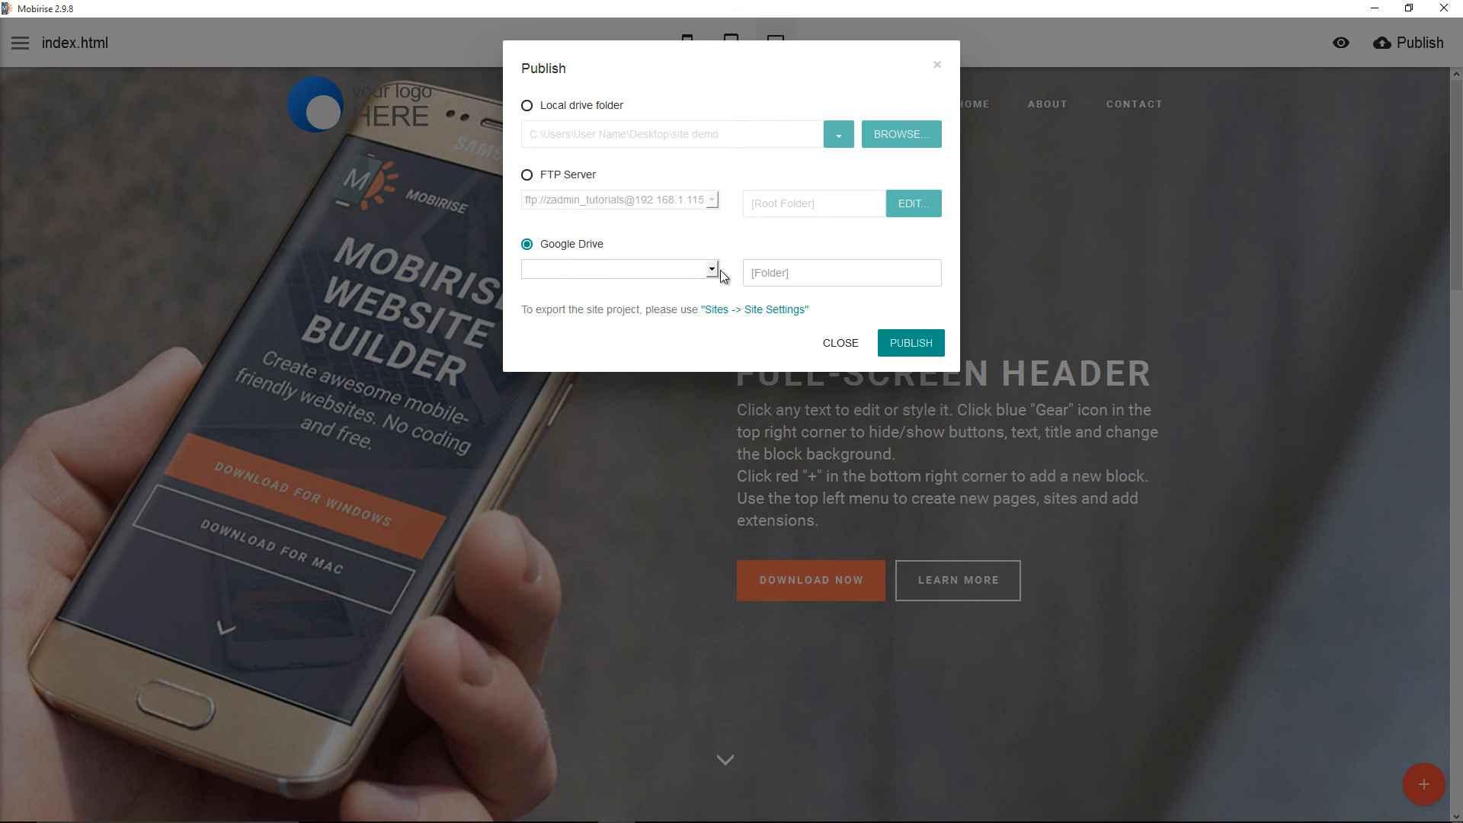
left_click(839, 273)
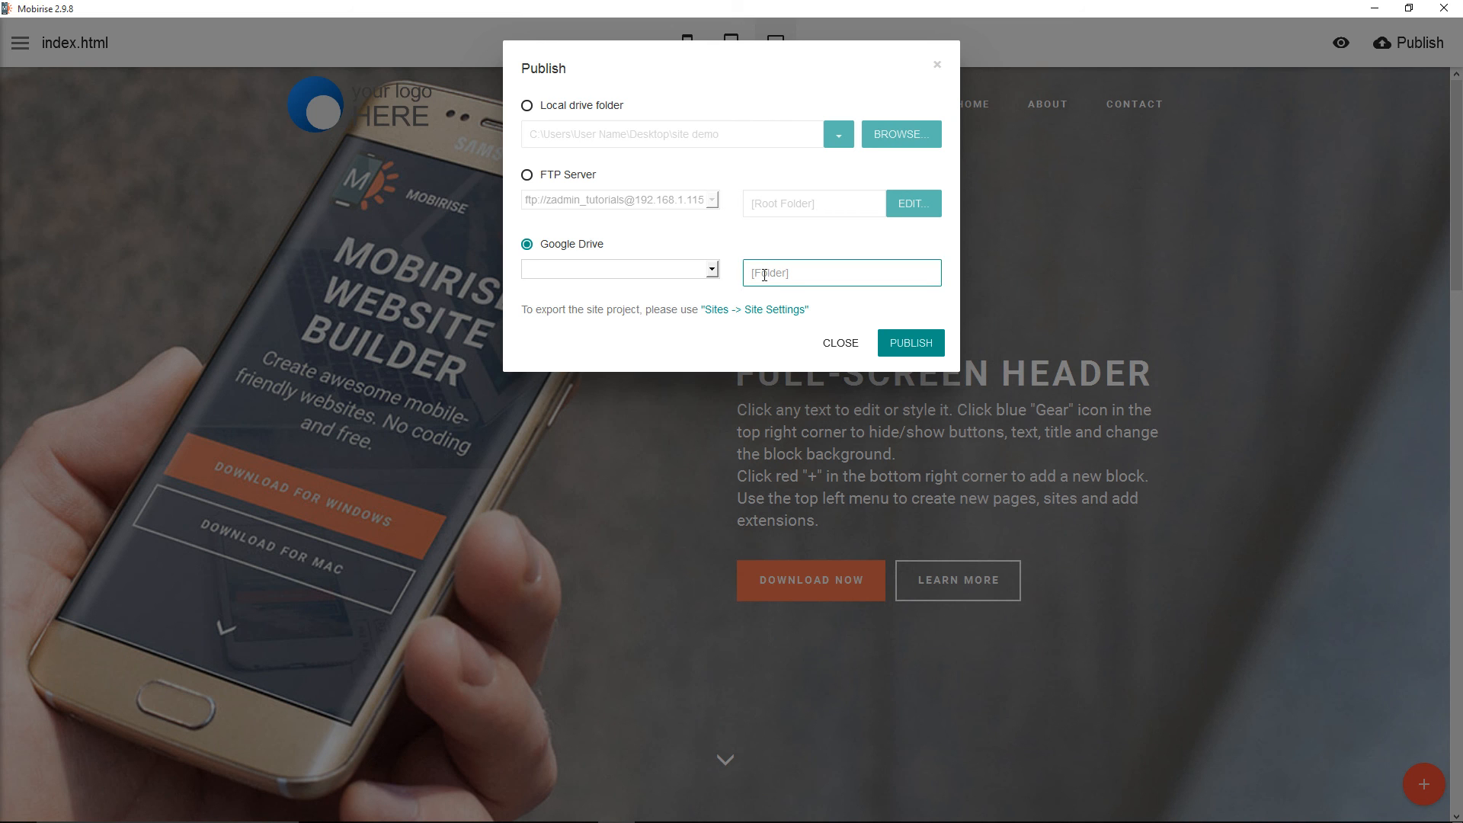
type("webiste")
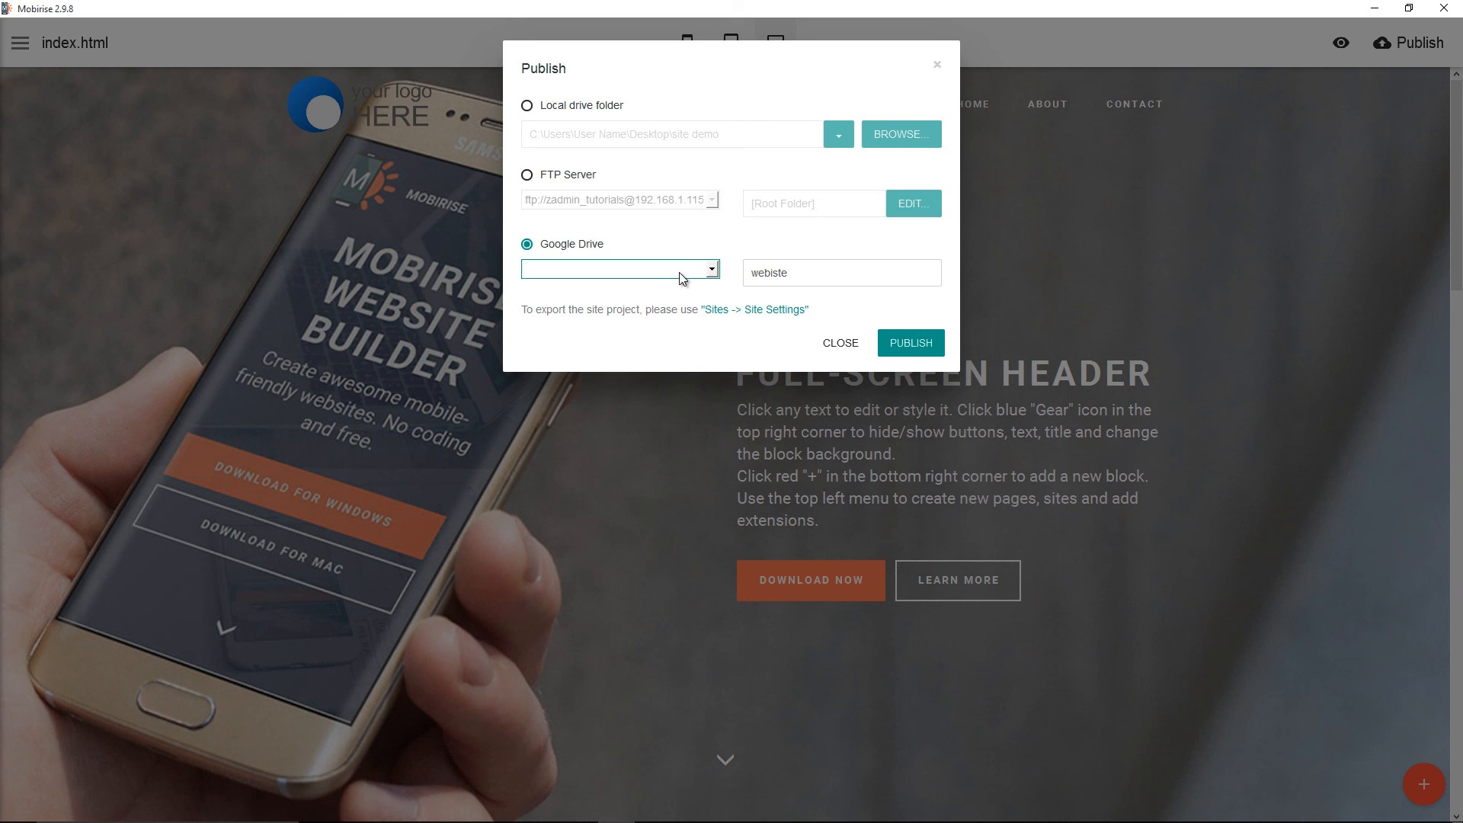
mouse_move(839, 343)
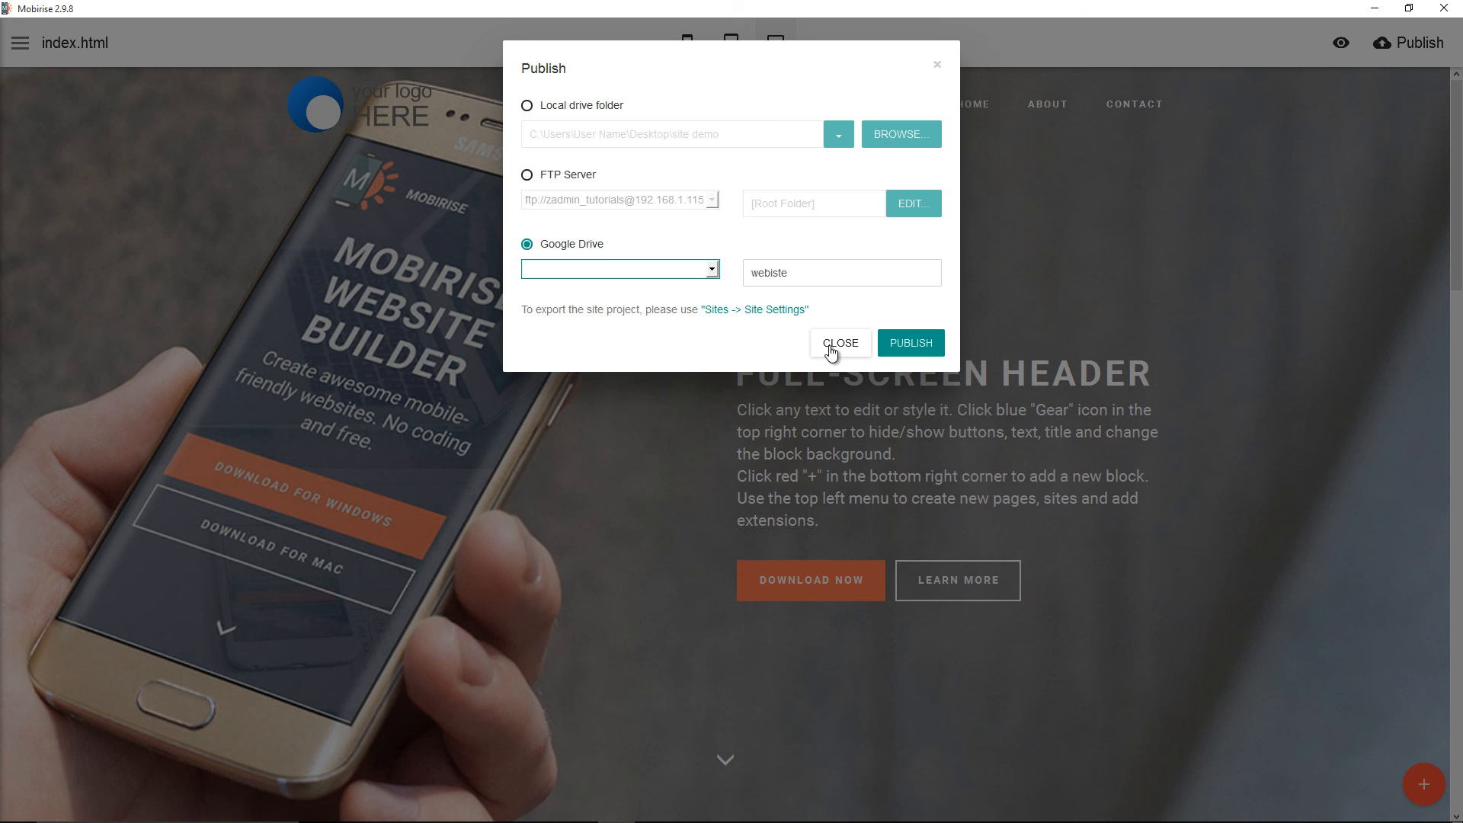
mouse_move(716, 288)
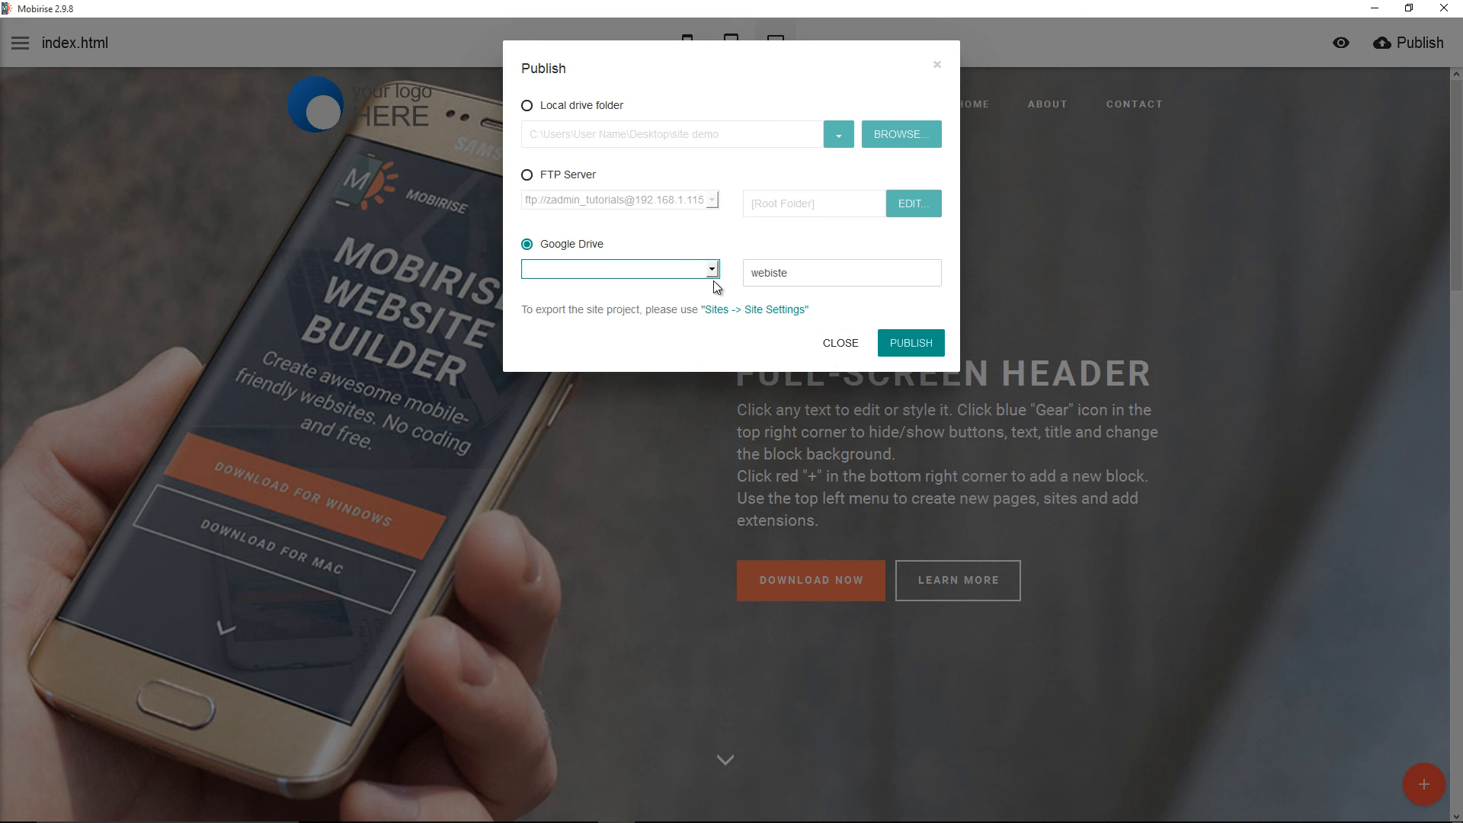
mouse_move(680, 272)
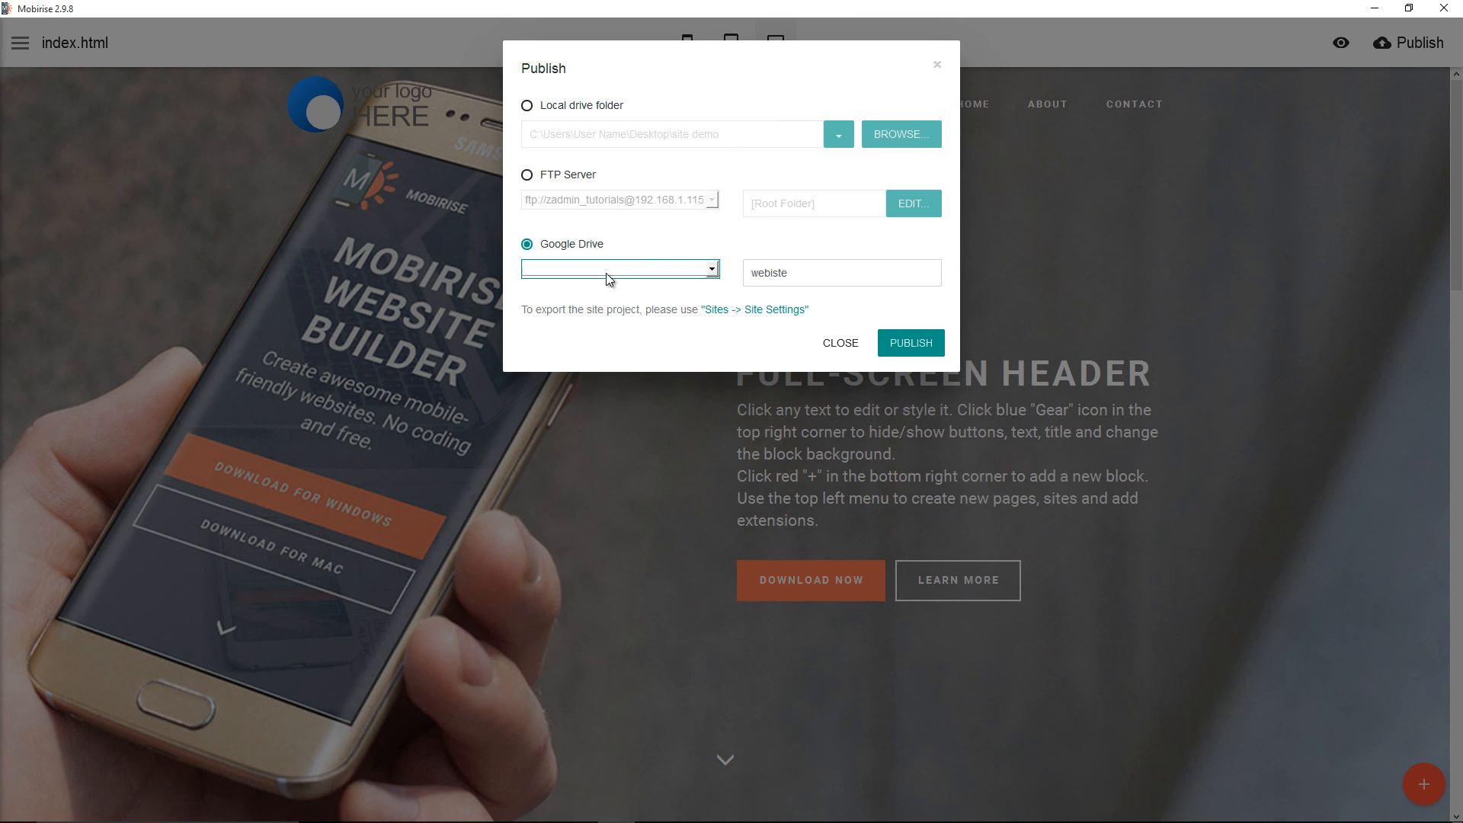
mouse_move(628, 288)
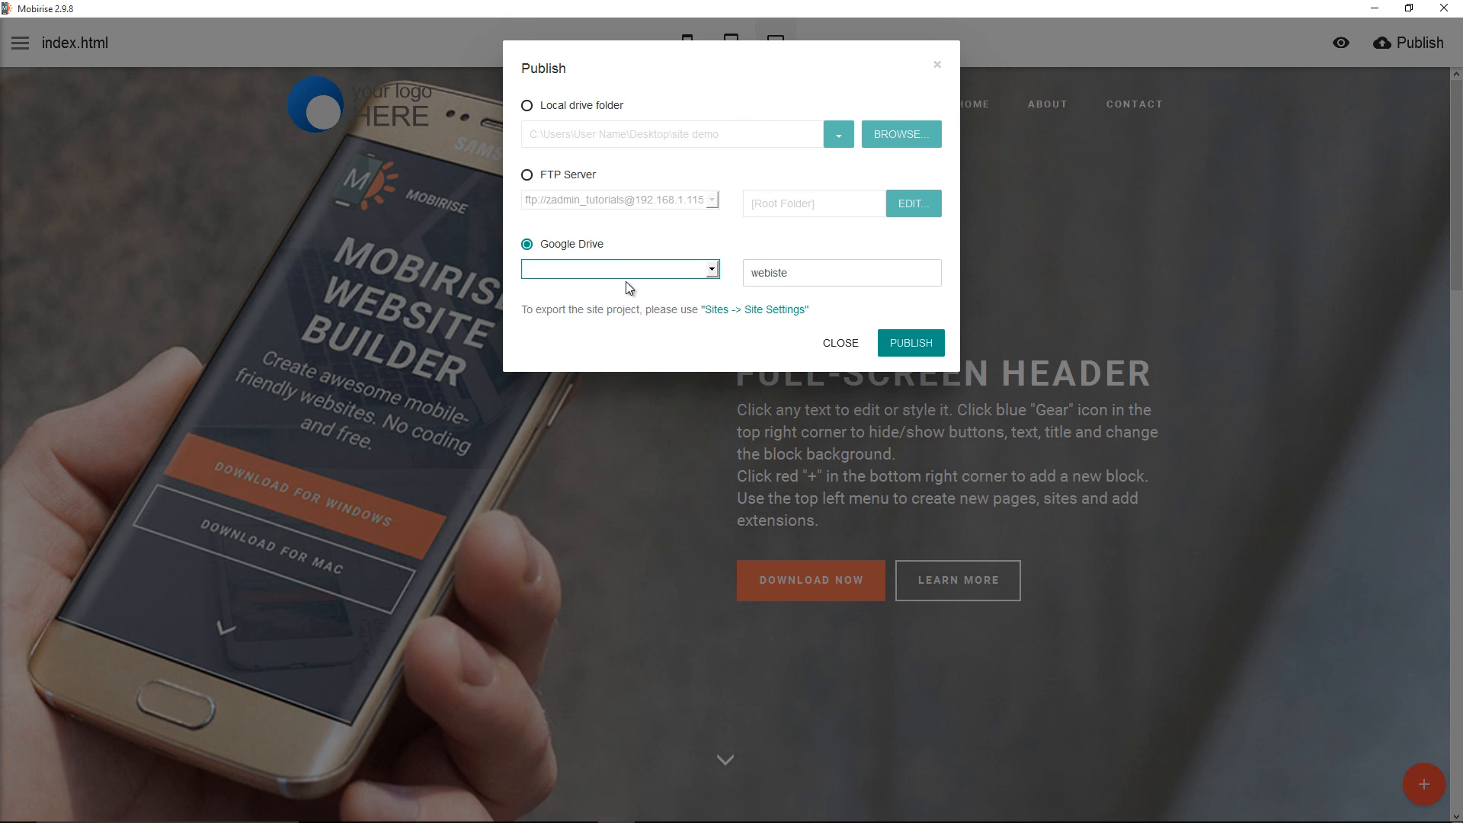
mouse_move(911, 343)
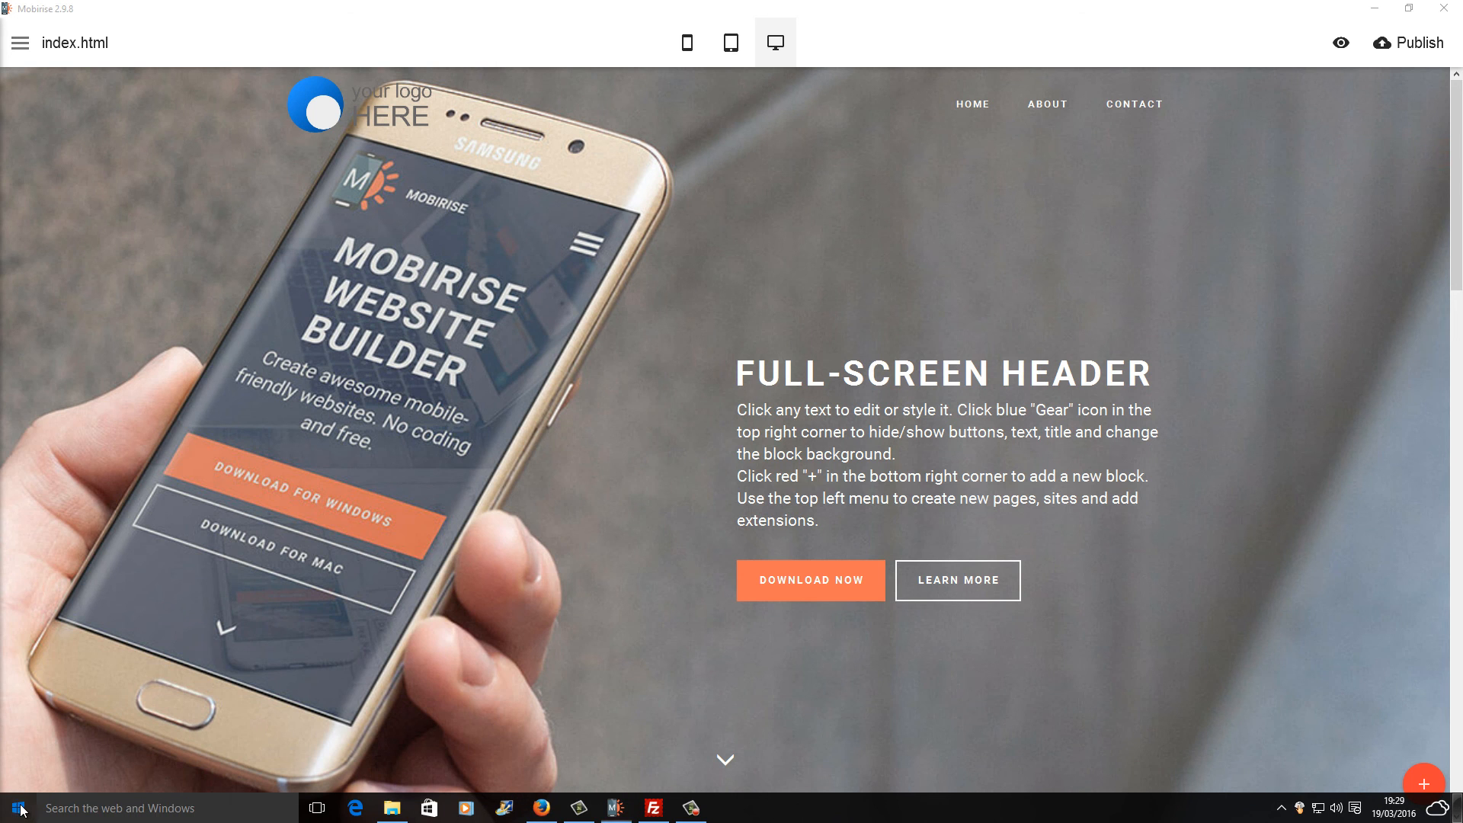
Browse the Start menu's installed apps list, then bring Firefox with the live site back to the front
left_click(18, 808)
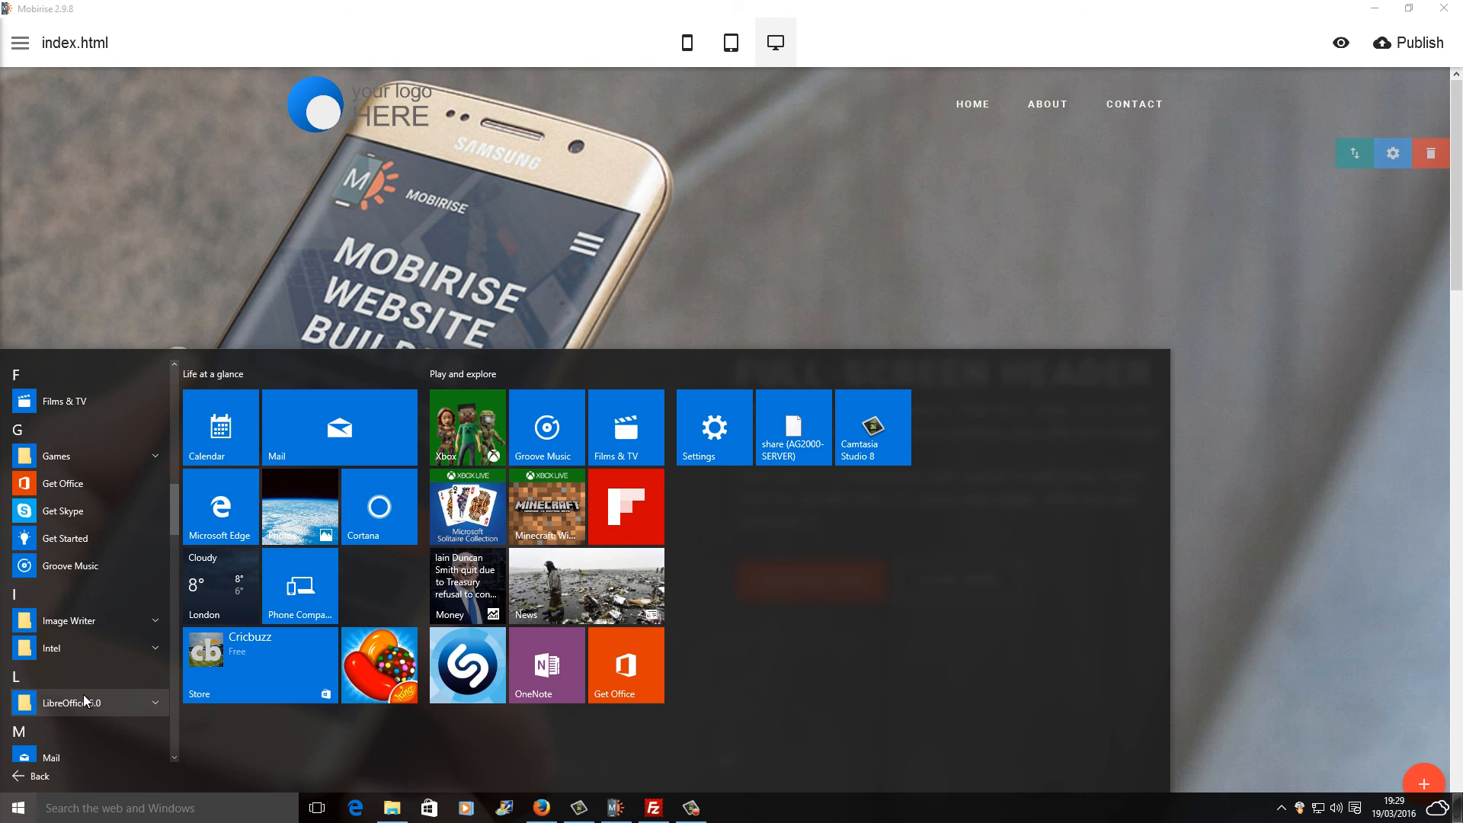
scroll("down", 3)
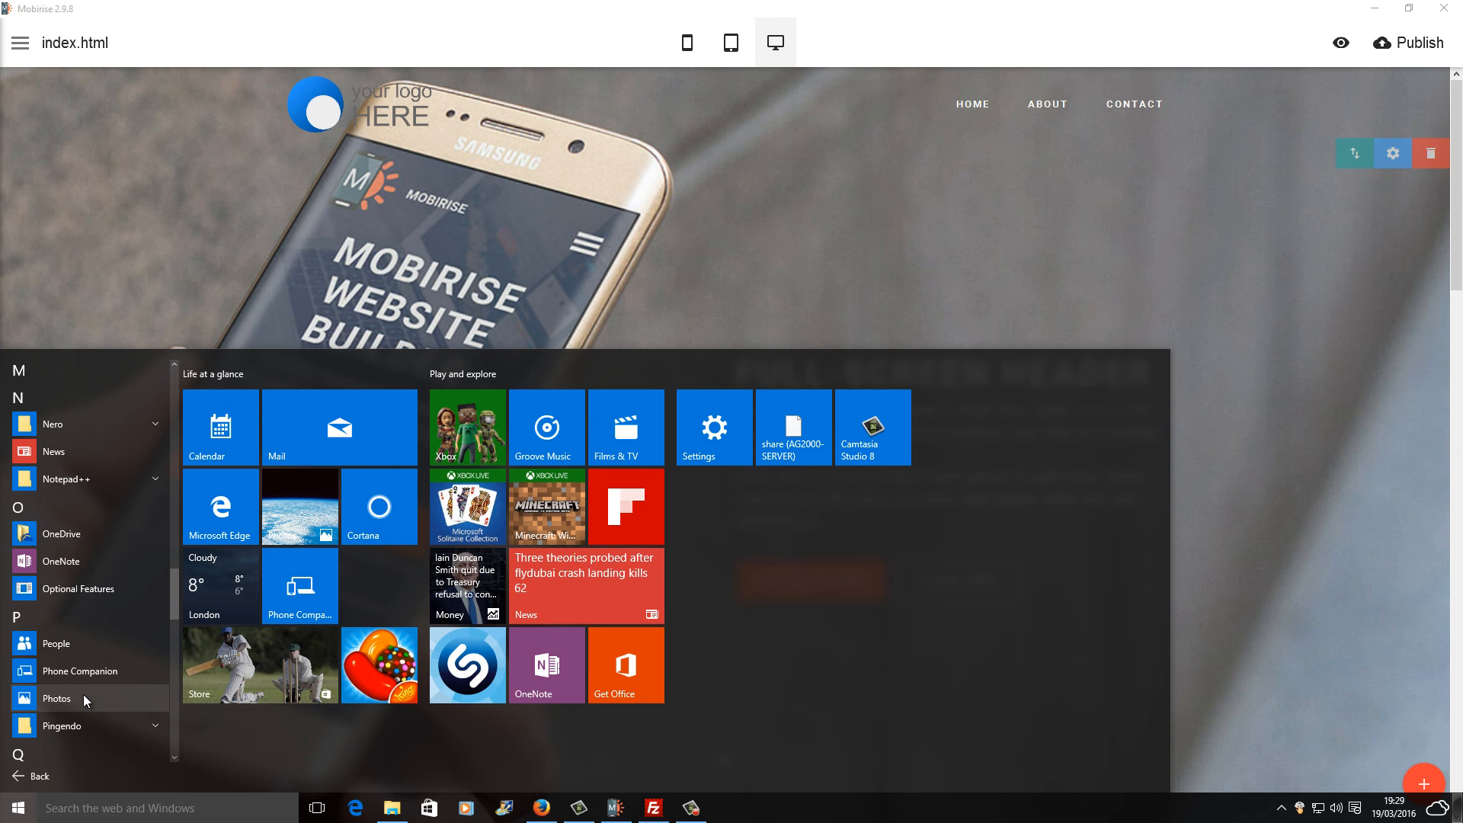
scroll("down", 3)
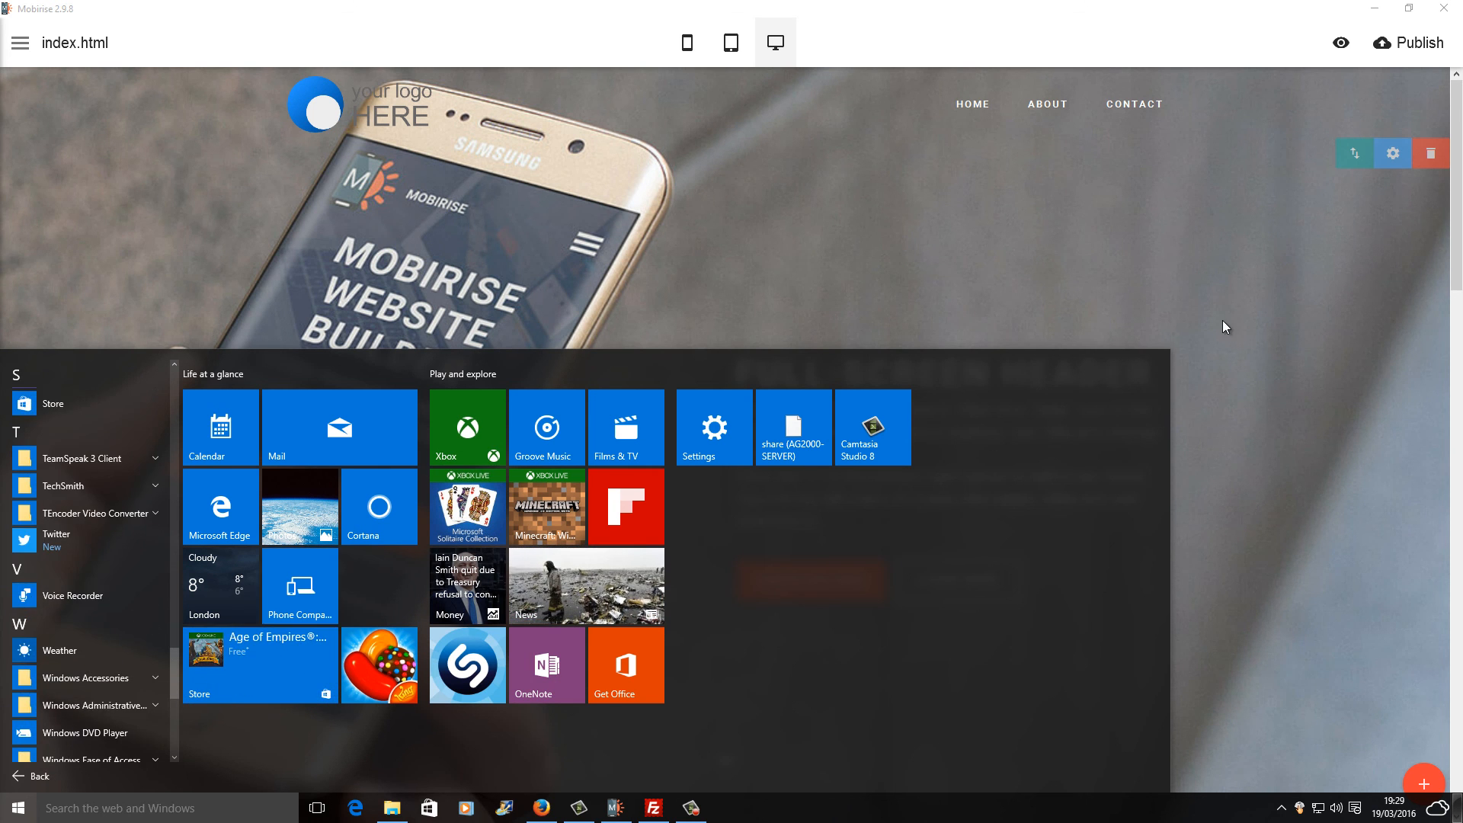
left_click(1392, 152)
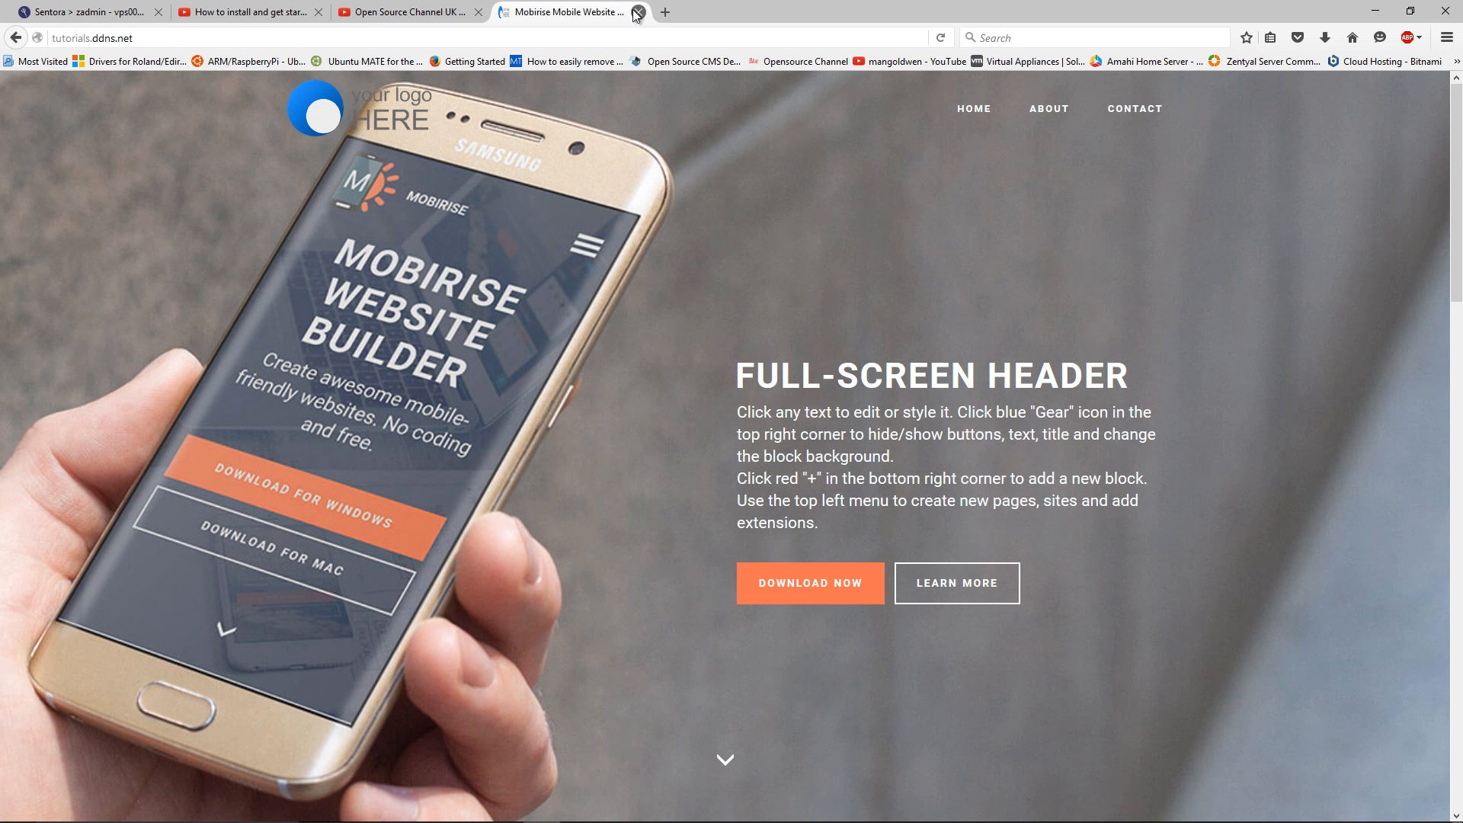
Close the Mobirise Mobile Website tab, leaving the Open Source Channel UK videos page showing
left_click(641, 12)
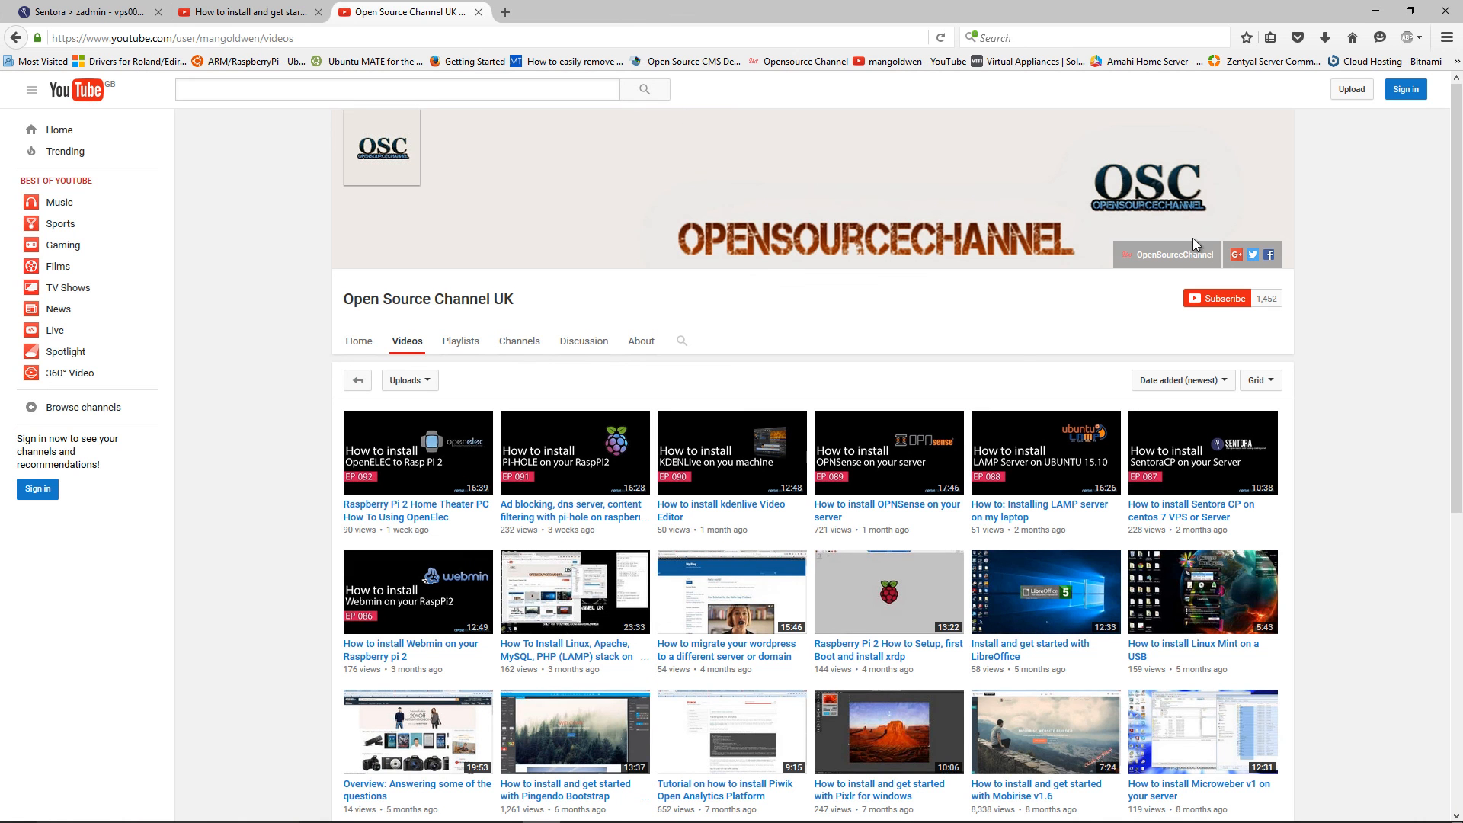
mouse_move(940, 347)
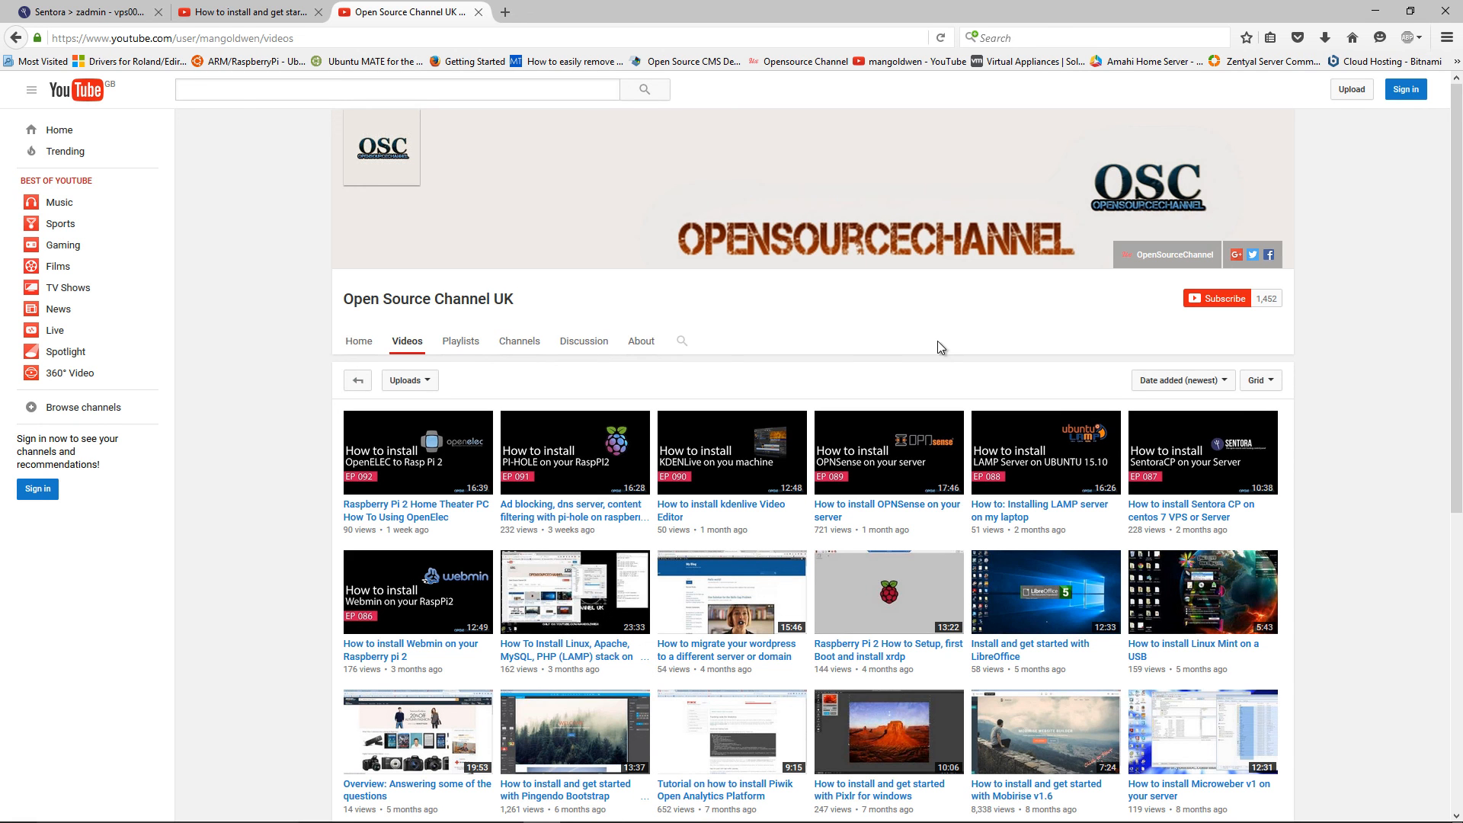
mouse_move(878, 343)
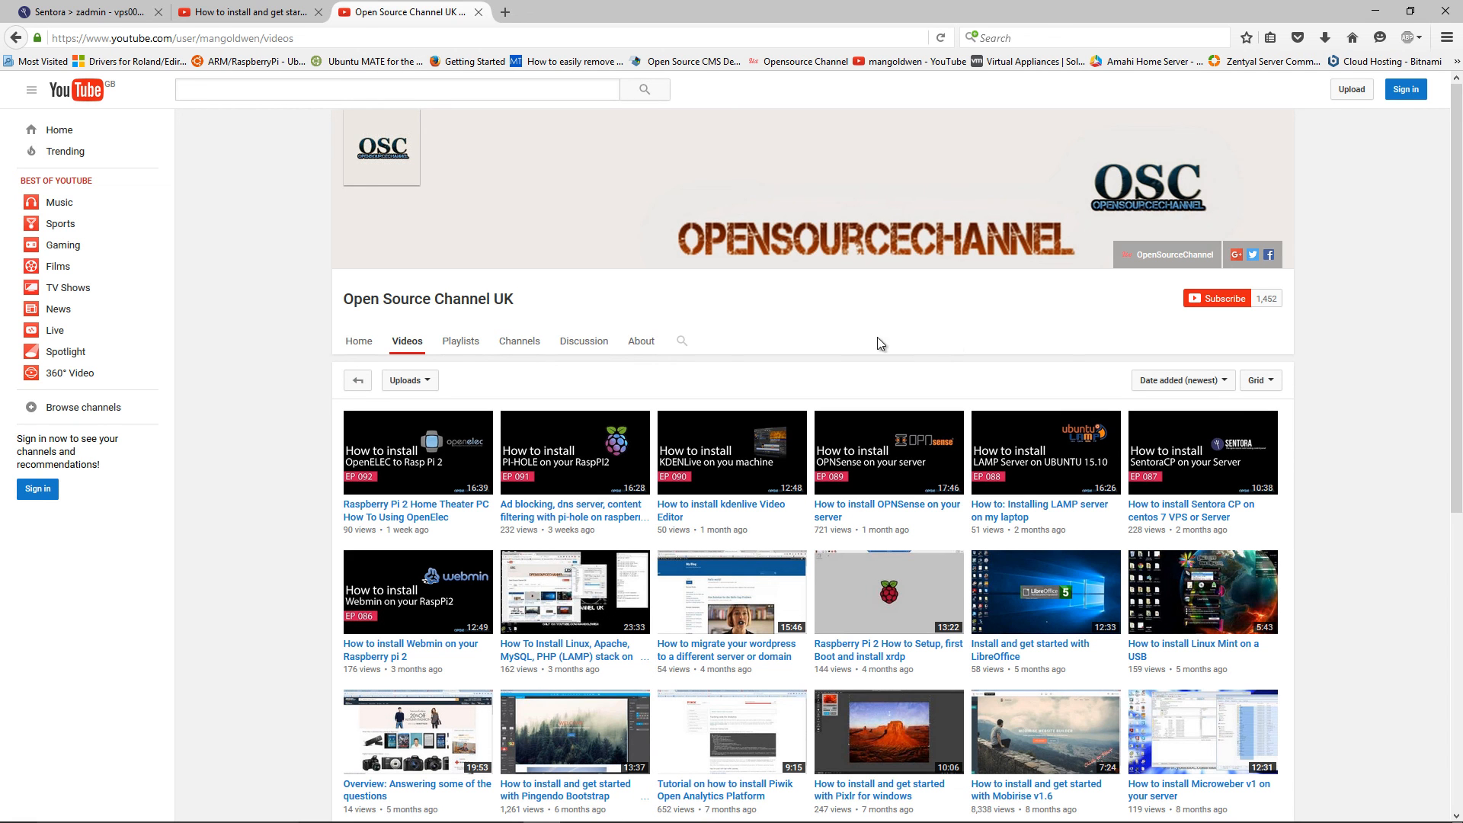